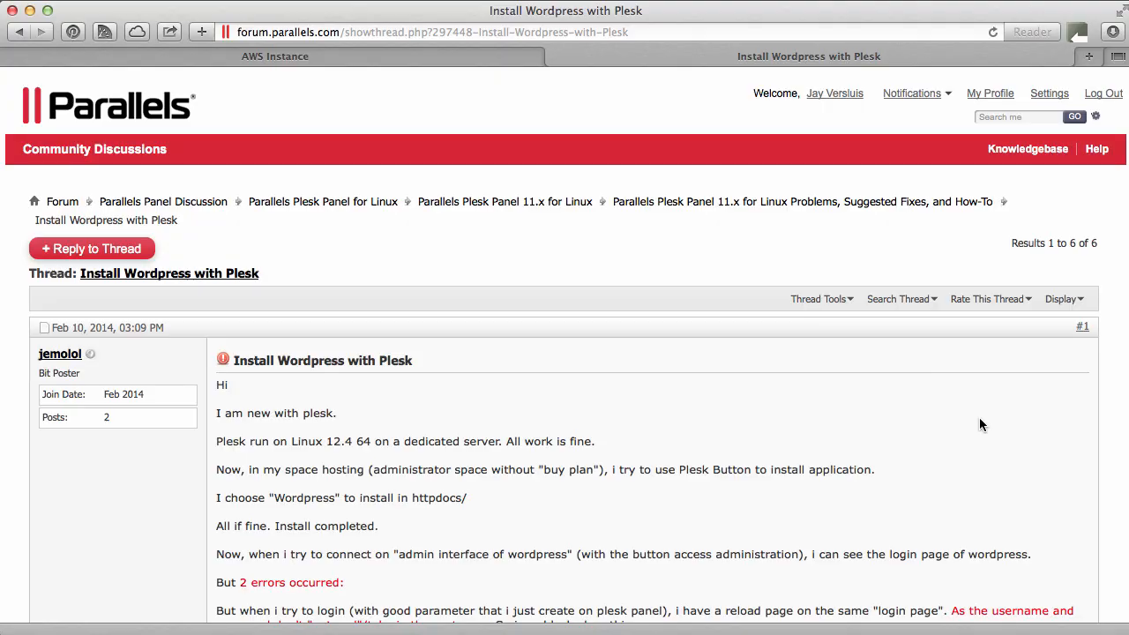
Load vipscoop.com in a new Safari tab, showing the Plesk default web server page
scroll(down, 3)
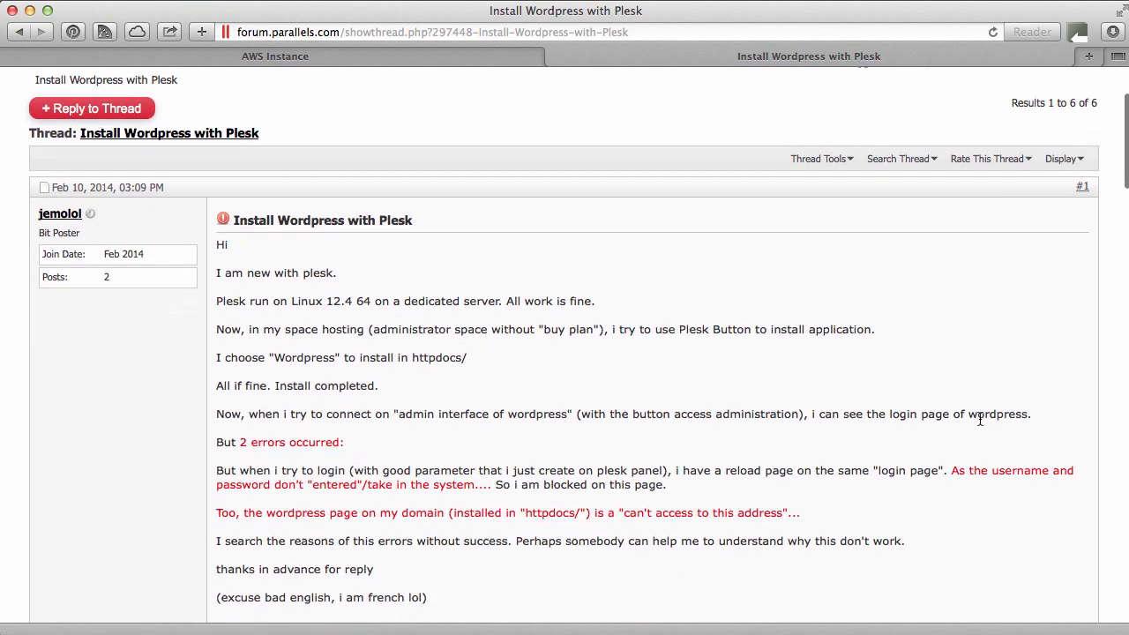
scroll(down, 3)
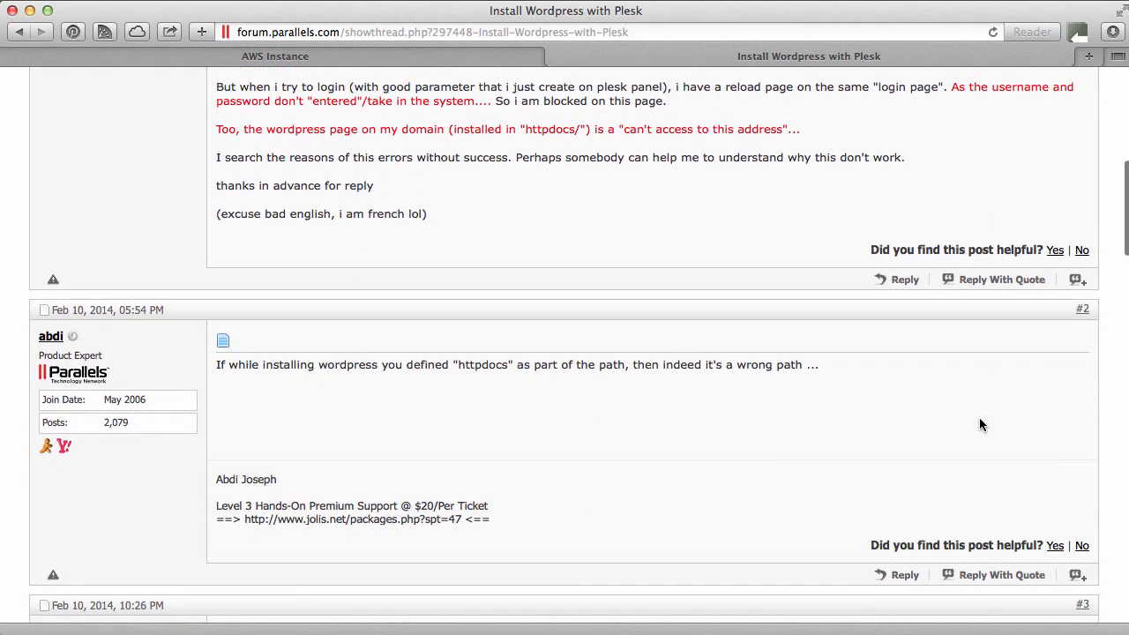
scroll(down, 3)
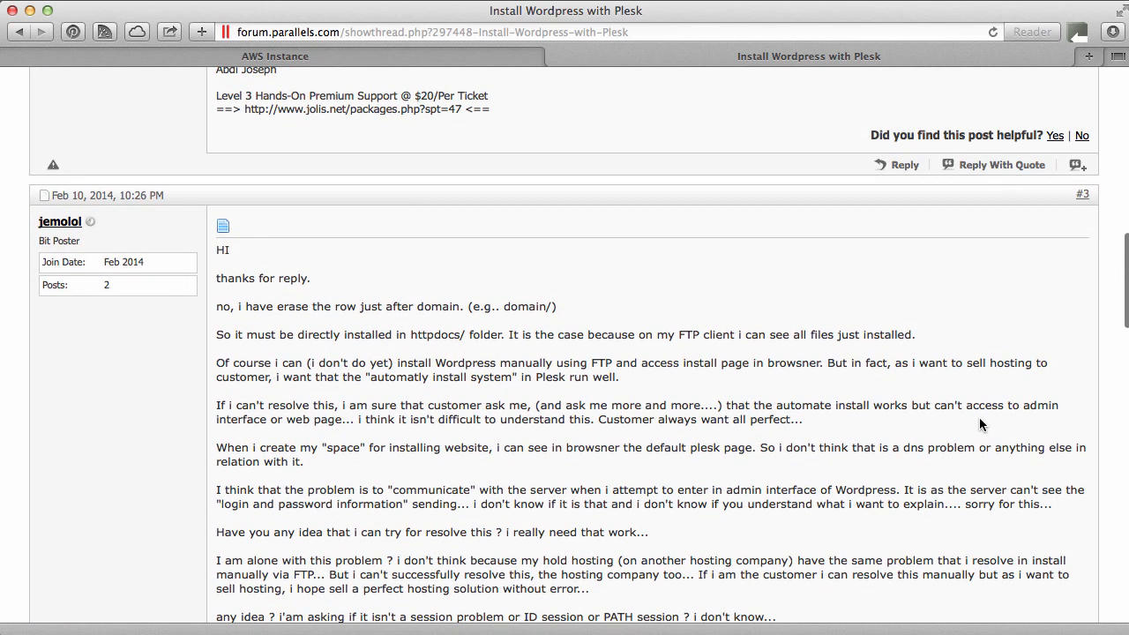
scroll(up, 3)
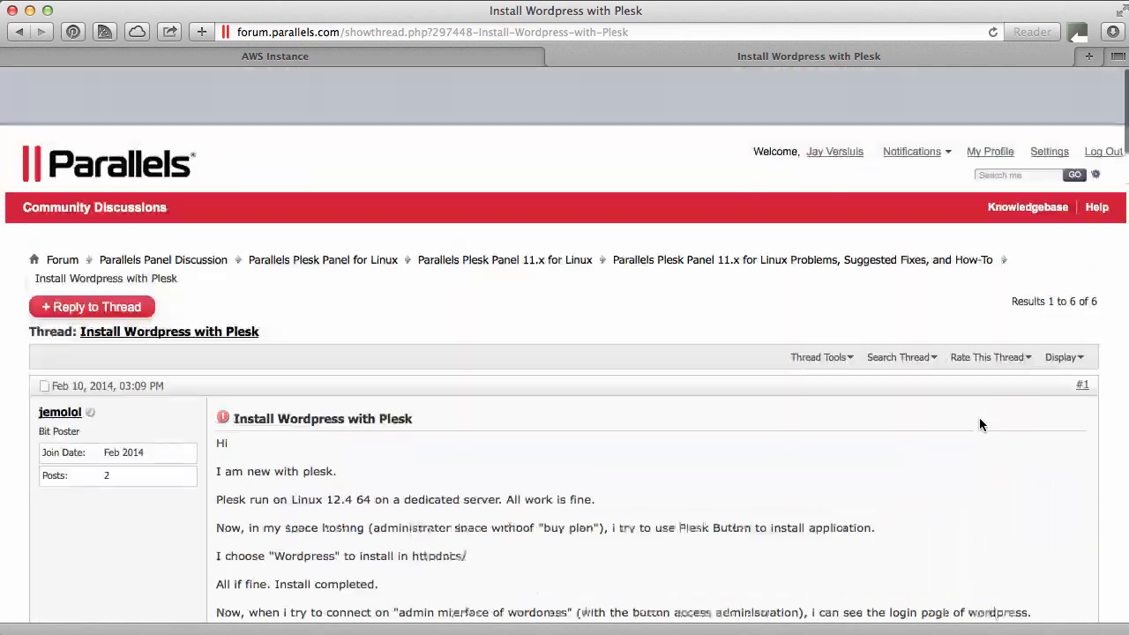
scroll(down, 3)
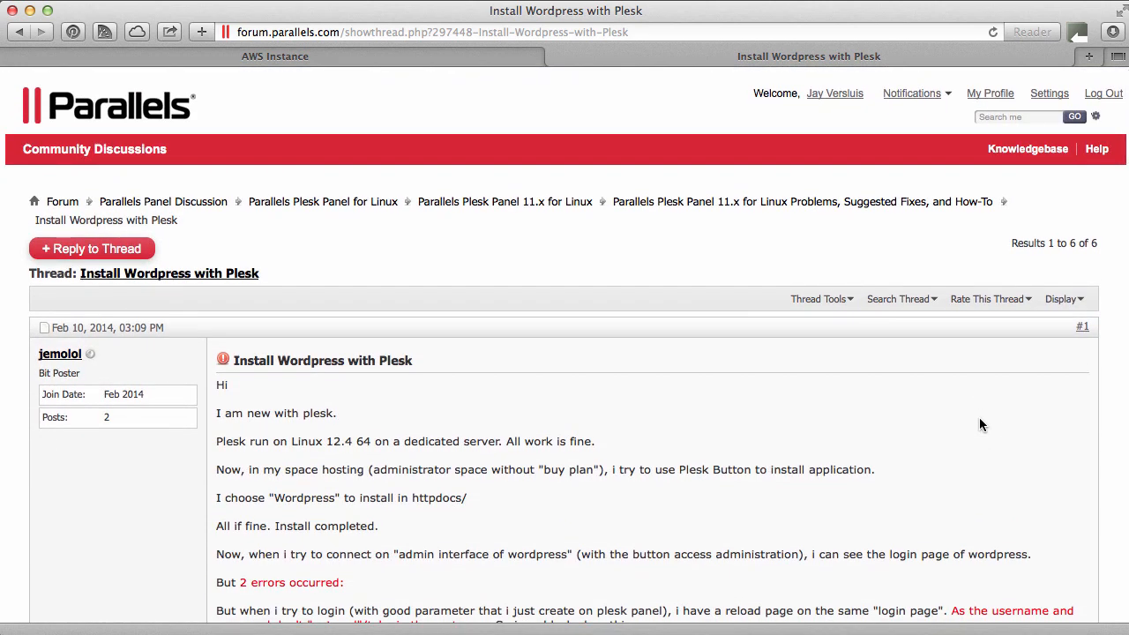
mouse_move(481, 78)
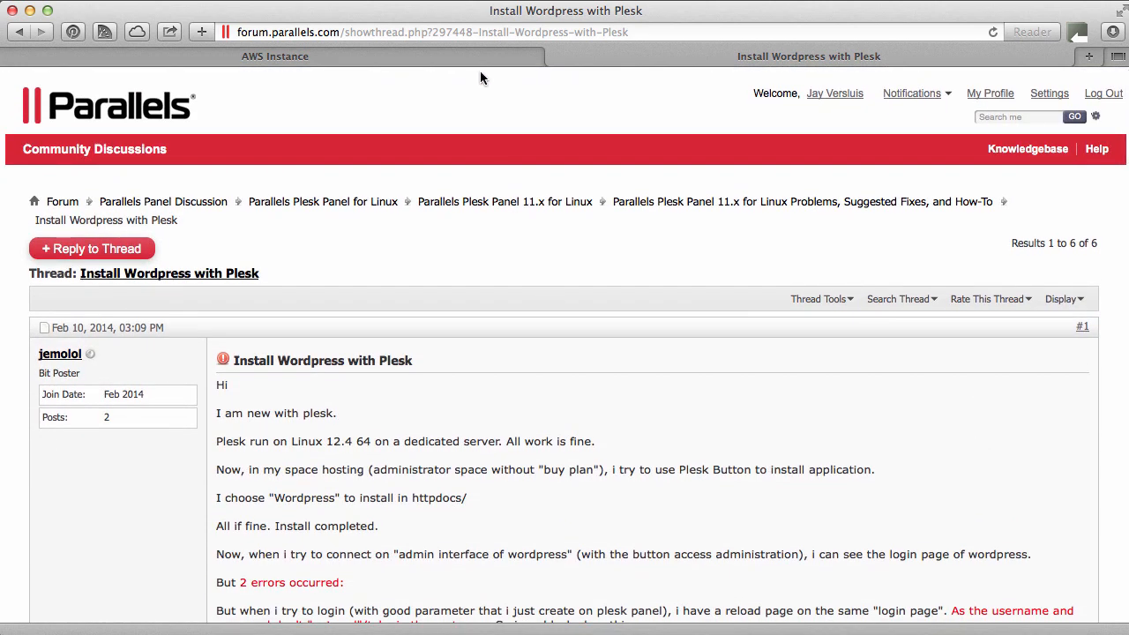
click(275, 56)
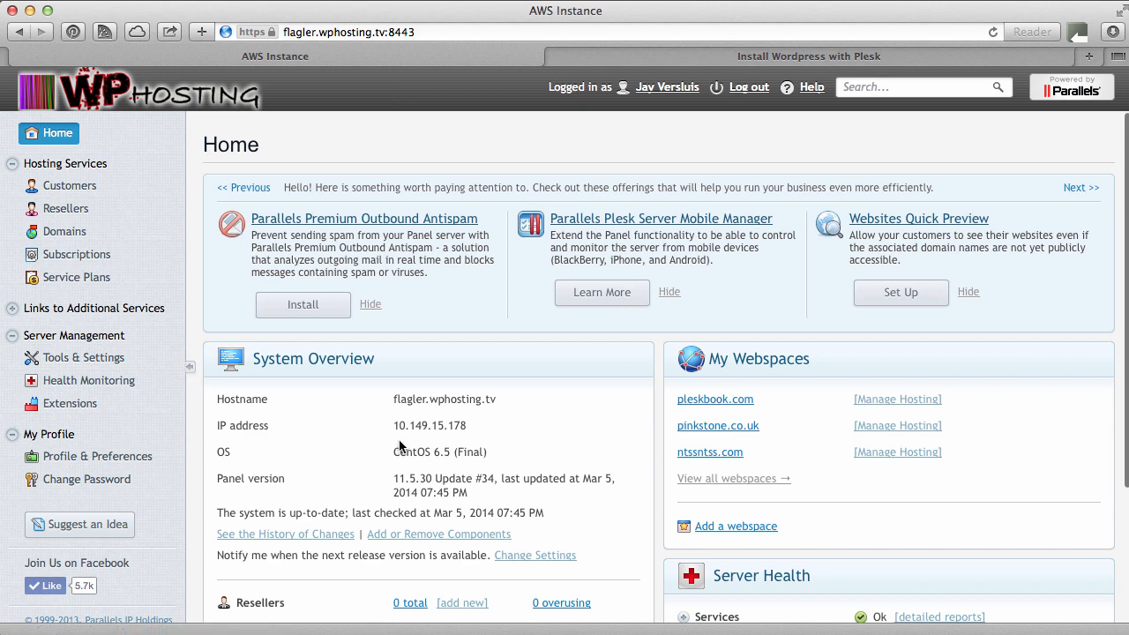
scroll(down, 3)
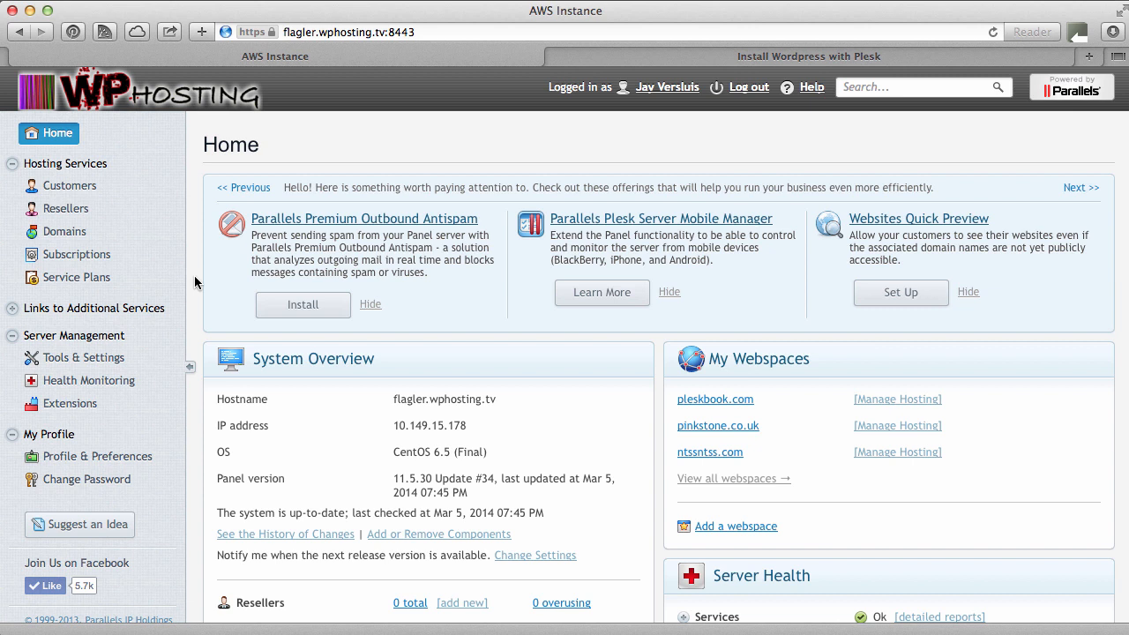
mouse_move(77, 254)
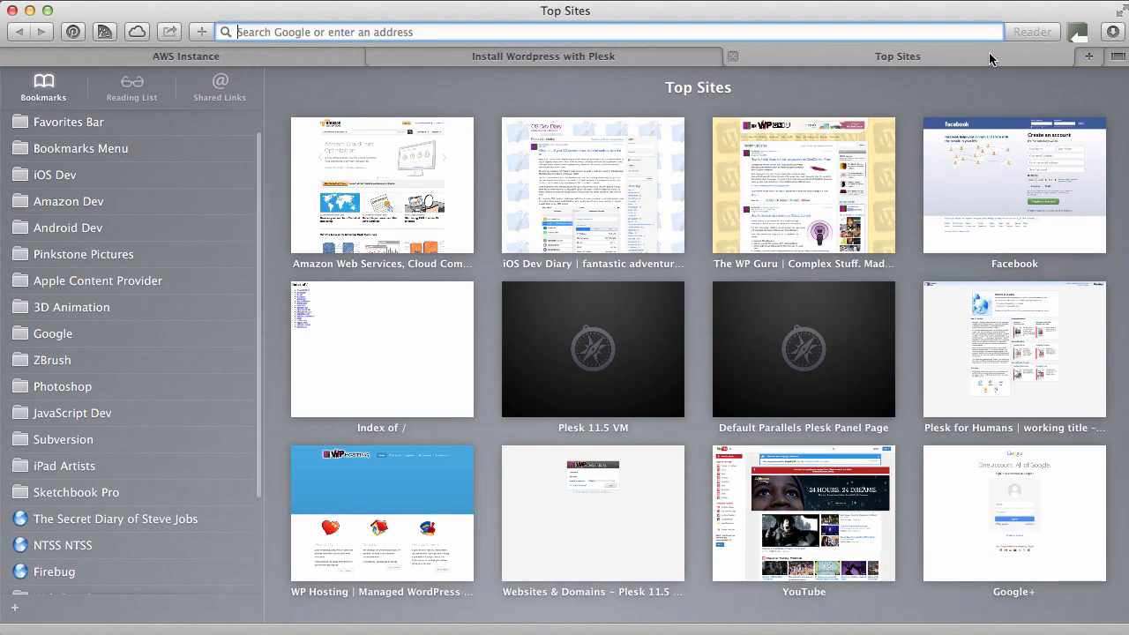
text(v)
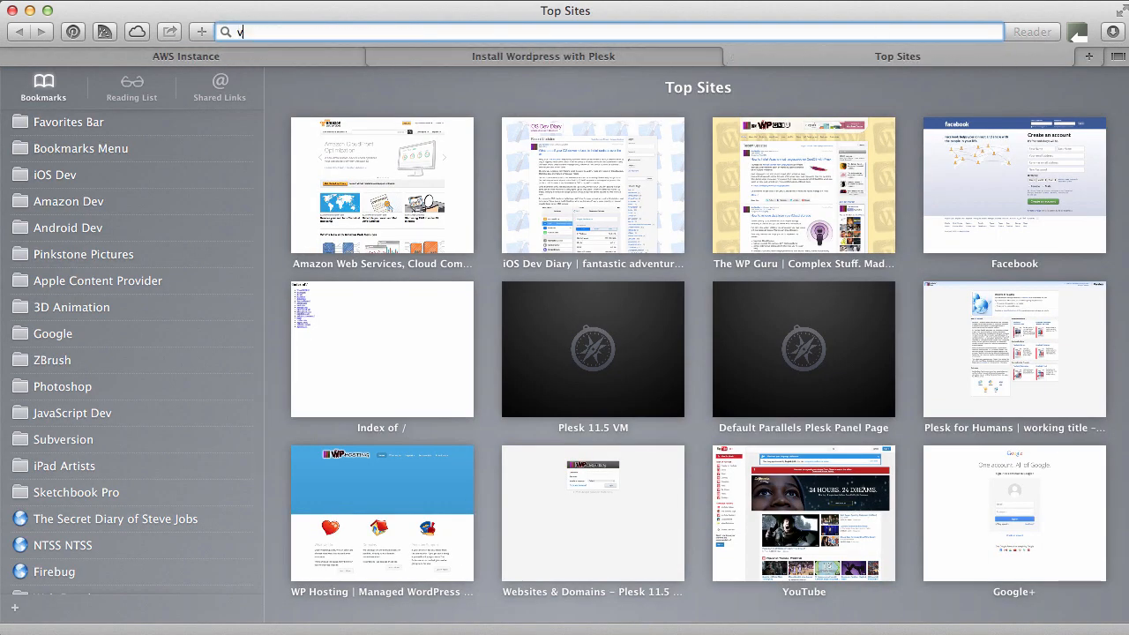
text(ipscoop.com)
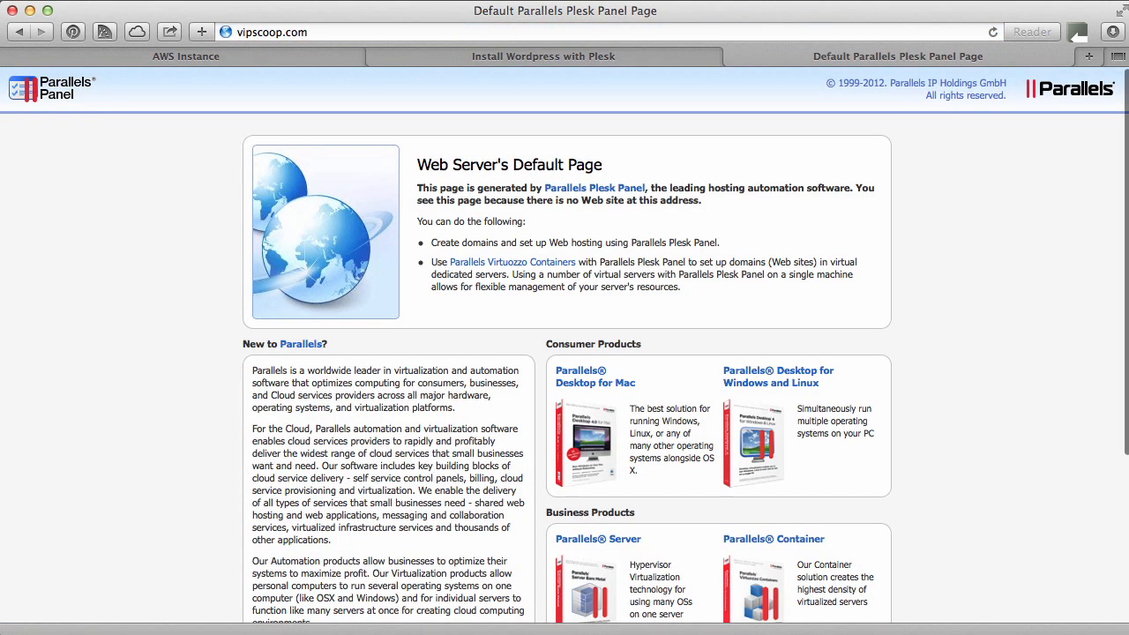
scroll(down, 3)
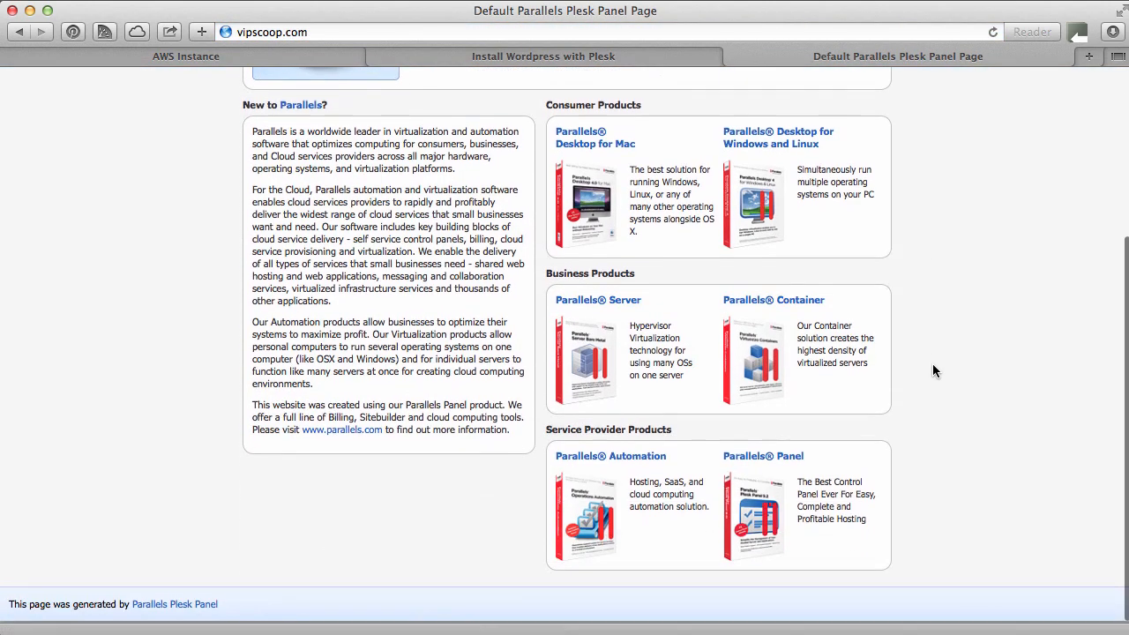
Add a new Plesk subscription with the domain vipscoop.com from the Subscriptions list
click(185, 55)
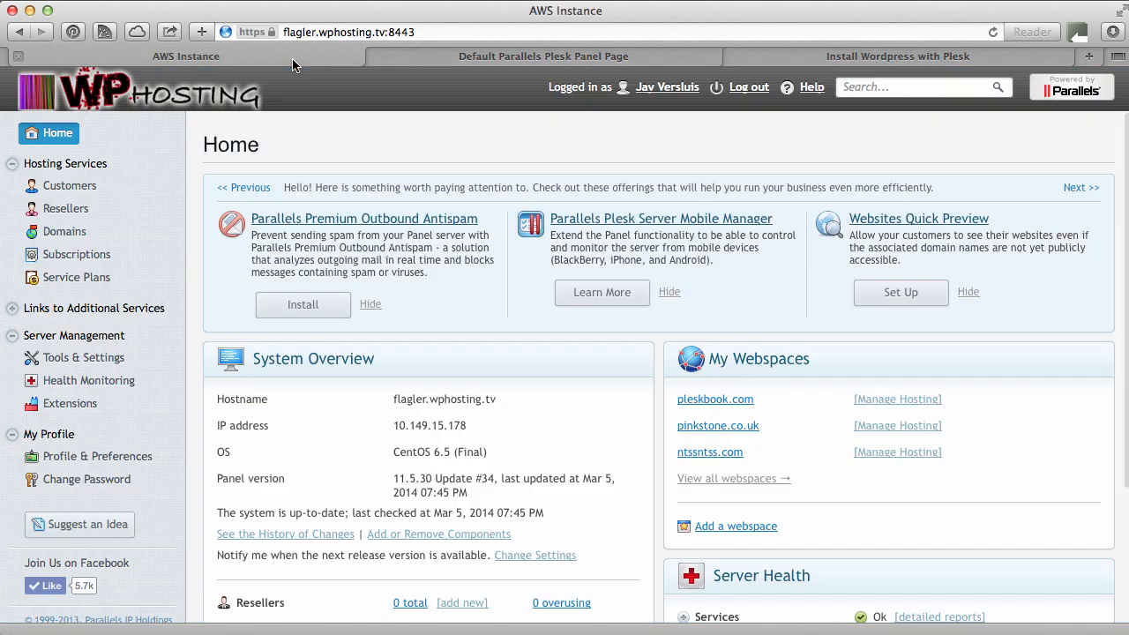
mouse_move(75, 254)
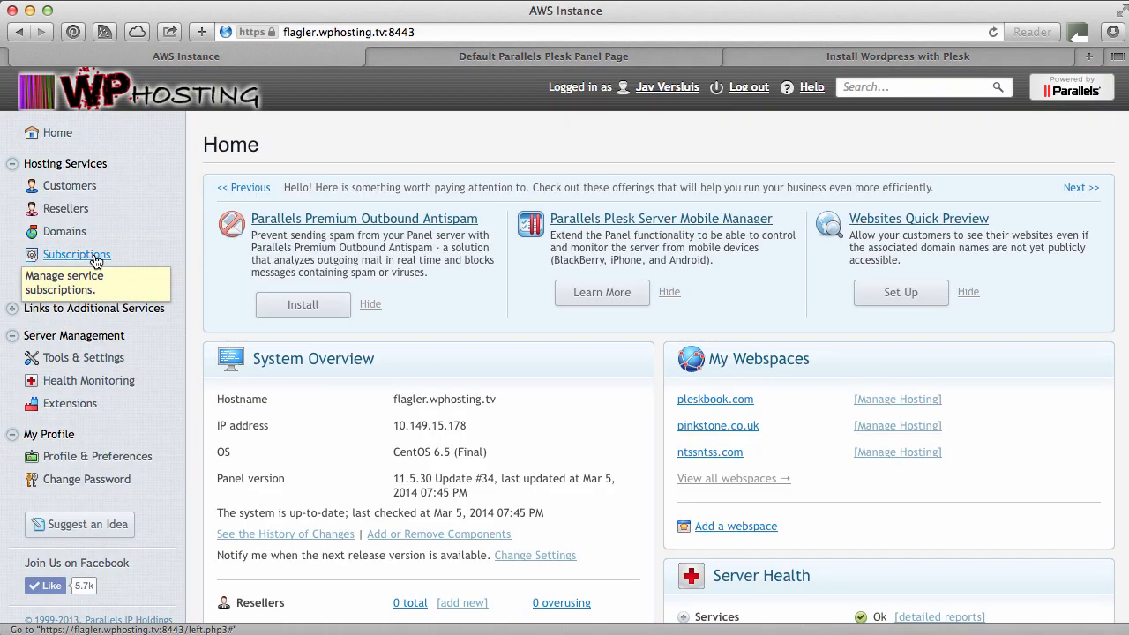
click(76, 254)
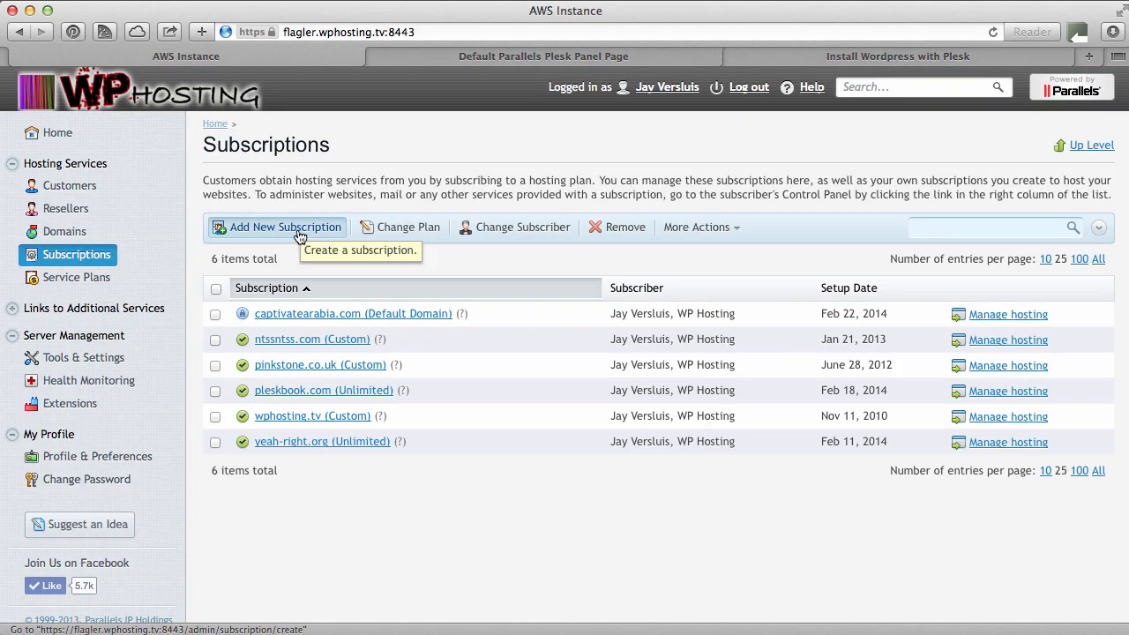
click(284, 227)
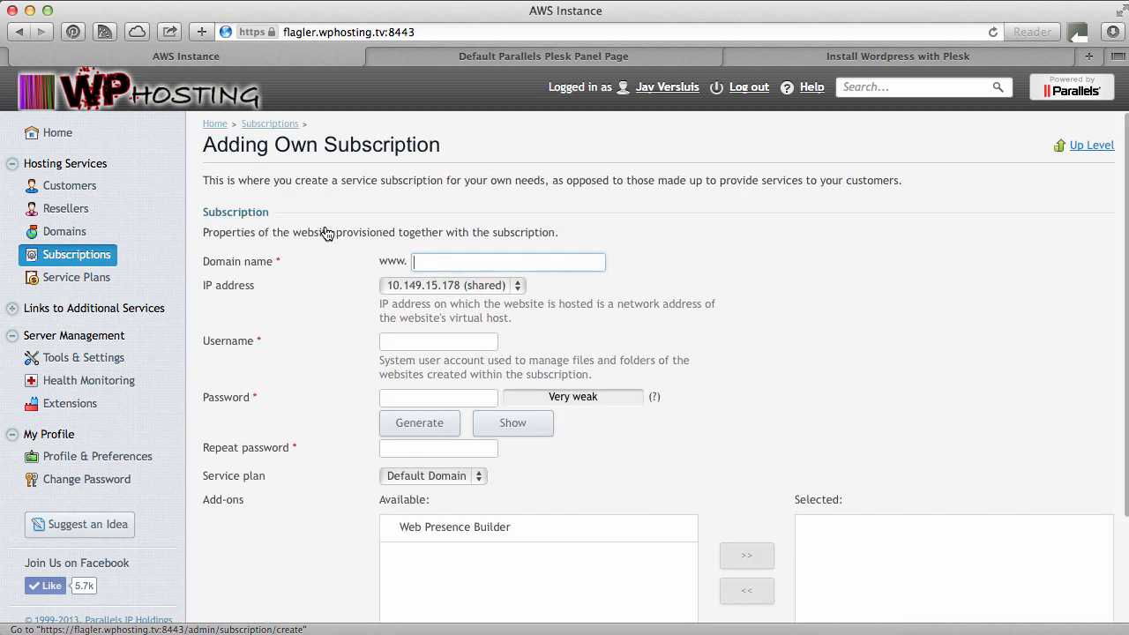
text(vipscoop.com)
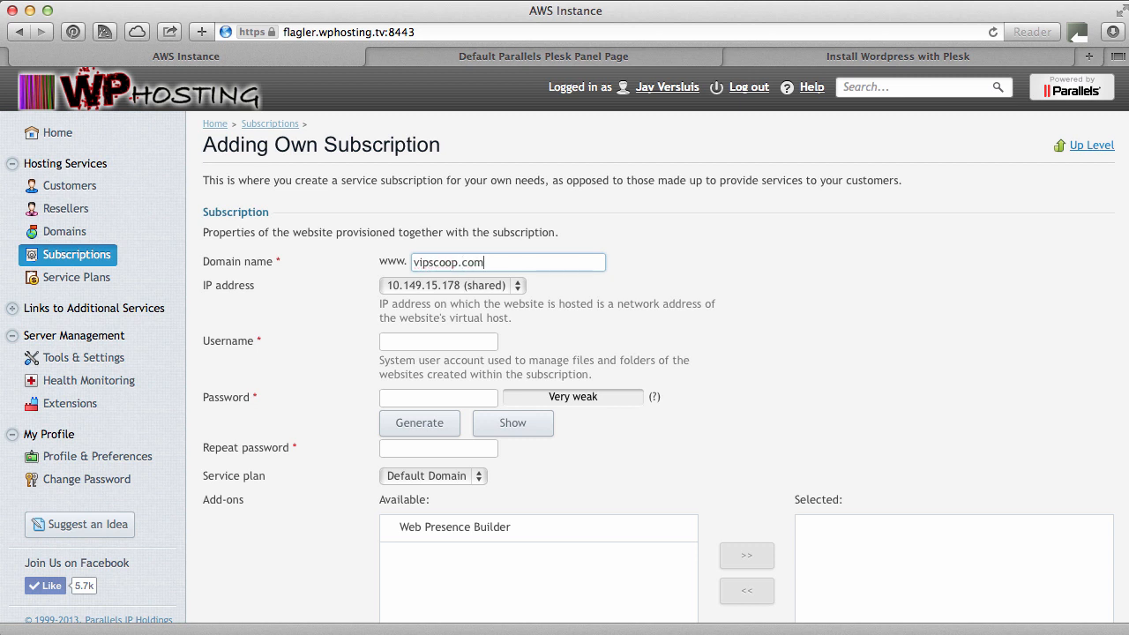
click(425, 582)
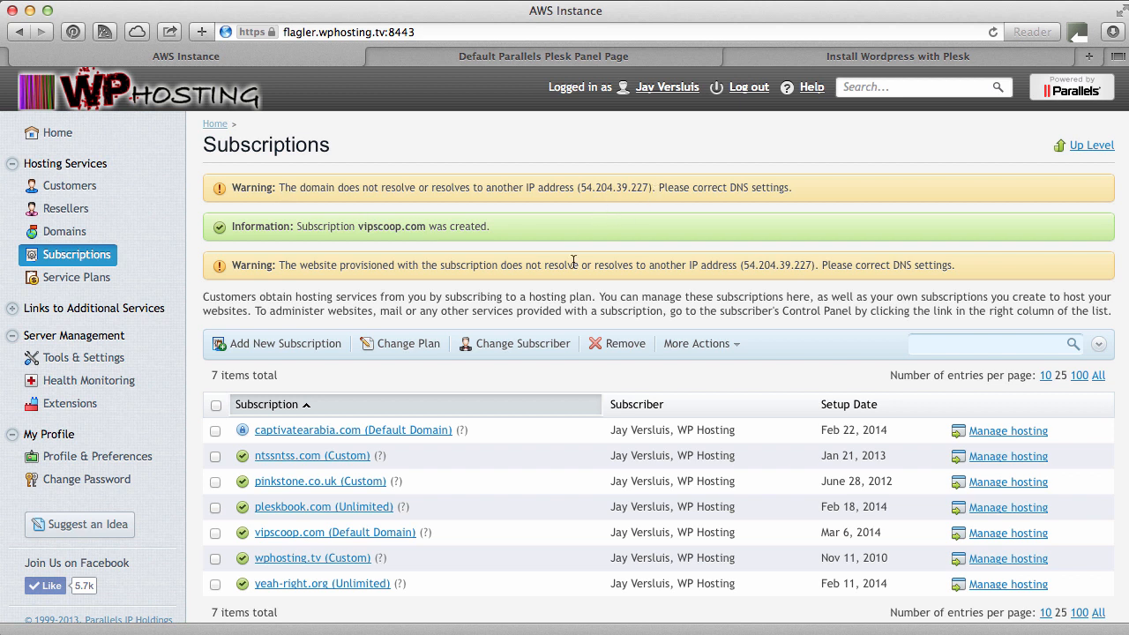
mouse_move(690, 269)
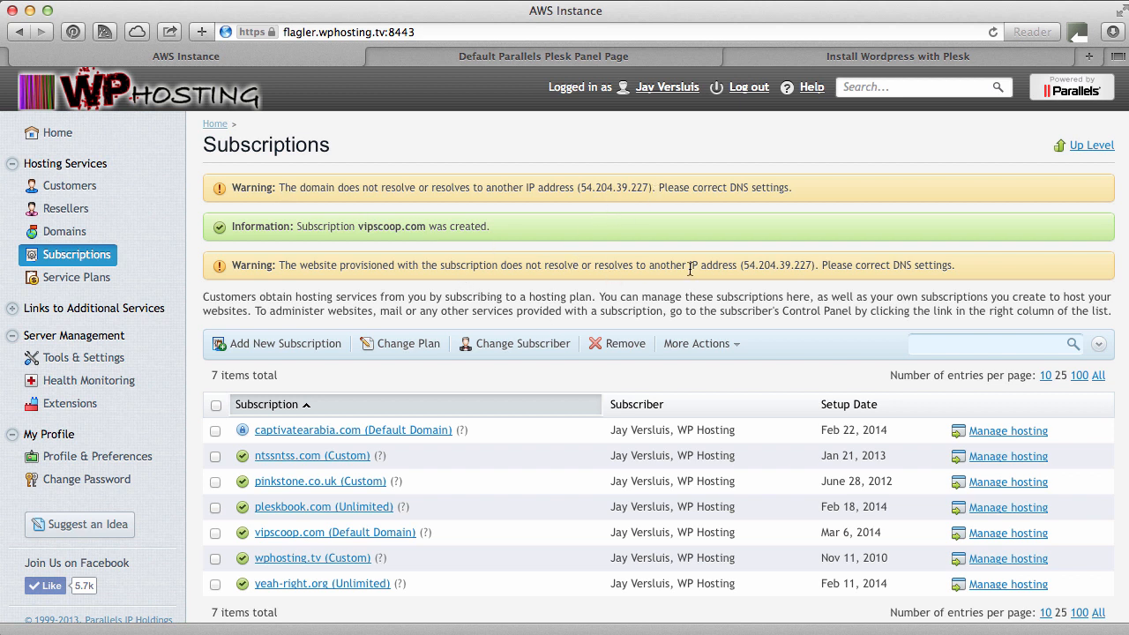
mouse_move(588, 194)
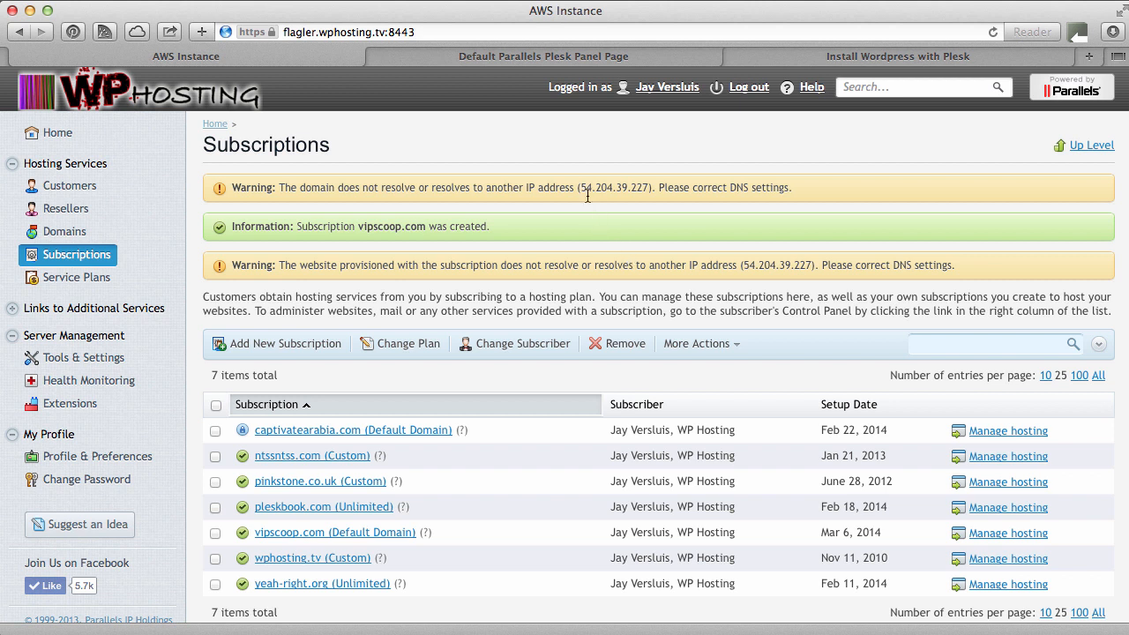
mouse_move(650, 185)
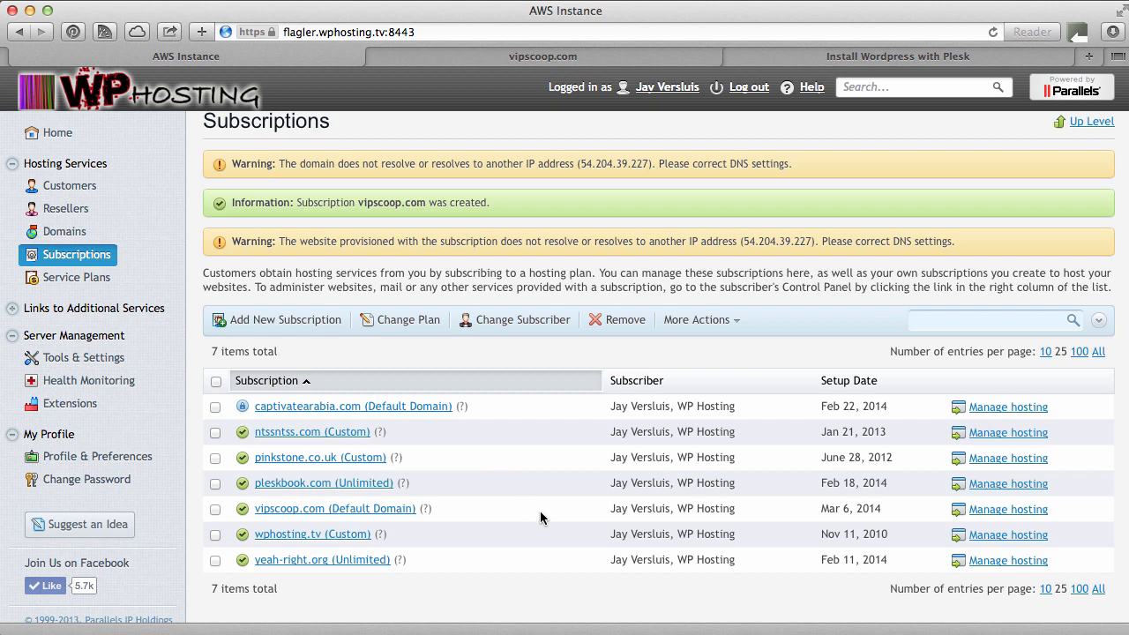
mouse_move(1007, 509)
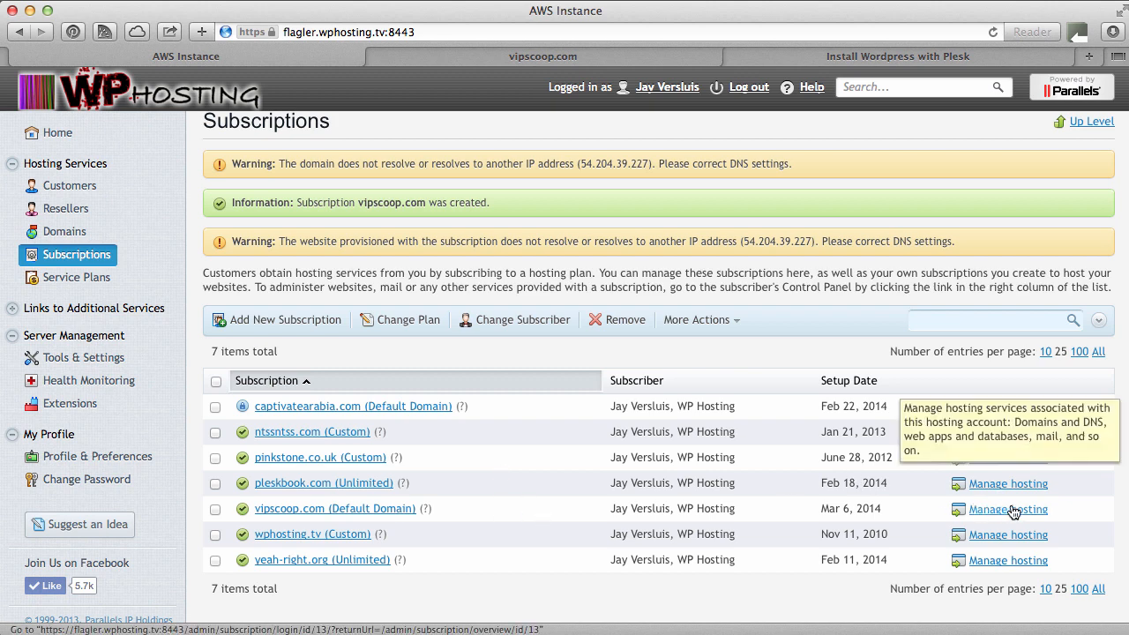
Open Manage hosting for vipscoop.com and review its websites and domains overview
click(1008, 509)
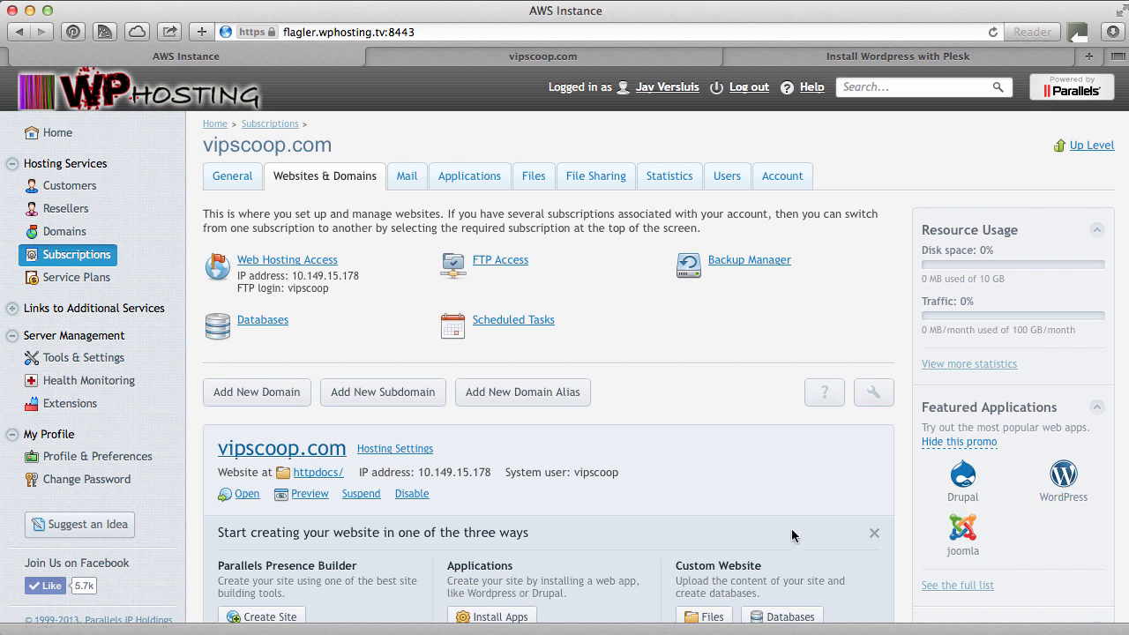
scroll(down, 3)
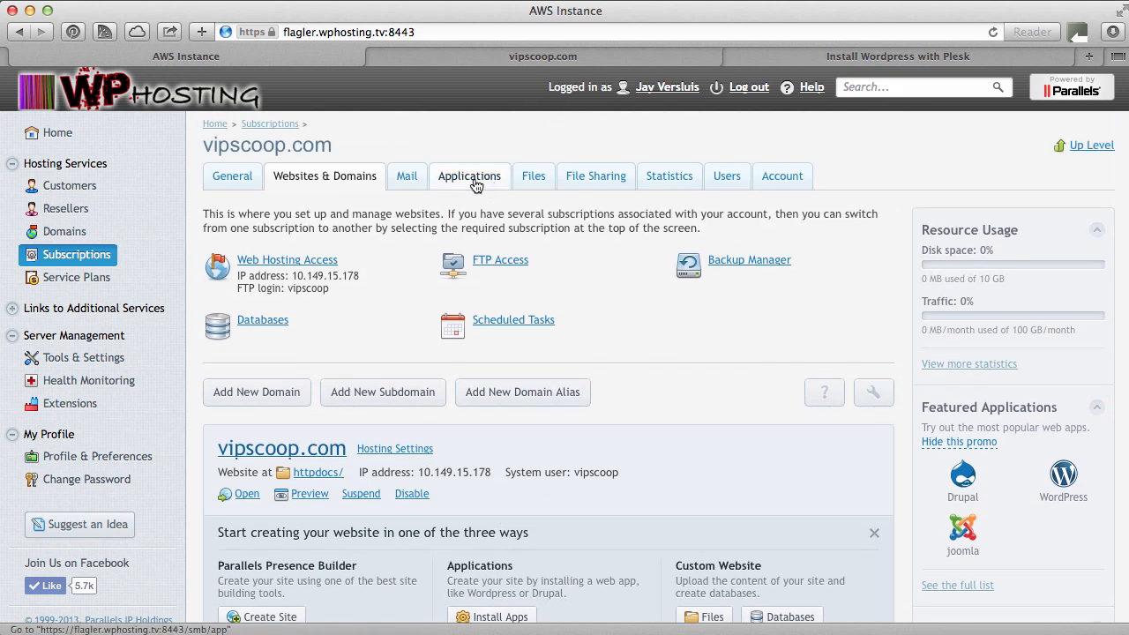
Open the vipscoop.com Applications catalog listing WordPress, Drupal and Joomla
click(469, 175)
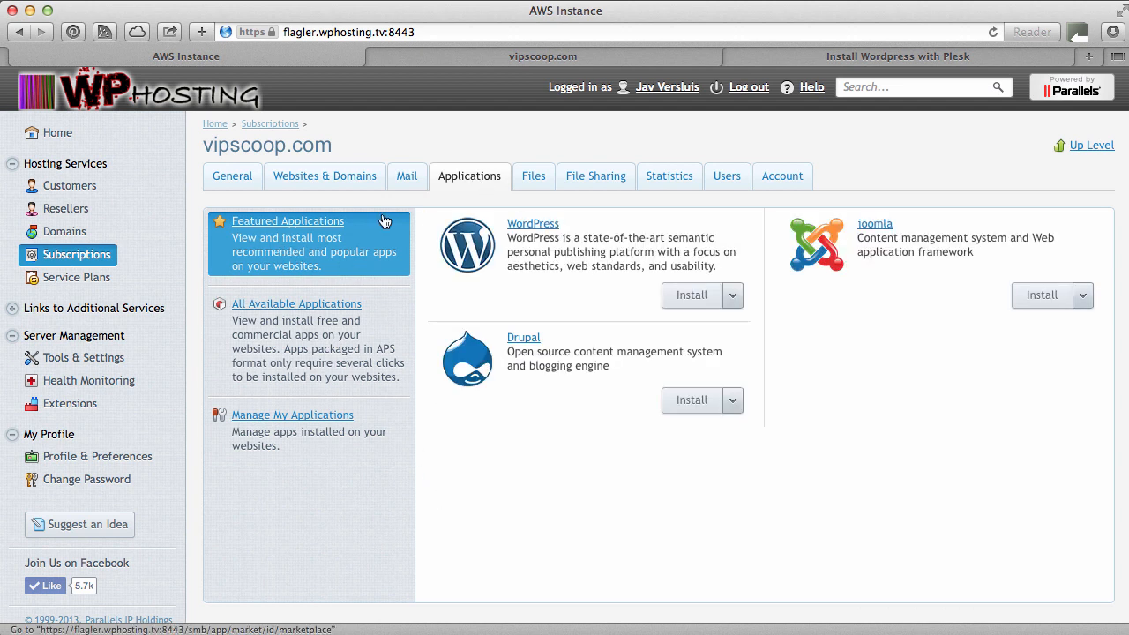
mouse_move(280, 266)
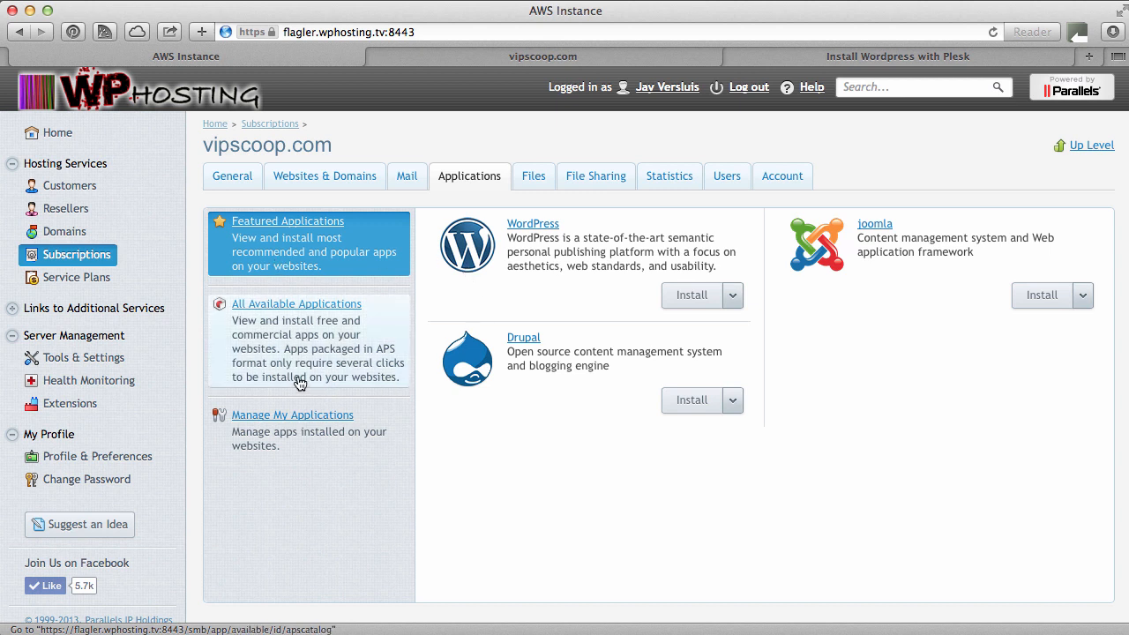
mouse_move(325, 346)
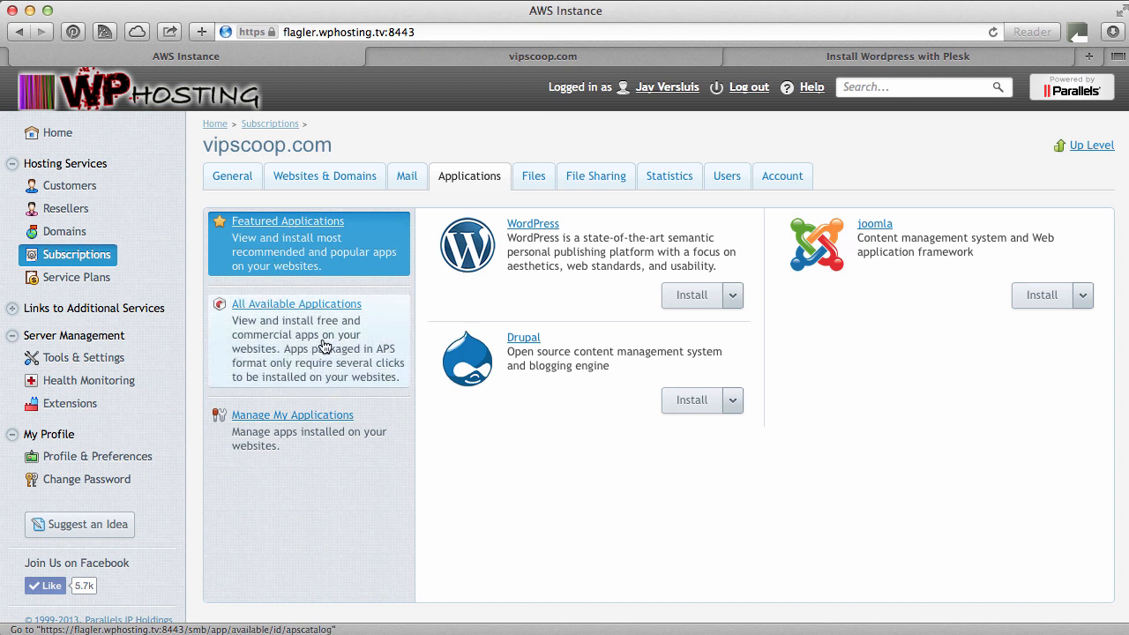
mouse_move(408, 352)
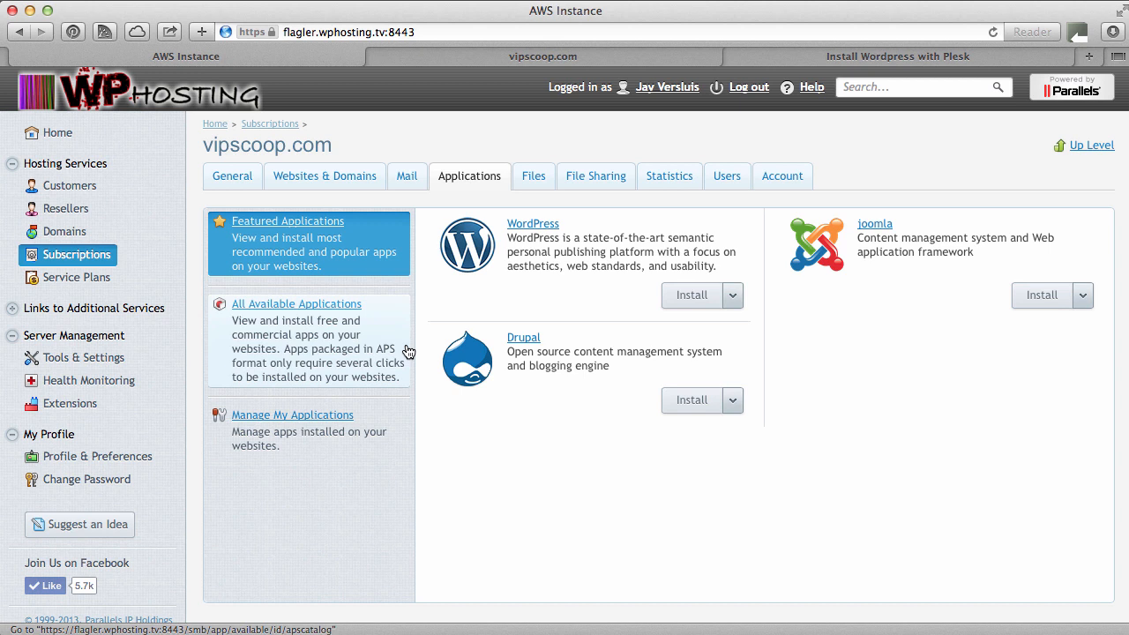
mouse_move(782, 329)
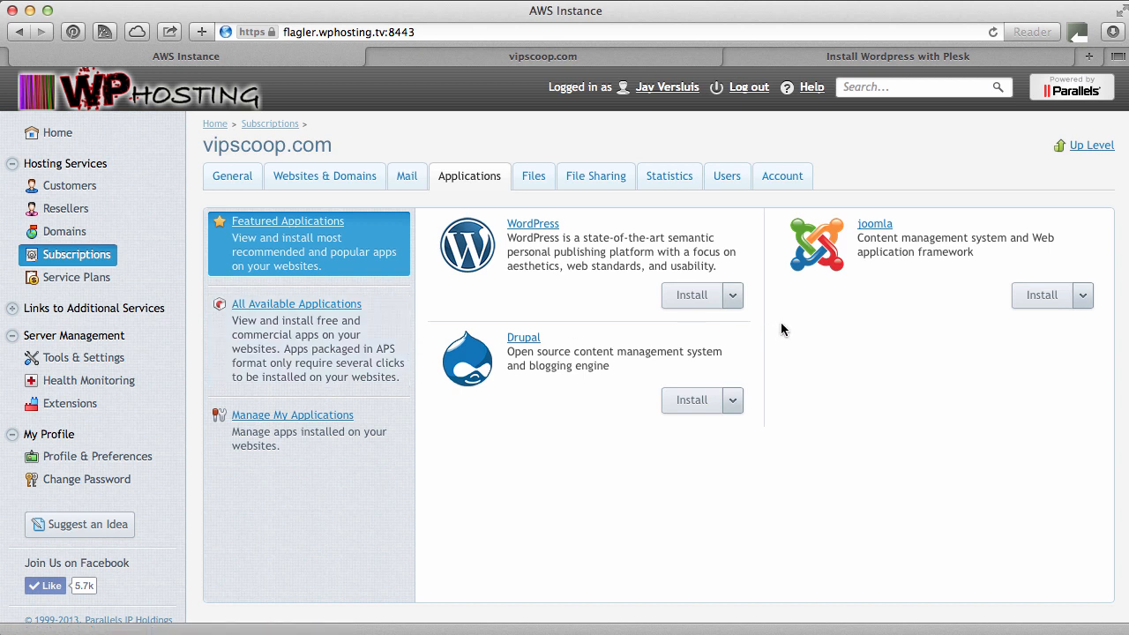
mouse_move(748, 313)
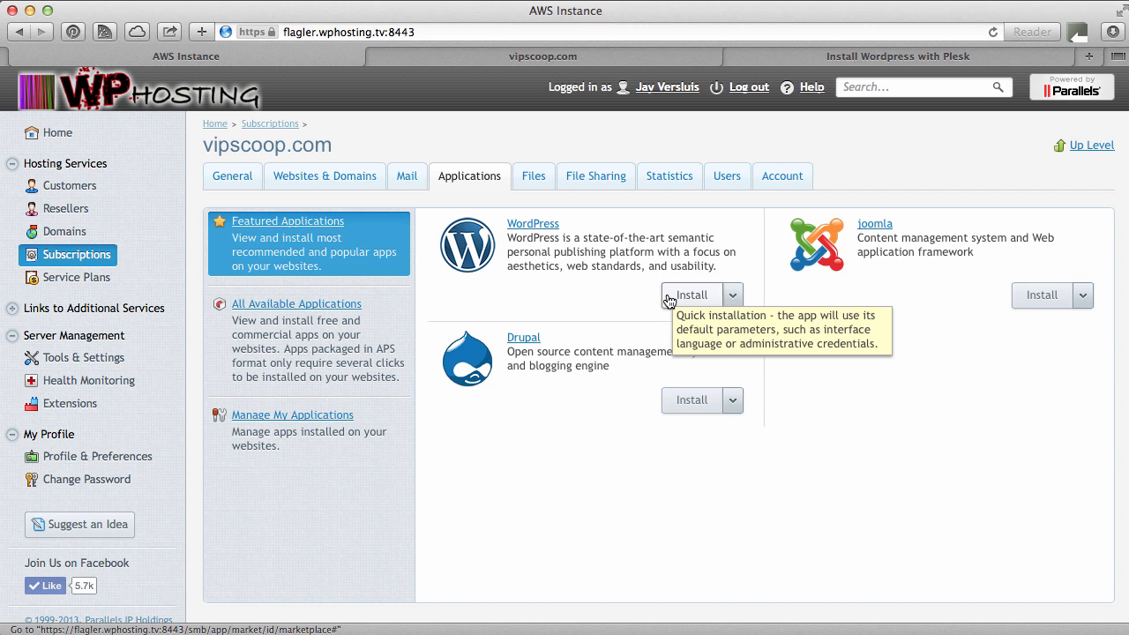
click(732, 295)
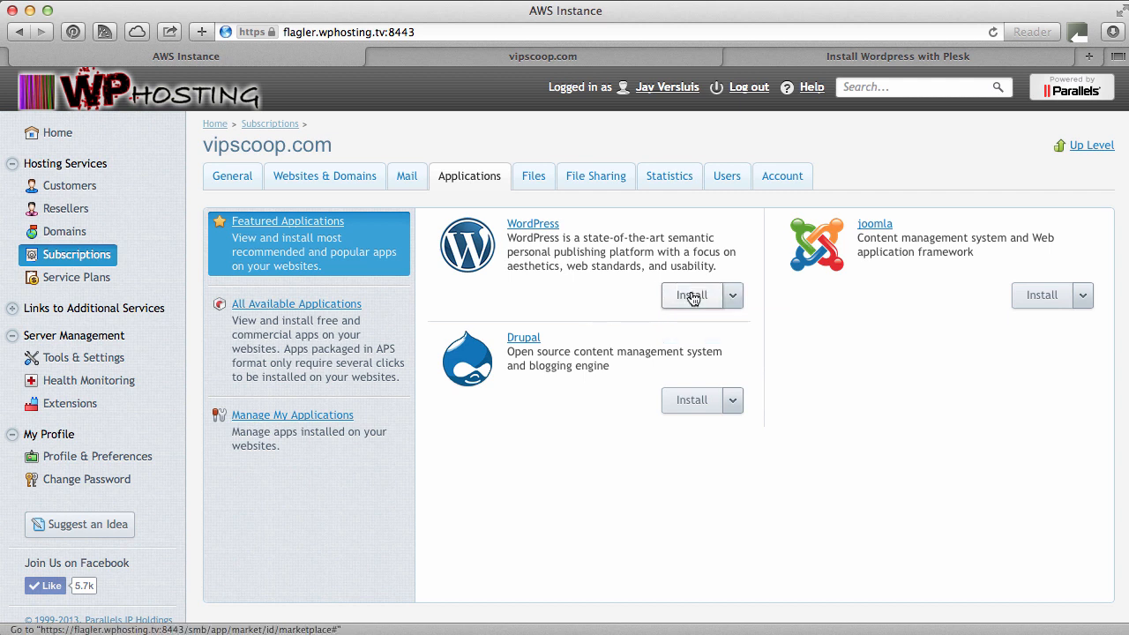
mouse_move(692, 295)
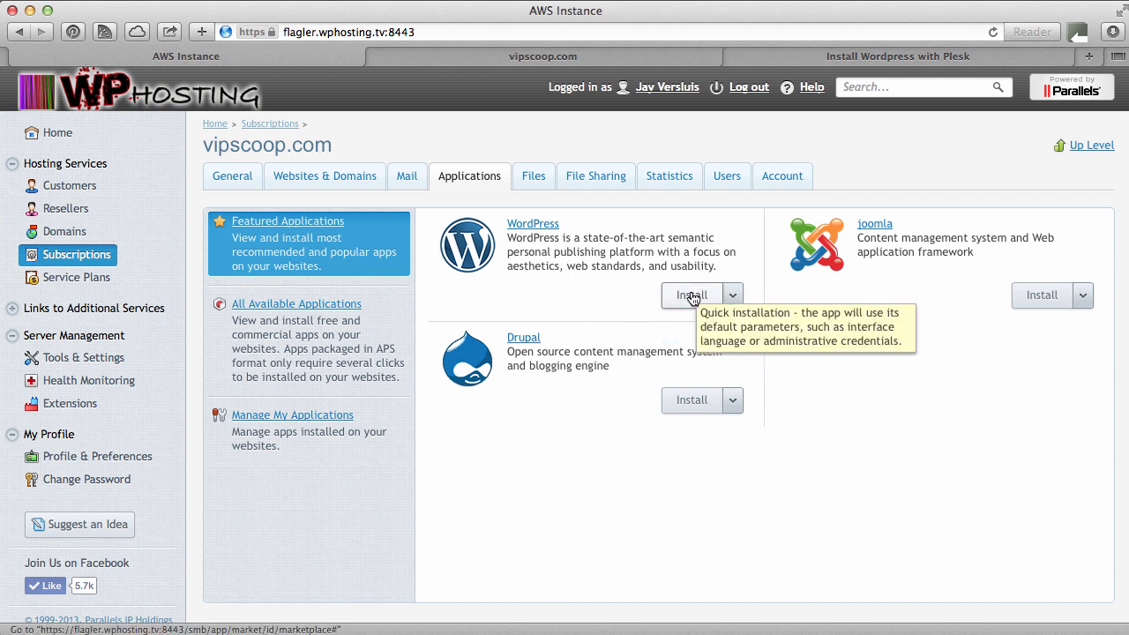
mouse_move(783, 330)
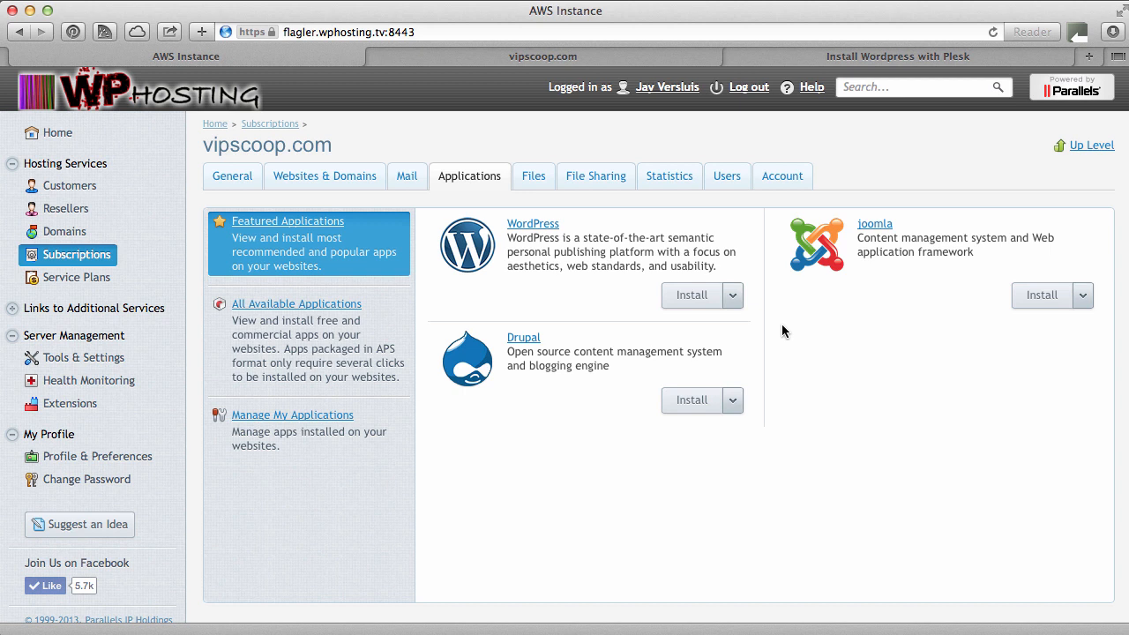
Quick-install WordPress with default parameters, placing it at vipscoop.com/wordpress
click(691, 294)
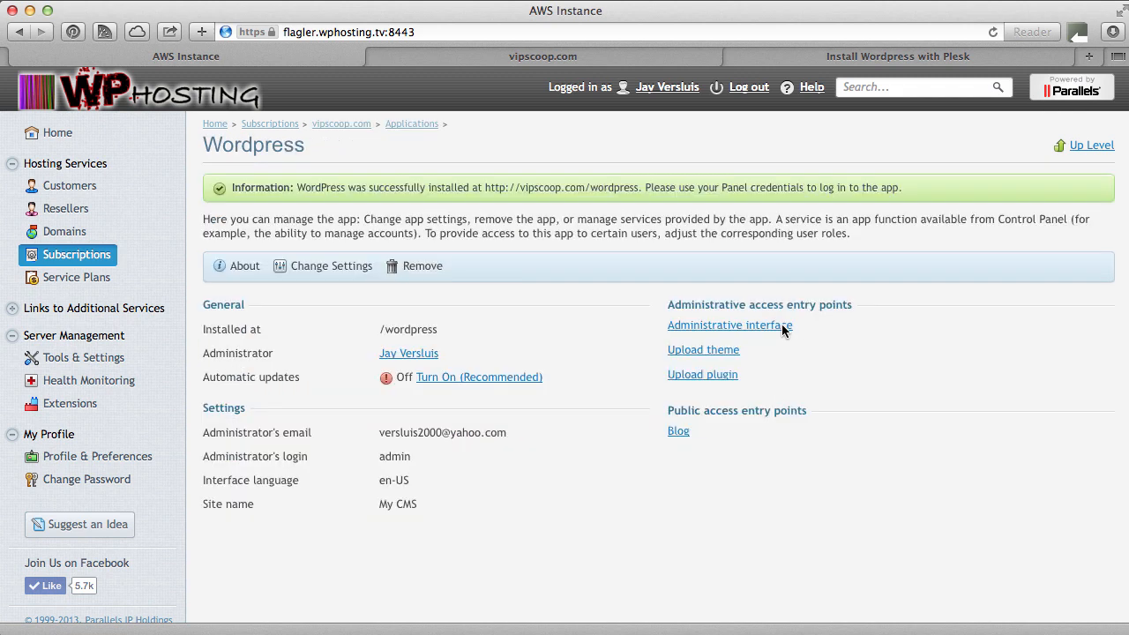
mouse_move(384, 213)
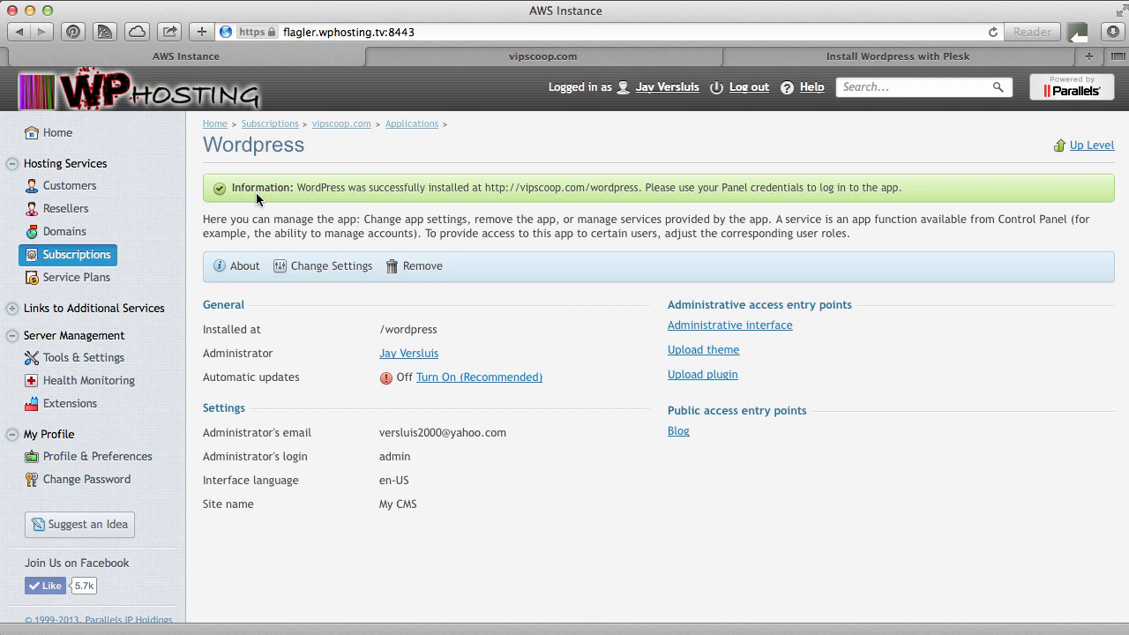
mouse_move(526, 200)
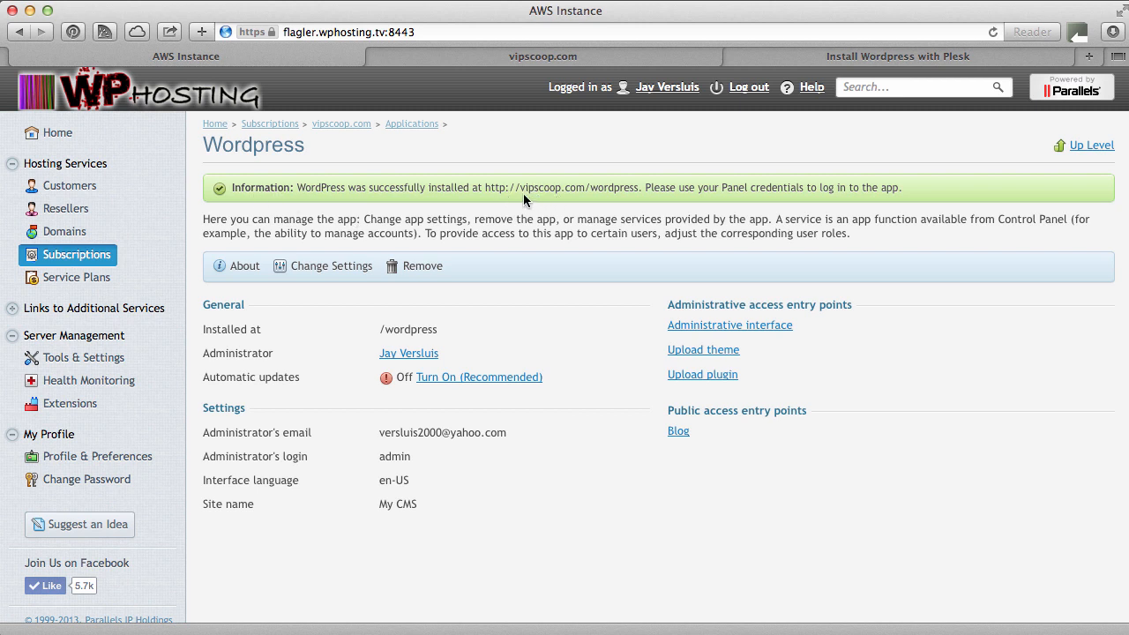
mouse_move(587, 194)
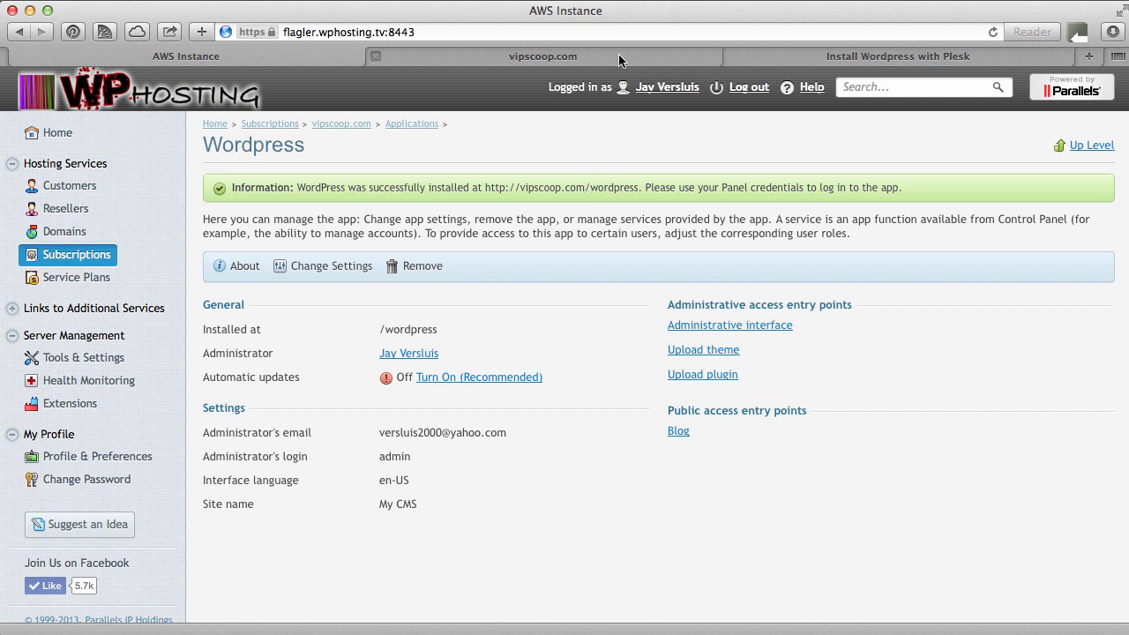
Load vipscoop.com/wordpress, then go to the site's wp-admin login page
text(vipscoop.com/wordpress/)
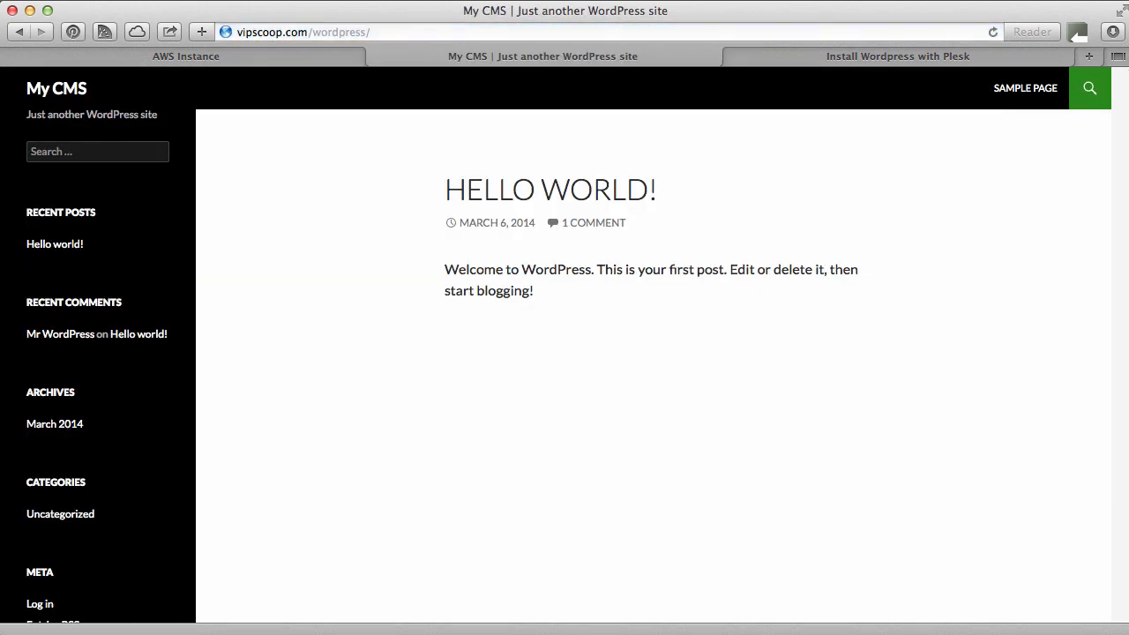
mouse_move(334, 217)
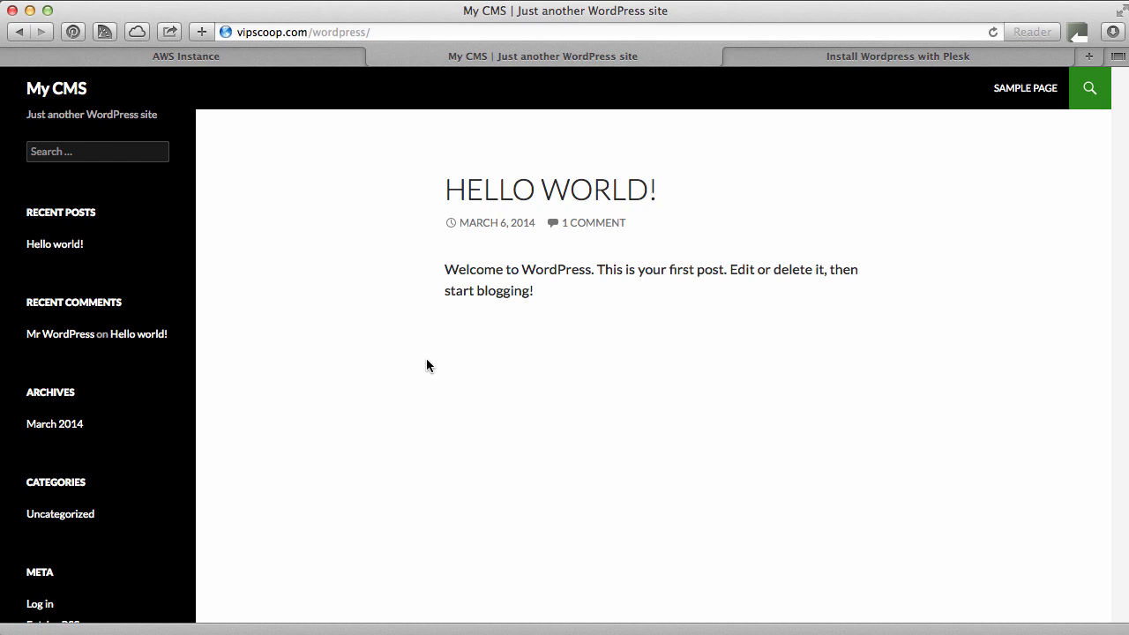
mouse_move(431, 336)
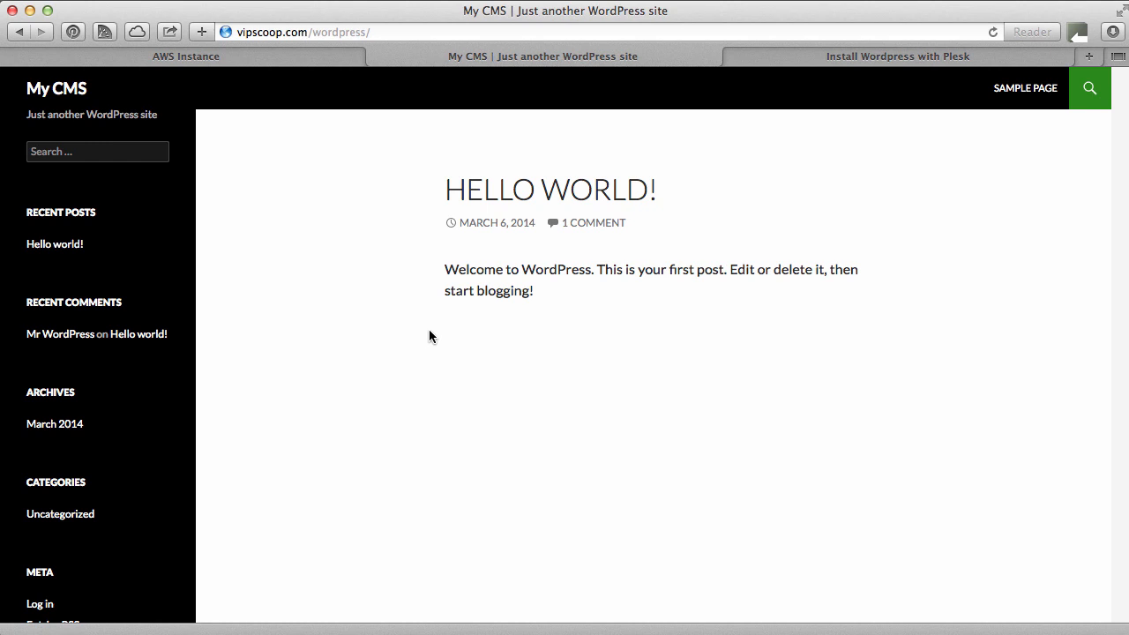
mouse_move(332, 79)
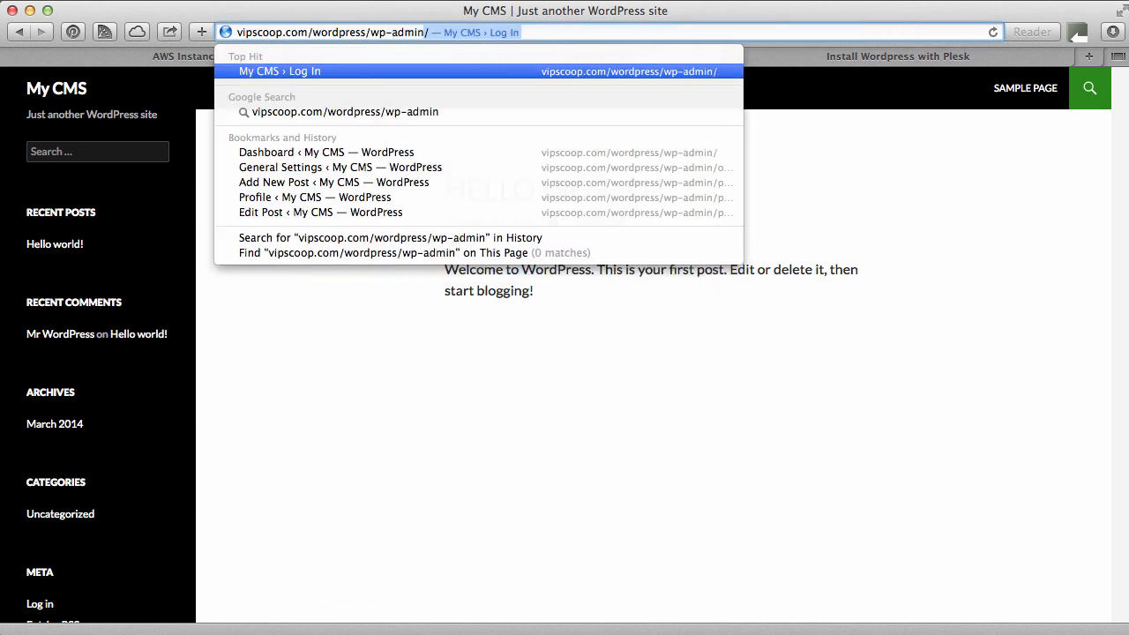
click(279, 71)
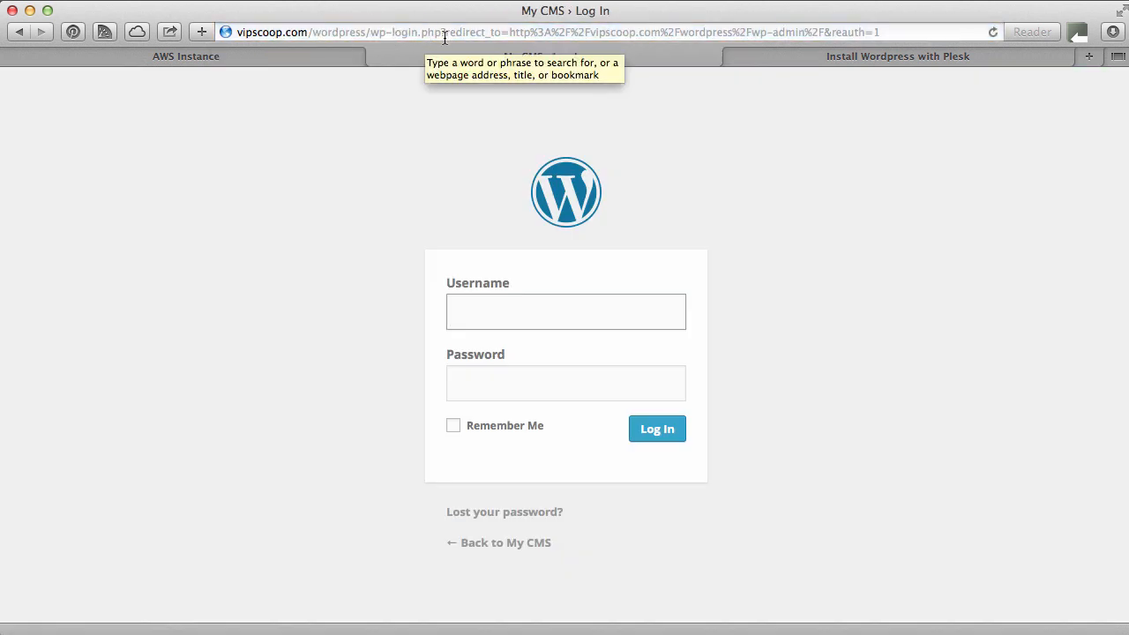
mouse_move(879, 47)
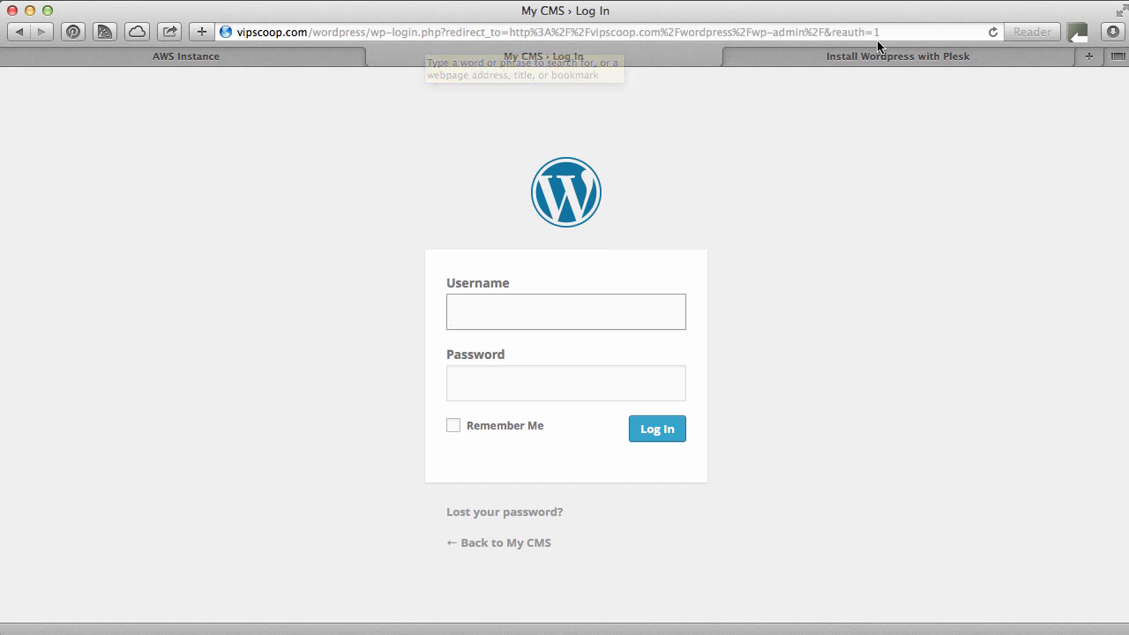
mouse_move(666, 105)
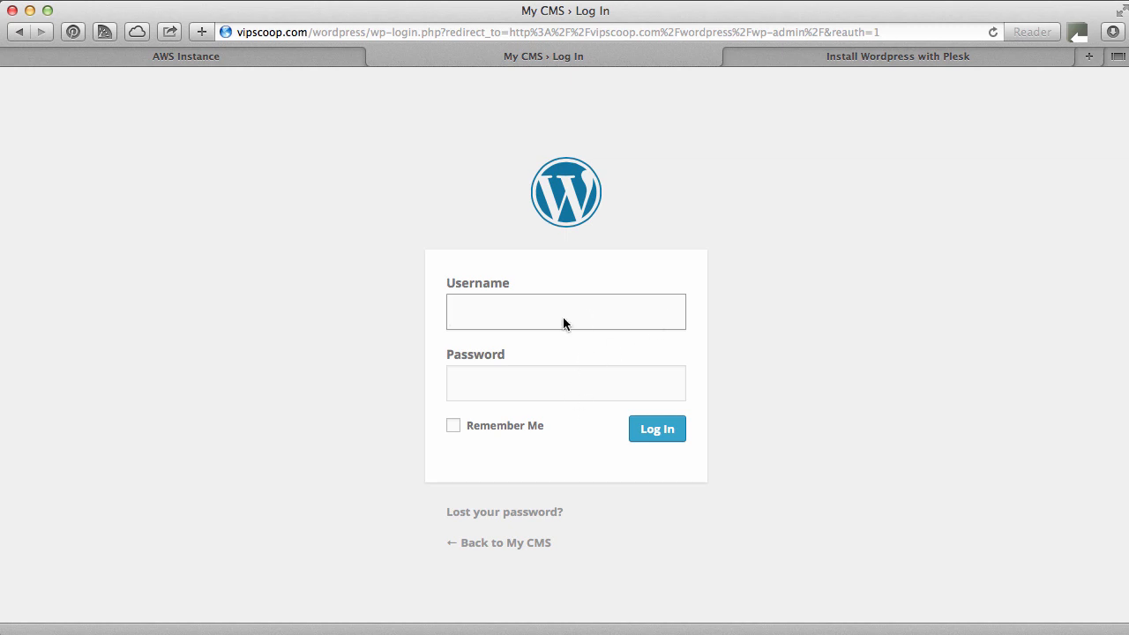
mouse_move(241, 374)
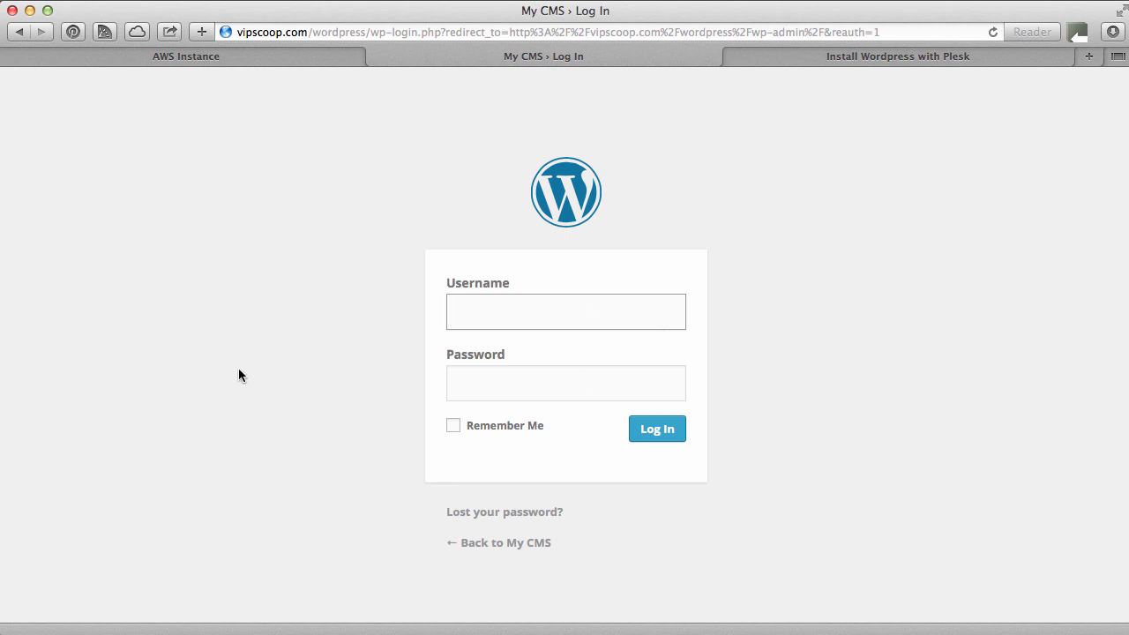
Log in as admin, re-entering the password after the first attempt is rejected
text(admin)
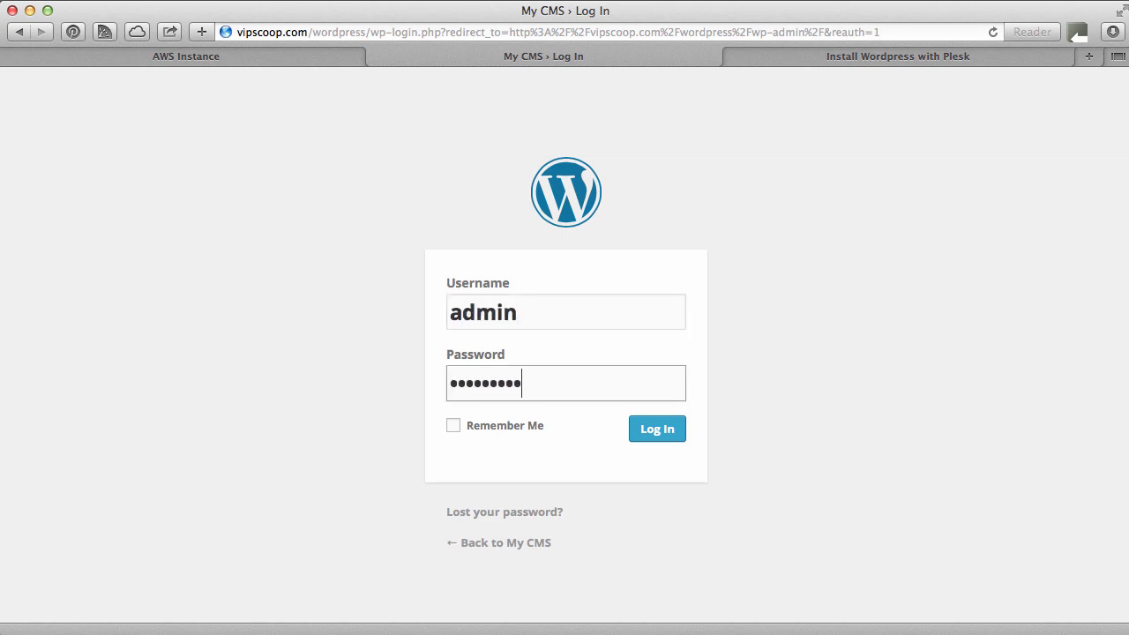
text(•)
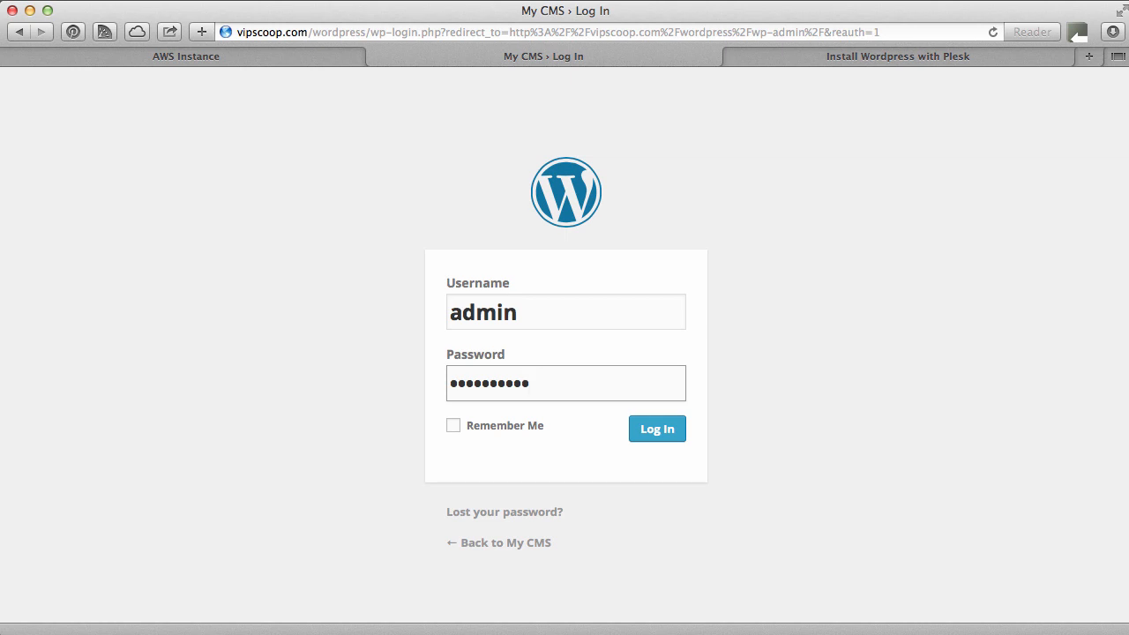
click(656, 428)
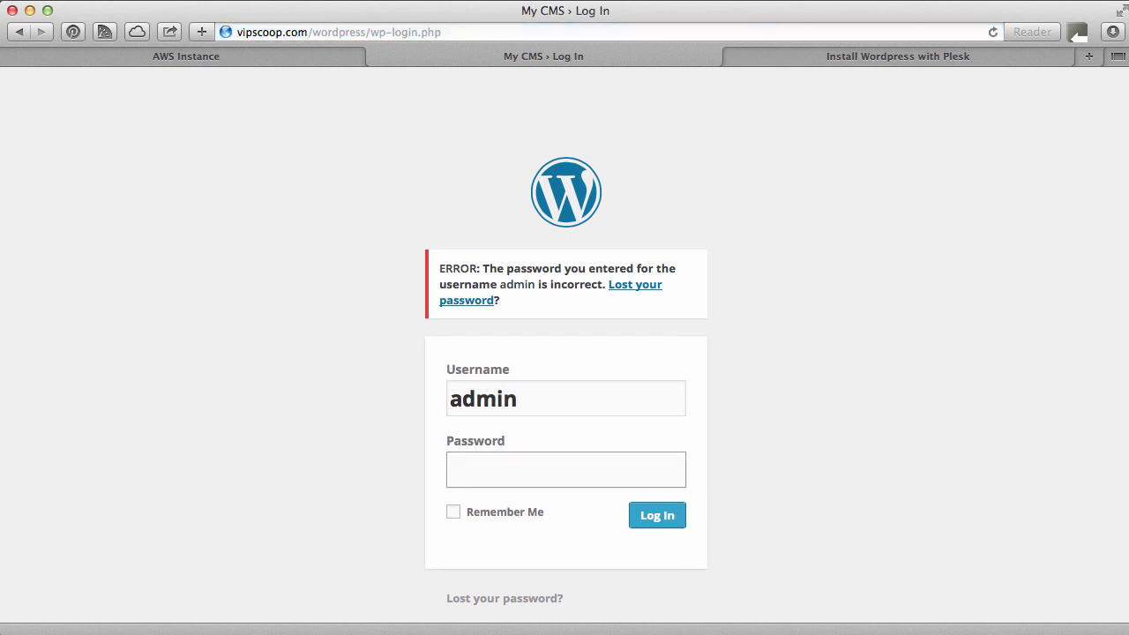
text(password)
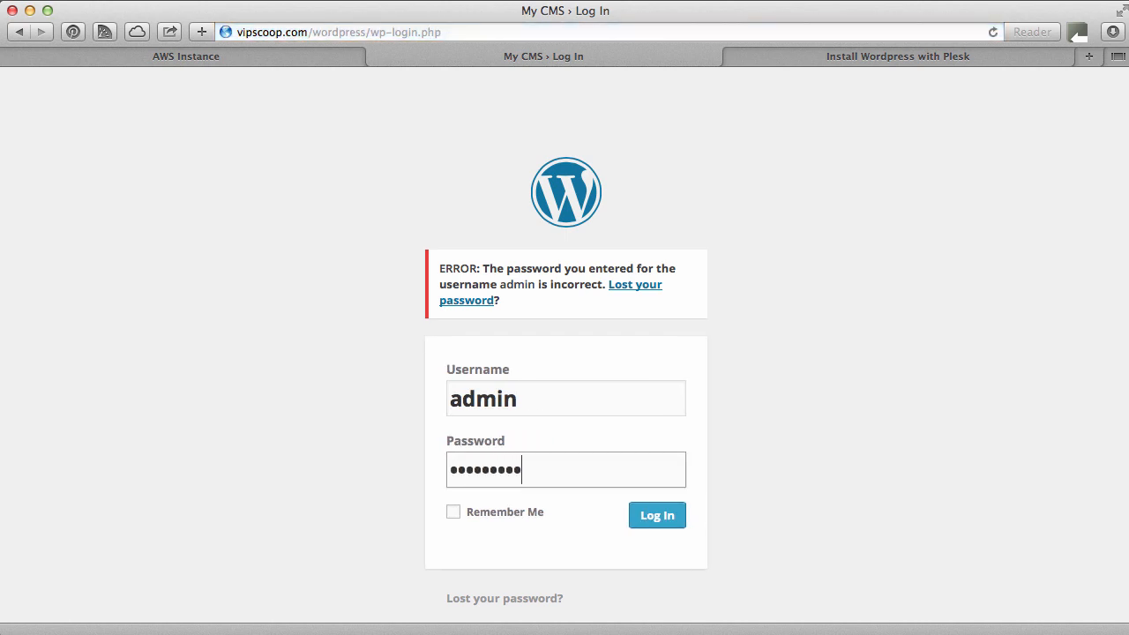
click(656, 515)
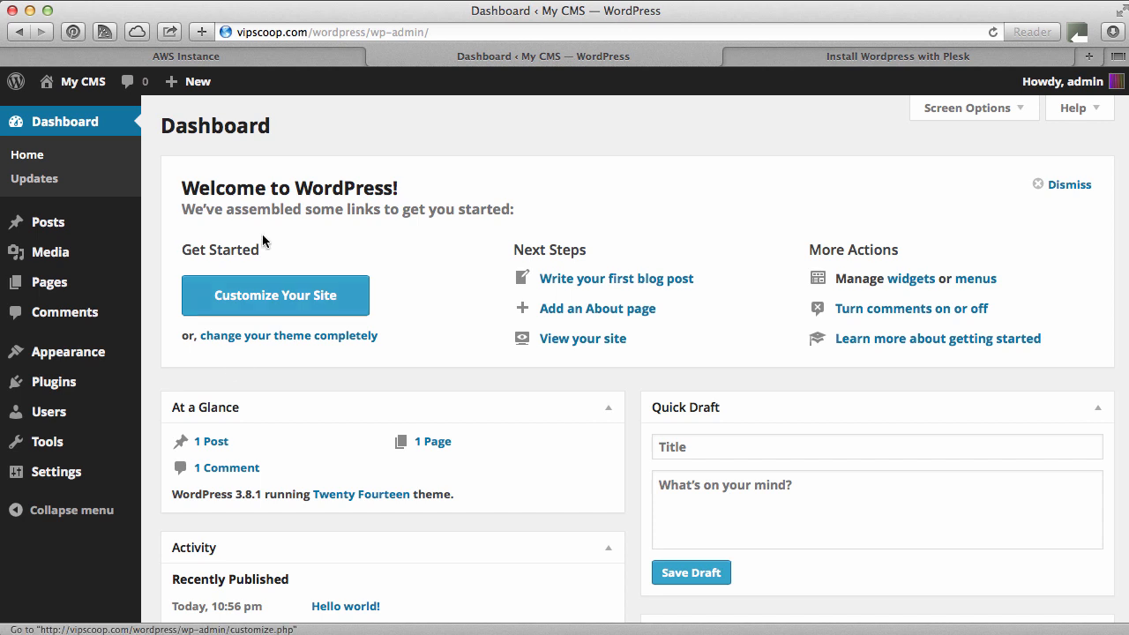
mouse_move(465, 283)
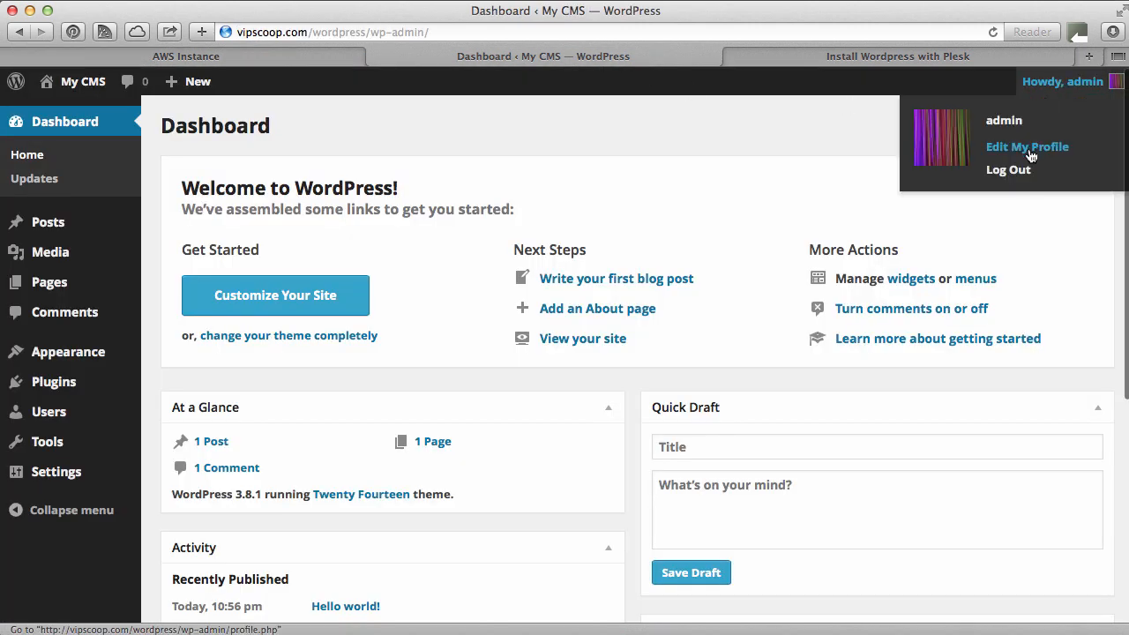
Log out of WordPress, then re-enter the dashboard via Plesk's Administrative interface link
click(1008, 169)
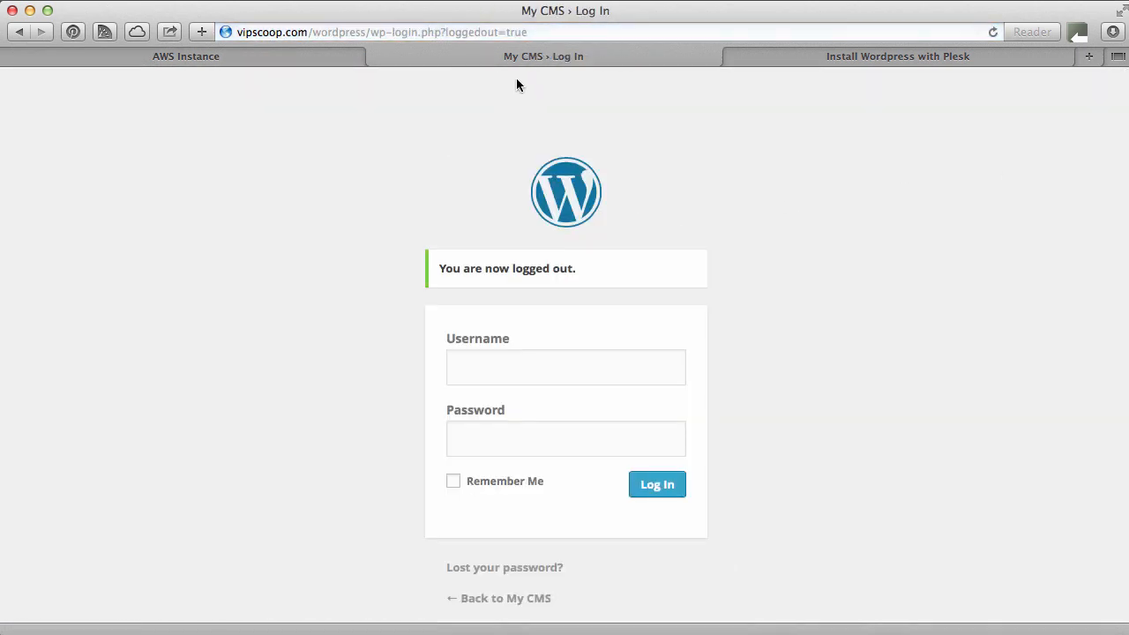
click(185, 55)
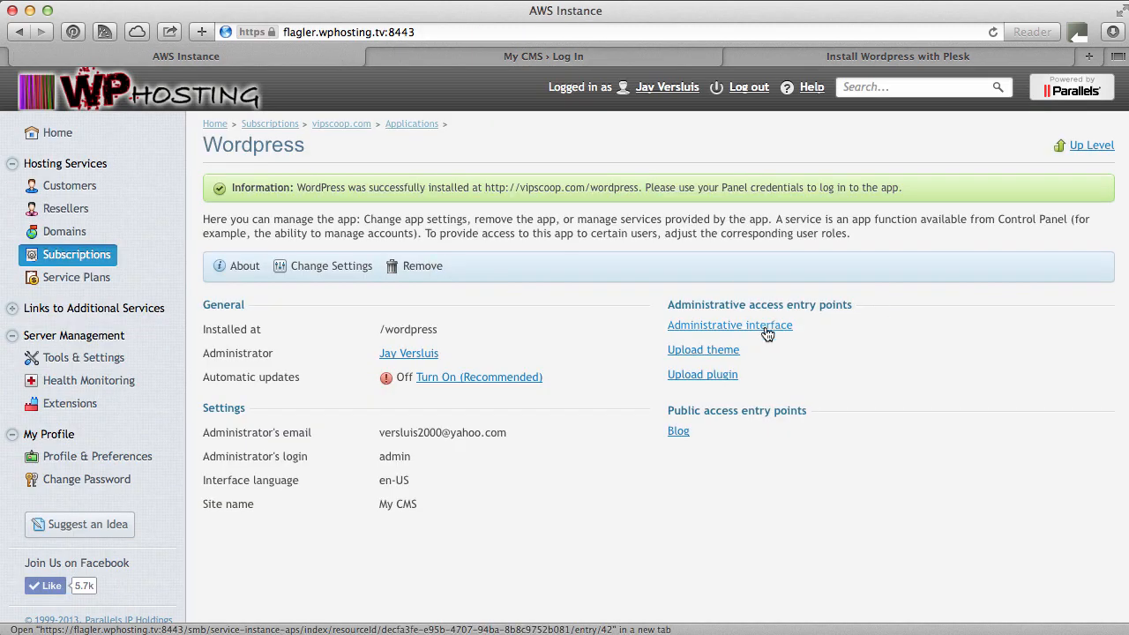
click(730, 325)
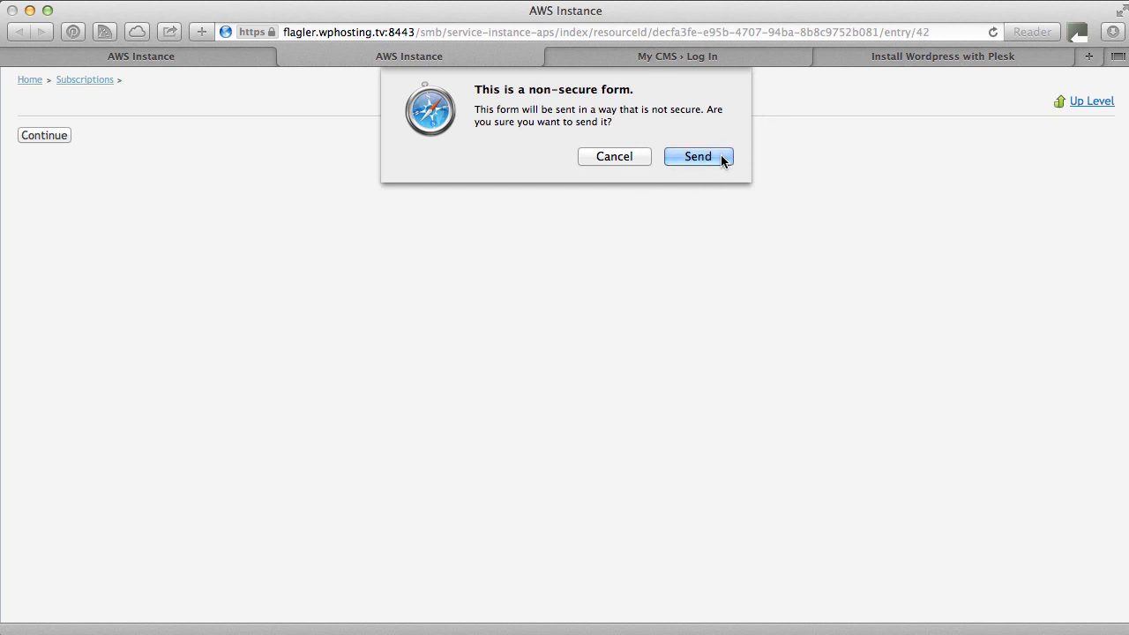
click(696, 156)
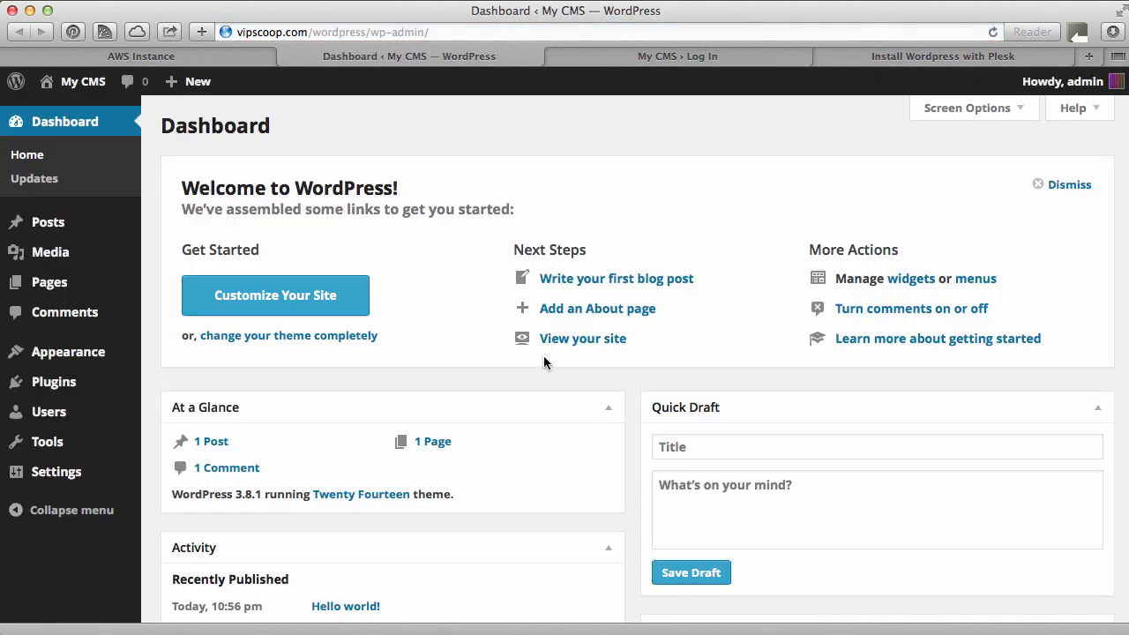
mouse_move(458, 362)
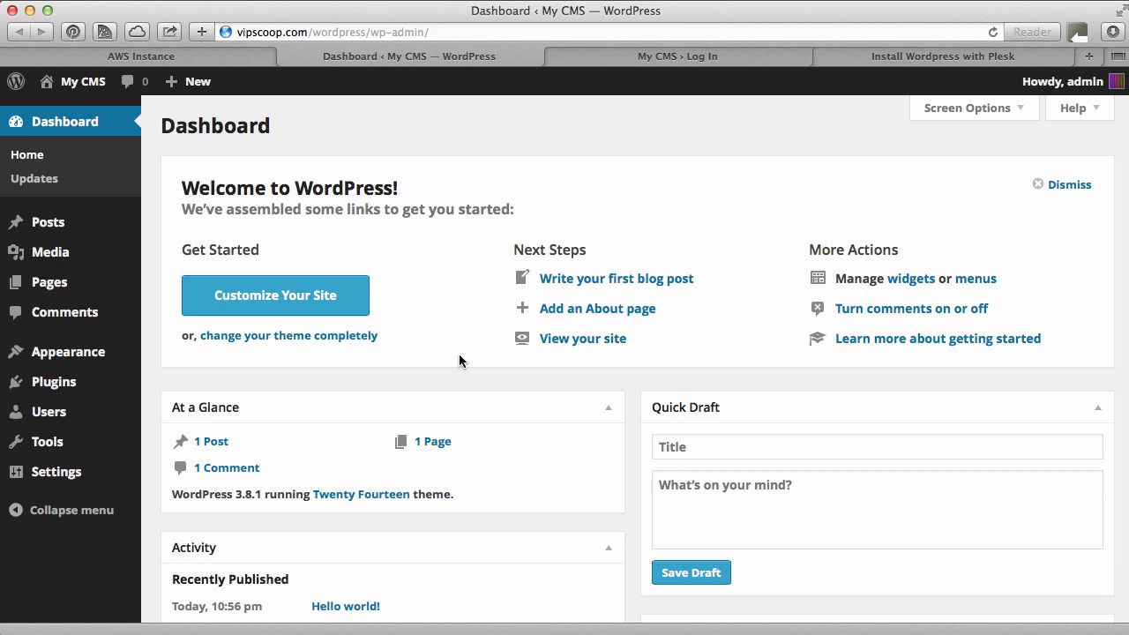
scroll(down, 3)
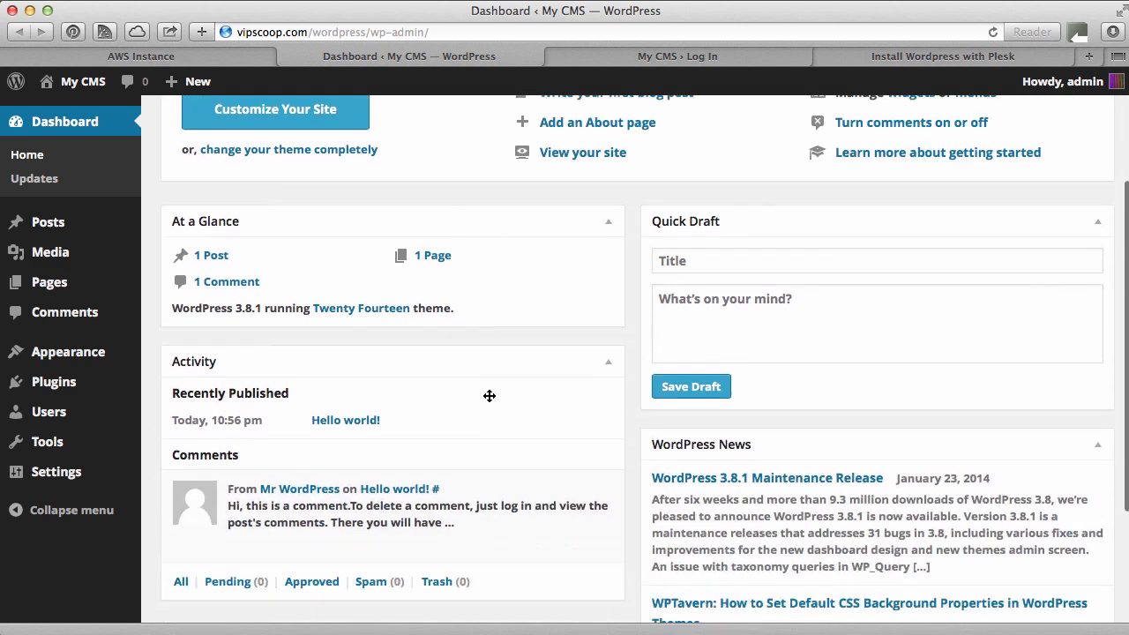
scroll(up, 3)
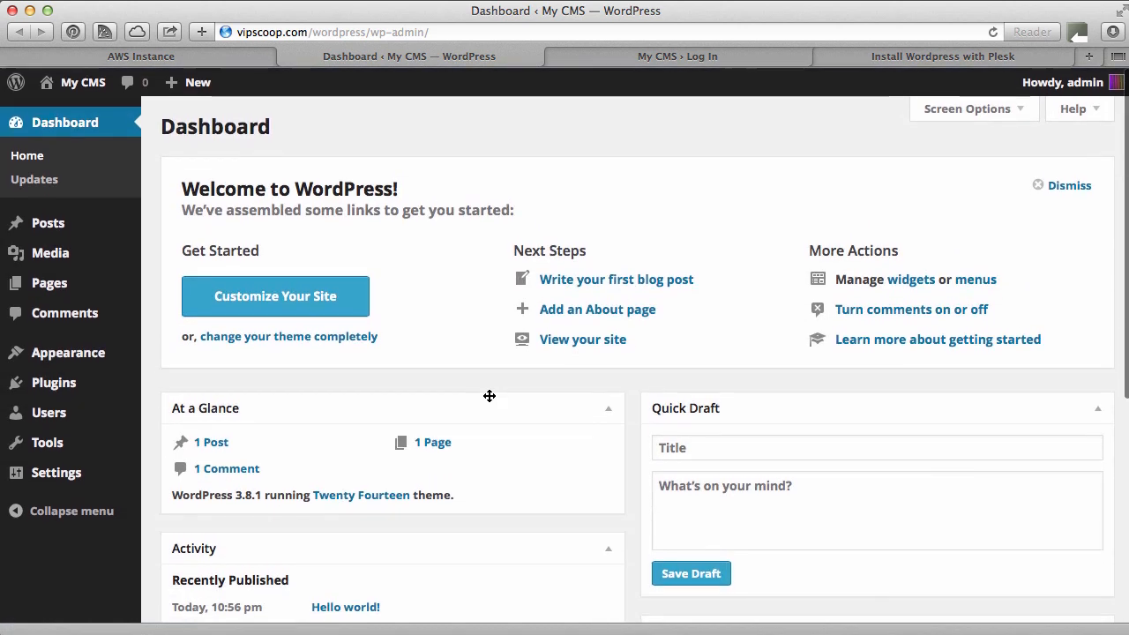
mouse_move(1063, 81)
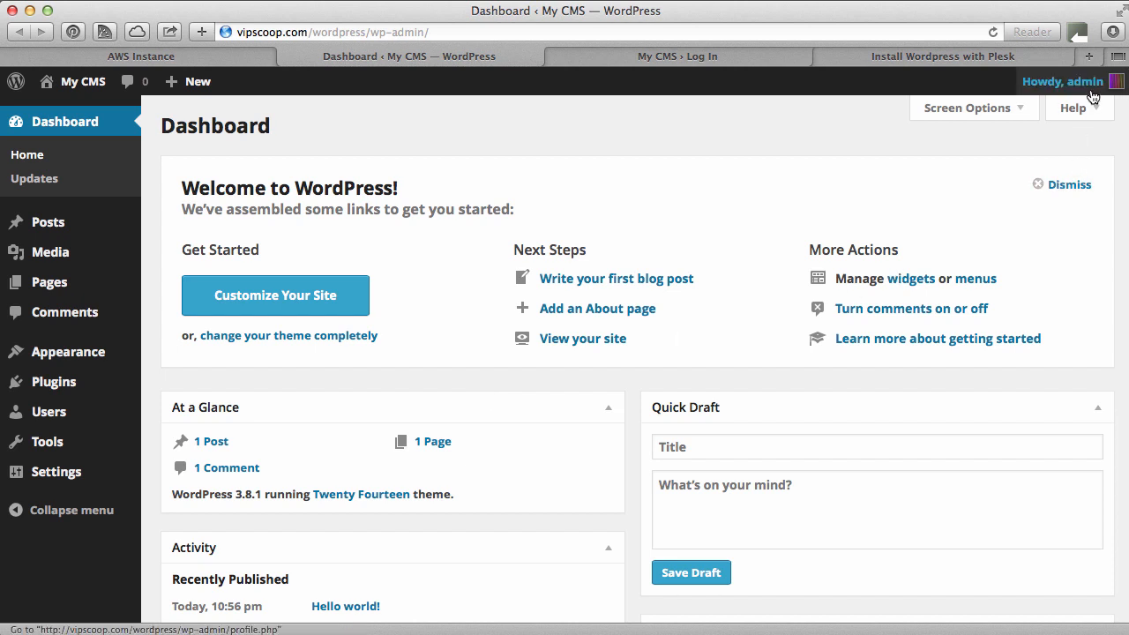
Open Your Profile from the admin account menu and scroll to the New Password fields
click(1062, 81)
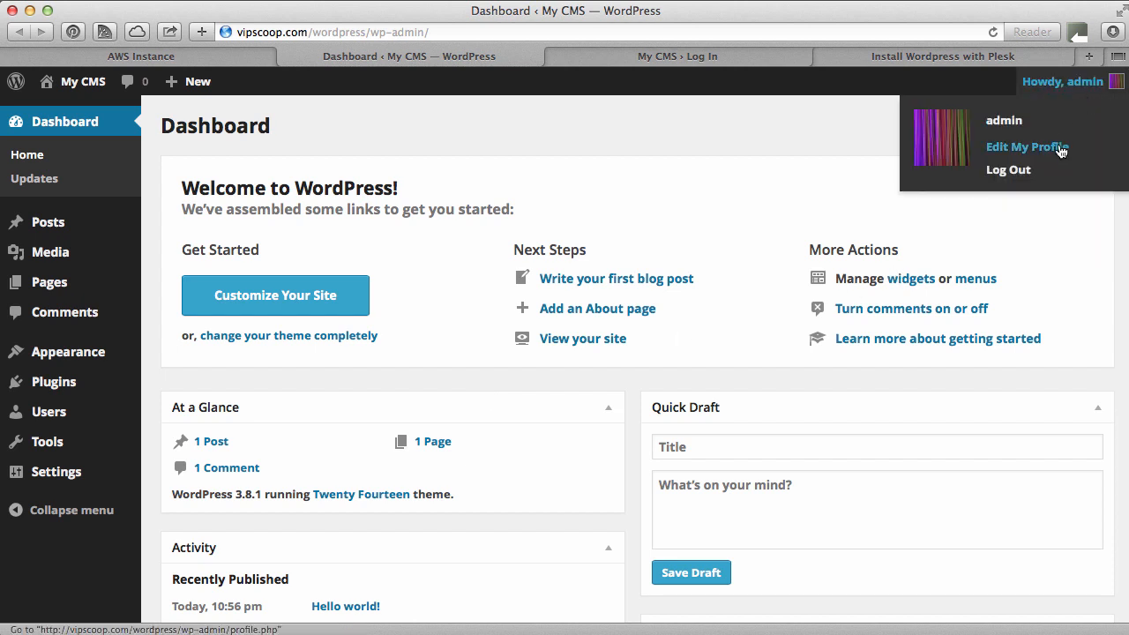
click(1027, 146)
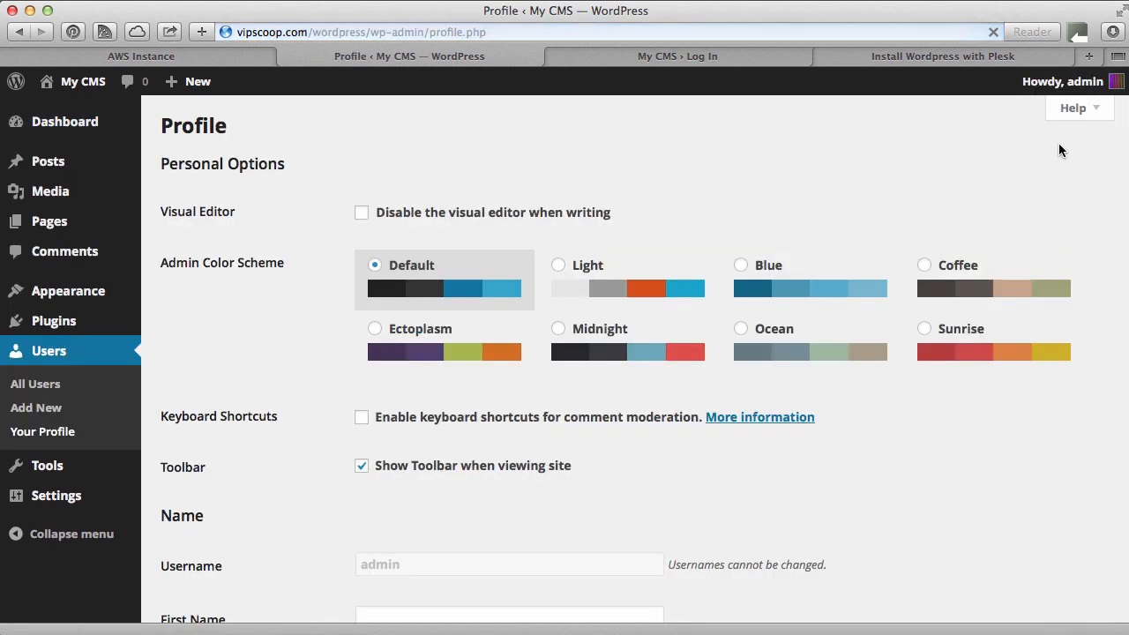
scroll(down, 3)
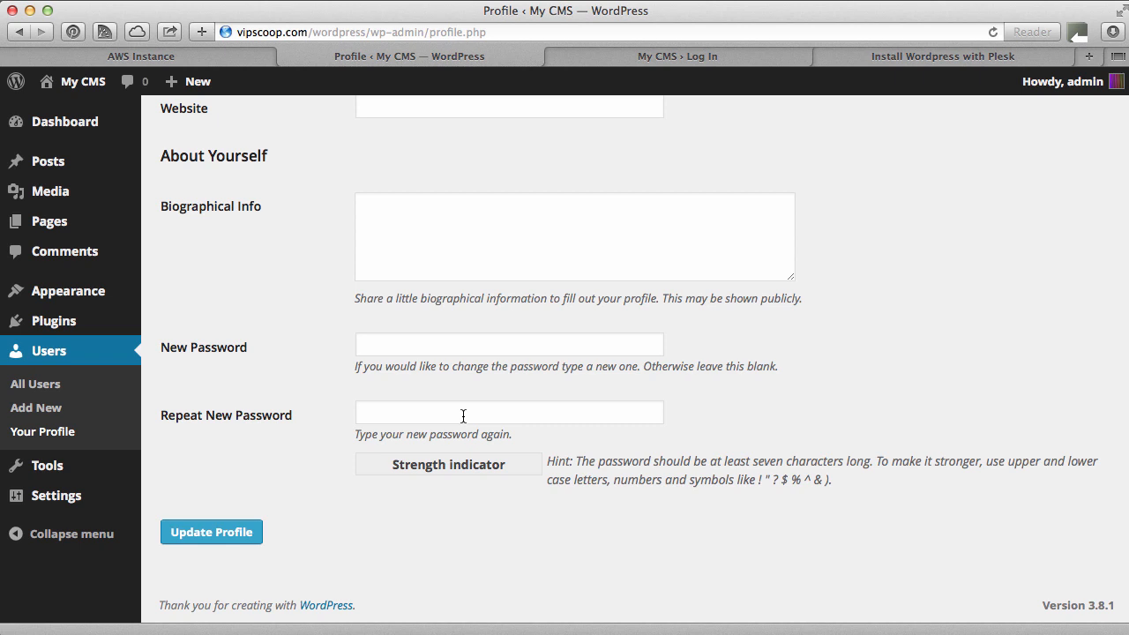
mouse_move(519, 417)
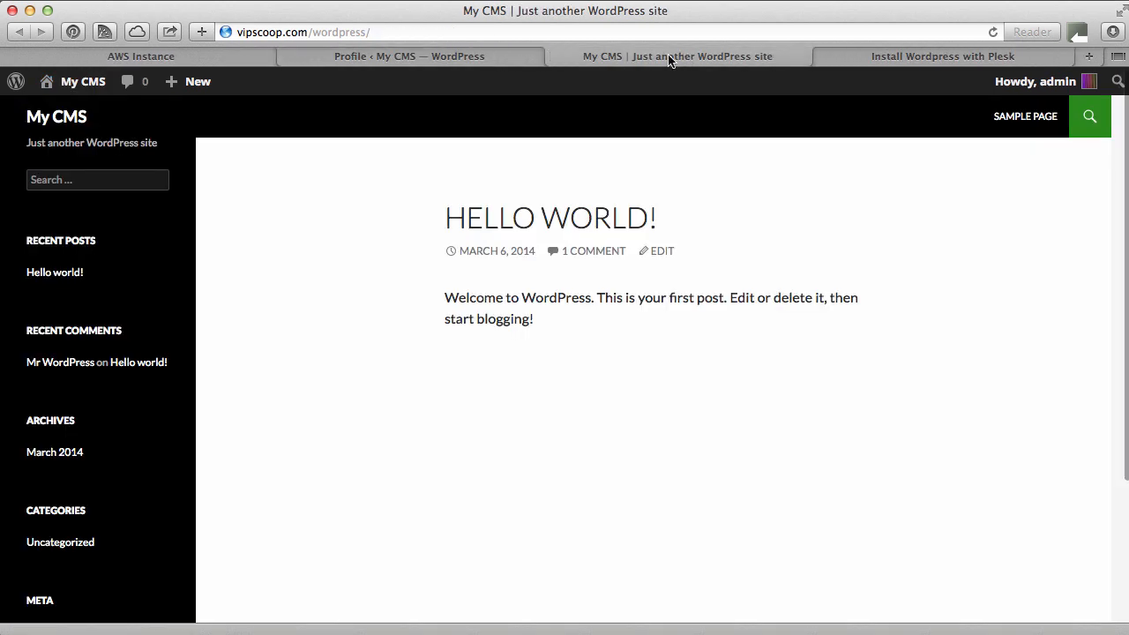
Start a new post via + New > Post and enter the title 'This is a test'
click(409, 55)
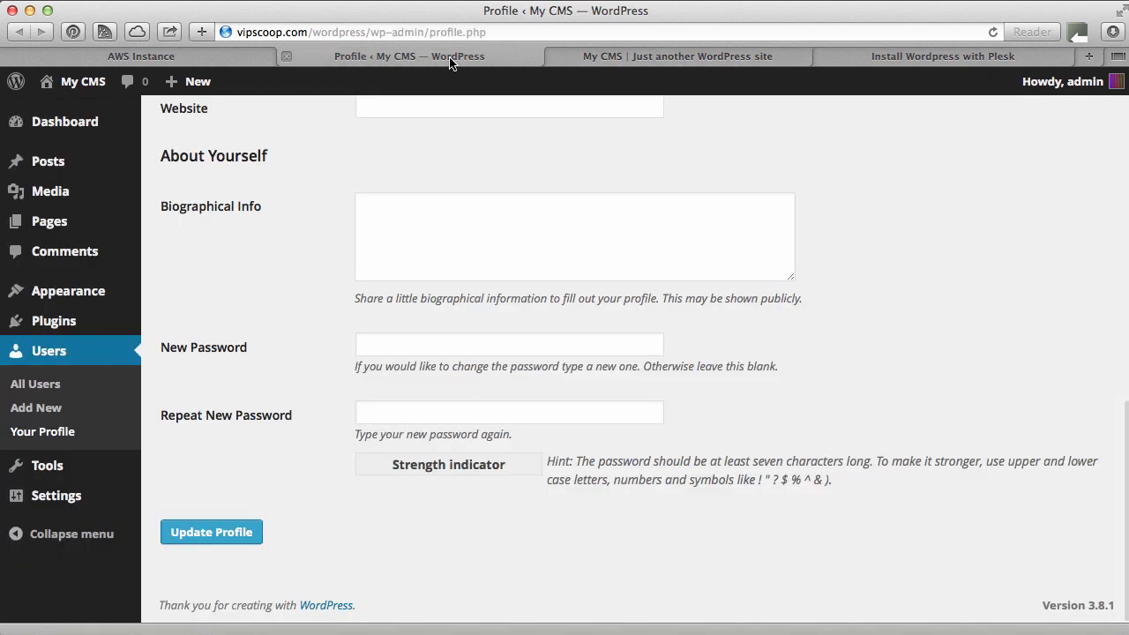
mouse_move(320, 148)
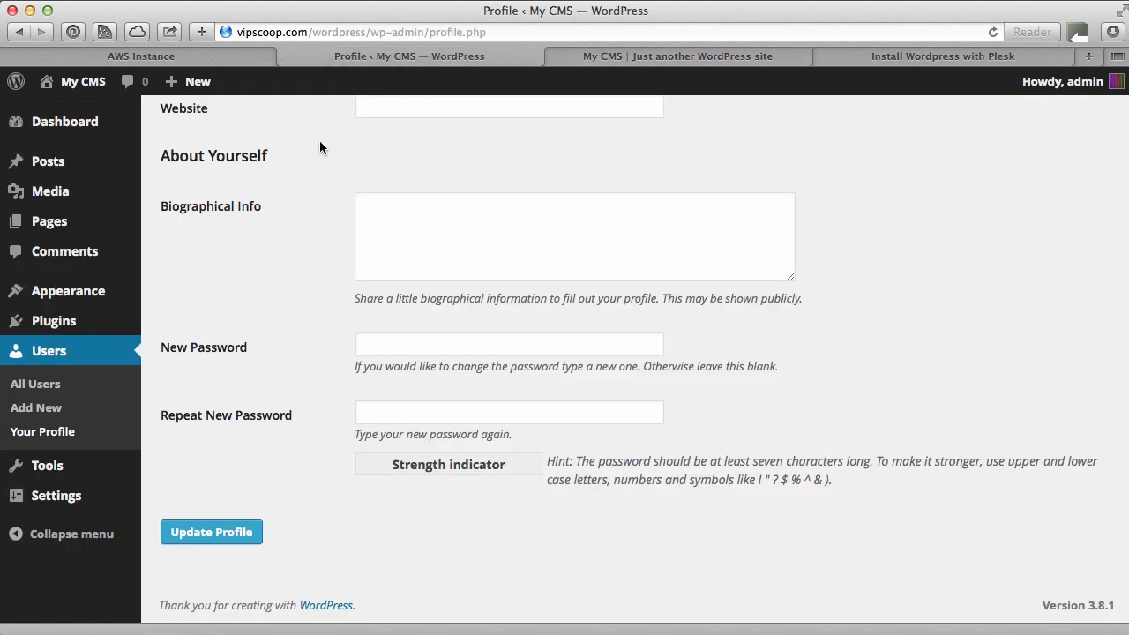
click(198, 81)
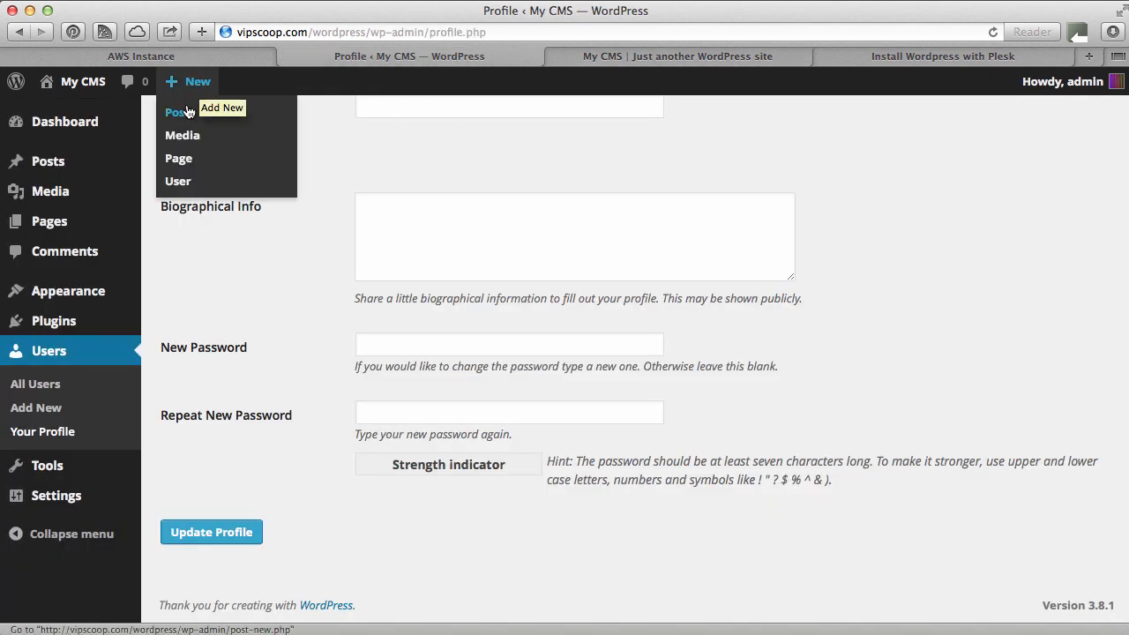
click(175, 112)
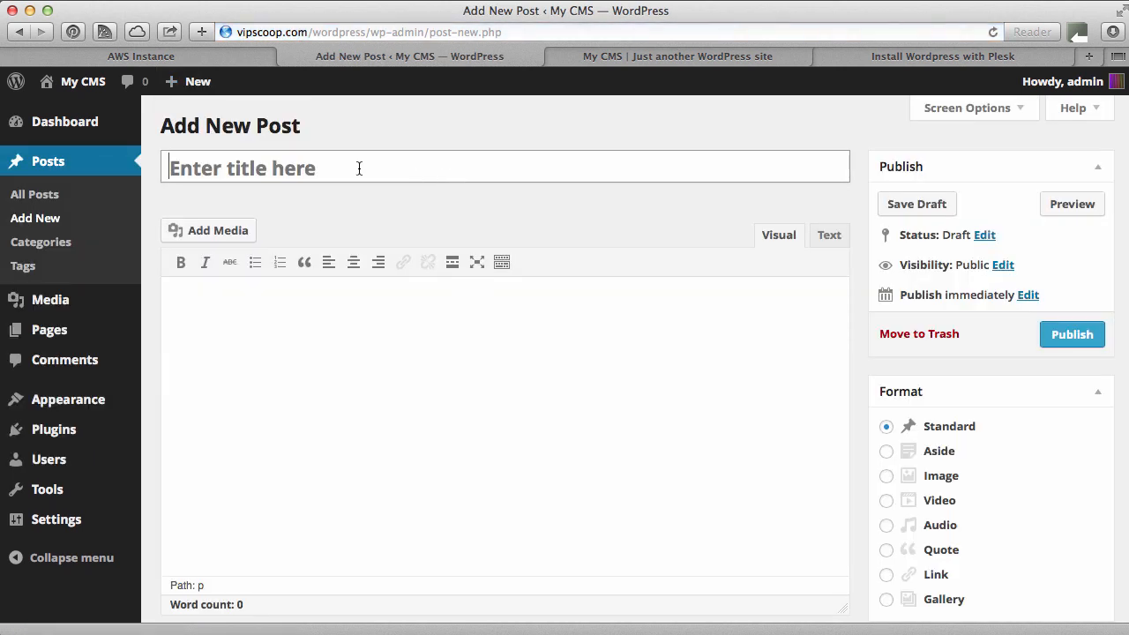
text(This is a test)
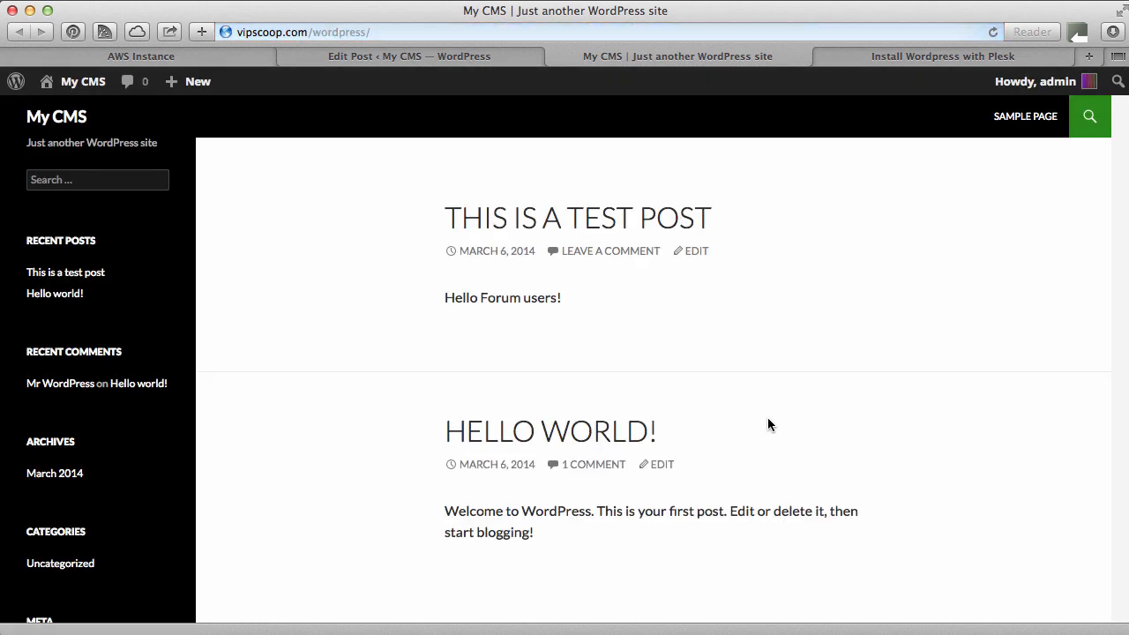
mouse_move(645, 340)
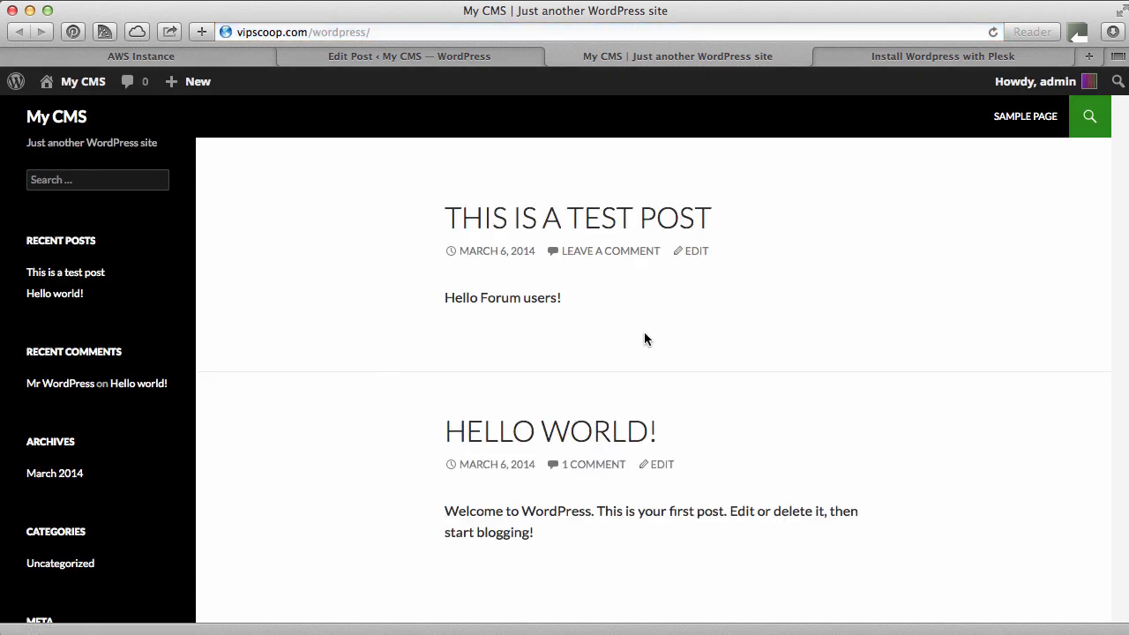
mouse_move(62, 144)
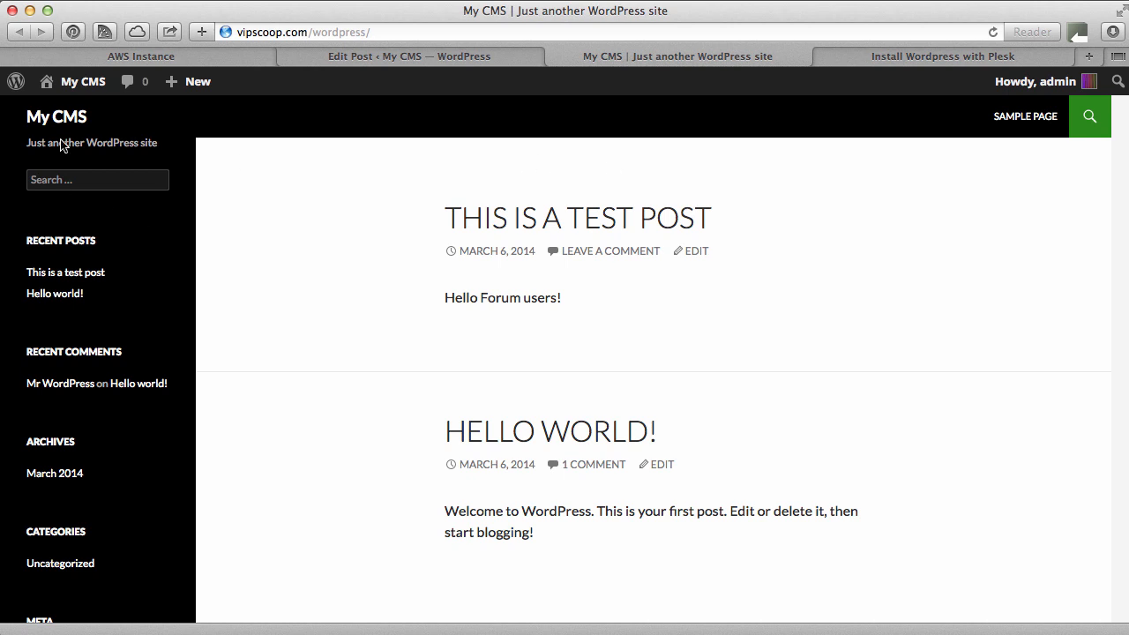
mouse_move(102, 117)
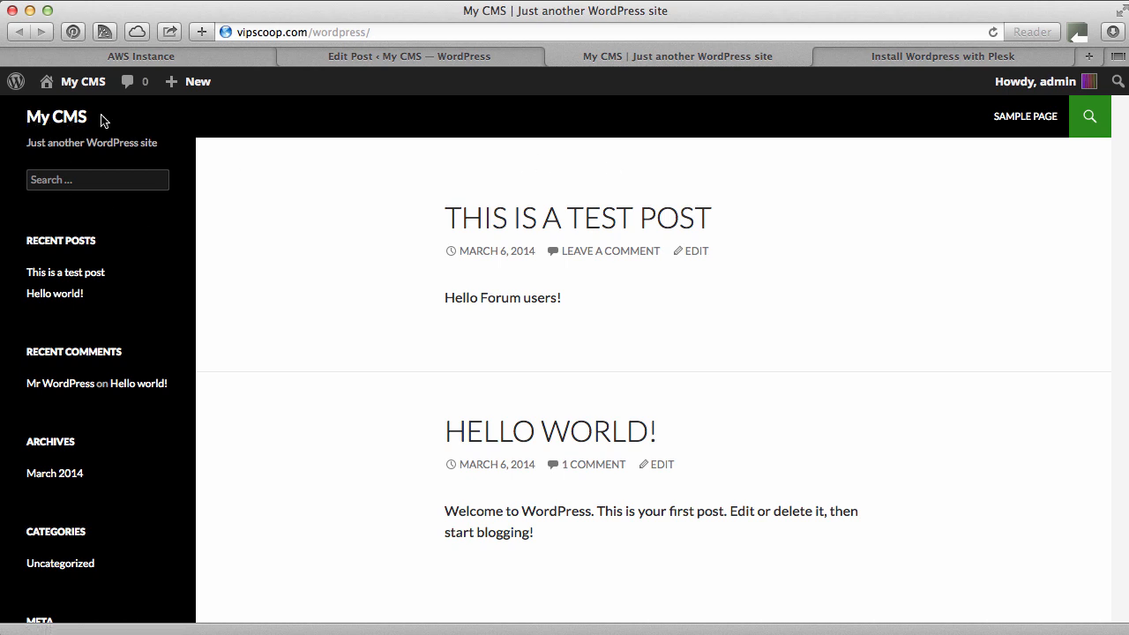
mouse_move(428, 66)
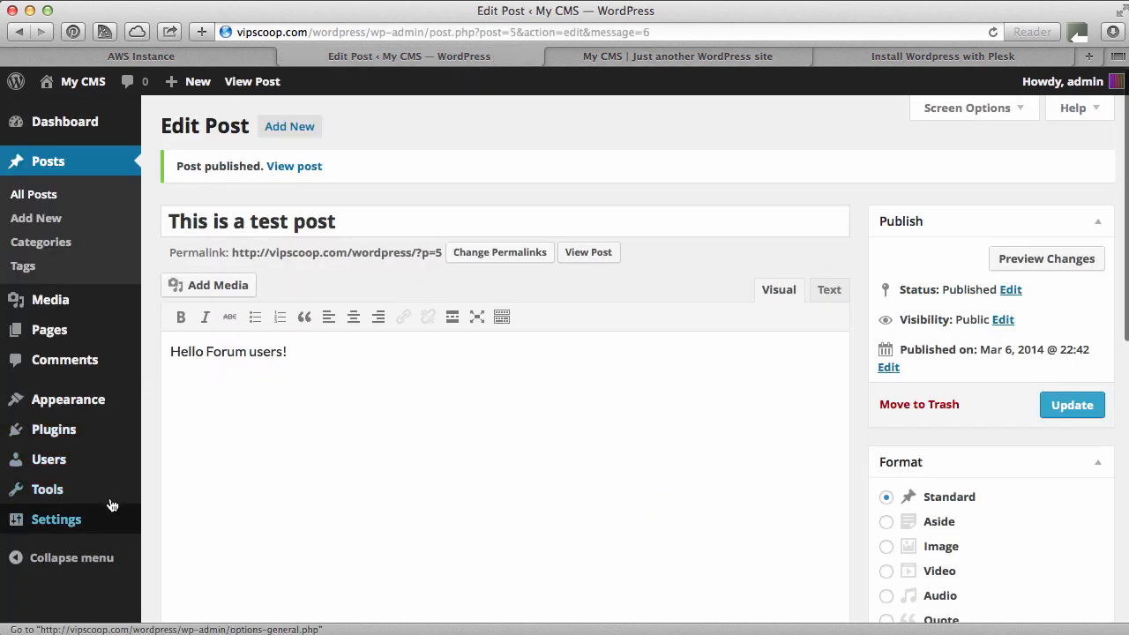
Open WordPress General Settings and type 'SOmethign' into the Site Title field
click(56, 519)
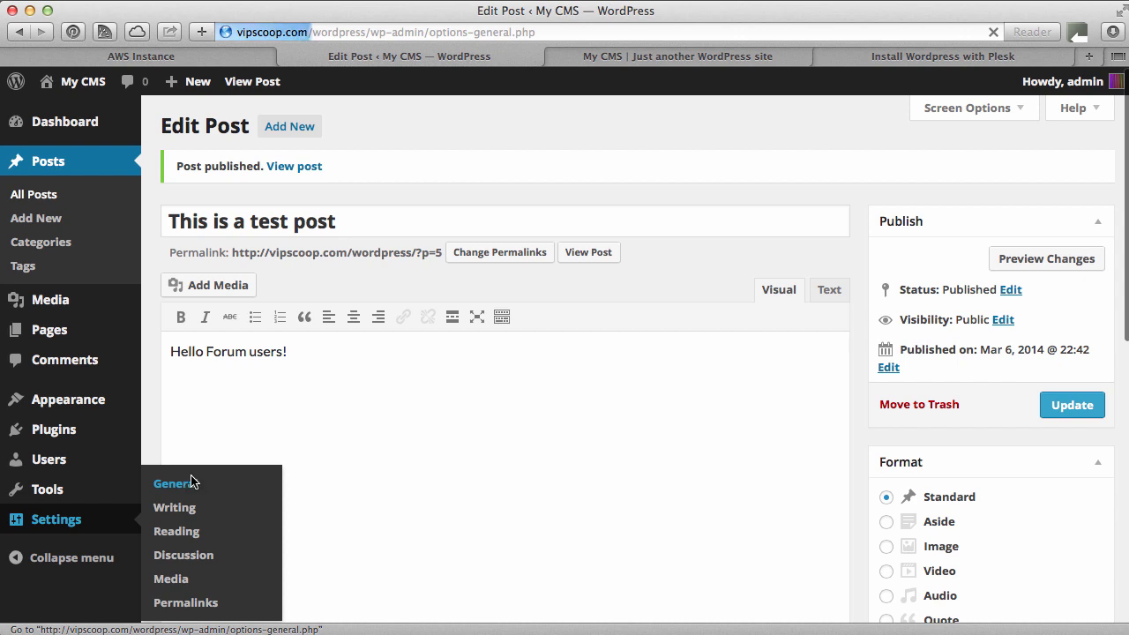
click(166, 483)
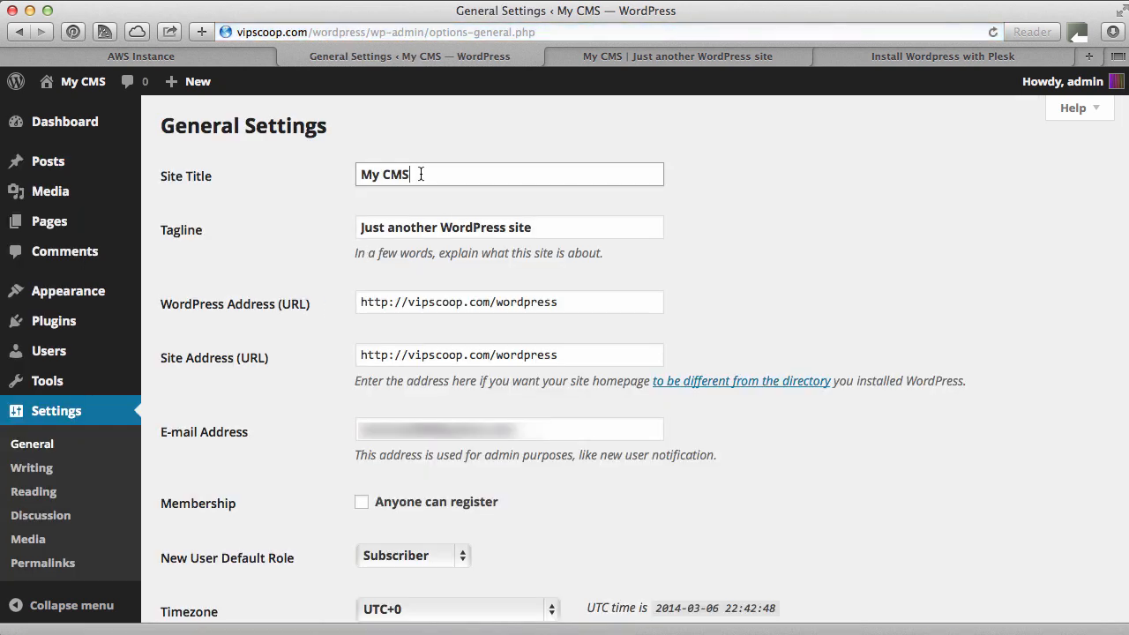
text(SOmethign else)
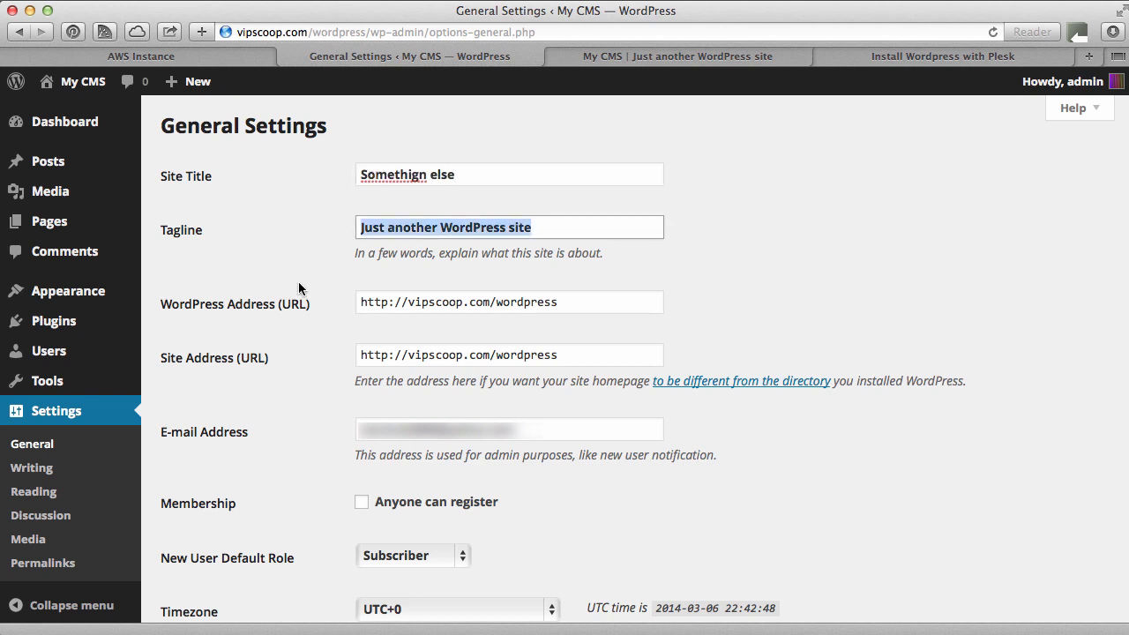
mouse_move(243, 461)
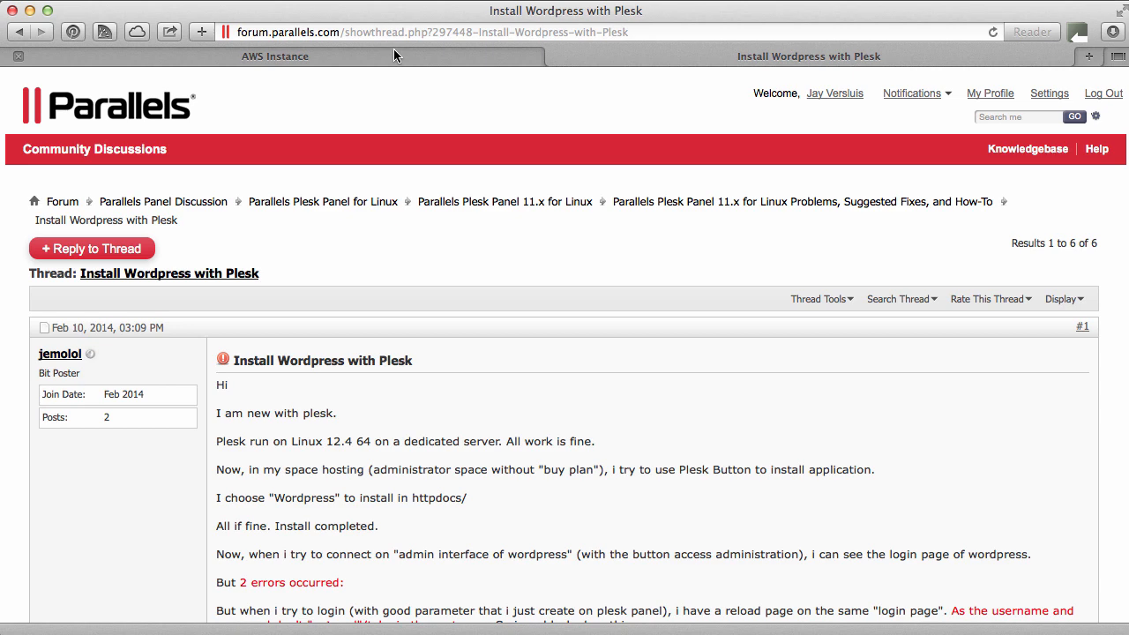
From the vipscoop.com subscription's Applications list, start installing WordPress
click(274, 55)
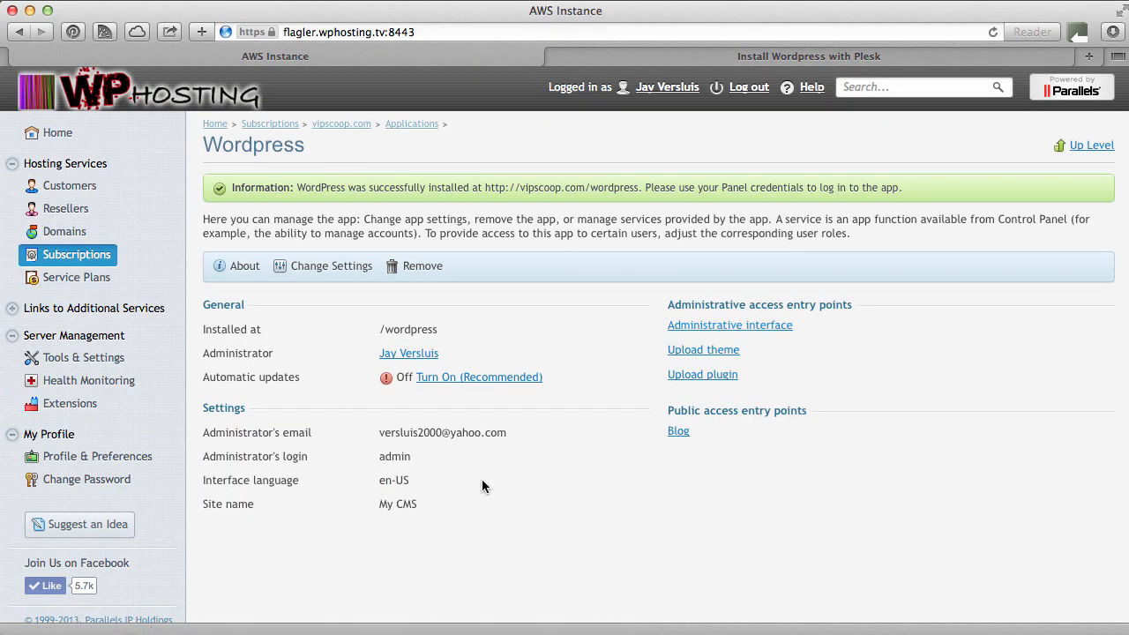
mouse_move(341, 123)
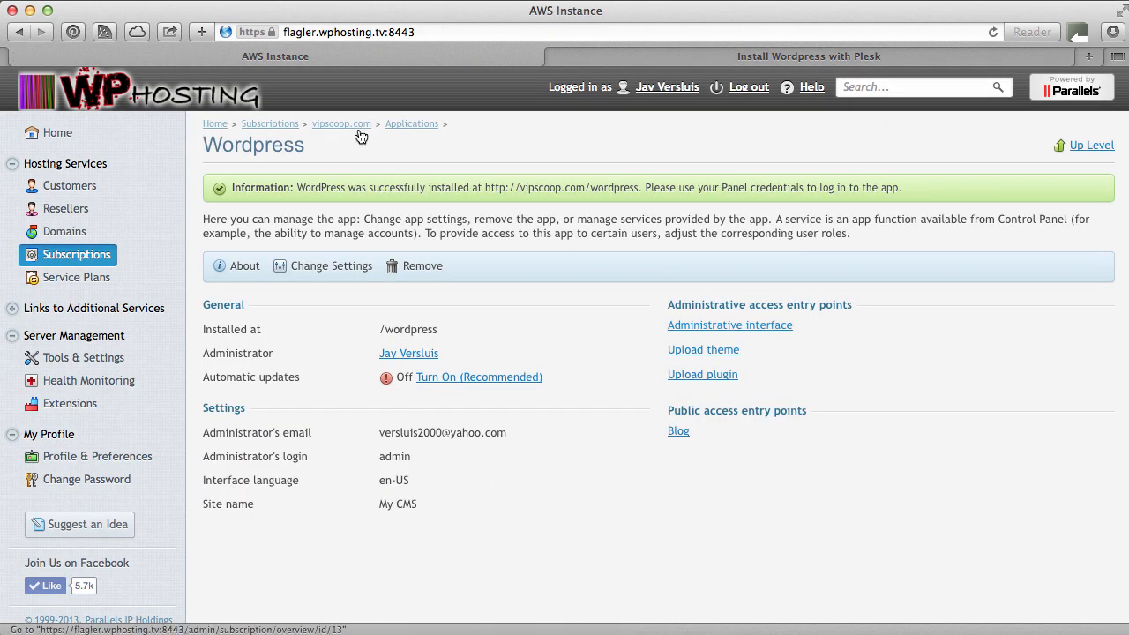
click(341, 124)
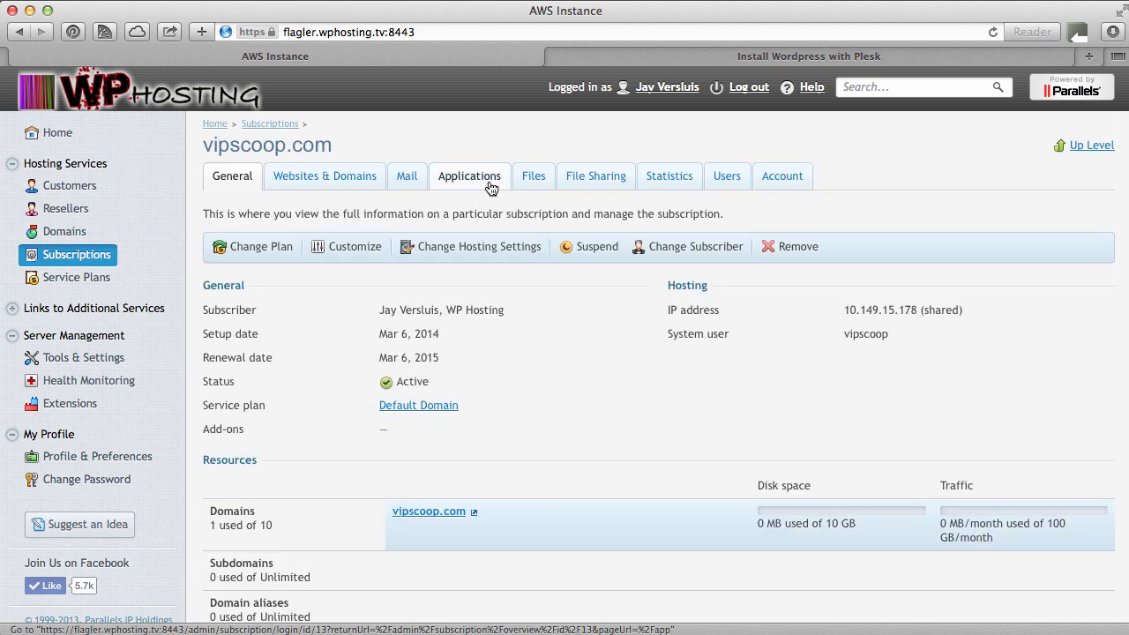
click(469, 176)
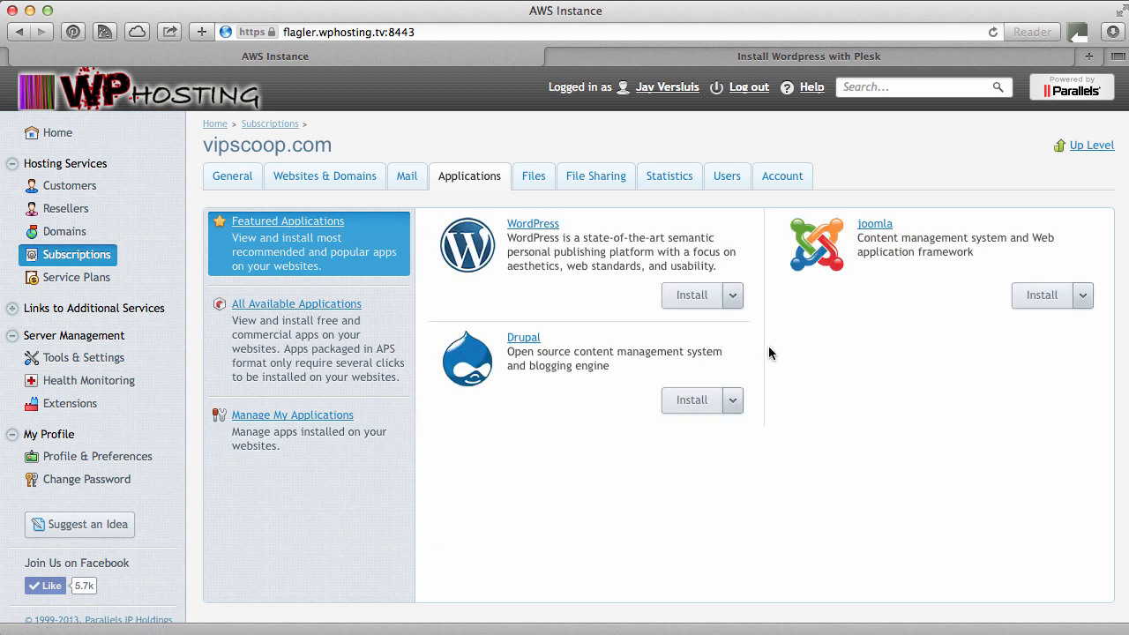
mouse_move(771, 311)
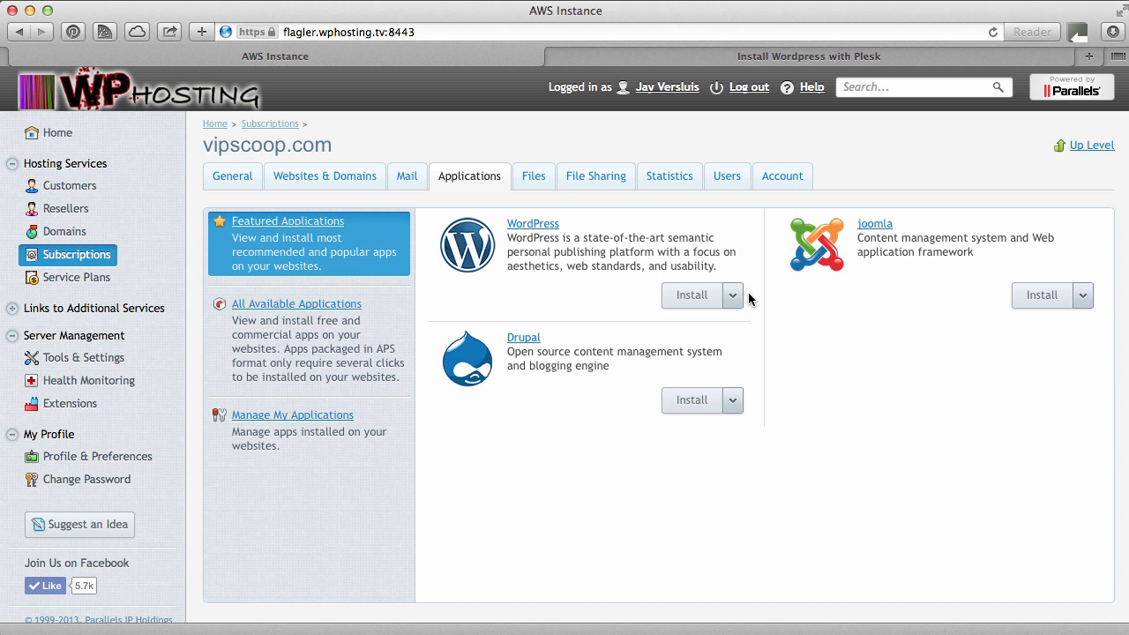
click(732, 295)
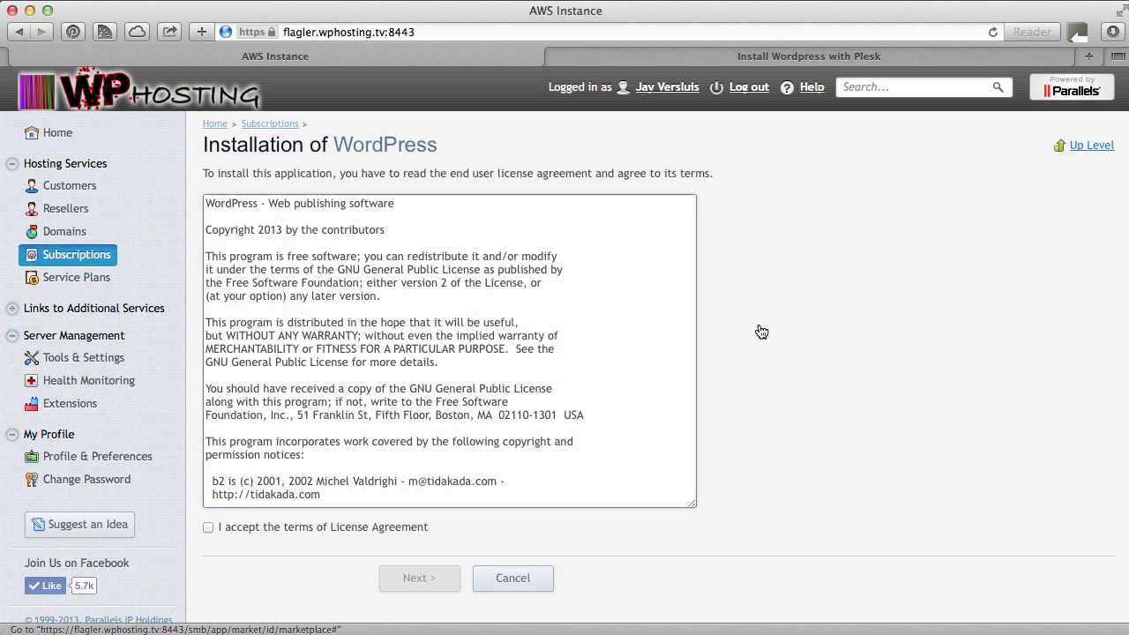
click(208, 526)
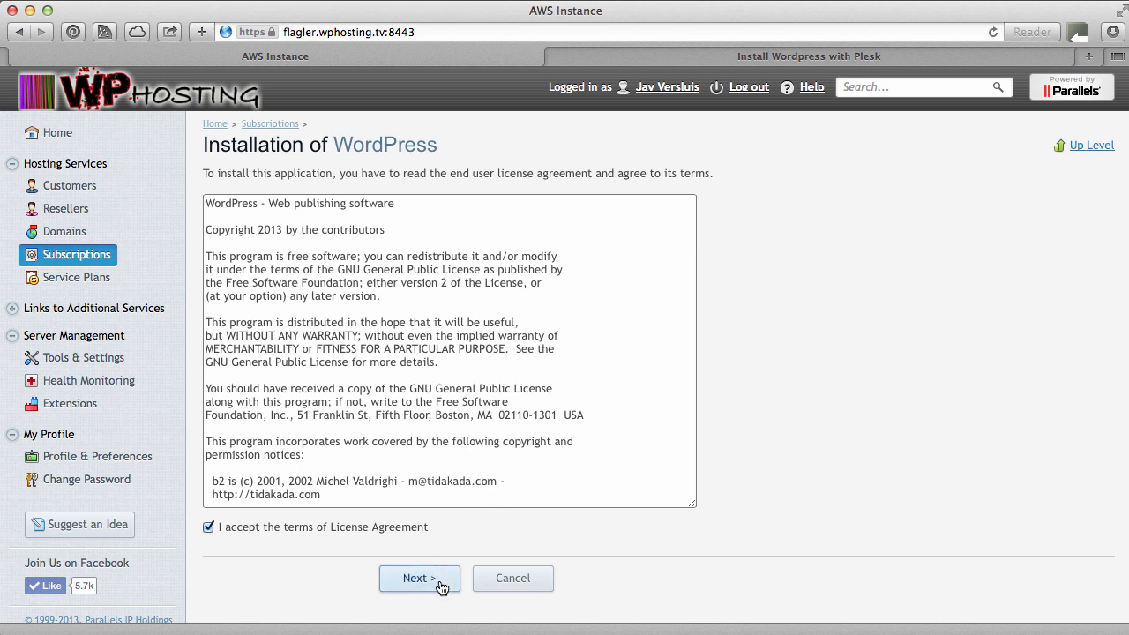
click(419, 577)
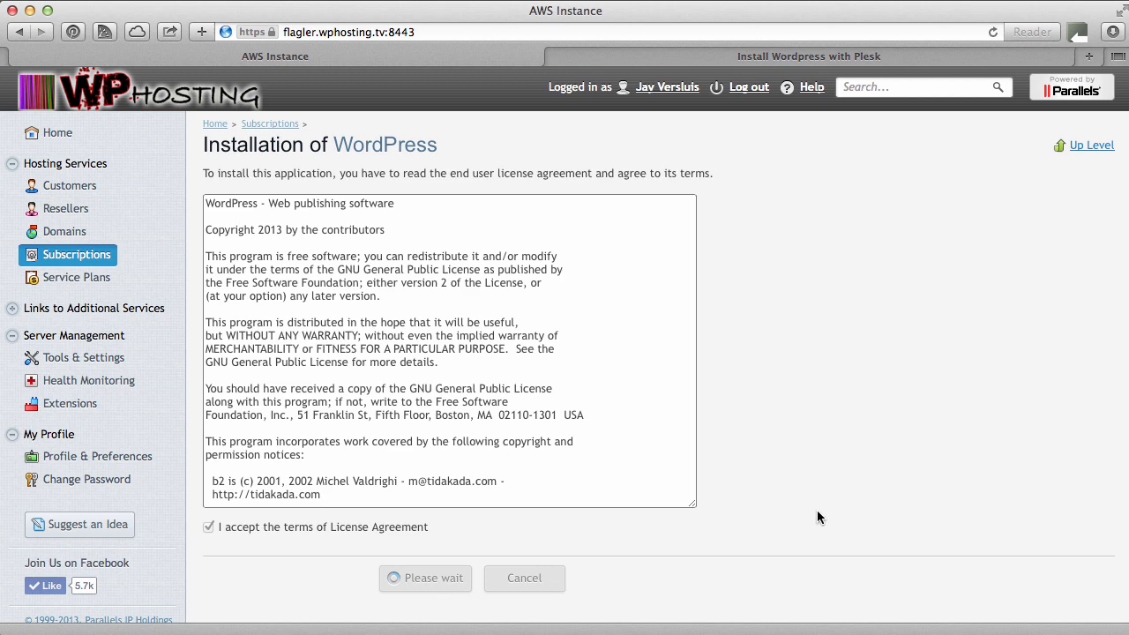
click(425, 578)
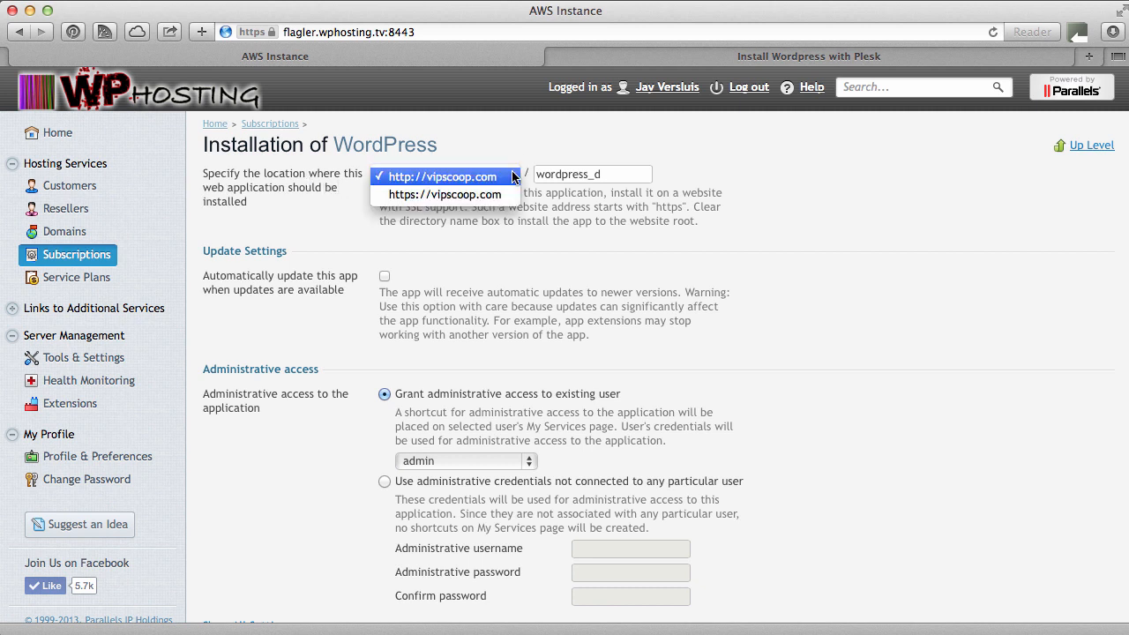
mouse_move(500, 259)
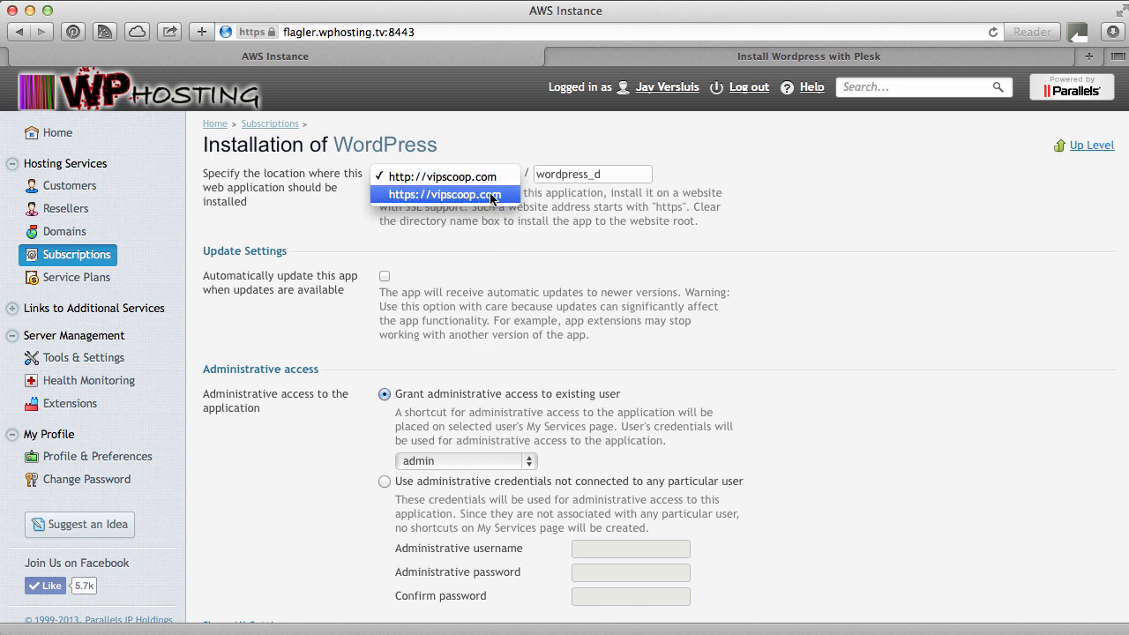
mouse_move(489, 204)
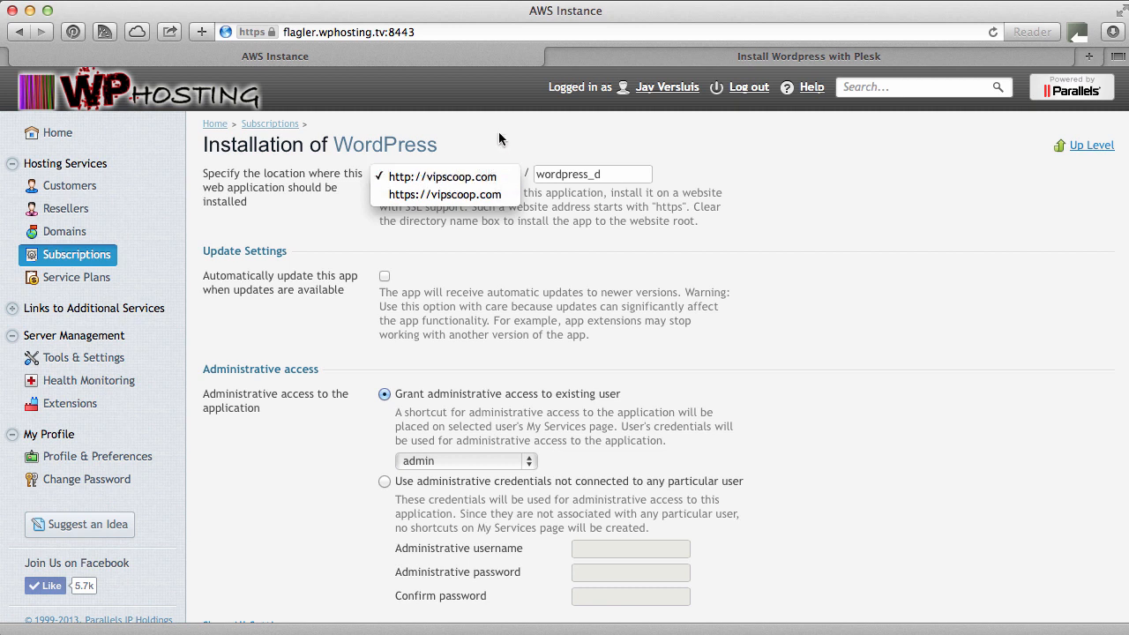
click(444, 176)
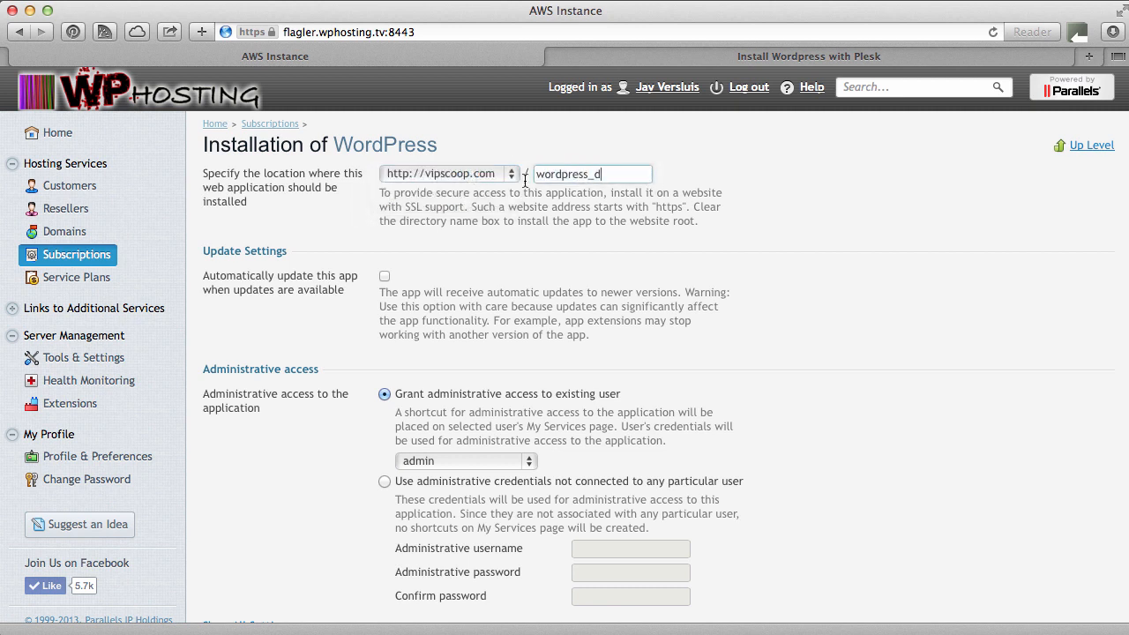
double_click(569, 174)
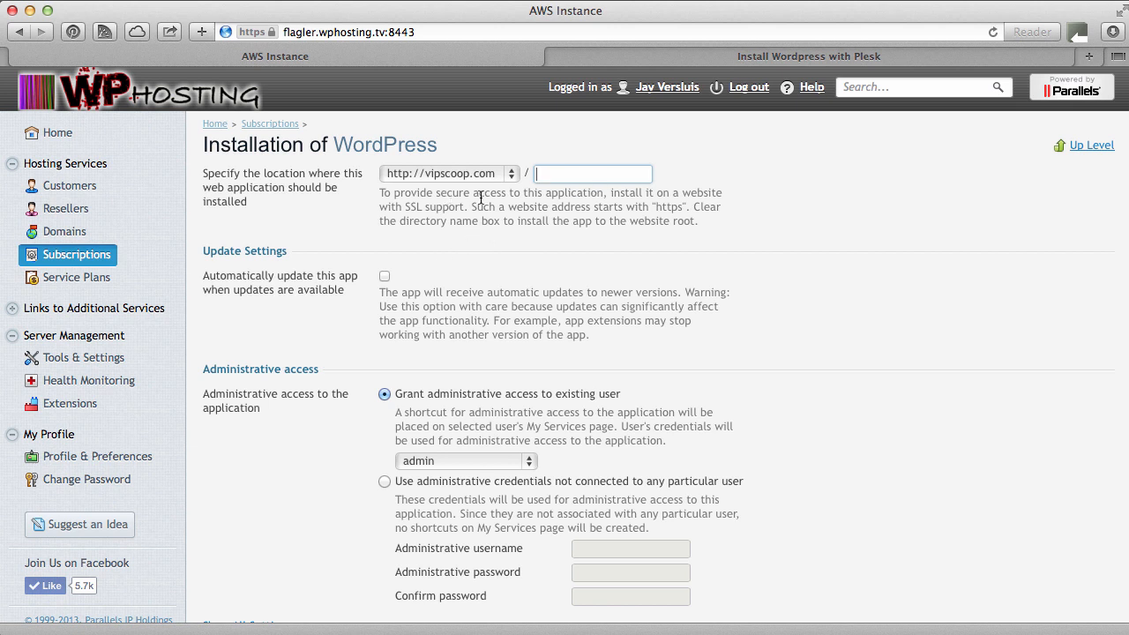
mouse_move(429, 184)
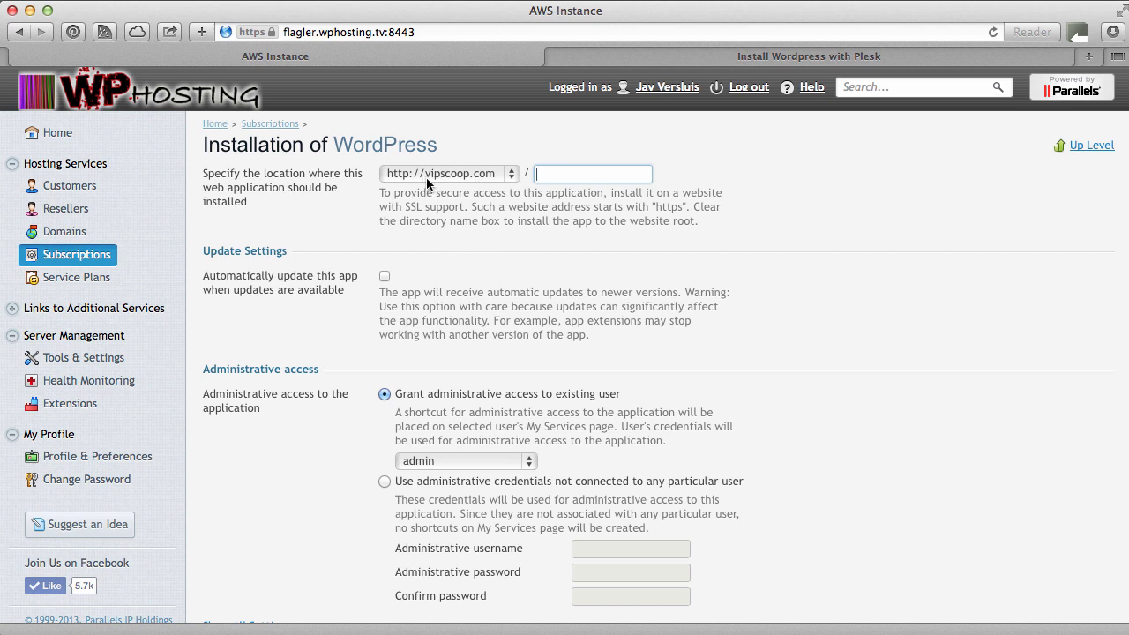
mouse_move(475, 185)
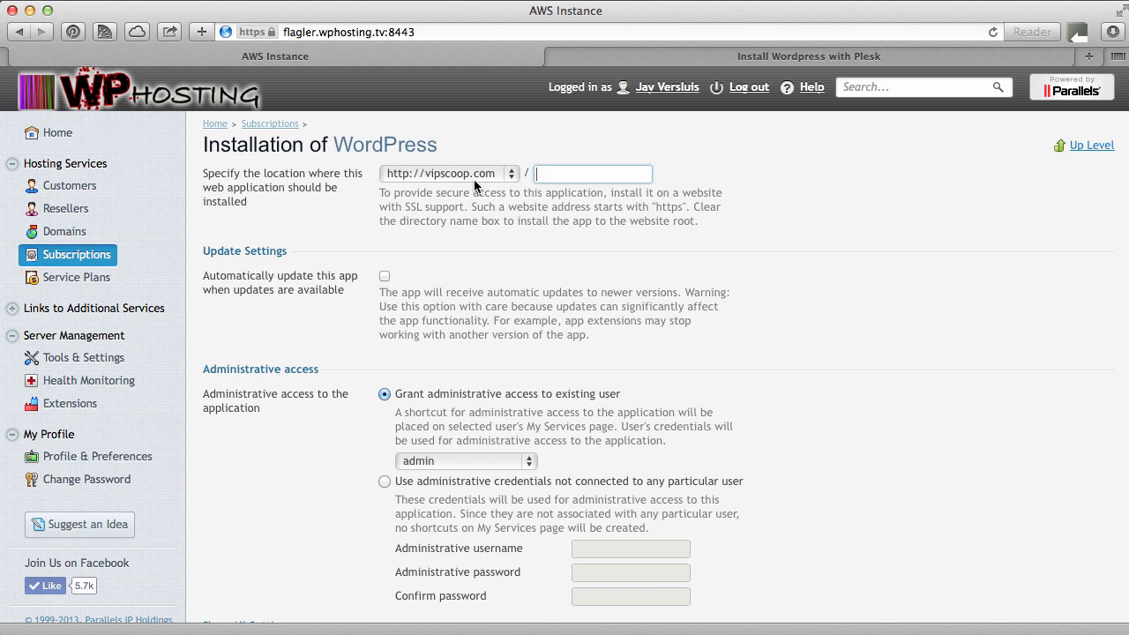
mouse_move(503, 239)
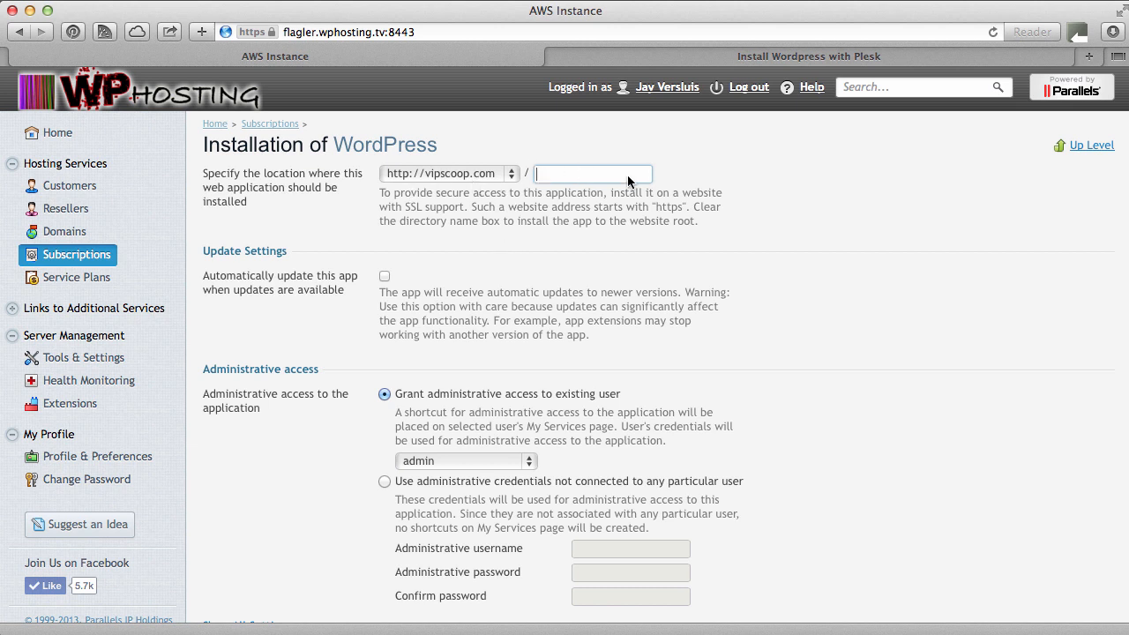
mouse_move(557, 298)
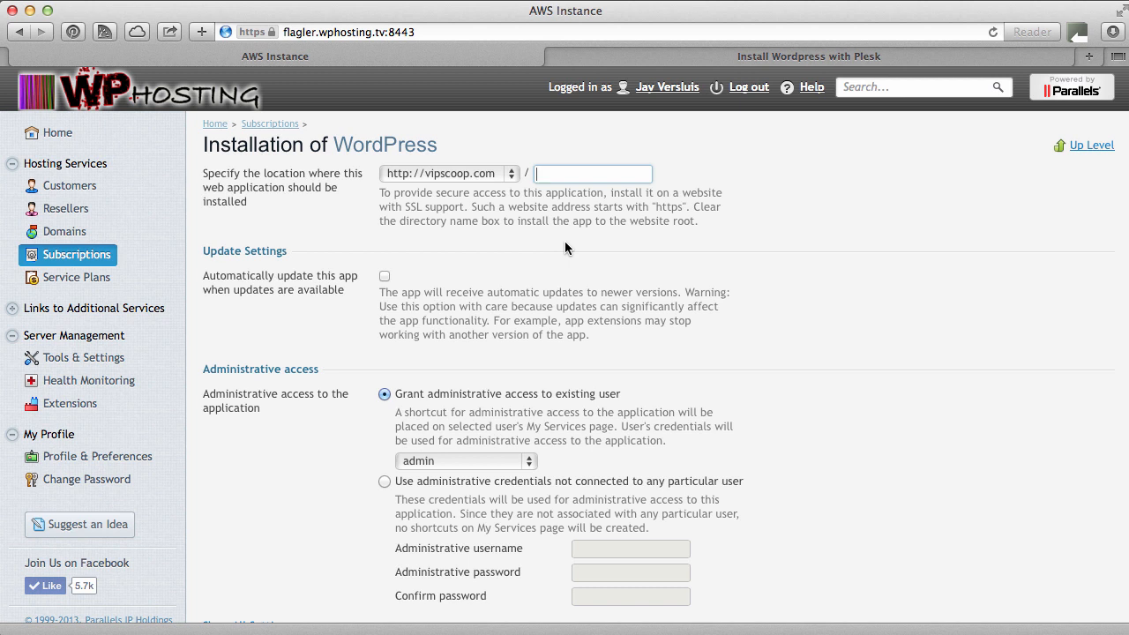
mouse_move(707, 247)
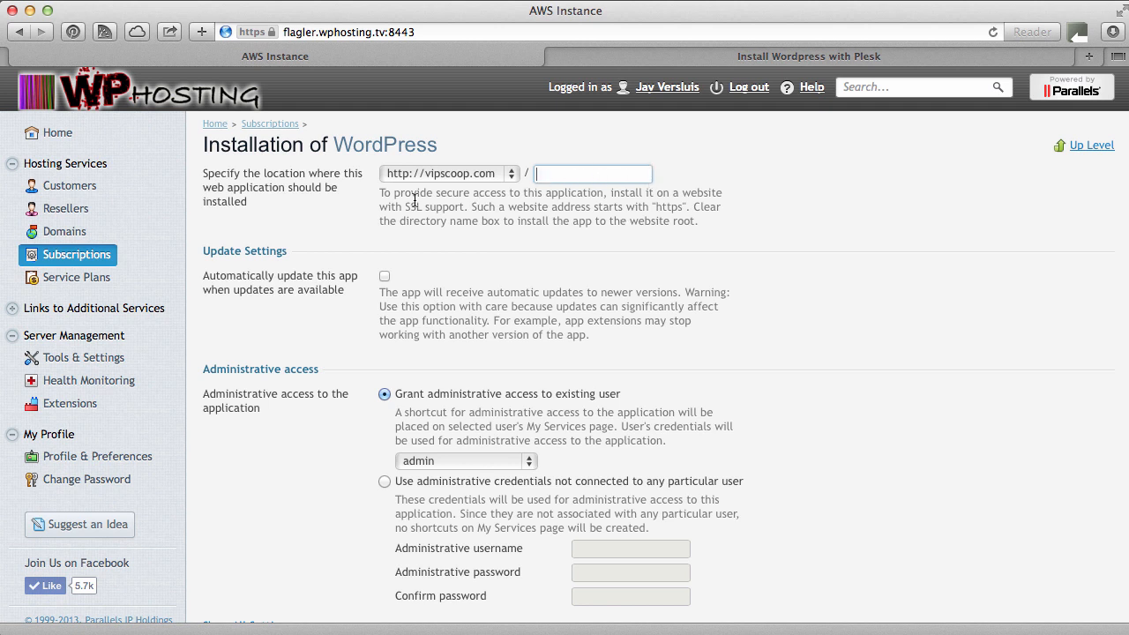
mouse_move(439, 234)
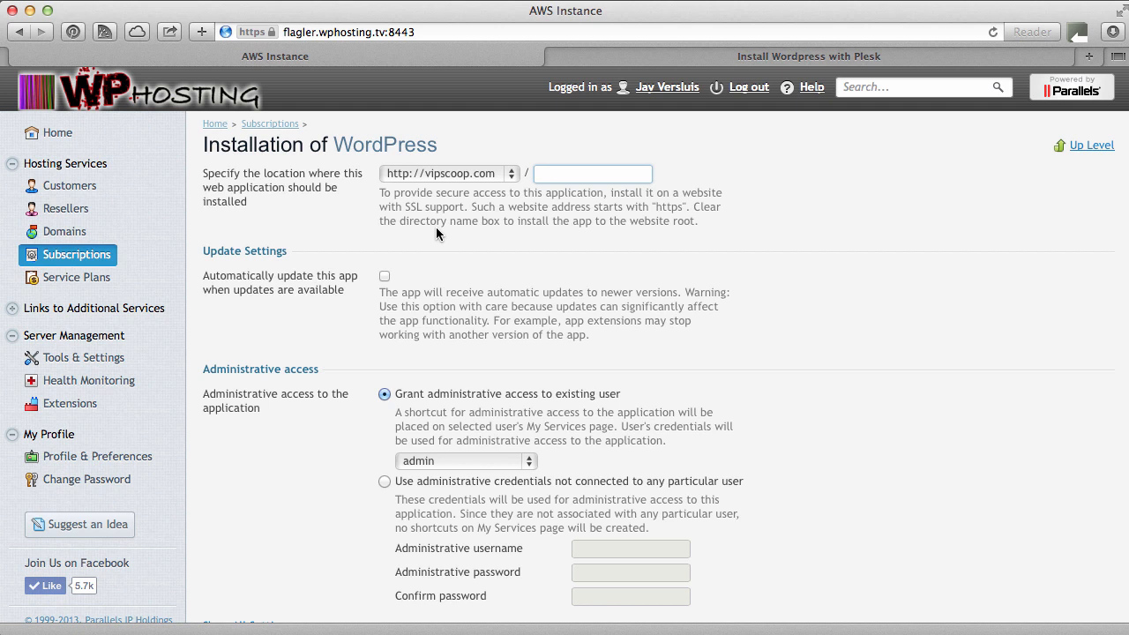
mouse_move(377, 303)
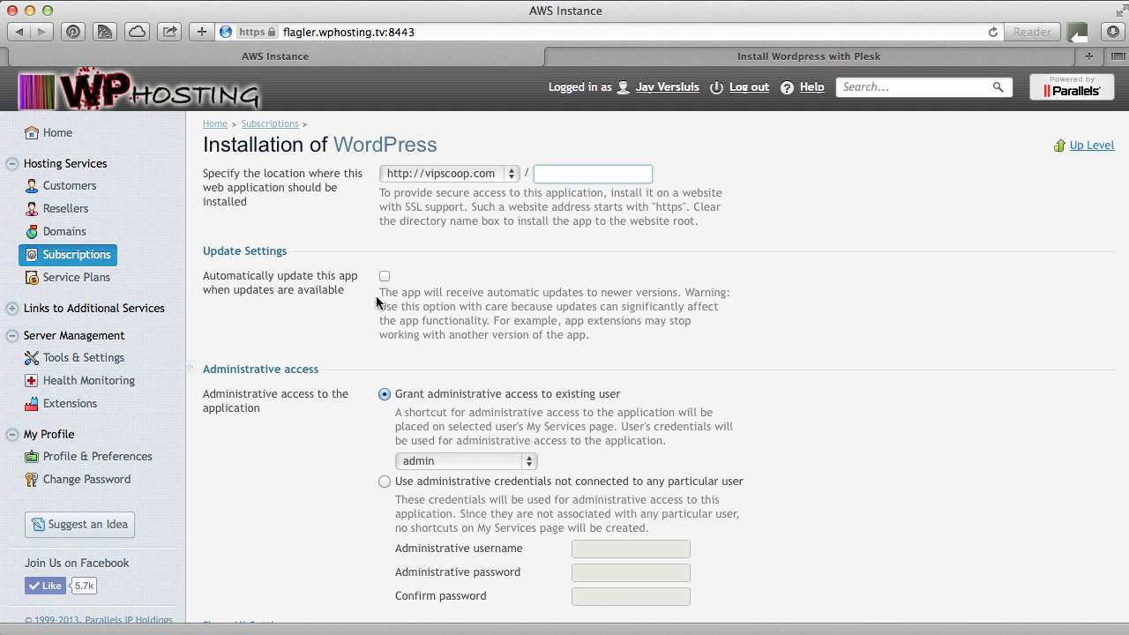
mouse_move(393, 311)
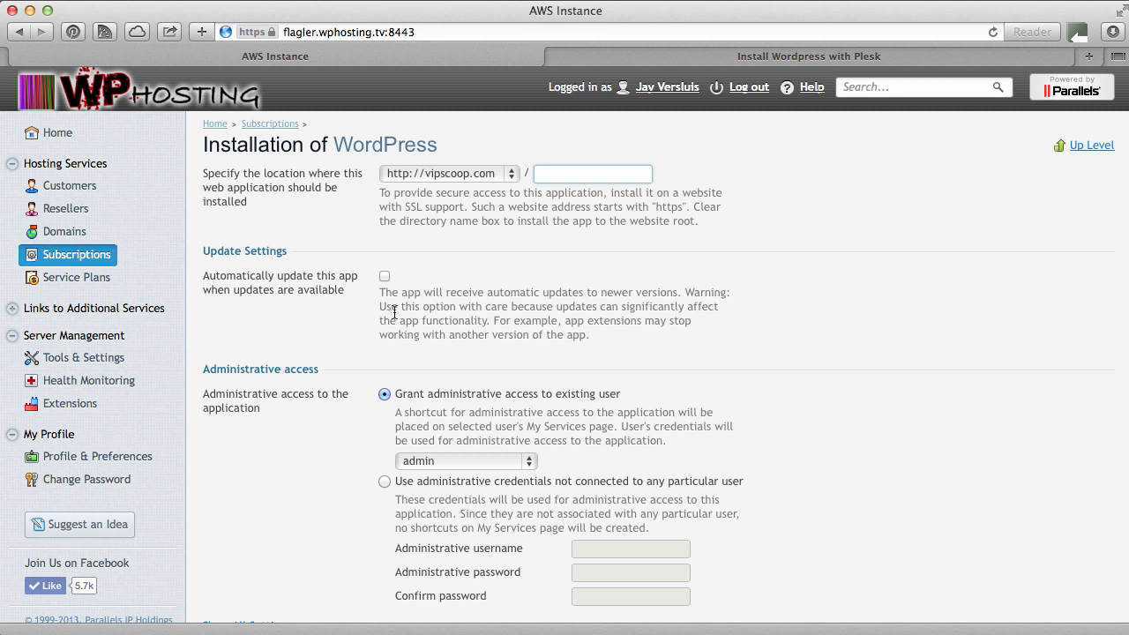
mouse_move(571, 333)
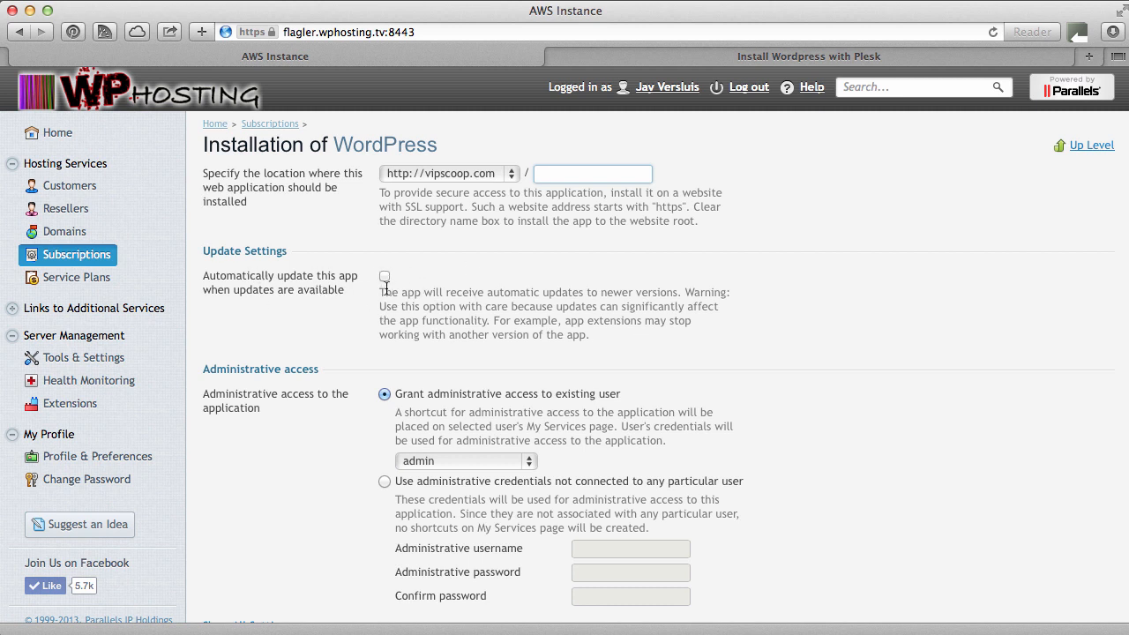
click(384, 275)
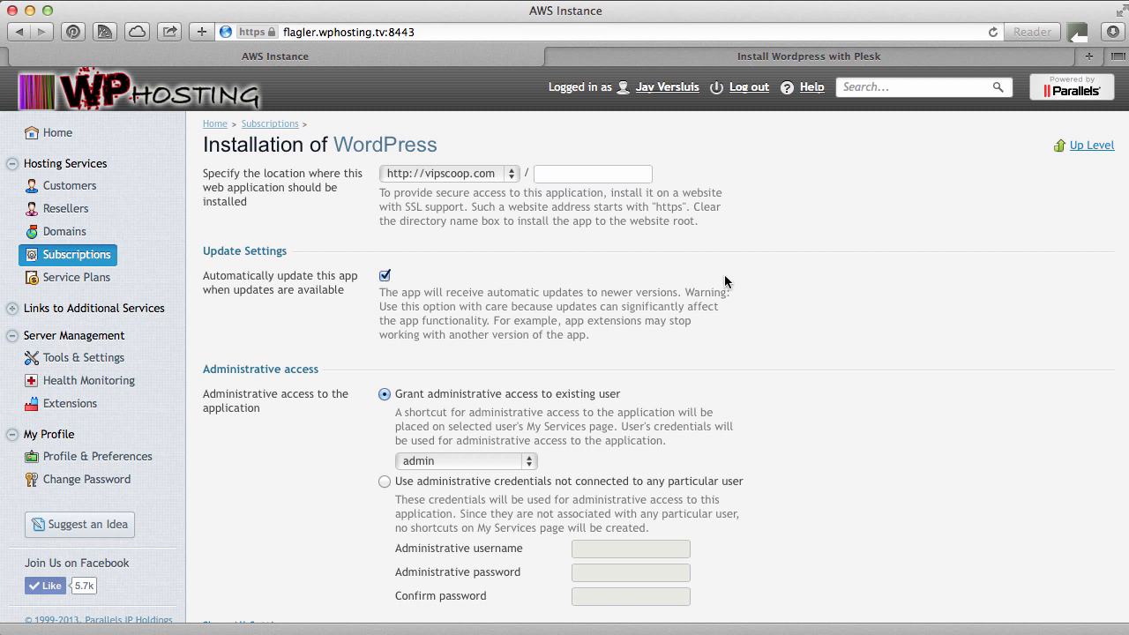
mouse_move(365, 282)
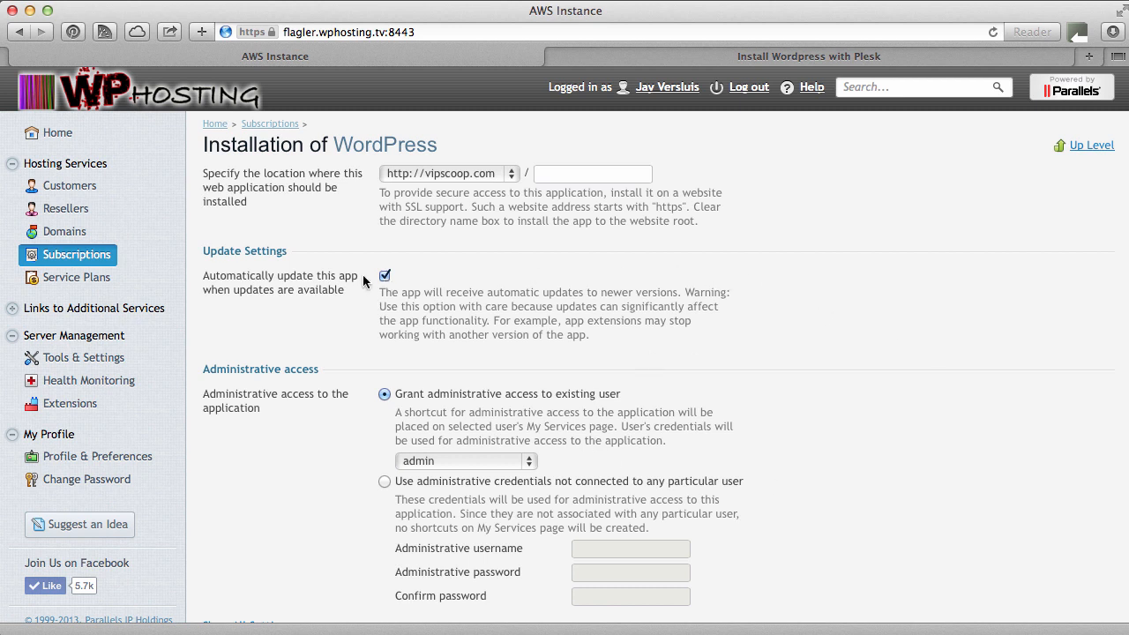
click(383, 275)
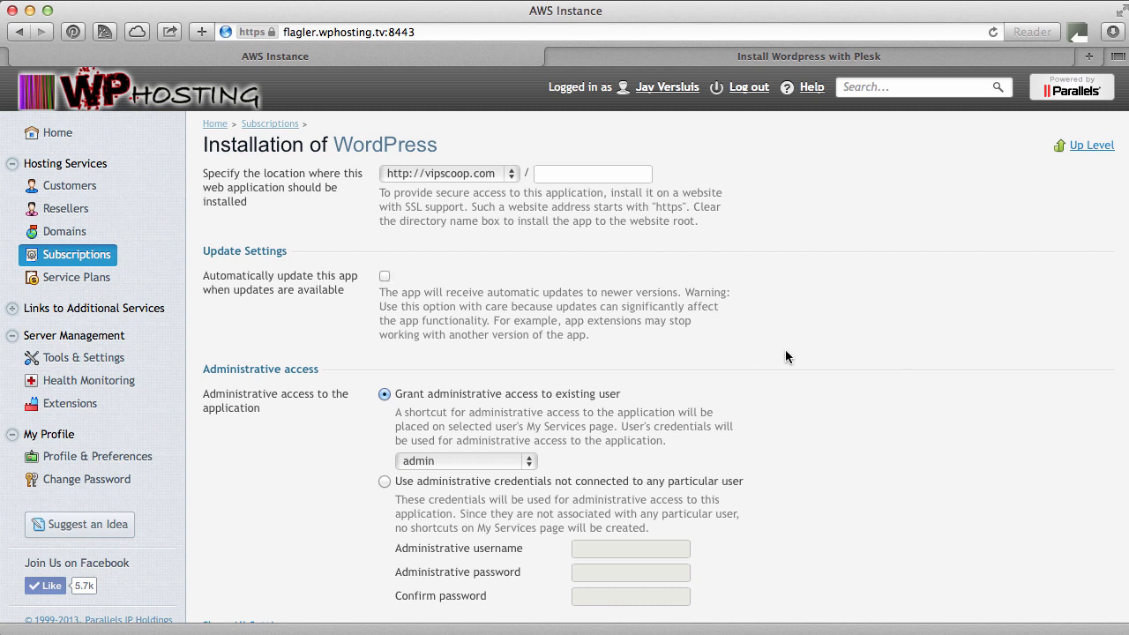
scroll(down, 3)
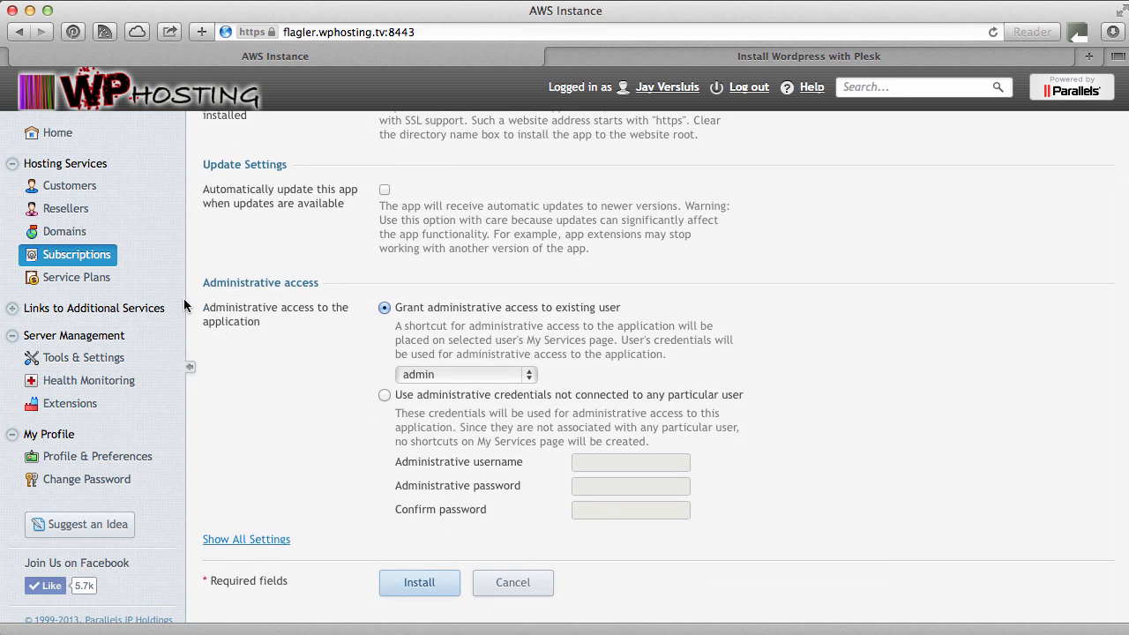
mouse_move(282, 359)
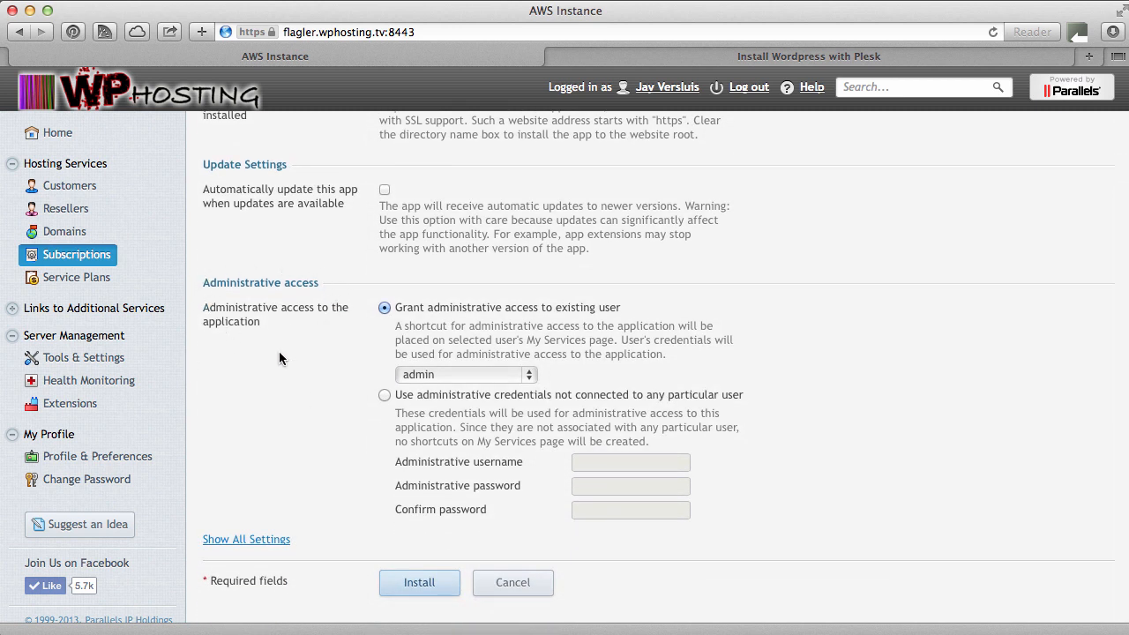
mouse_move(381, 314)
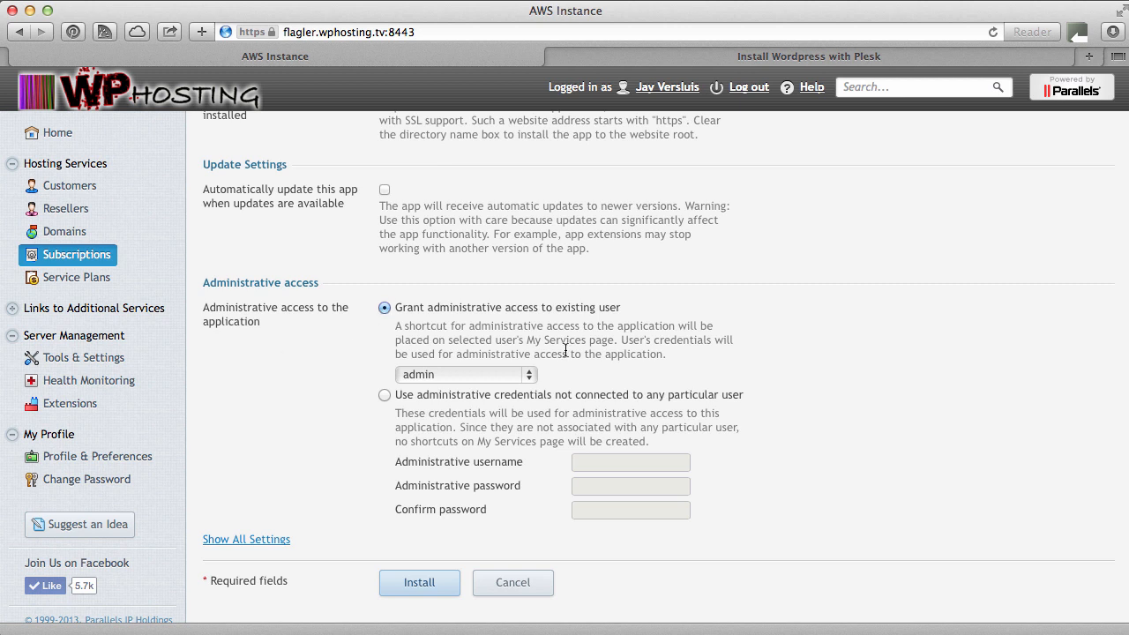
mouse_move(530, 378)
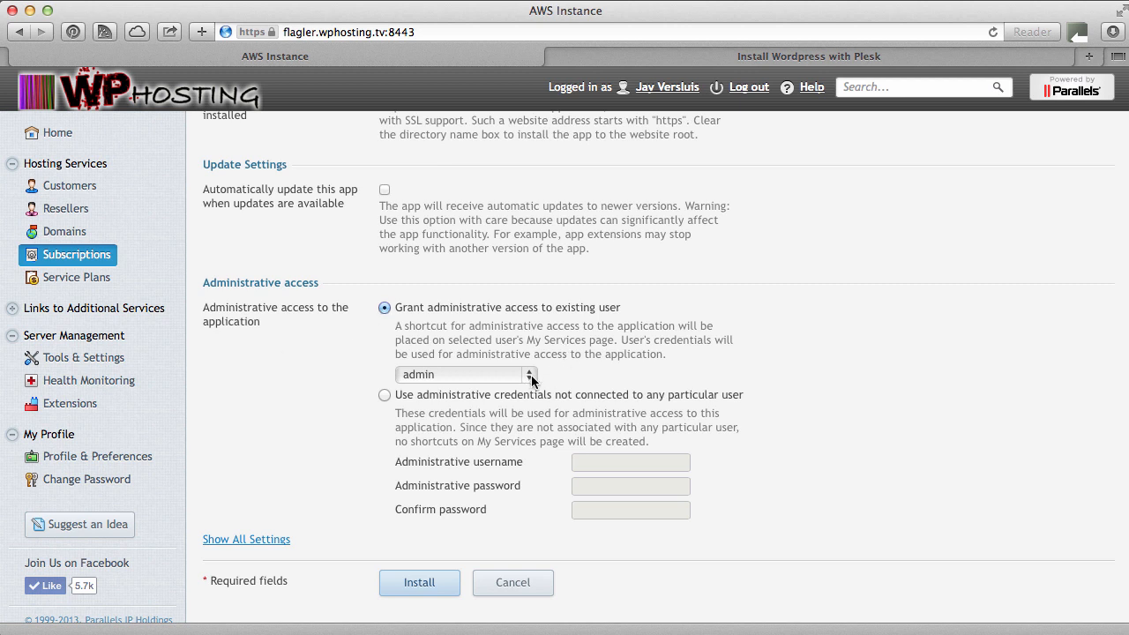
mouse_move(375, 375)
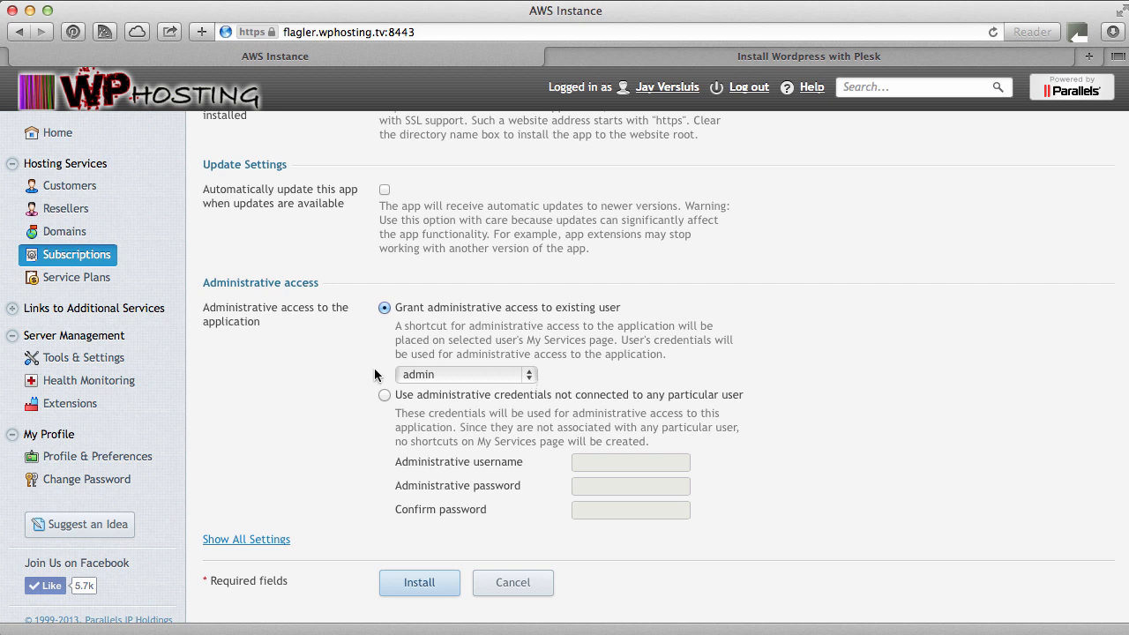
mouse_move(458, 383)
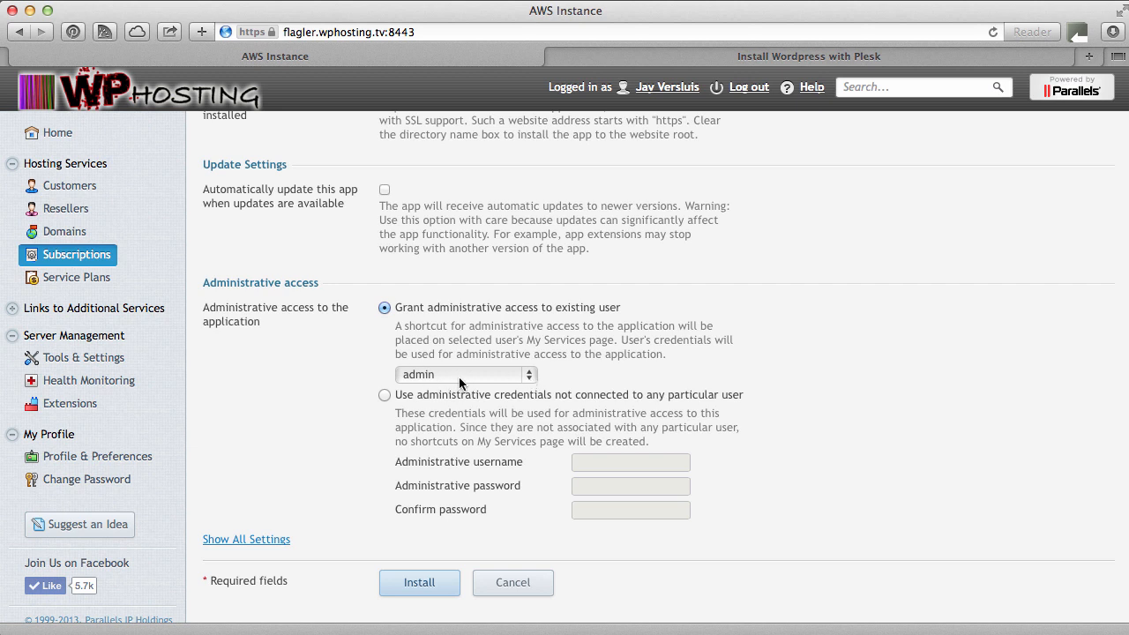
mouse_move(450, 374)
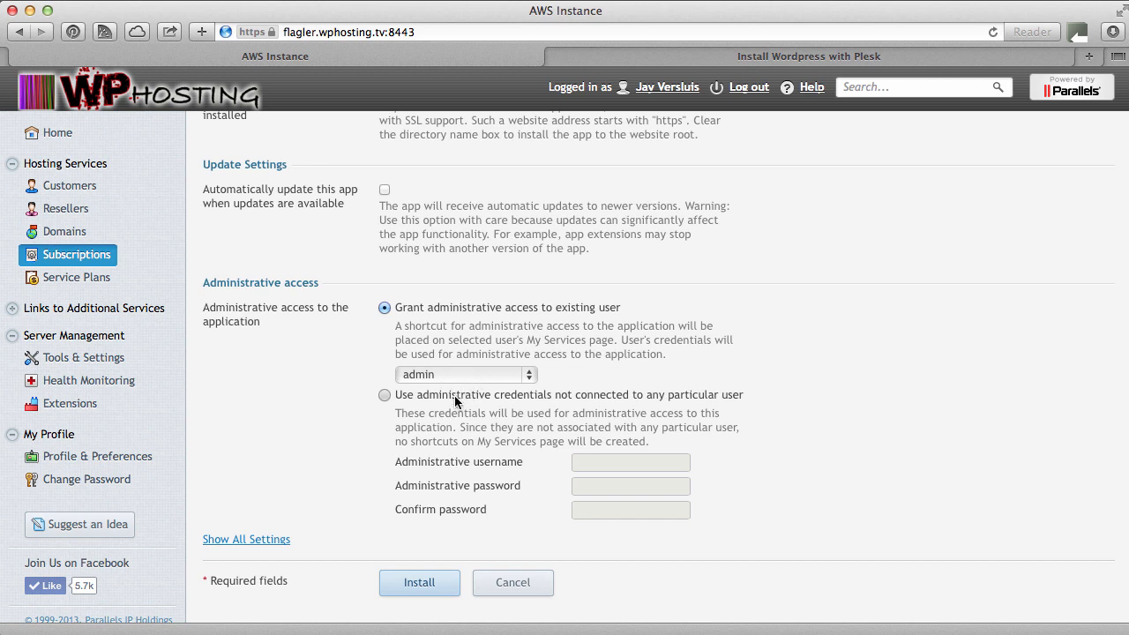
Use standalone administrative credentials with the username testuser
click(384, 394)
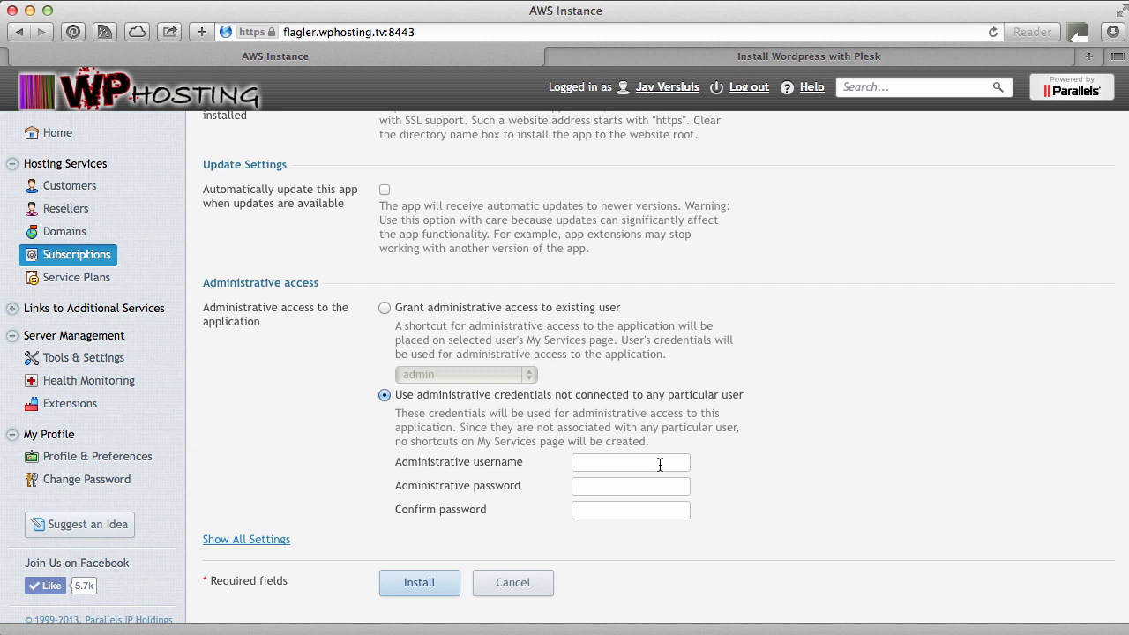
mouse_move(448, 387)
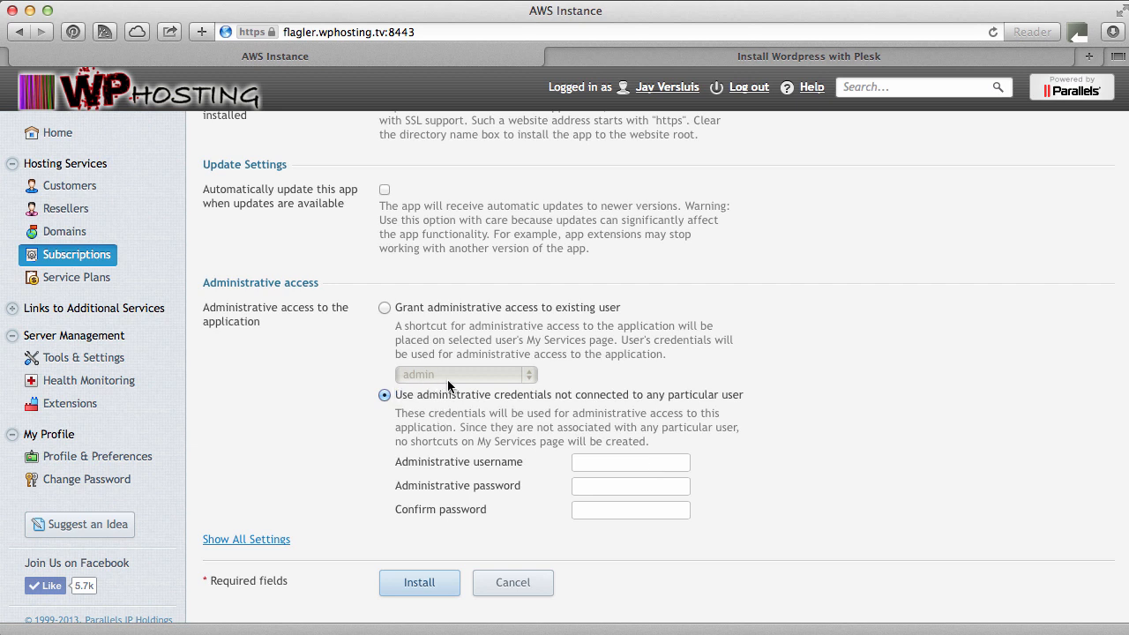
mouse_move(467, 380)
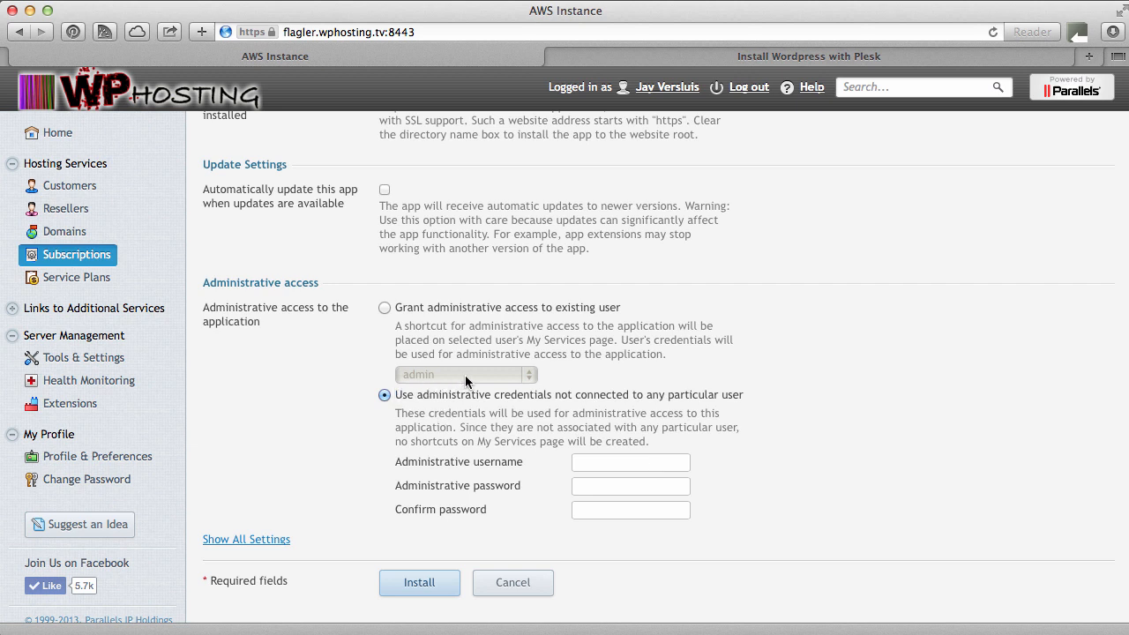
click(384, 307)
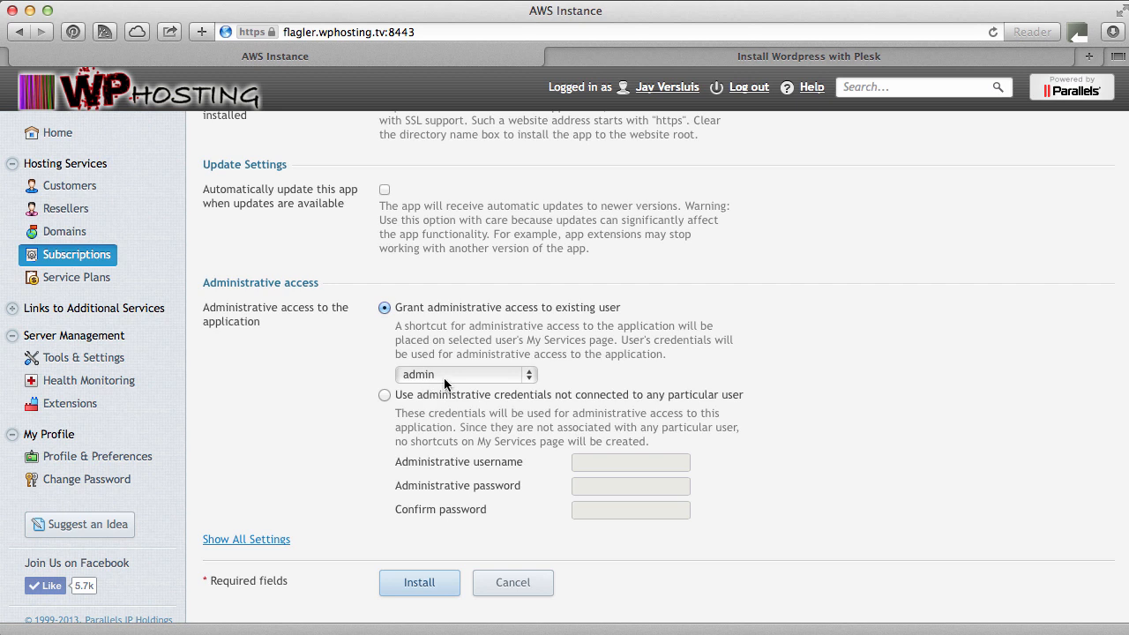
mouse_move(421, 365)
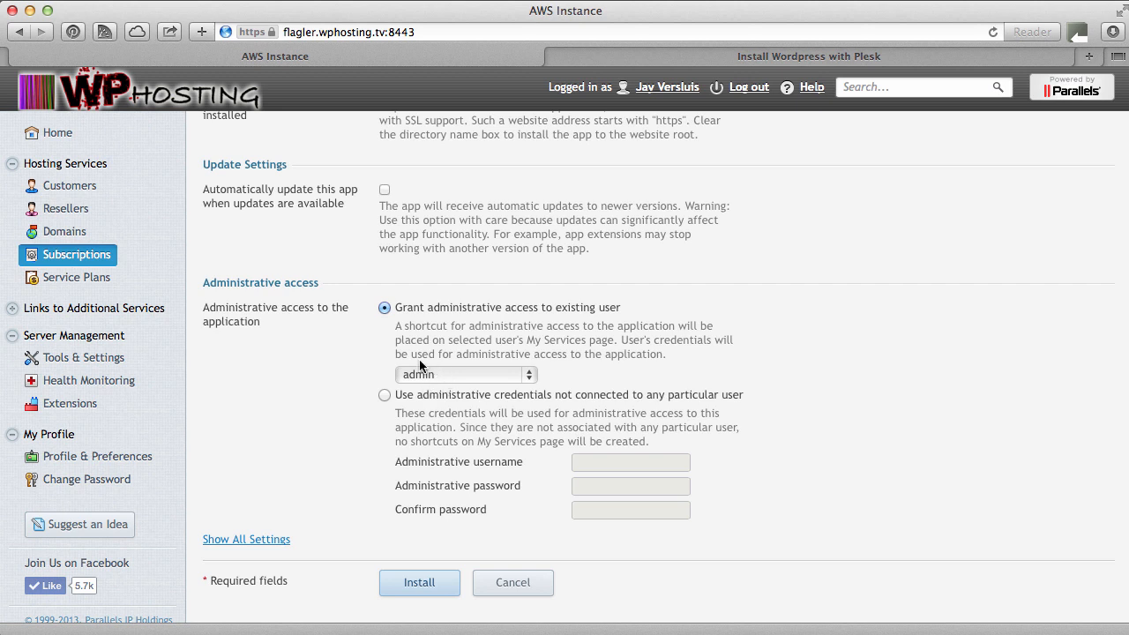
mouse_move(395, 386)
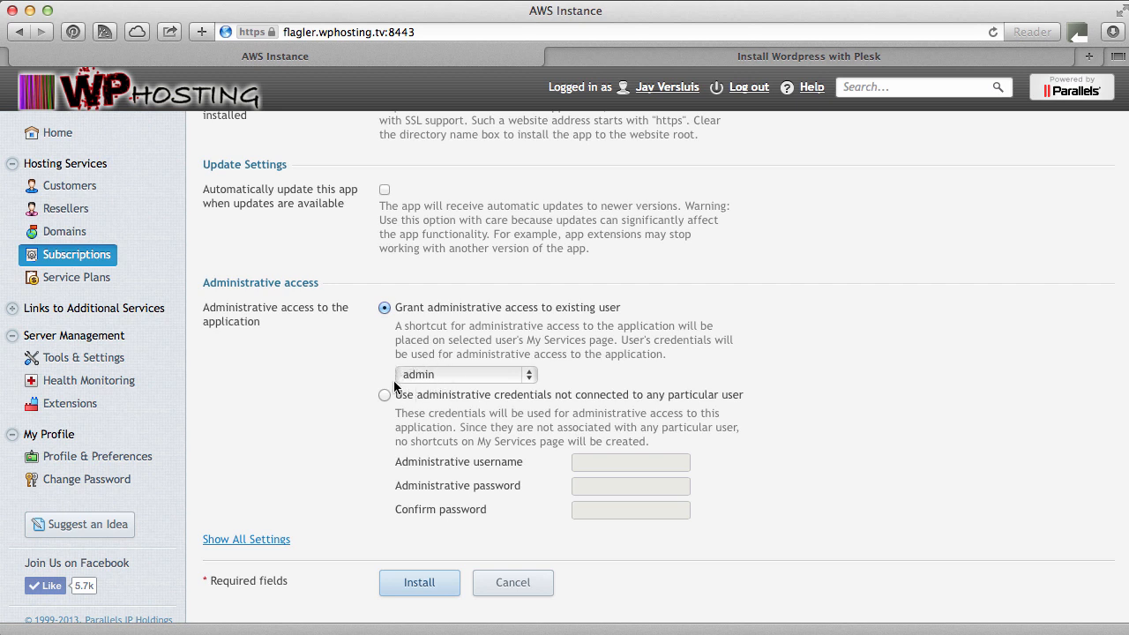
mouse_move(416, 403)
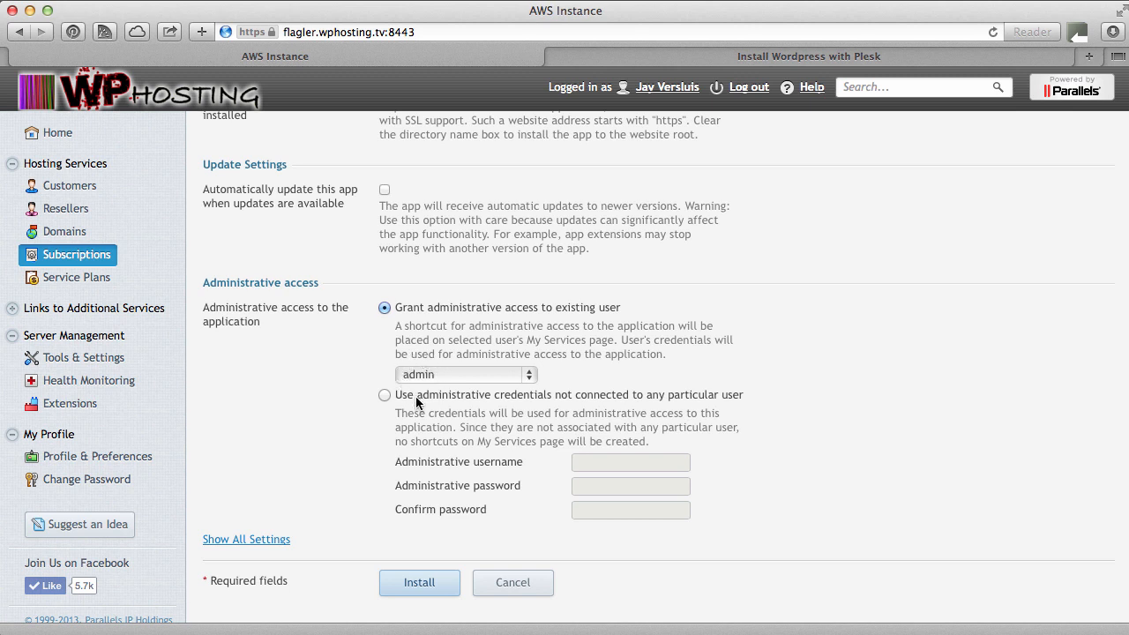
mouse_move(451, 401)
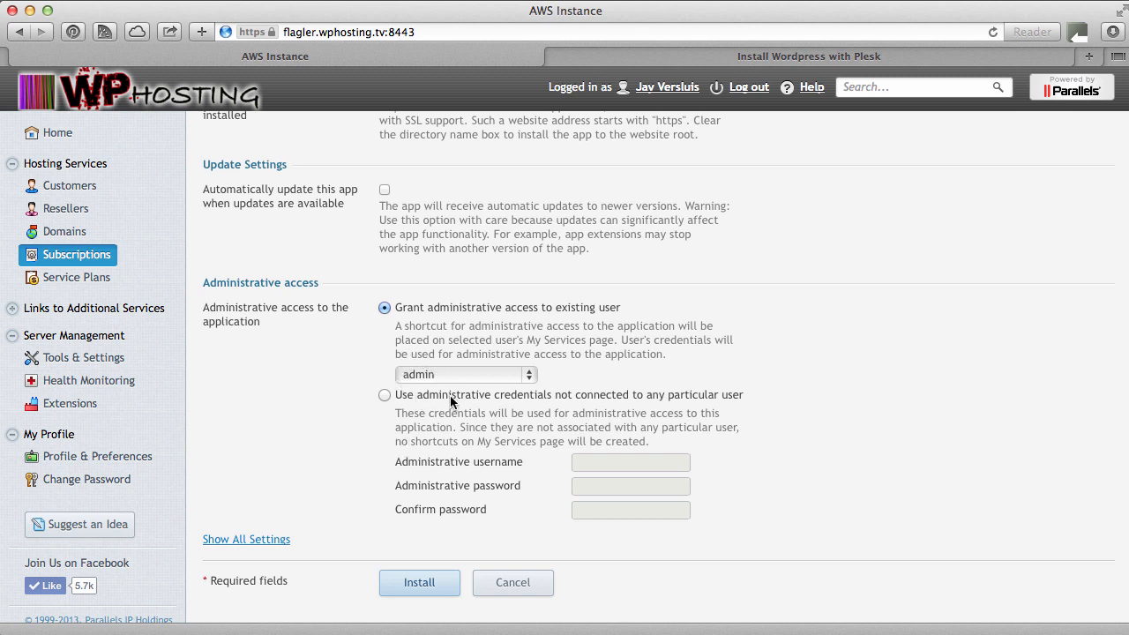
click(384, 394)
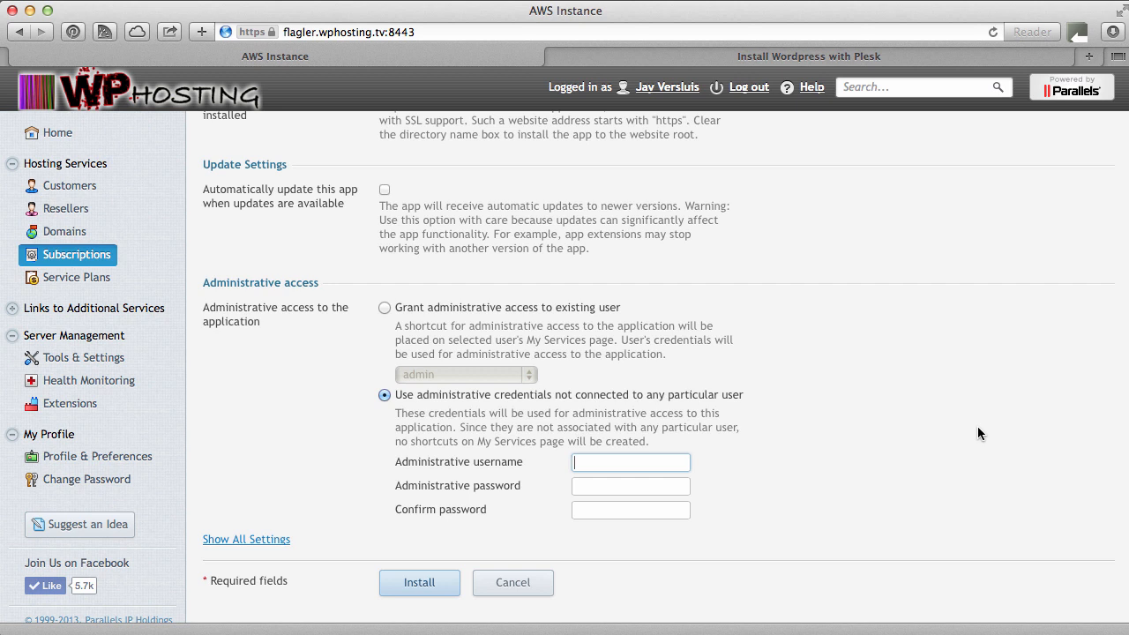
text(testuser)
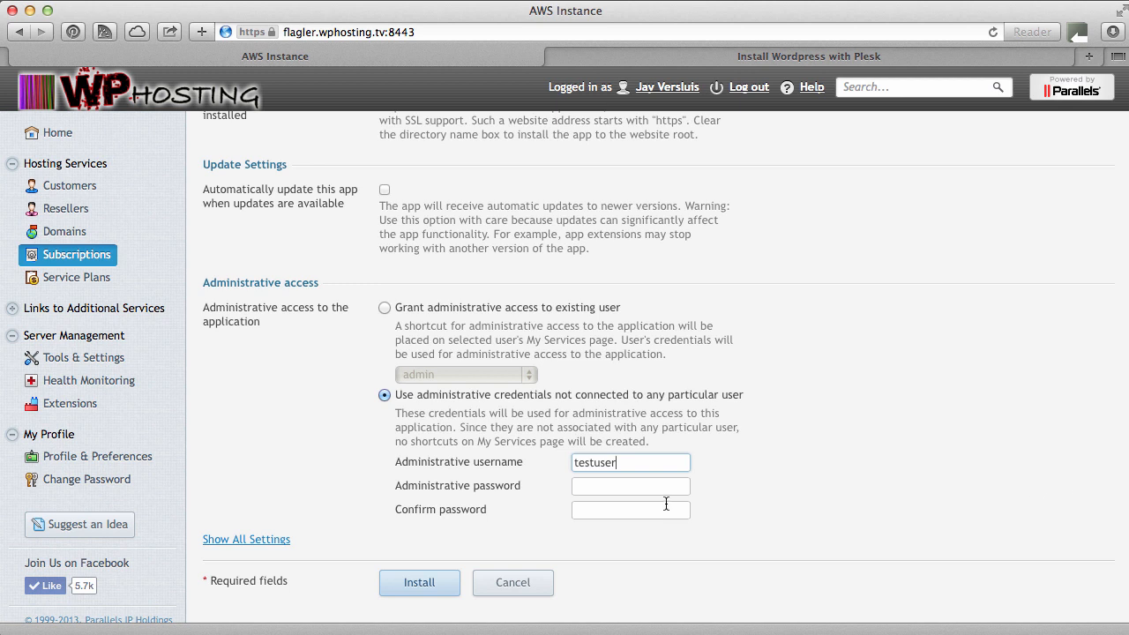
mouse_move(620, 486)
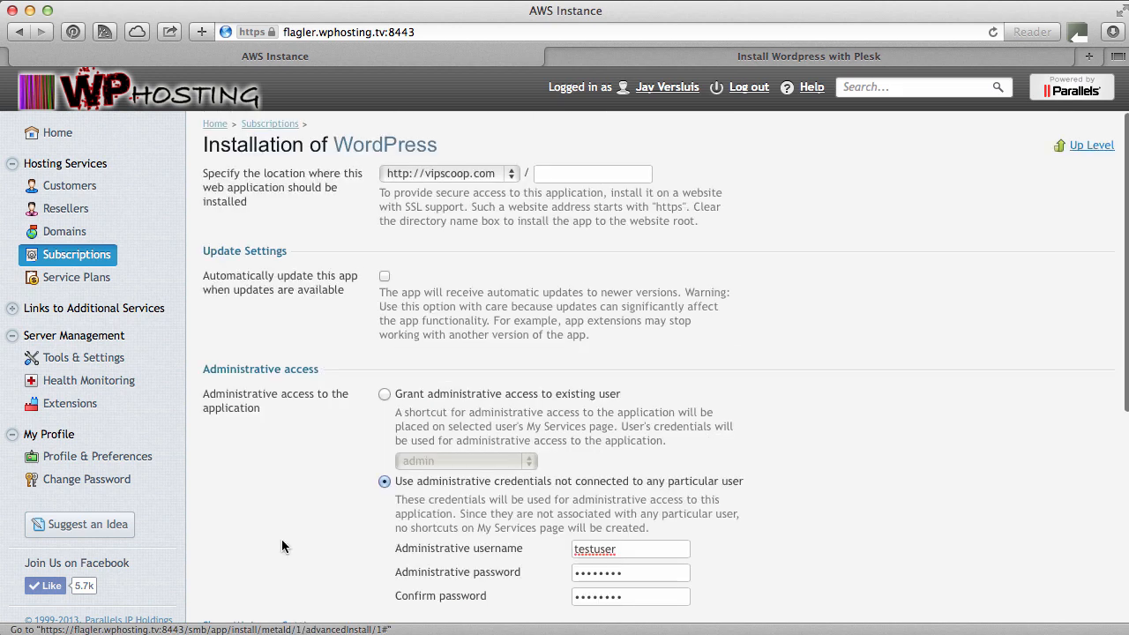
Change the site name to 'Super Dooper Website' and keep English as the interface language
scroll(down, 3)
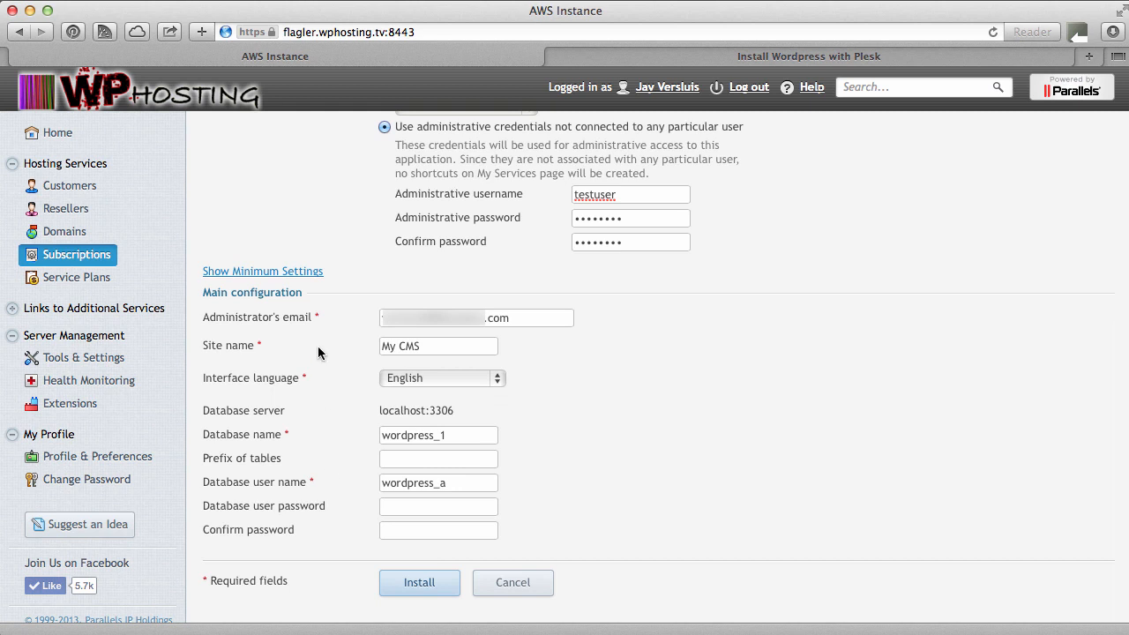
mouse_move(537, 325)
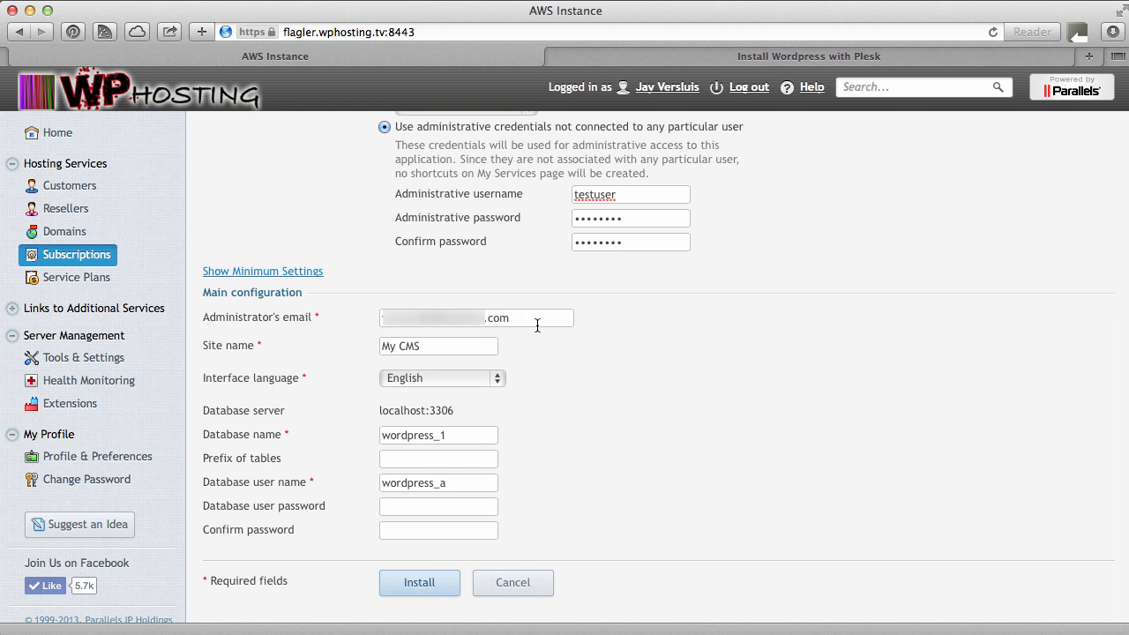
mouse_move(567, 378)
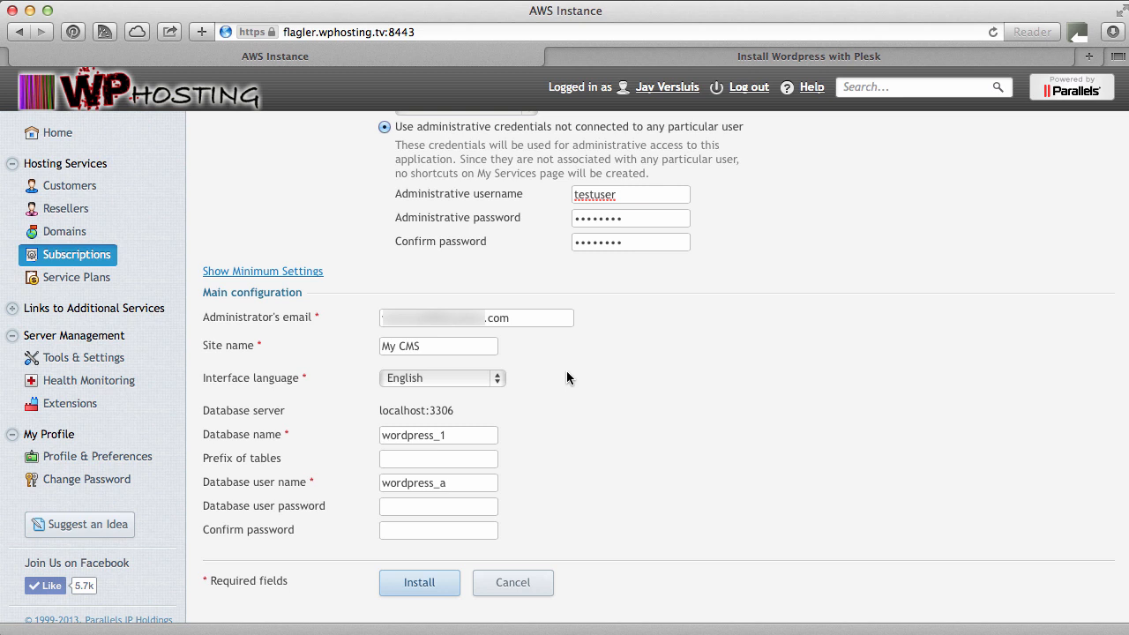
mouse_move(579, 347)
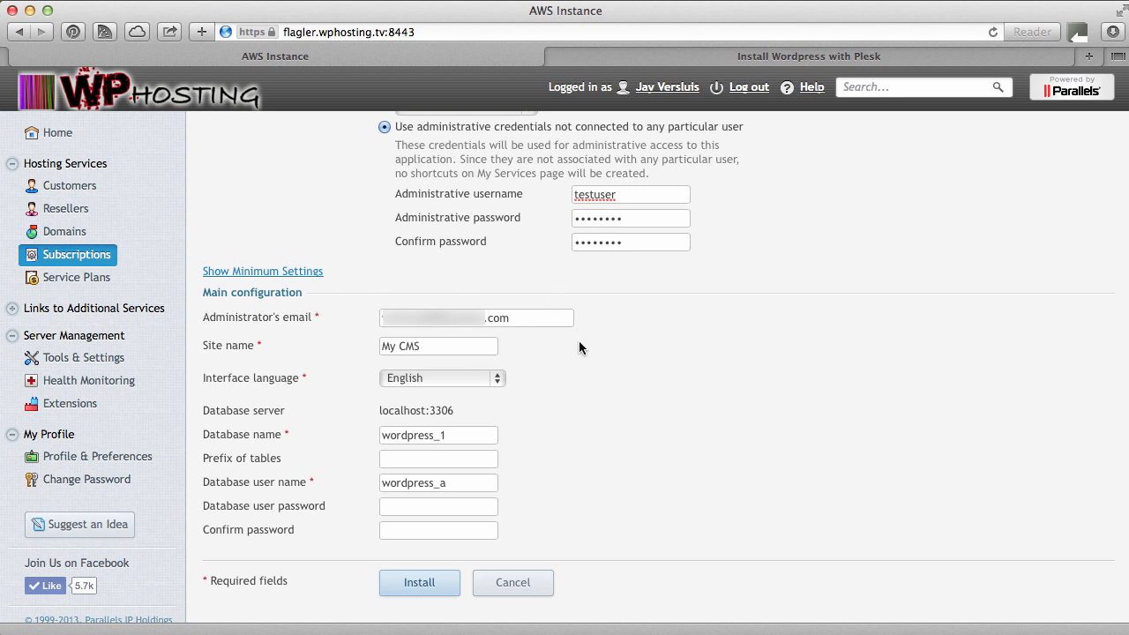
mouse_move(240, 383)
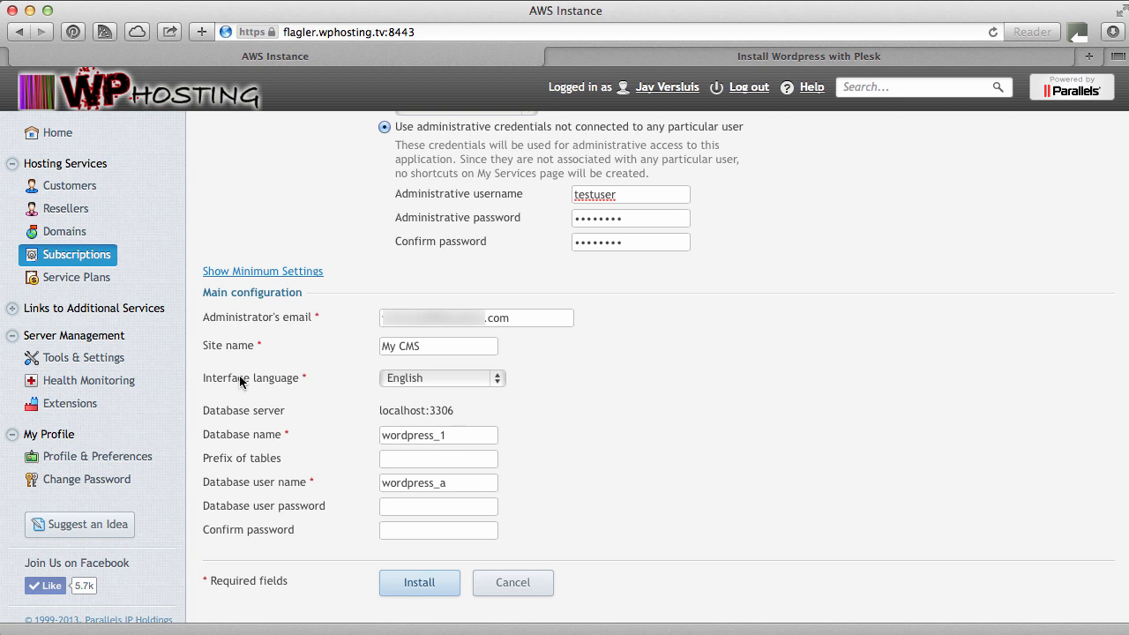
mouse_move(273, 349)
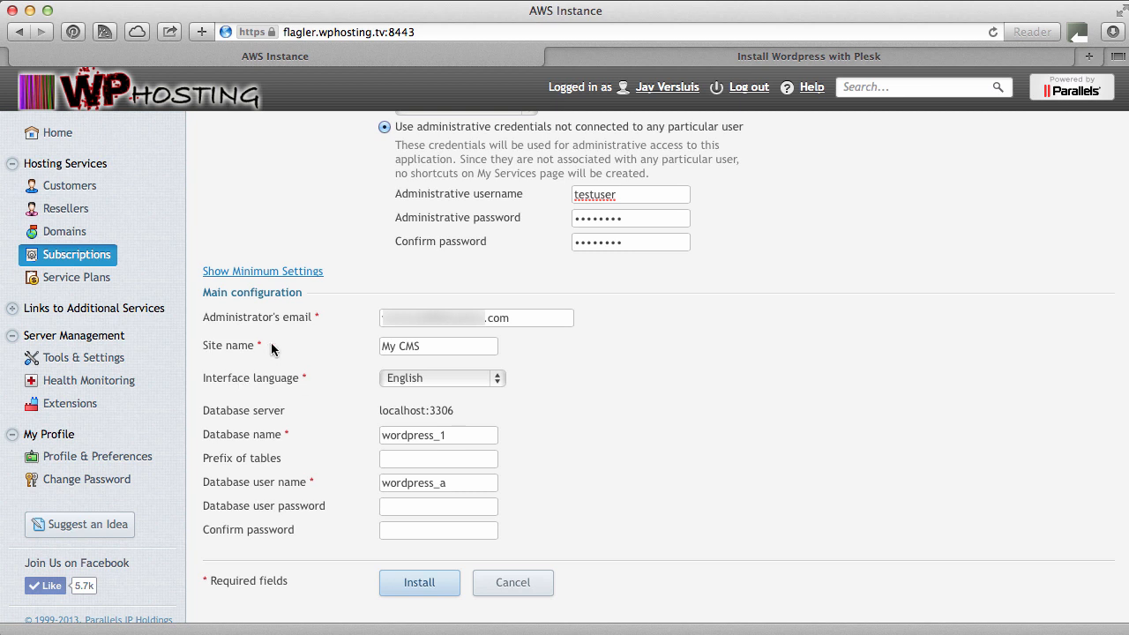
mouse_move(278, 346)
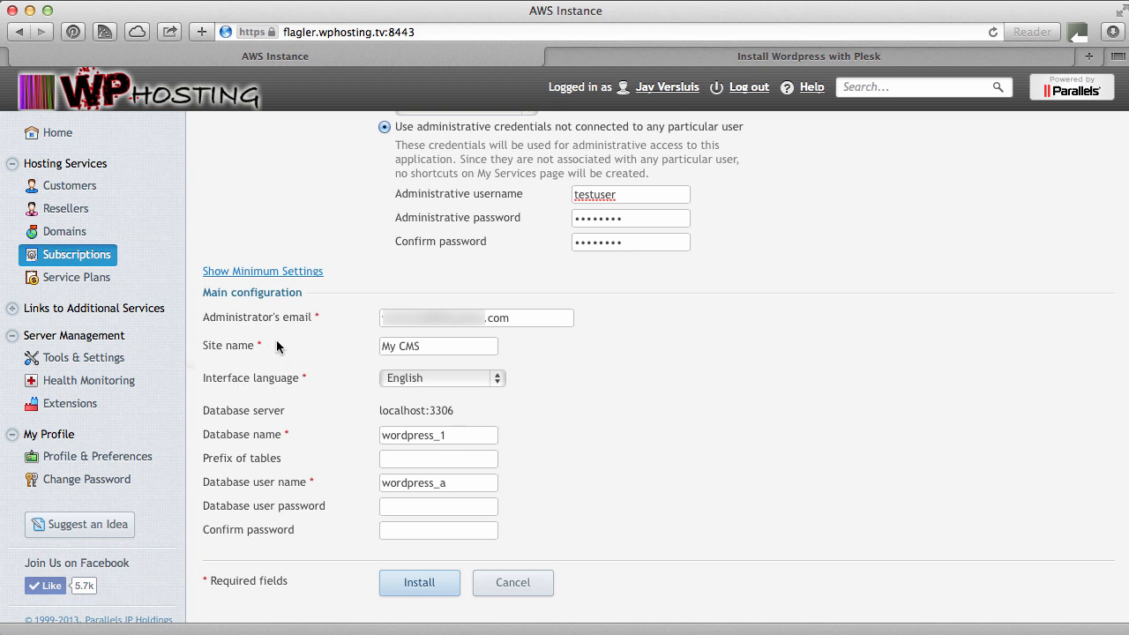
triple_click(438, 346)
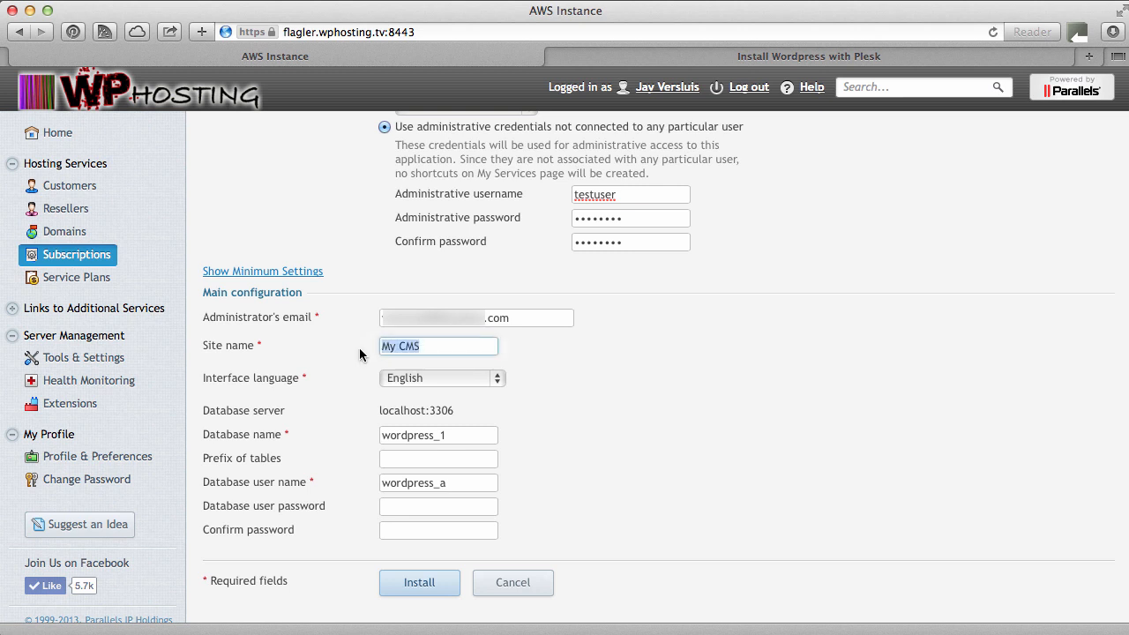
text(Super)
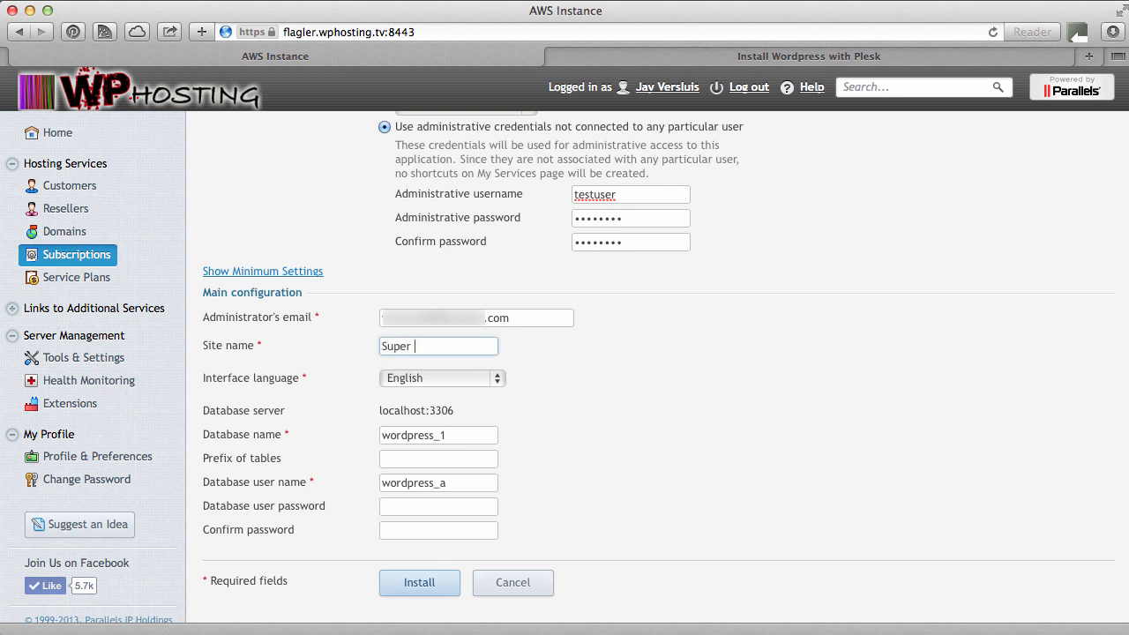
text(Dooper Webs)
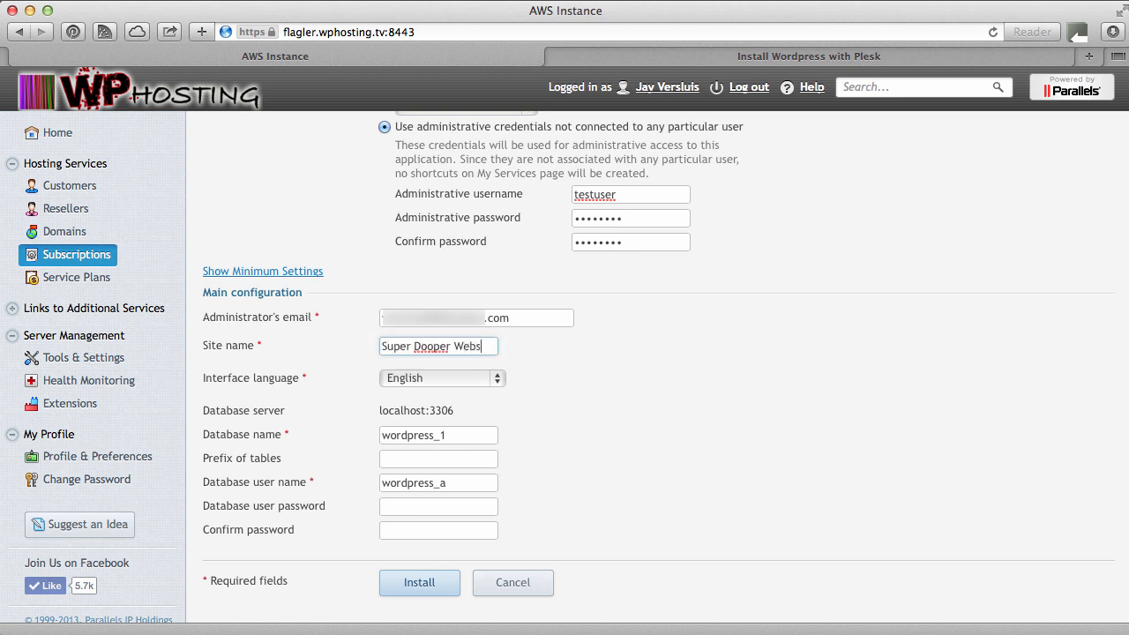
text(ite)
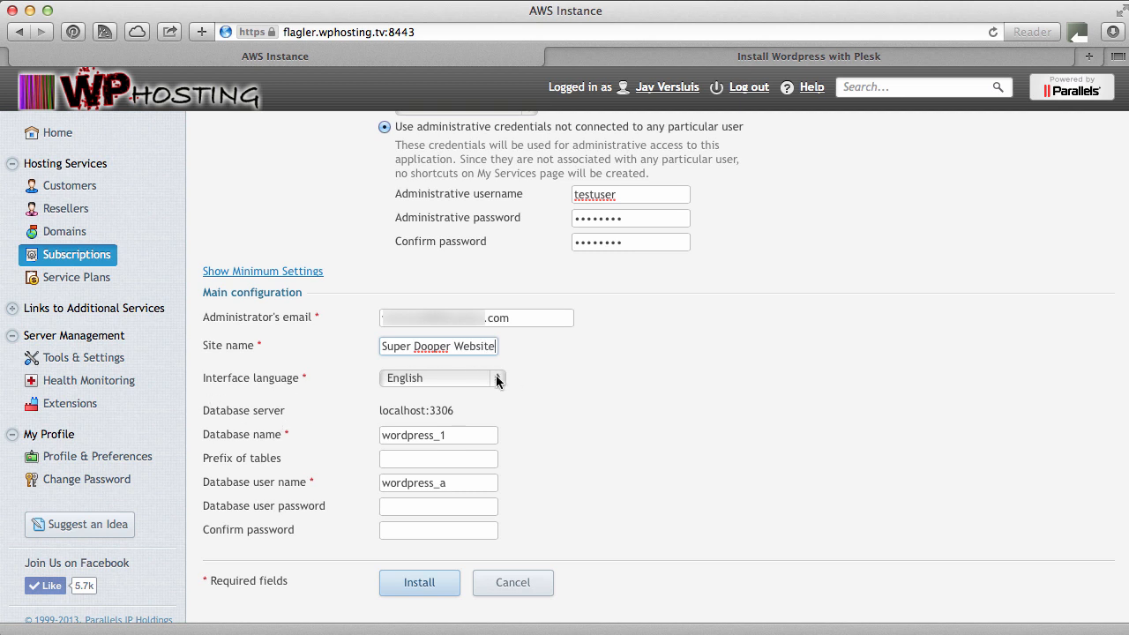
click(441, 378)
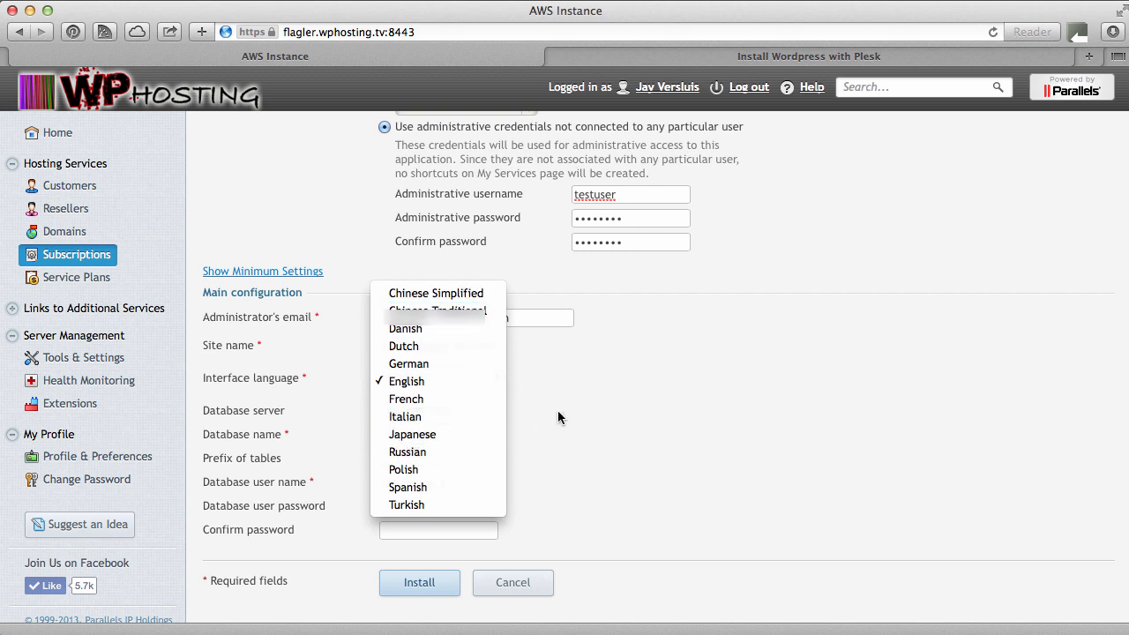
click(407, 381)
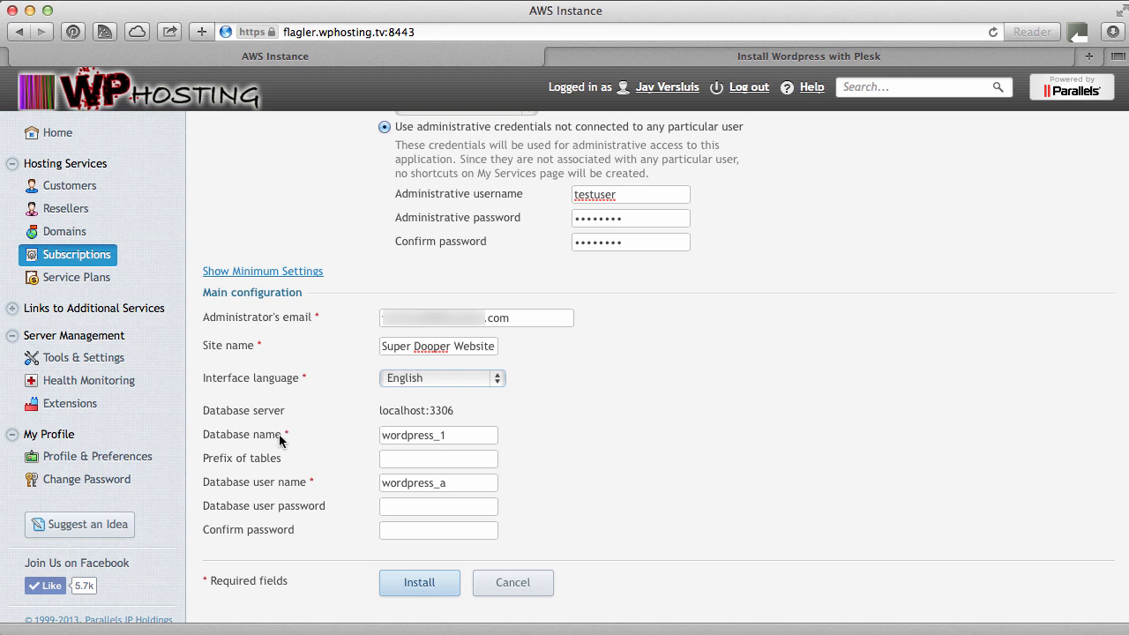
mouse_move(213, 464)
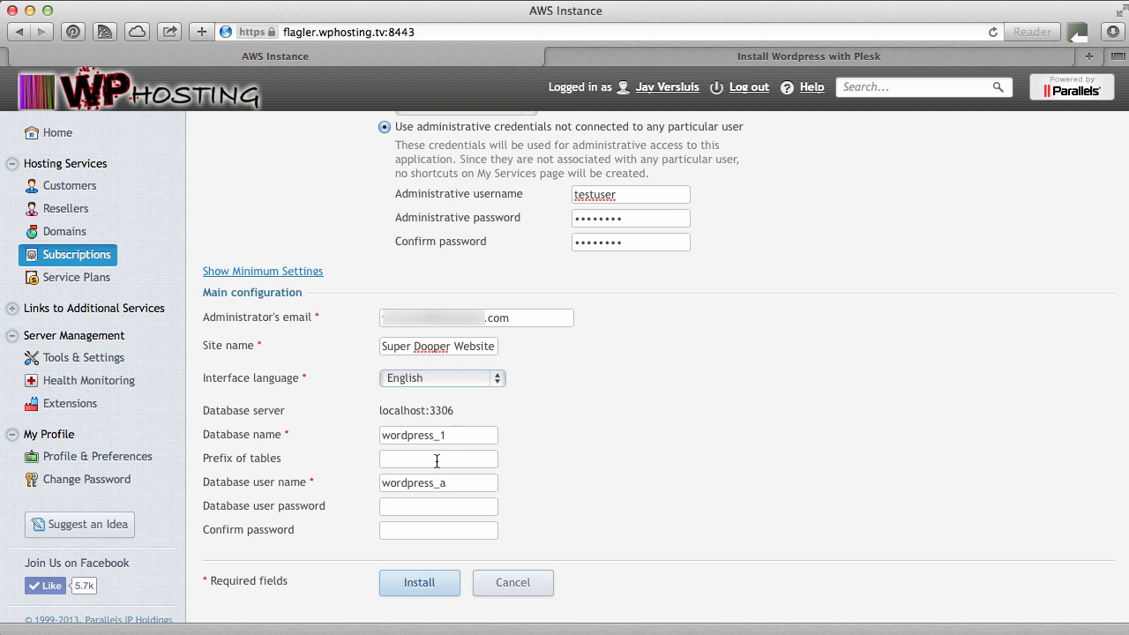
mouse_move(375, 492)
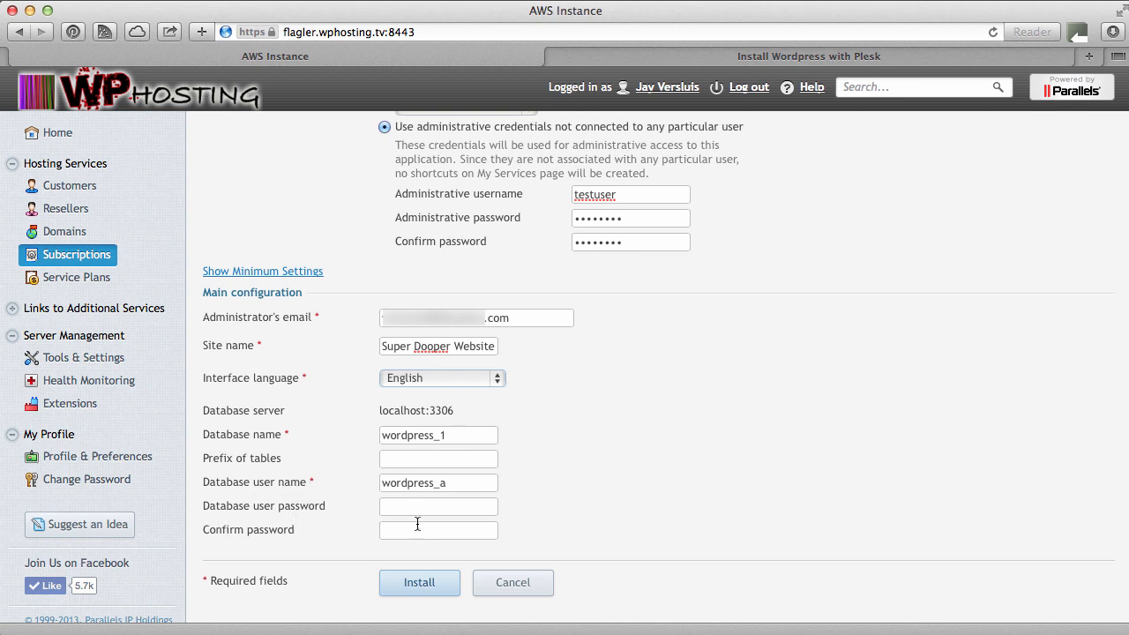
mouse_move(439, 533)
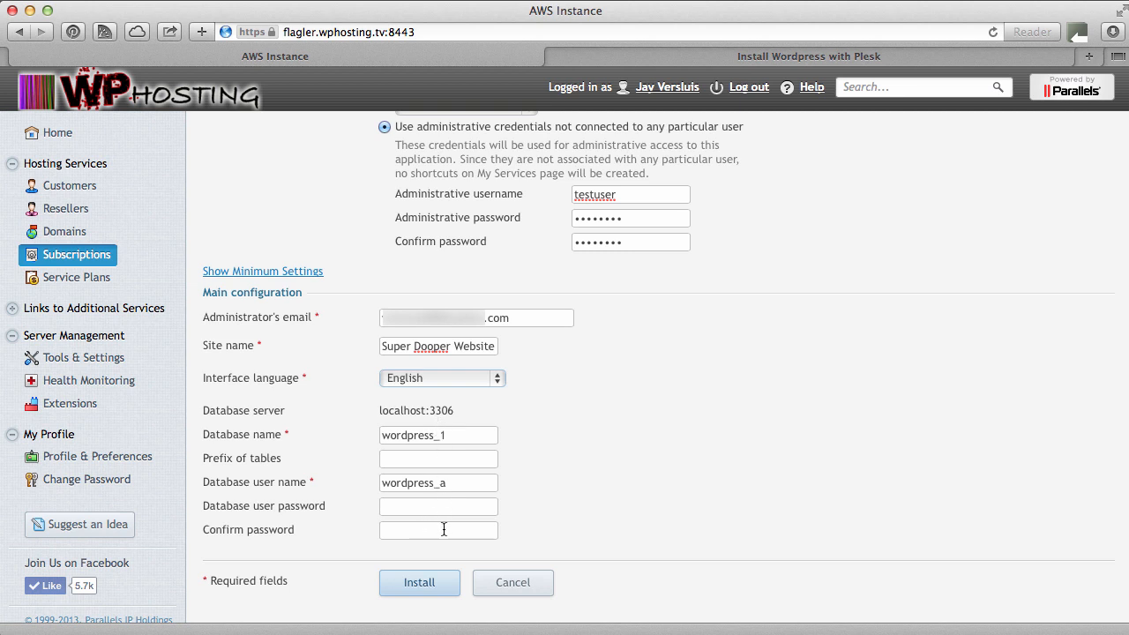
mouse_move(596, 508)
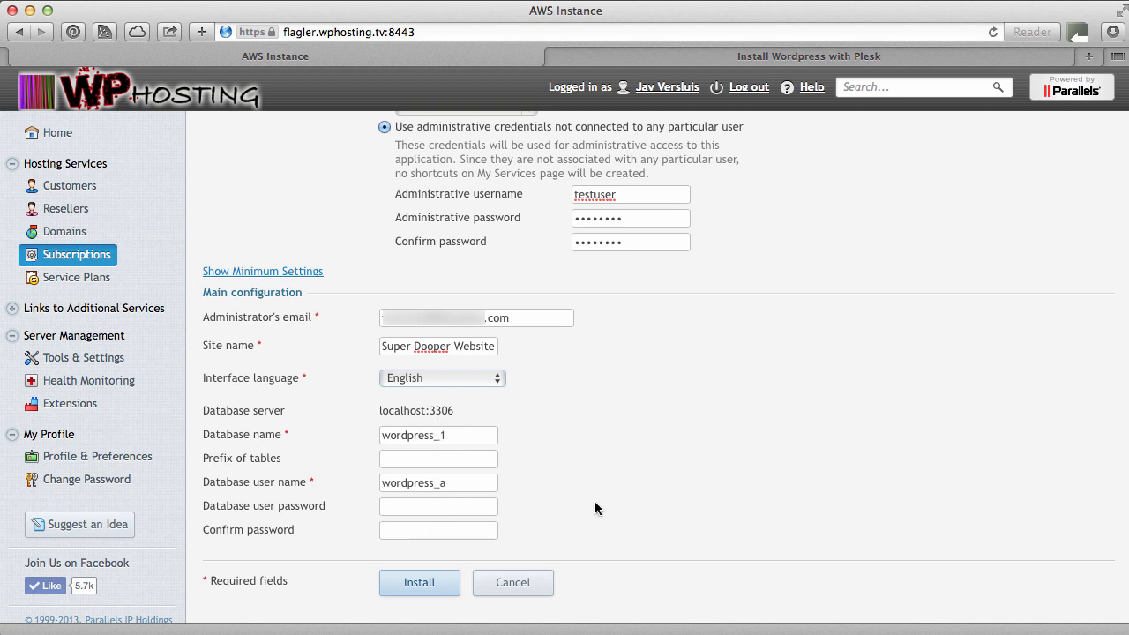
mouse_move(548, 516)
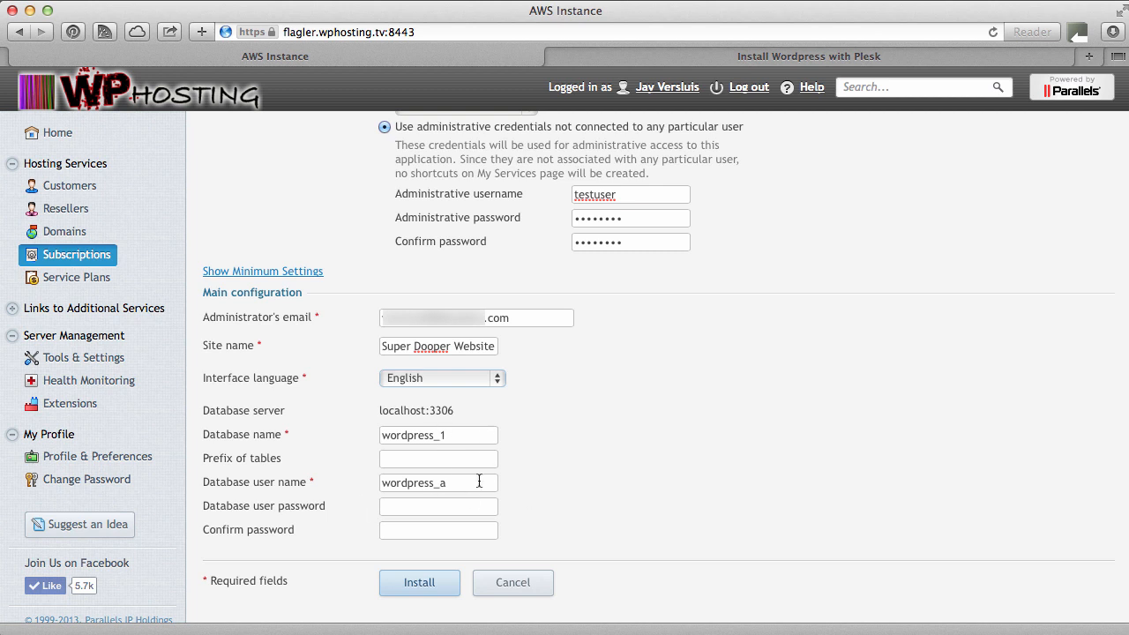
Run the WordPress installation and reach the successful installation confirmation
click(419, 582)
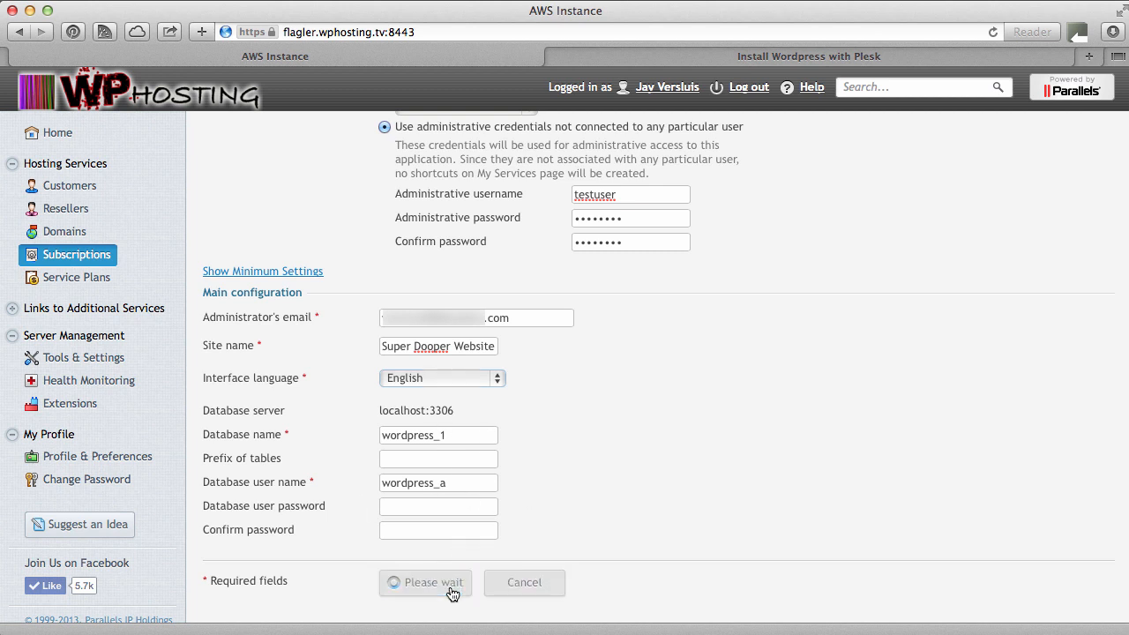
mouse_move(798, 491)
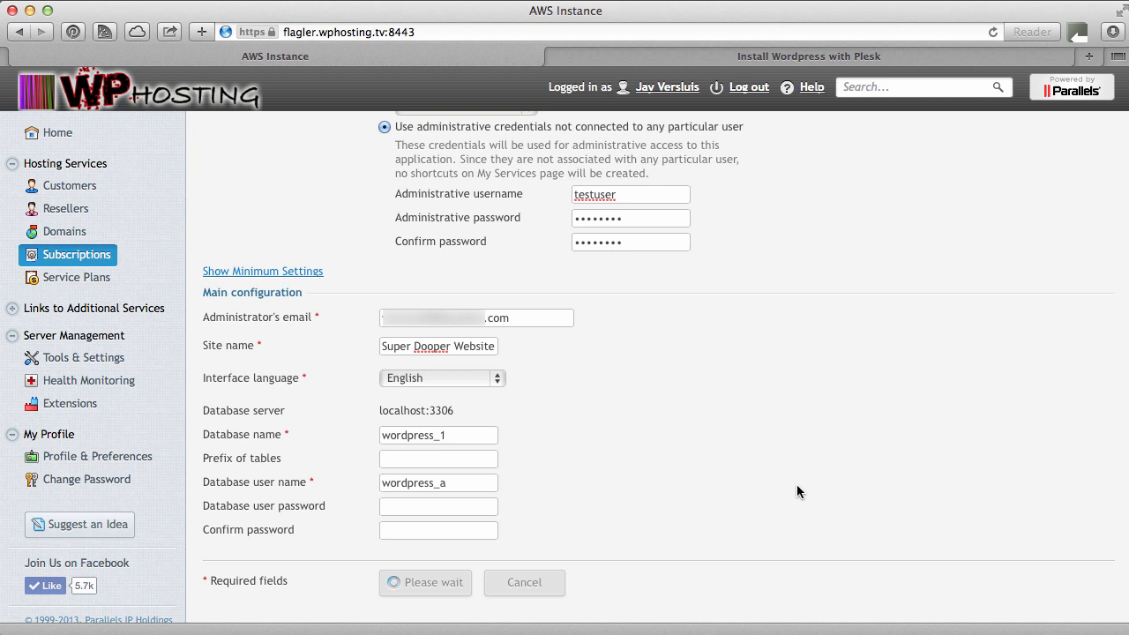
click(425, 582)
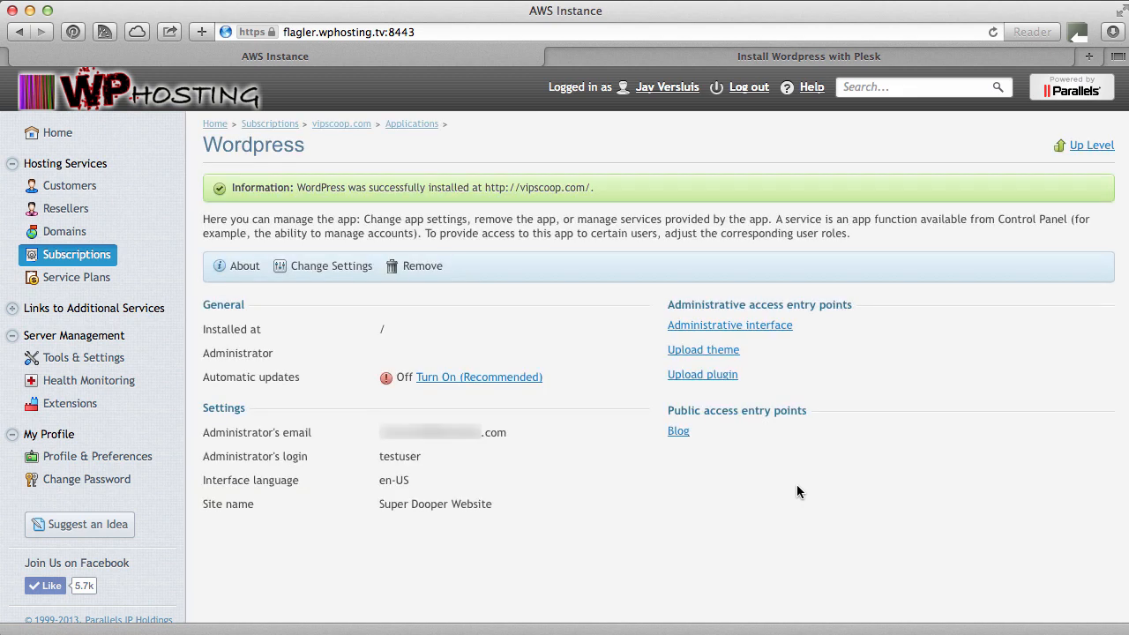
mouse_move(790, 351)
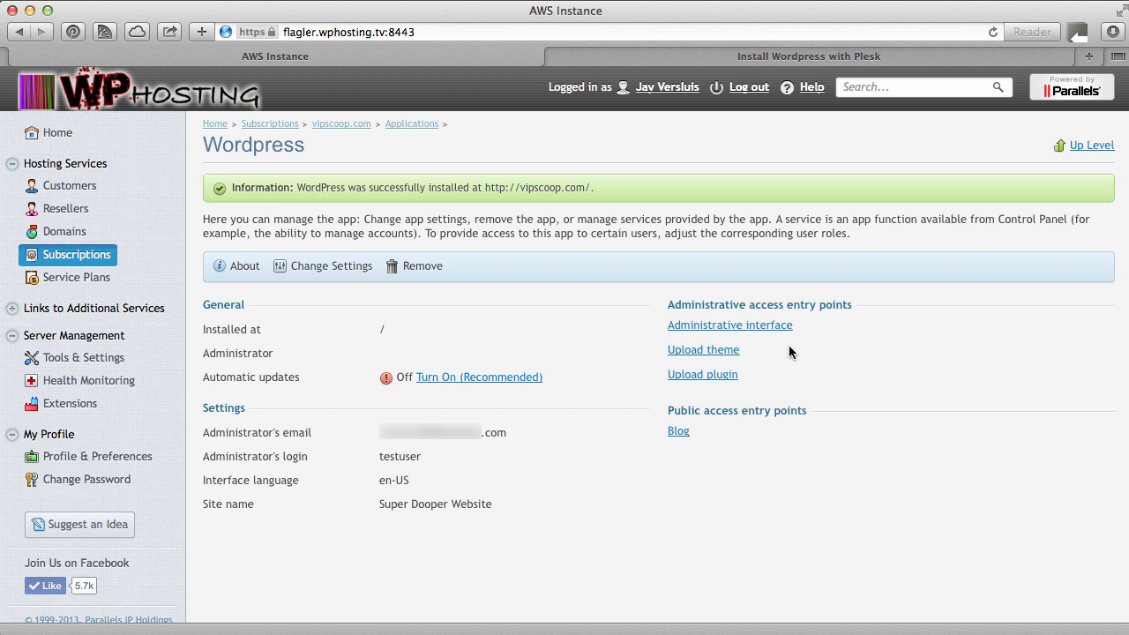
mouse_move(736, 341)
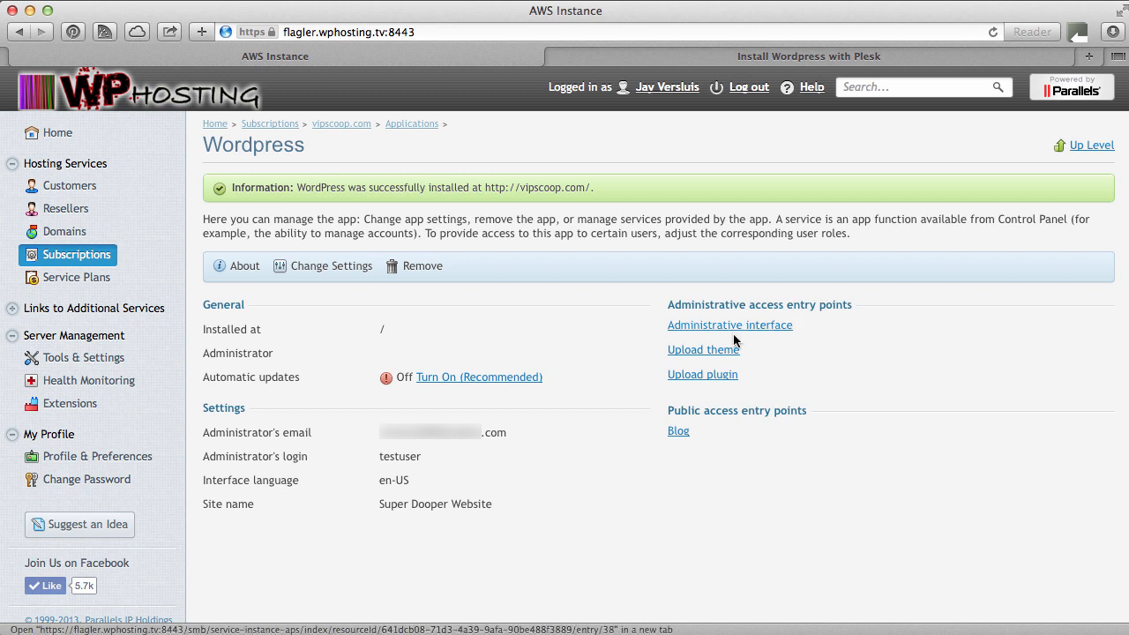
mouse_move(779, 336)
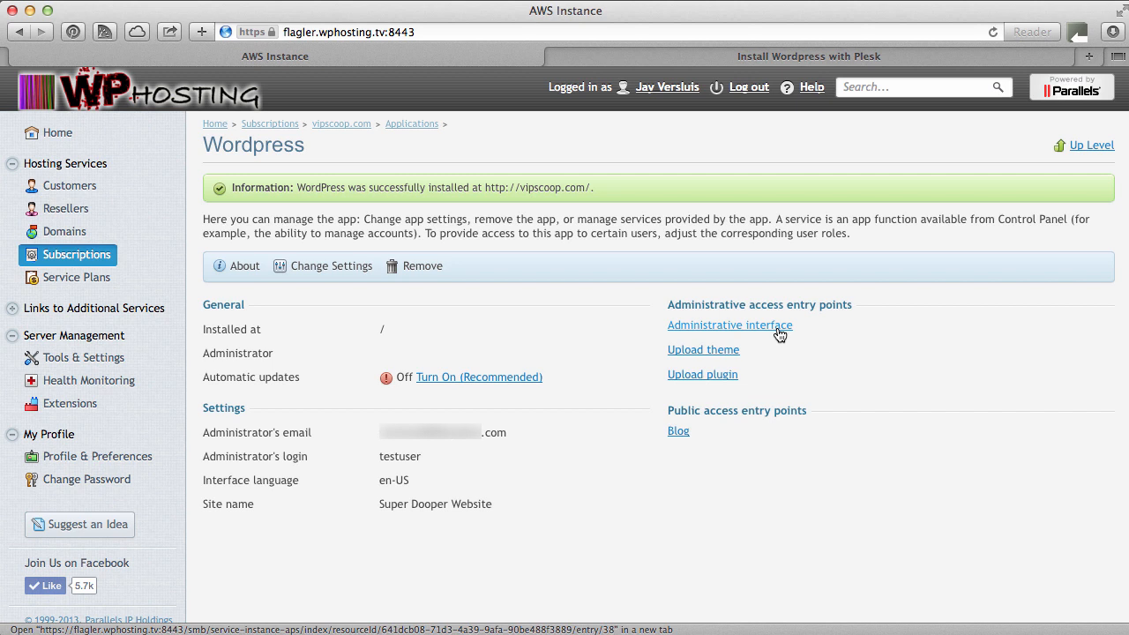
mouse_move(770, 330)
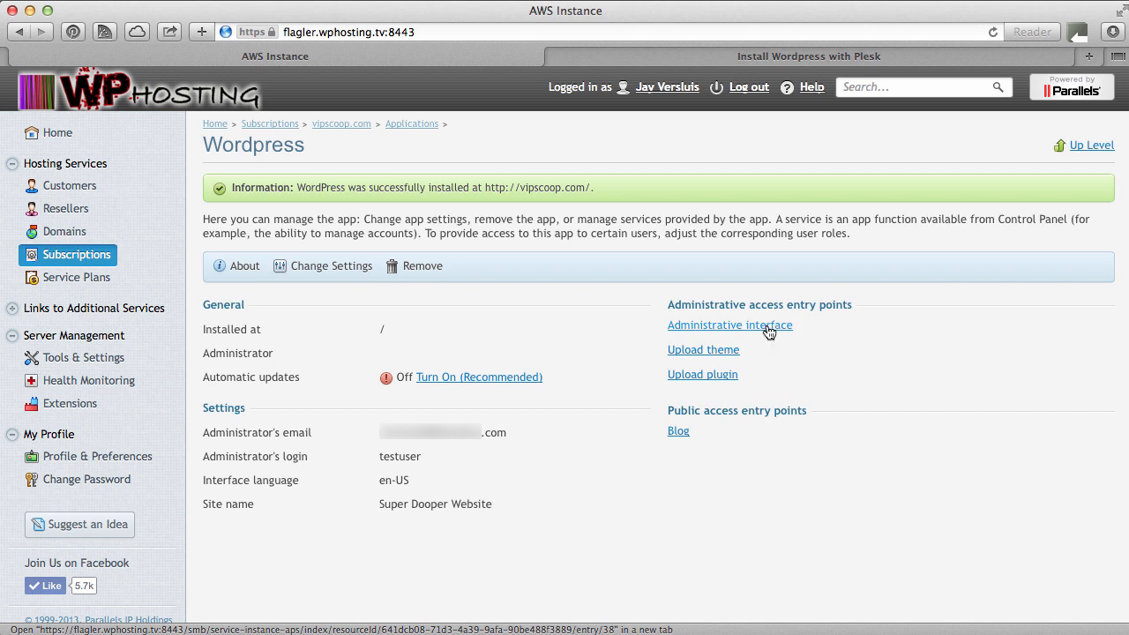
Open the administrative interface, send the non-secure login form, and load the Dashboard
click(730, 324)
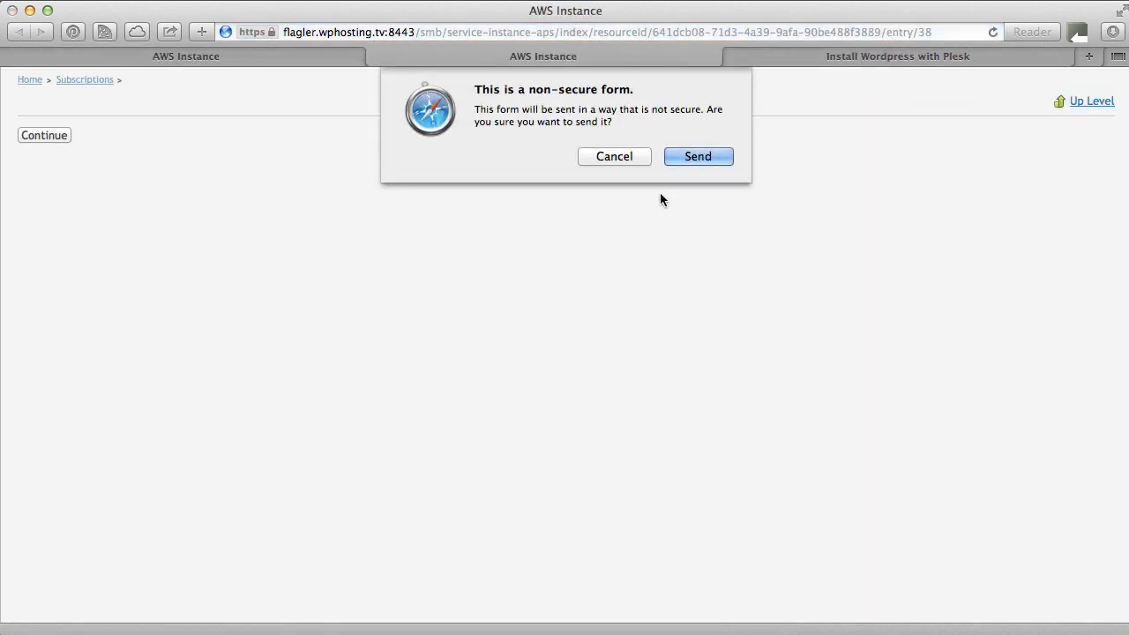
click(697, 157)
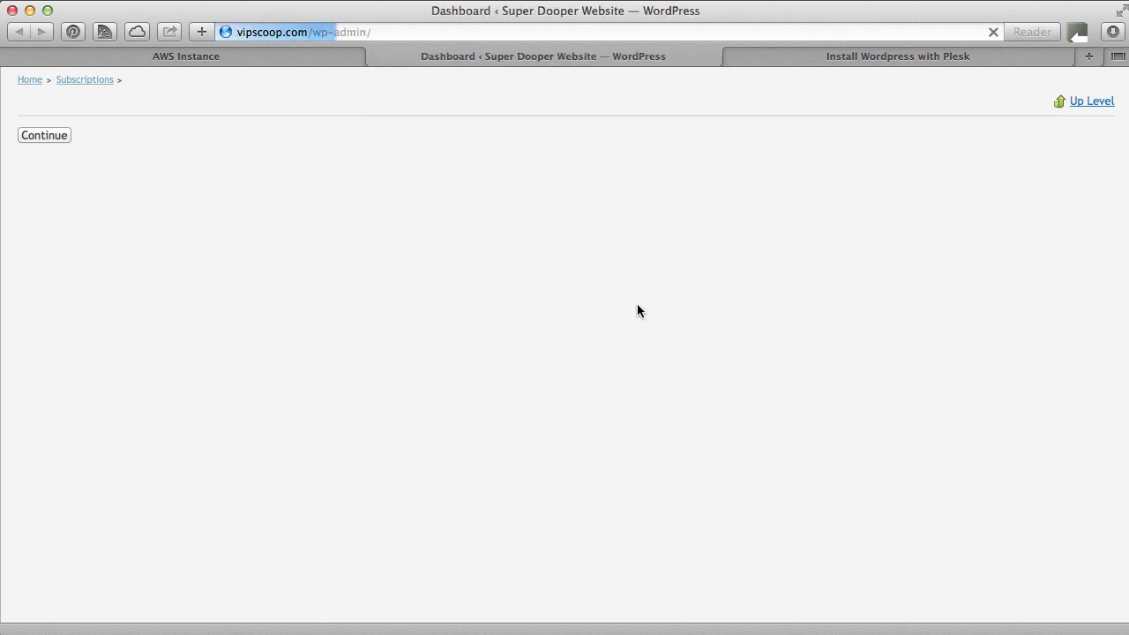
click(43, 135)
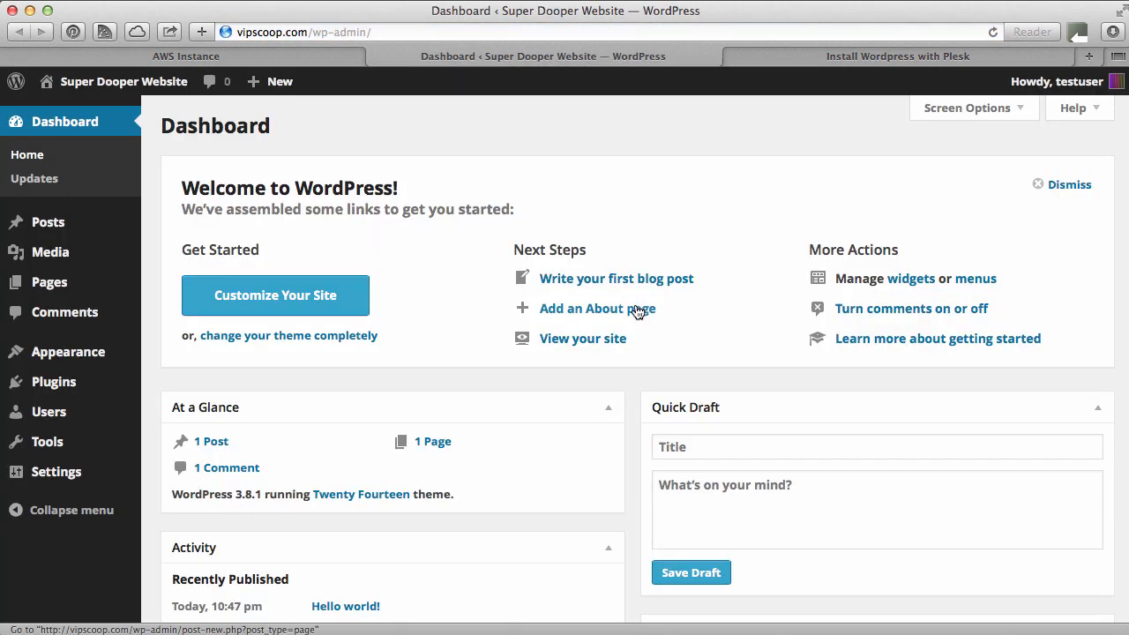
mouse_move(408, 133)
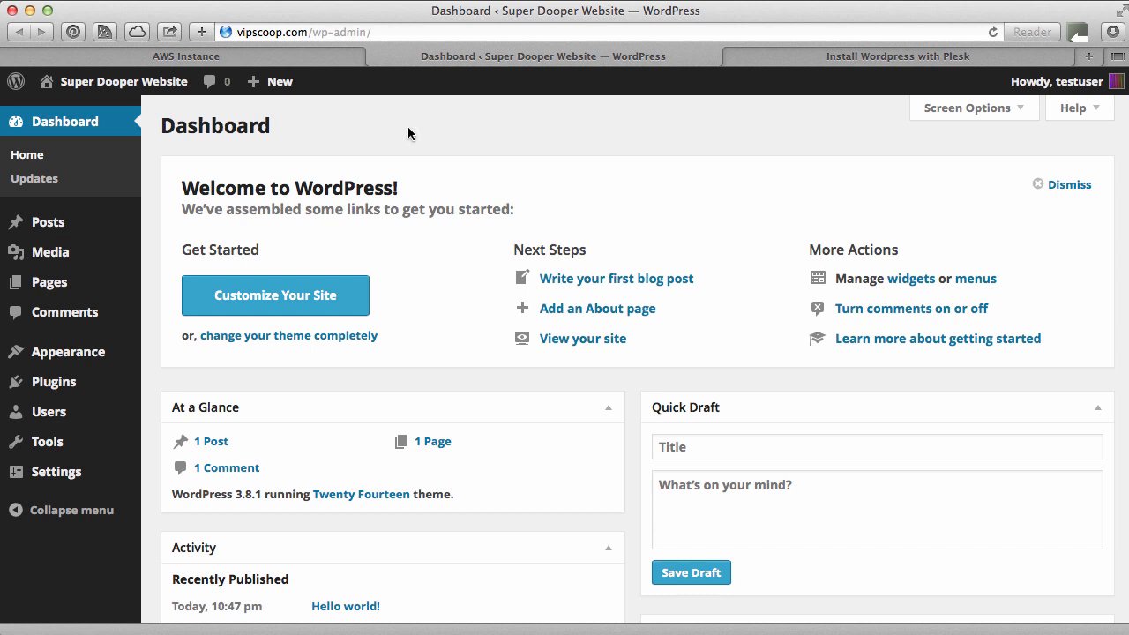
mouse_move(276, 38)
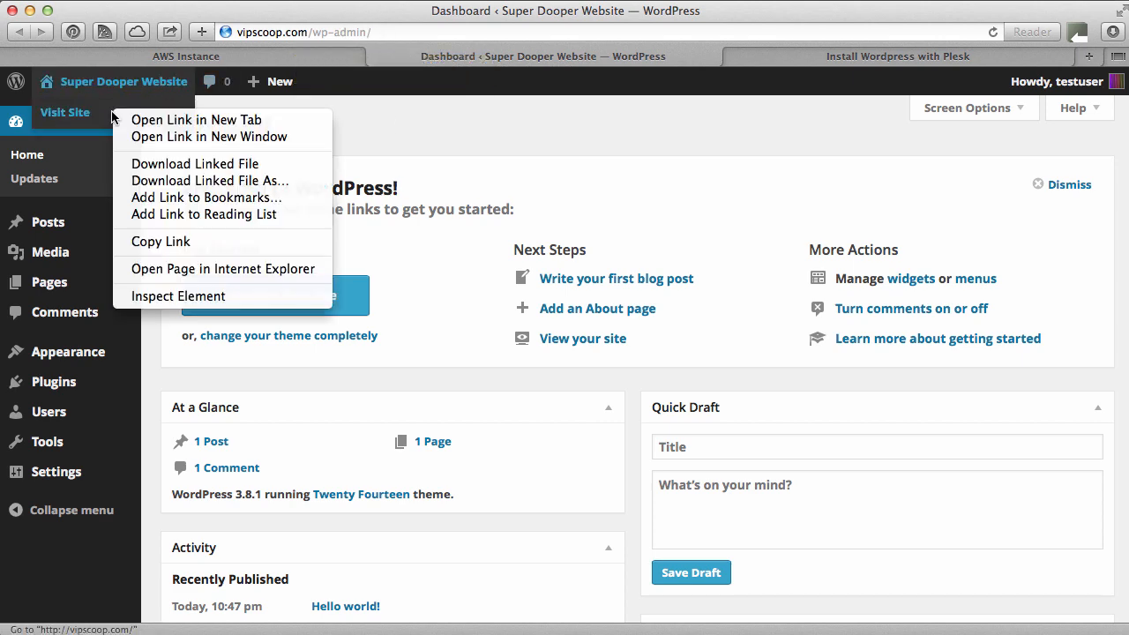
Publish the 'Custom Installer' post reading 'It works!' and view the front page
click(196, 120)
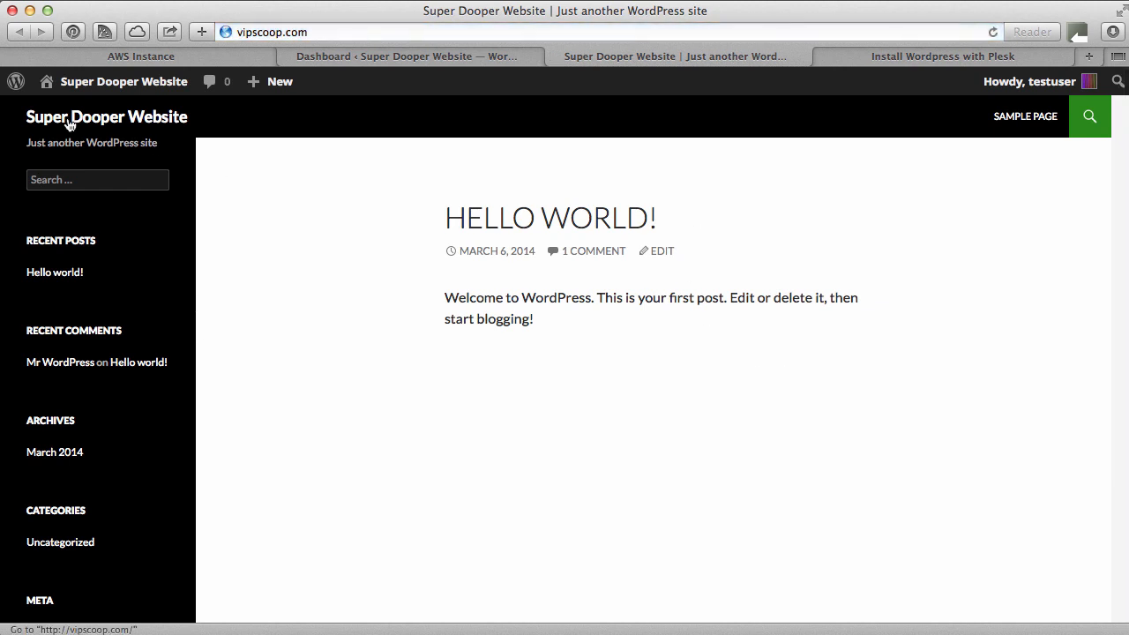
mouse_move(624, 384)
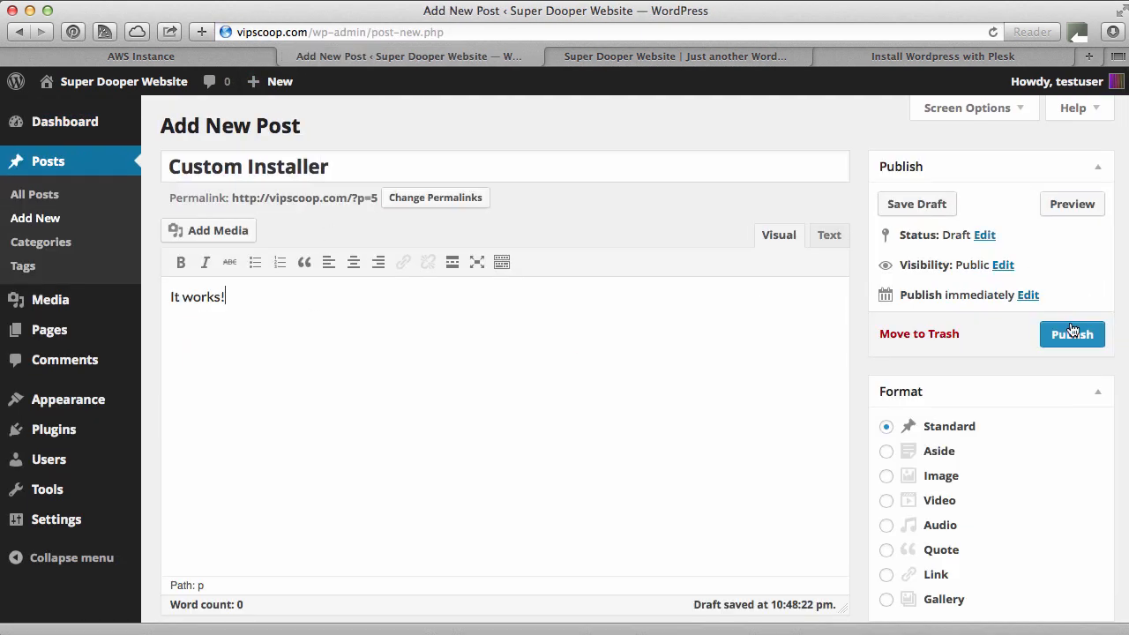
click(1072, 334)
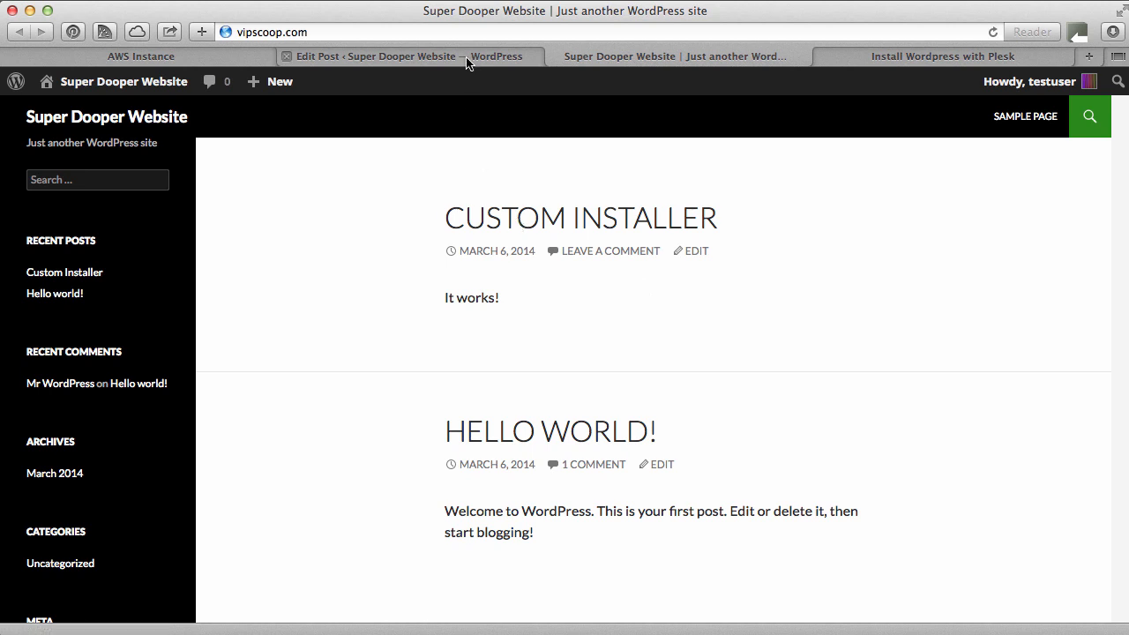
Return to the Plesk WordPress app page for the root install
click(141, 56)
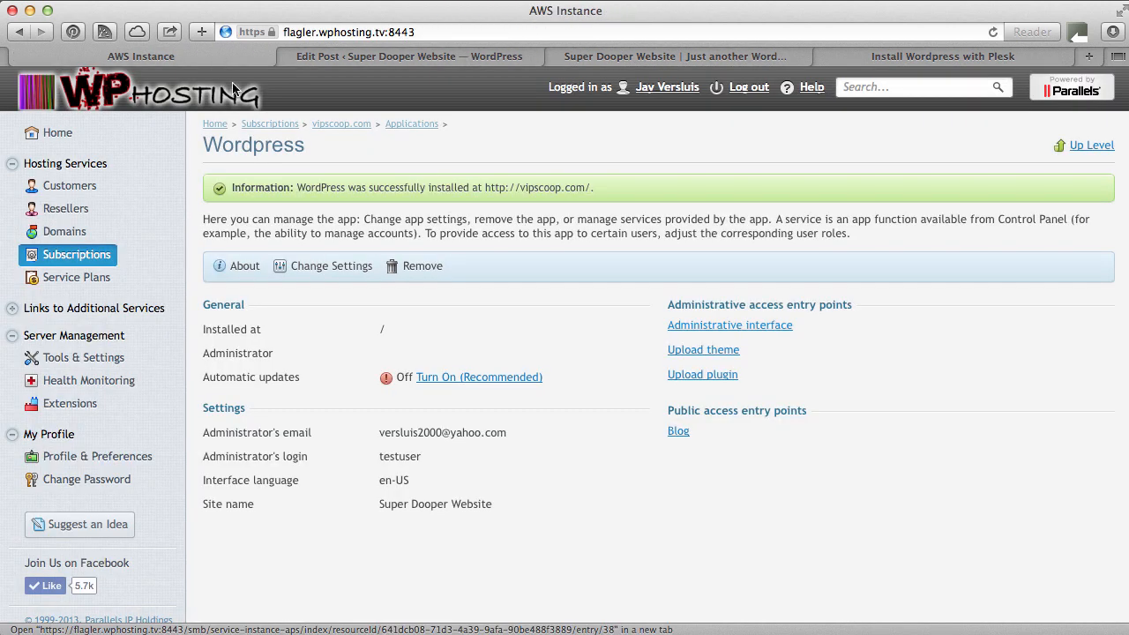
mouse_move(753, 337)
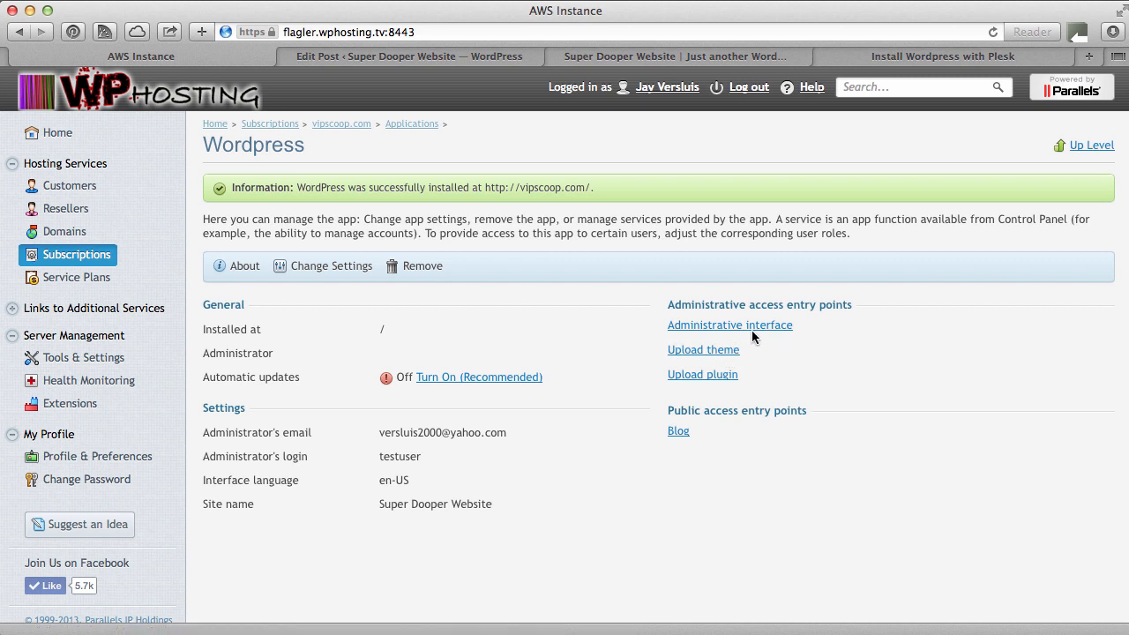
mouse_move(720, 311)
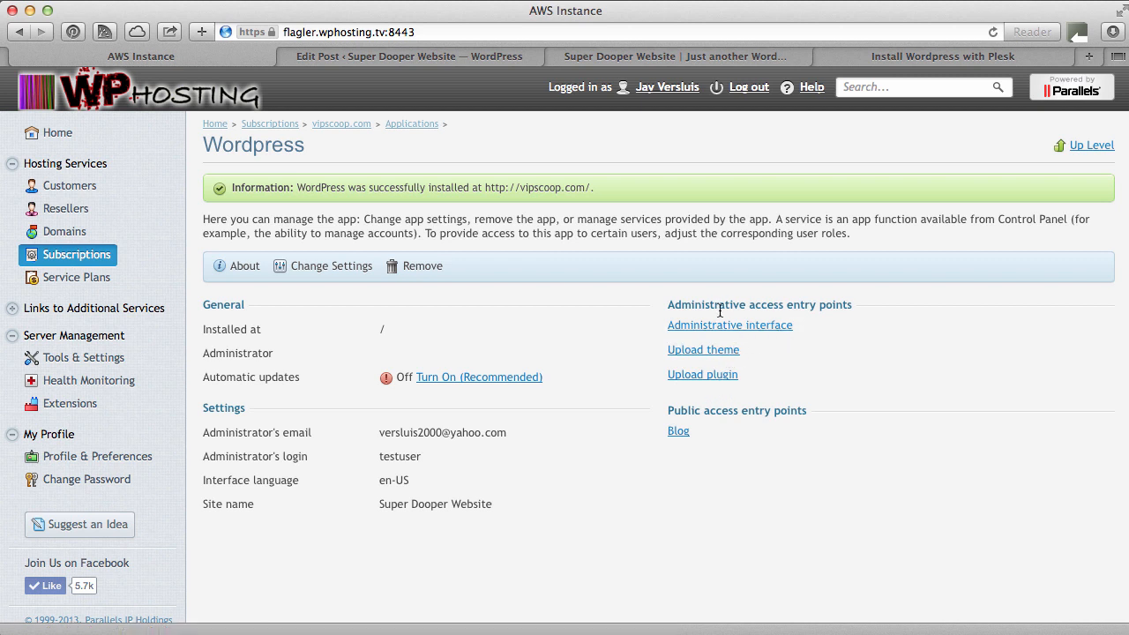
mouse_move(702, 374)
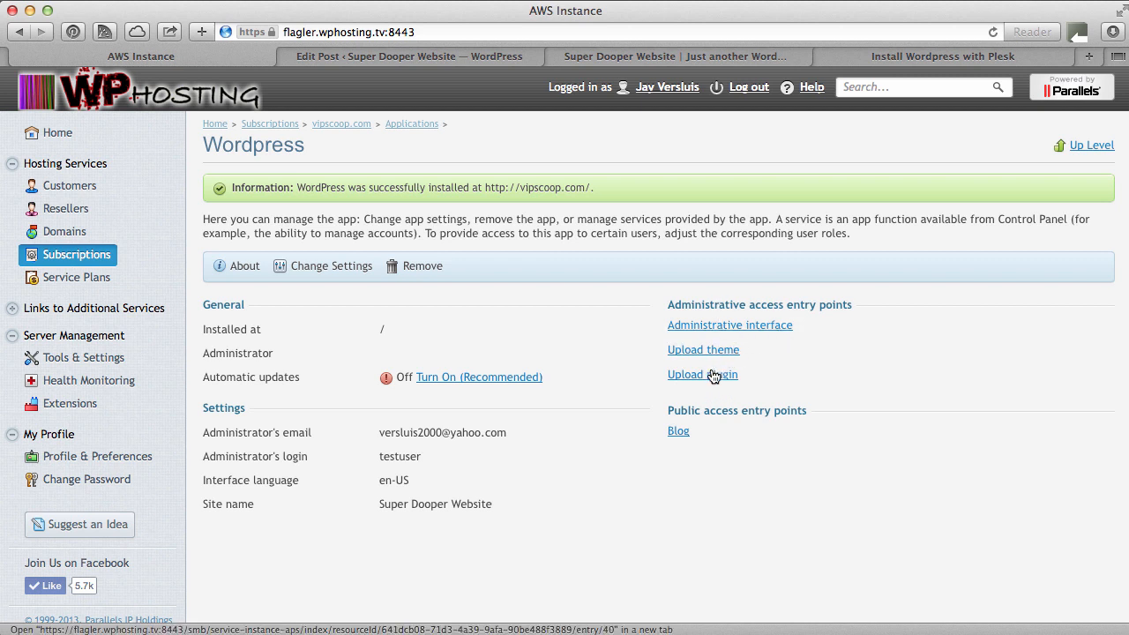
Sign in to the root WordPress admin as testuser, then return to Plesk
click(407, 56)
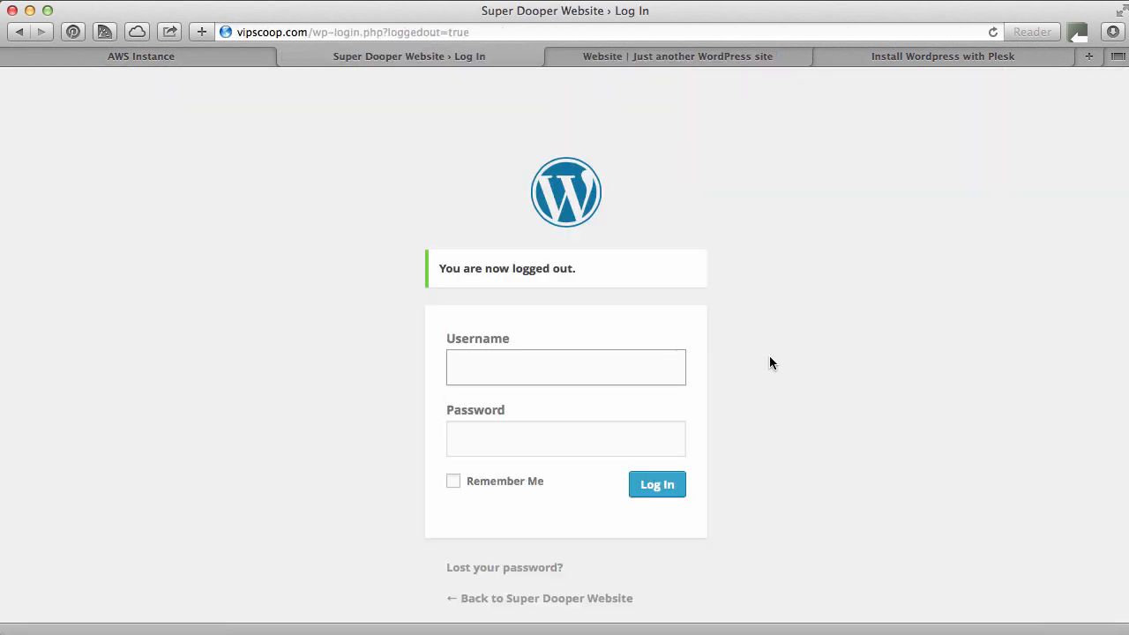
text(testuser)
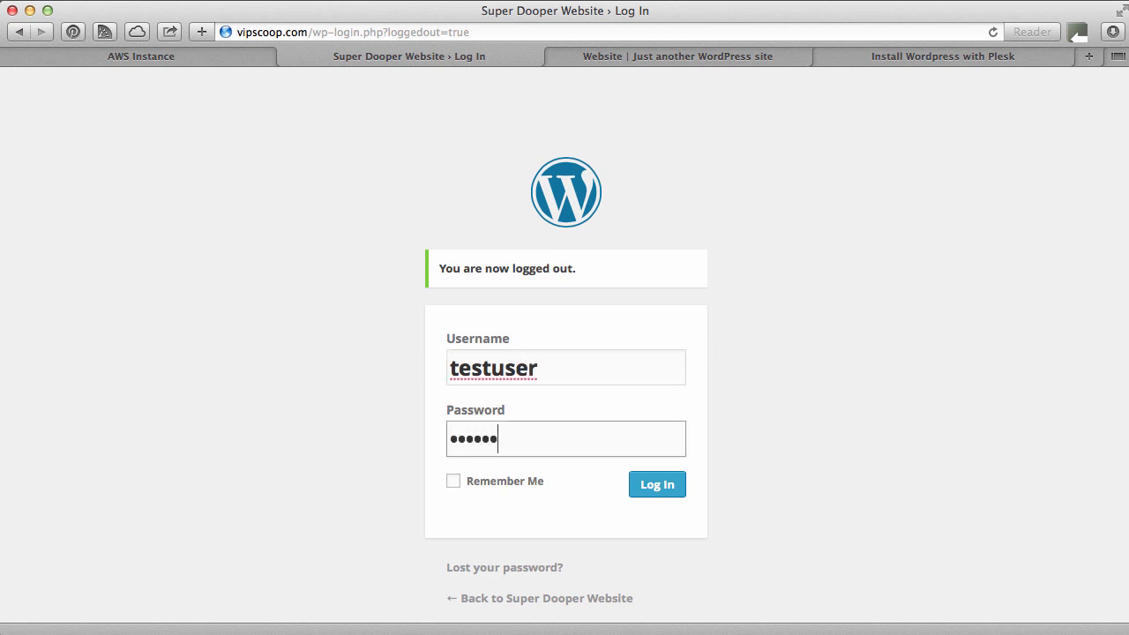
text(x)
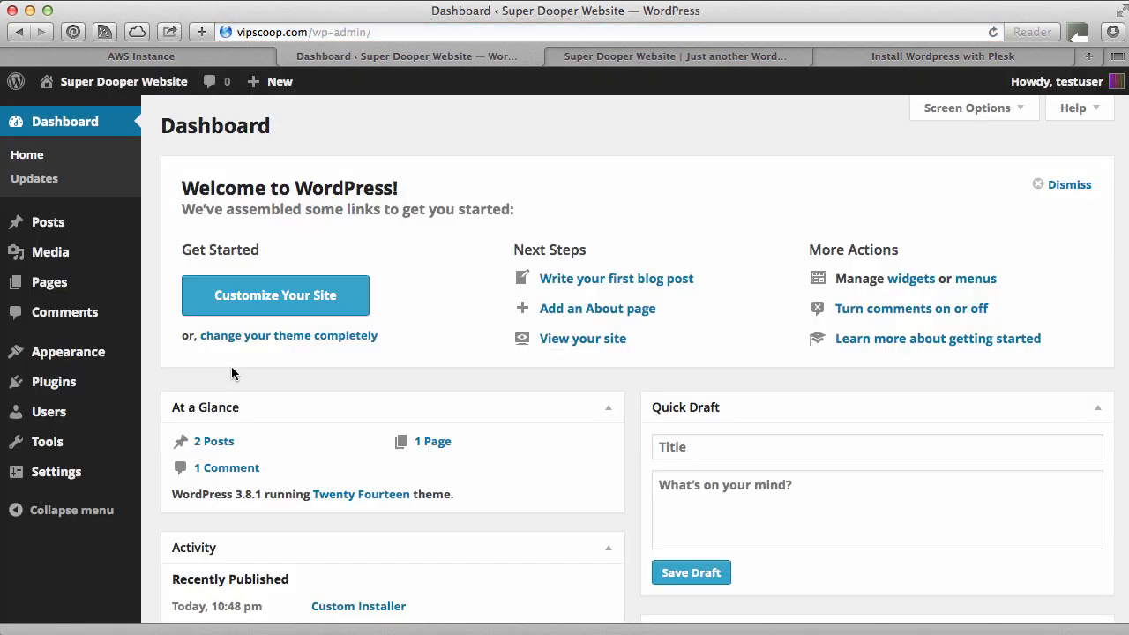
mouse_move(399, 162)
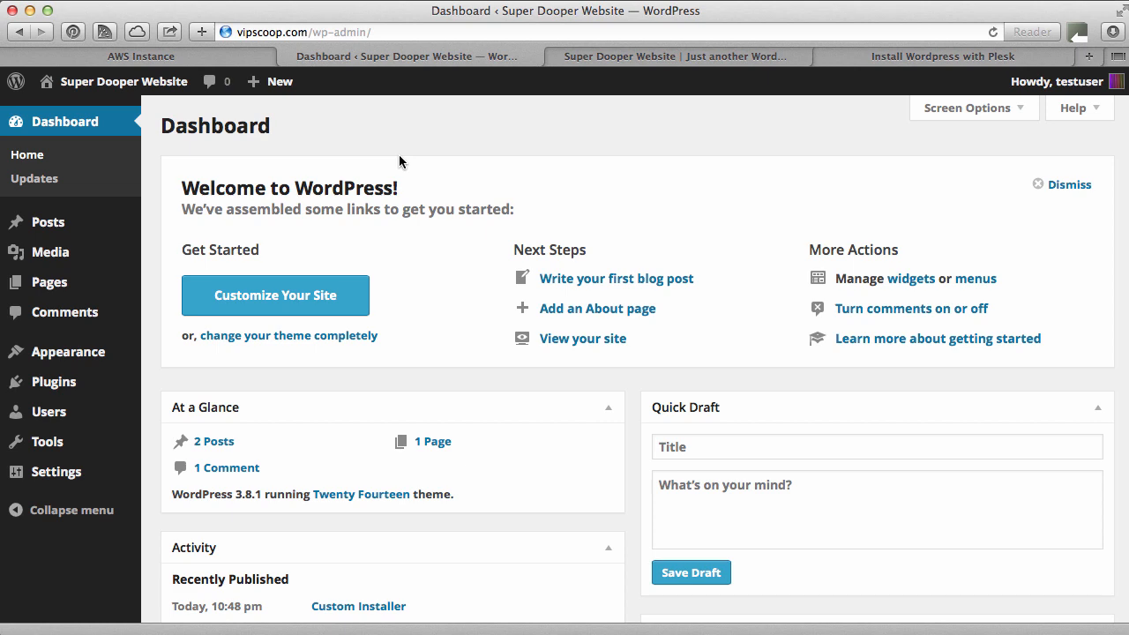
click(140, 56)
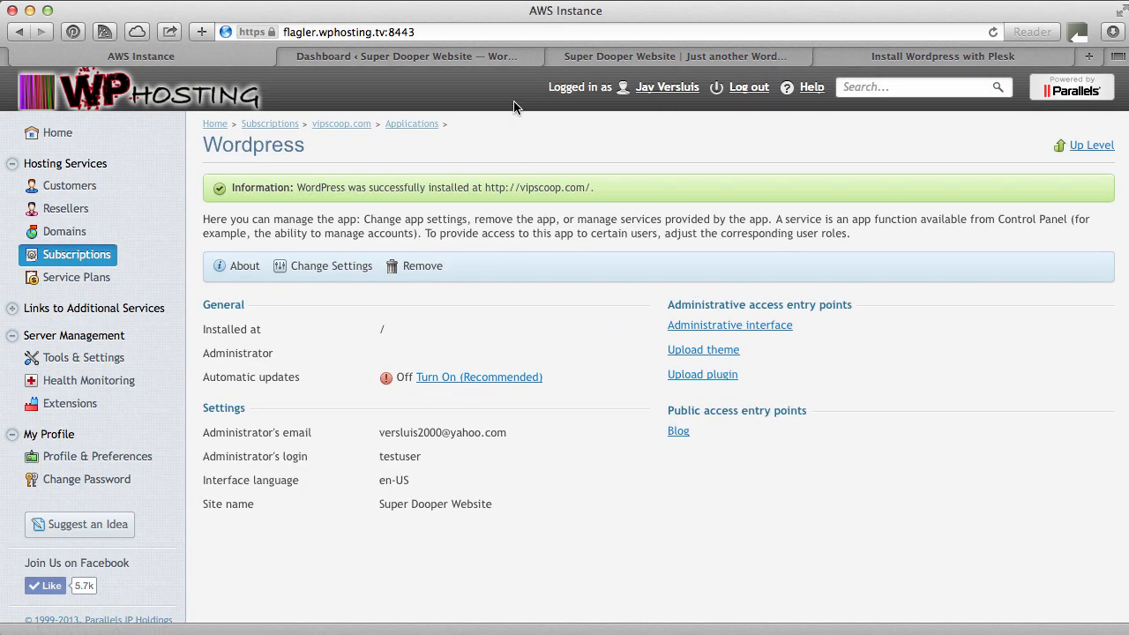
mouse_move(628, 495)
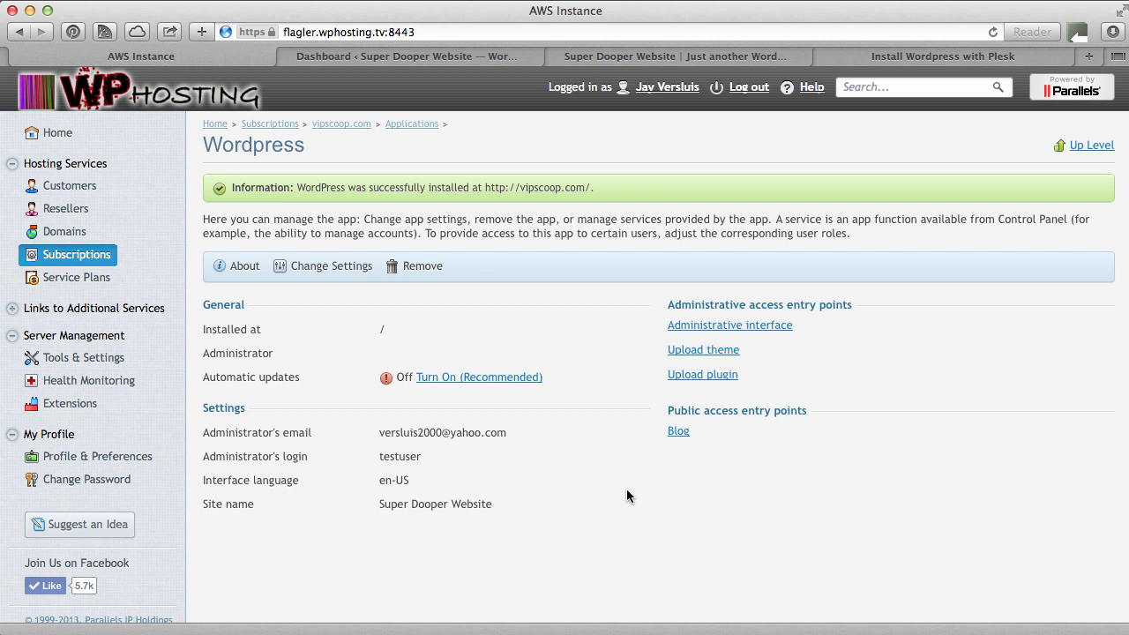
mouse_move(568, 279)
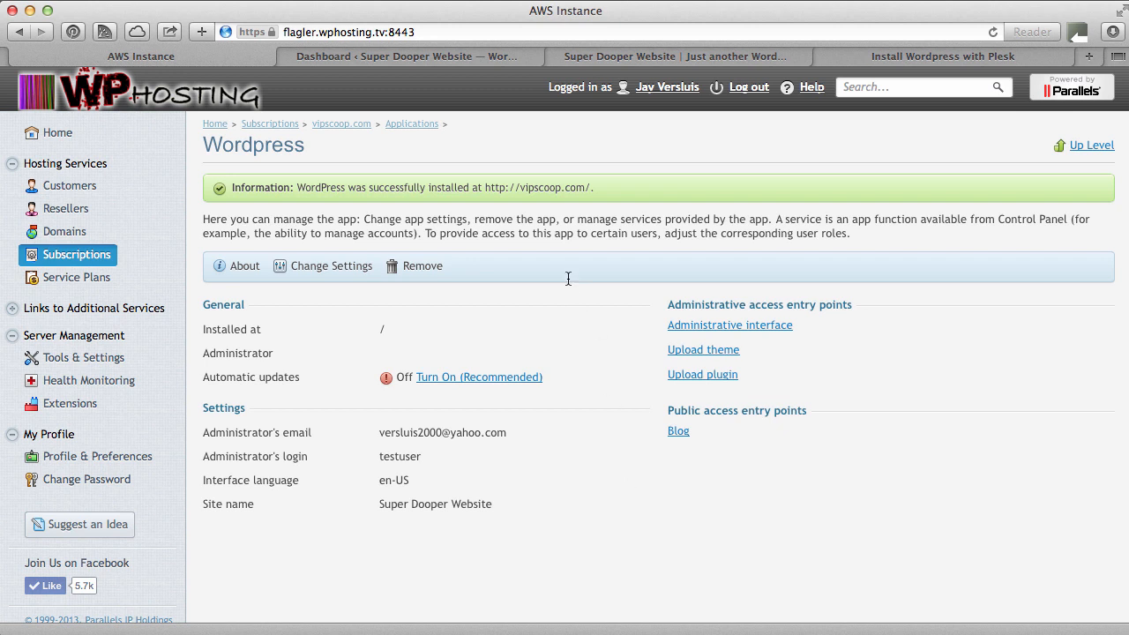
mouse_move(411, 124)
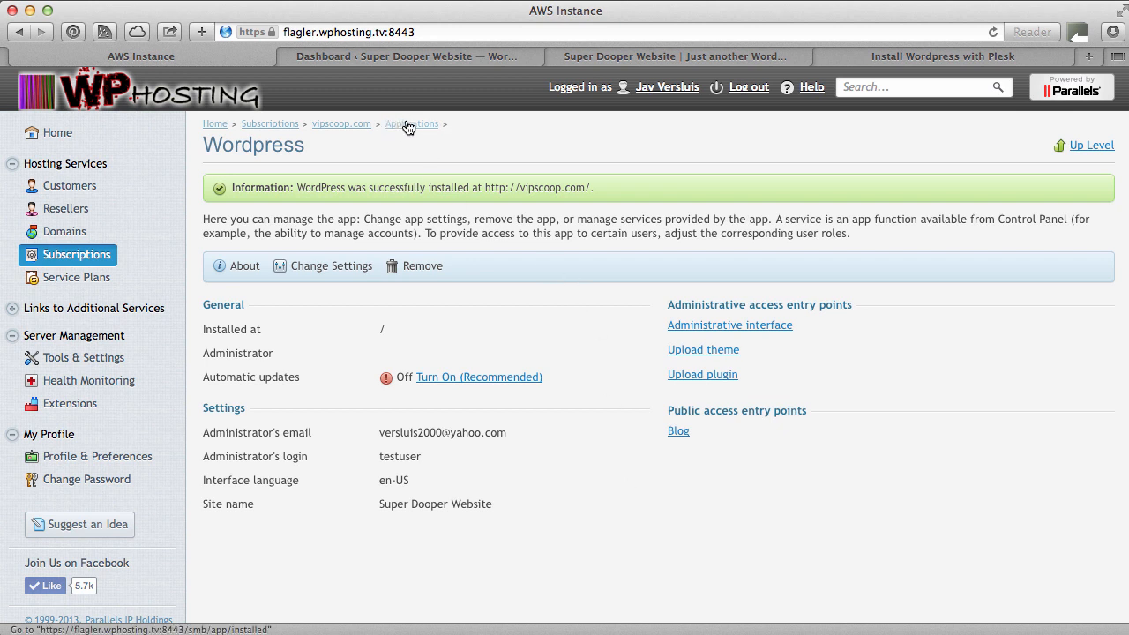
Go from installed apps to Subscriptions and manage vipscoop.com hosting, opening its Files
click(411, 123)
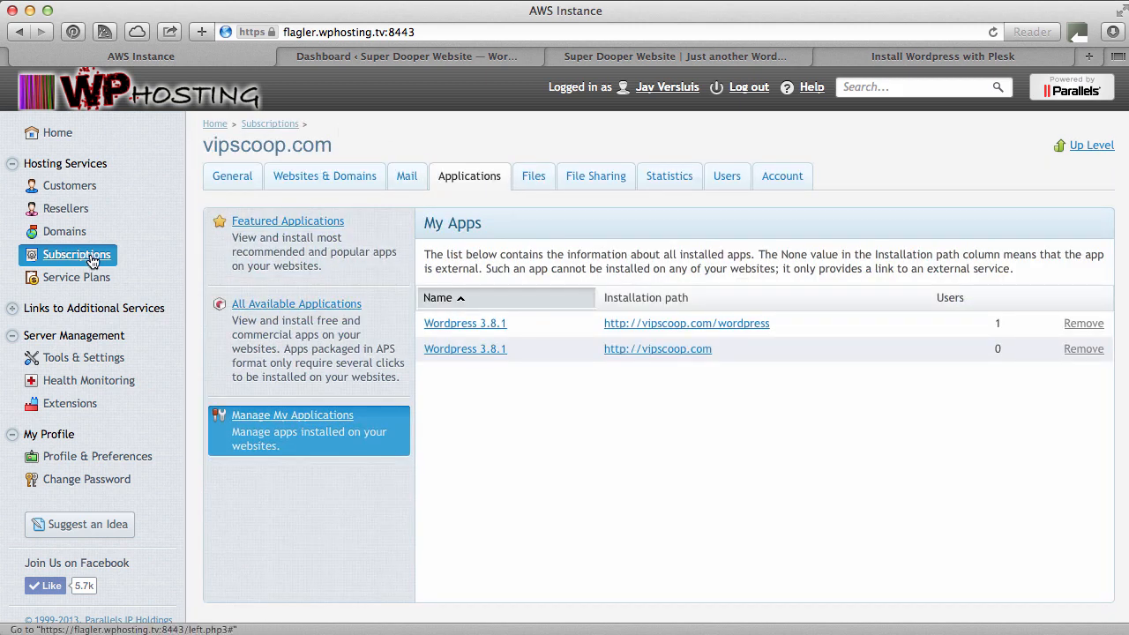
click(76, 254)
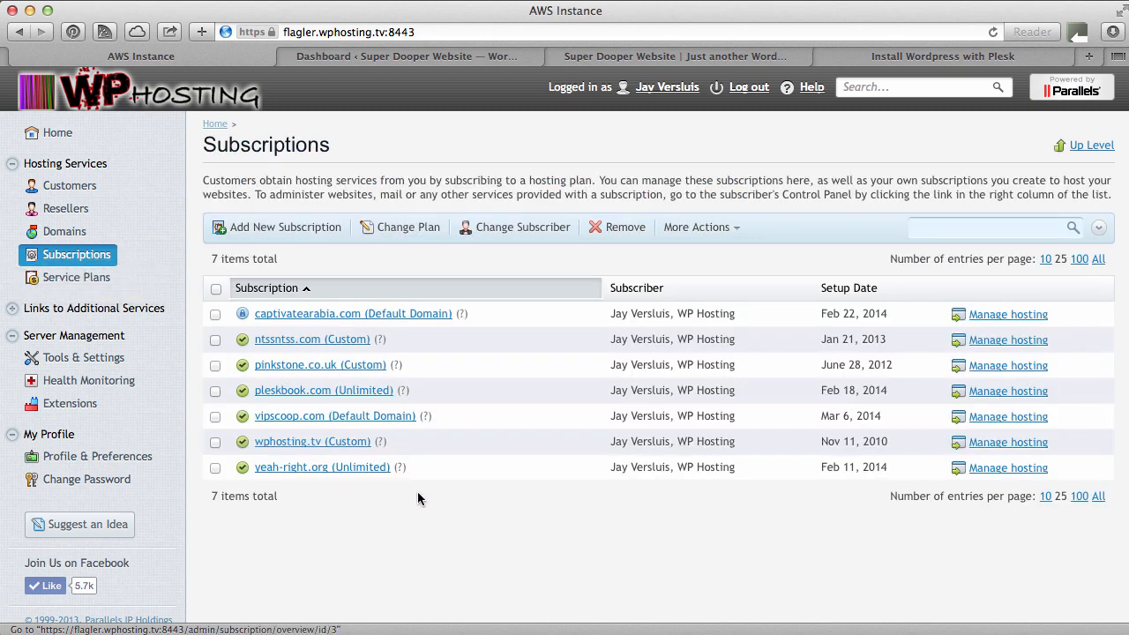
mouse_move(1008, 416)
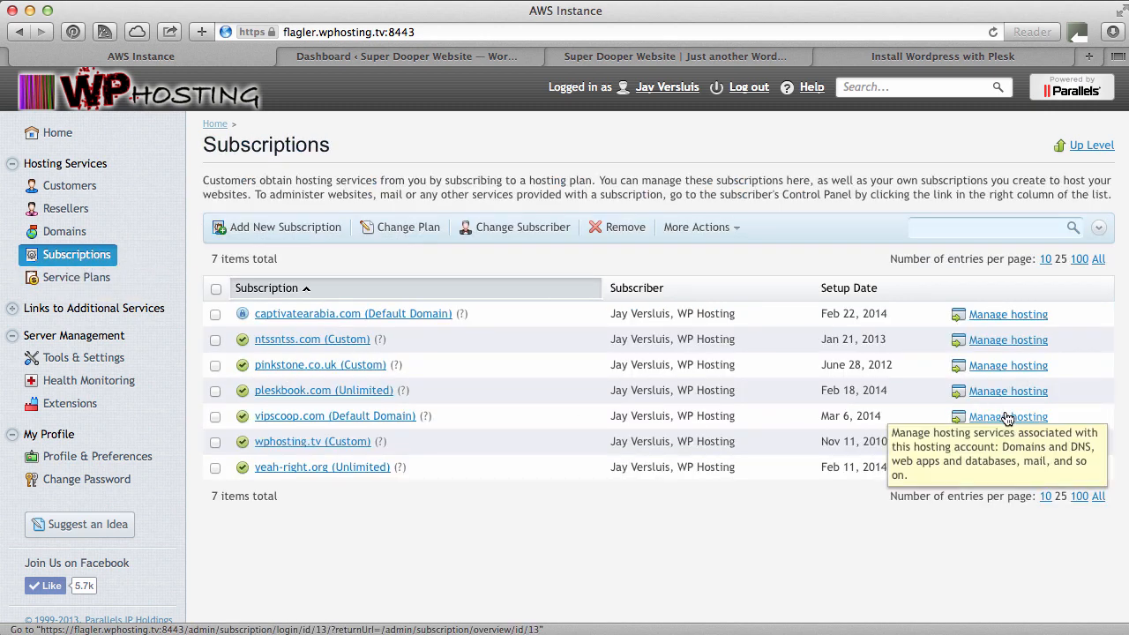
click(1007, 416)
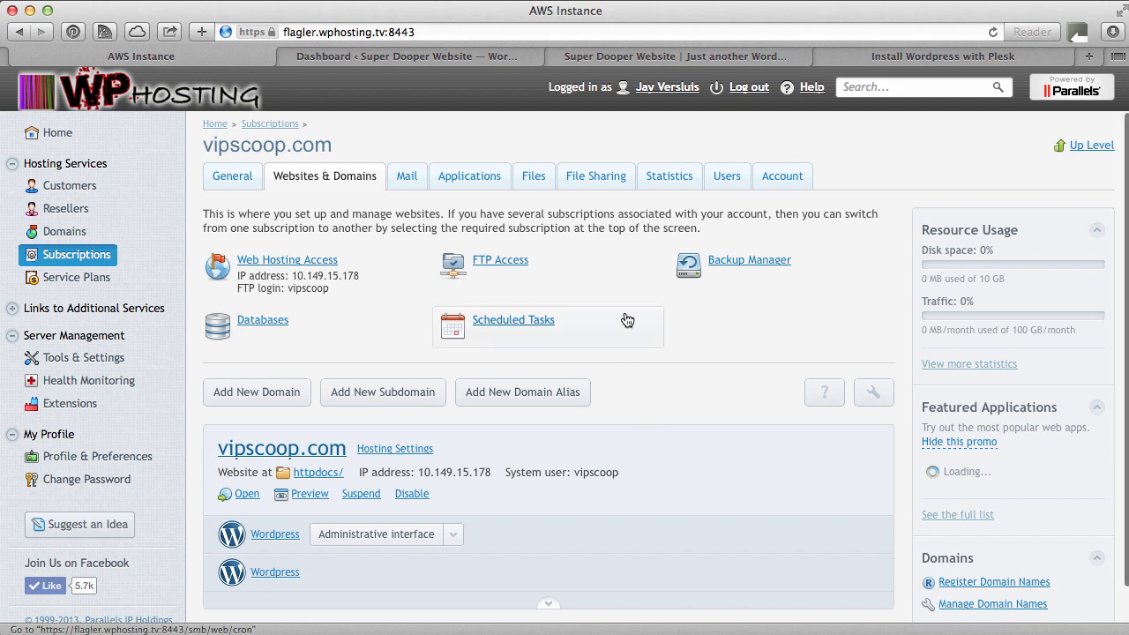
click(534, 176)
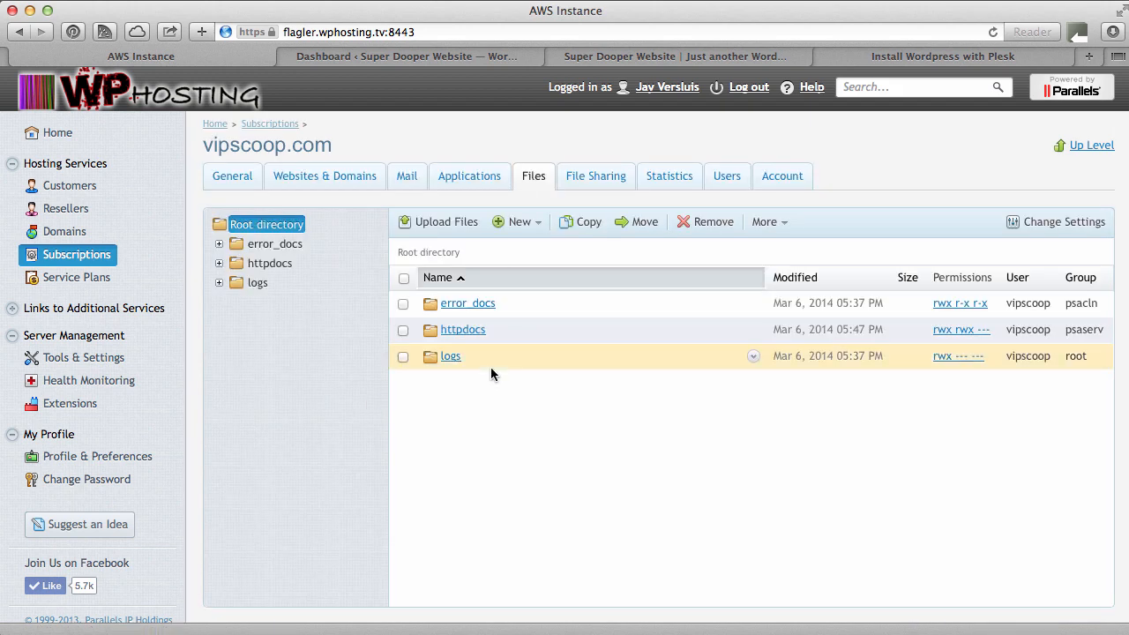
mouse_move(494, 329)
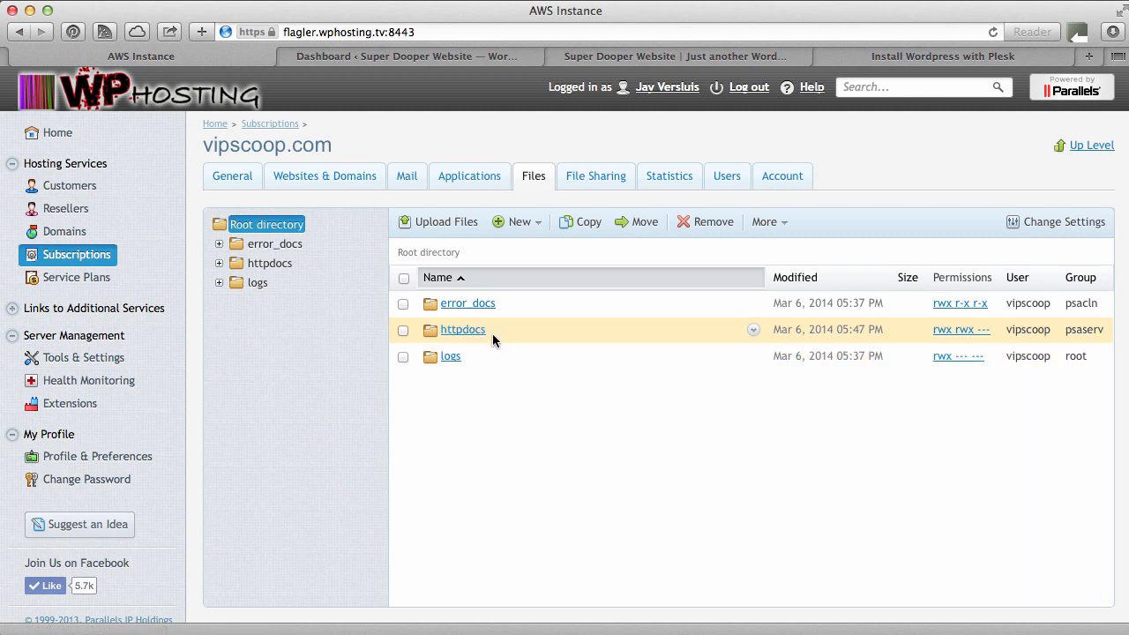
Open the httpdocs folder and scroll through the root WordPress files and the wordpress folder
click(462, 329)
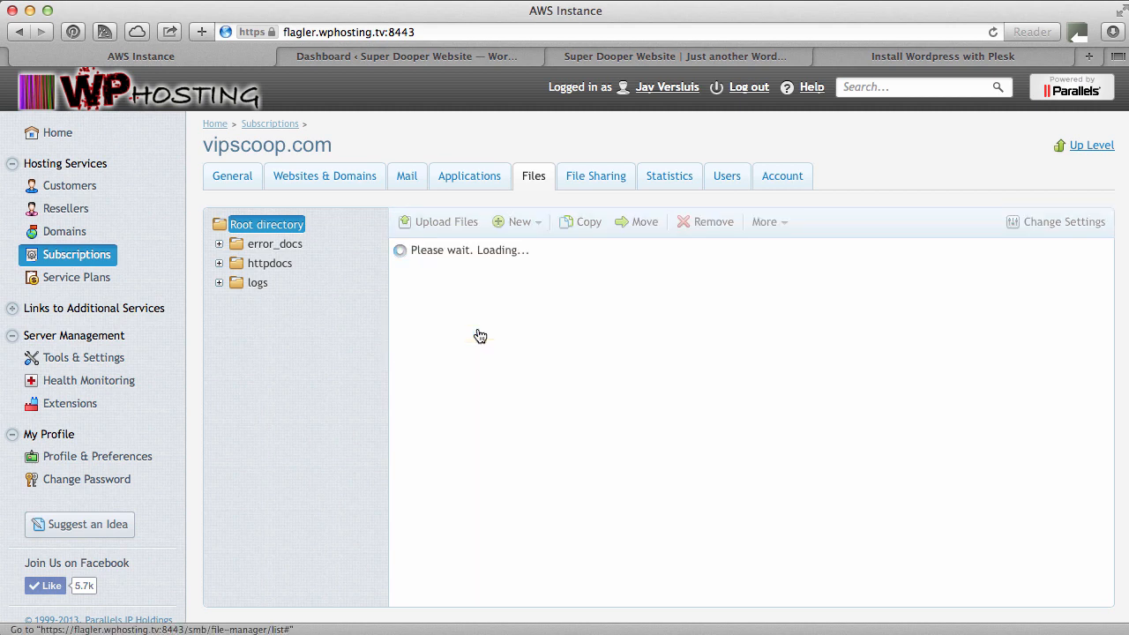
click(269, 263)
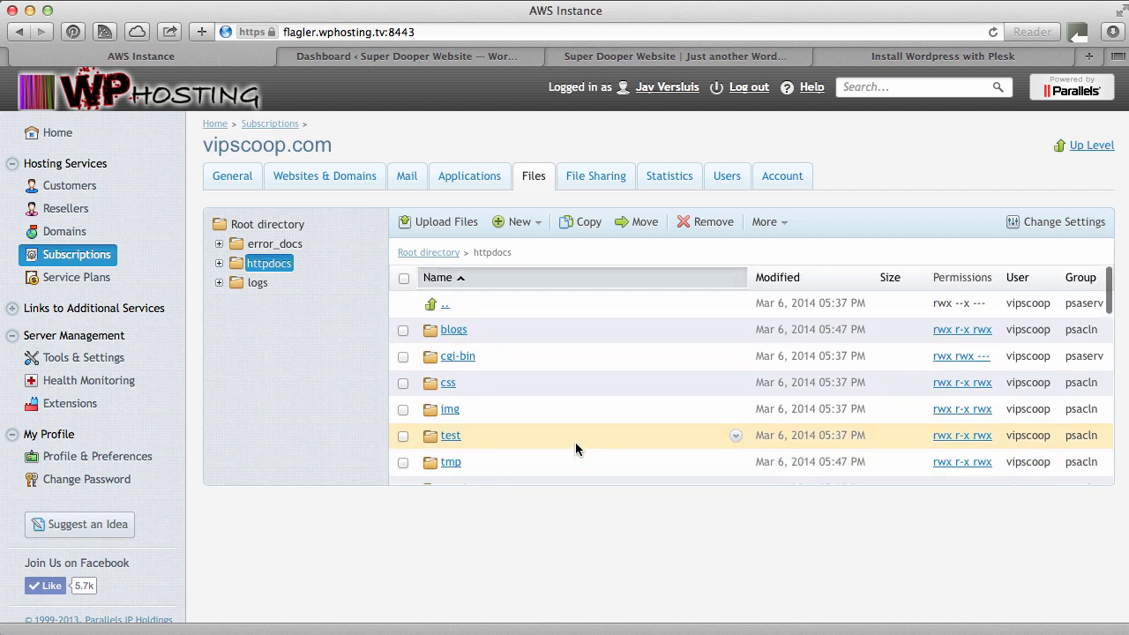
mouse_move(453, 329)
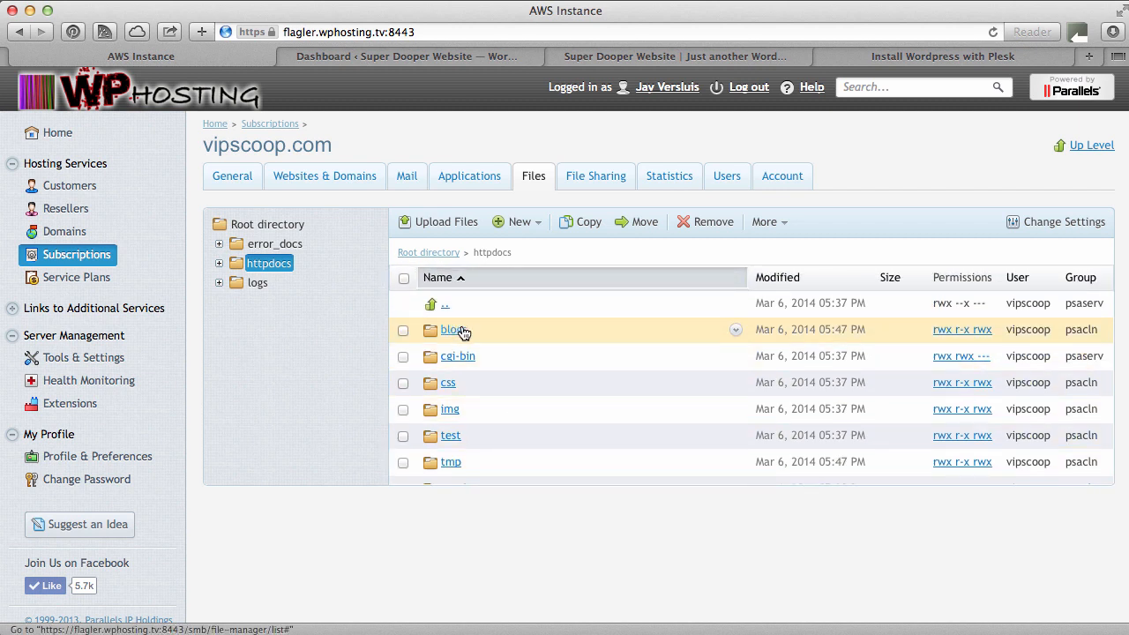
click(452, 329)
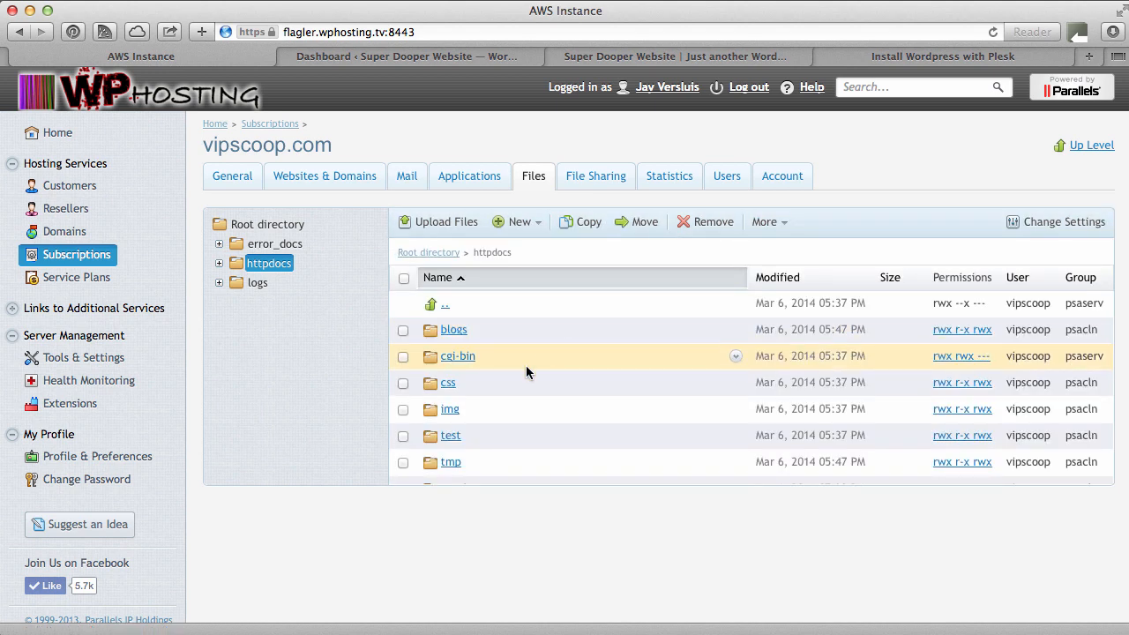
scroll(down, 3)
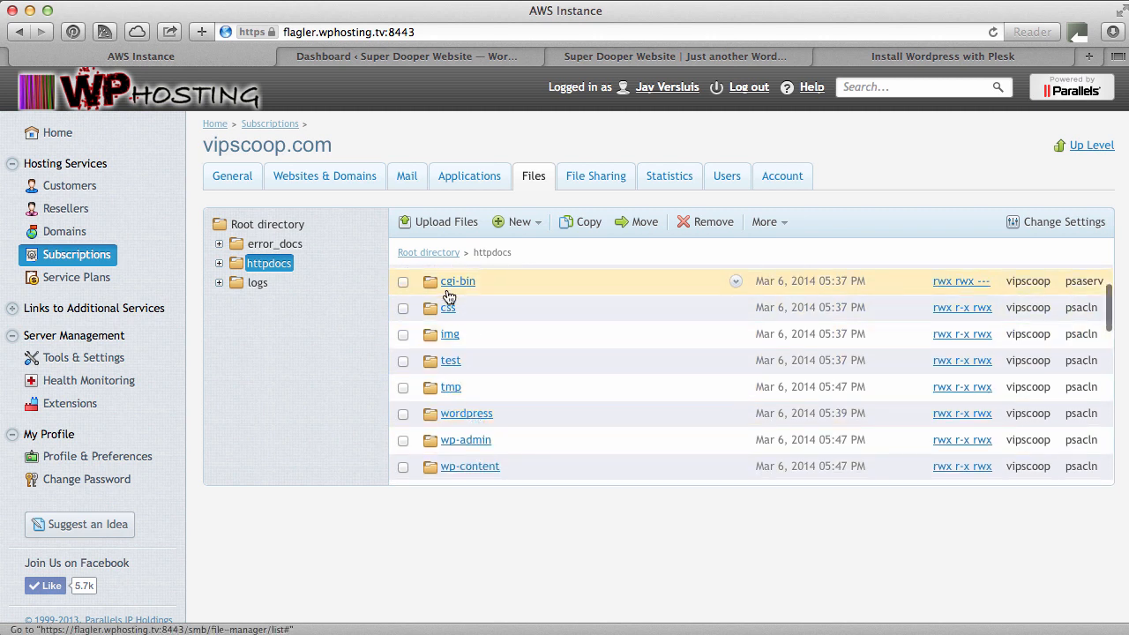
mouse_move(452, 324)
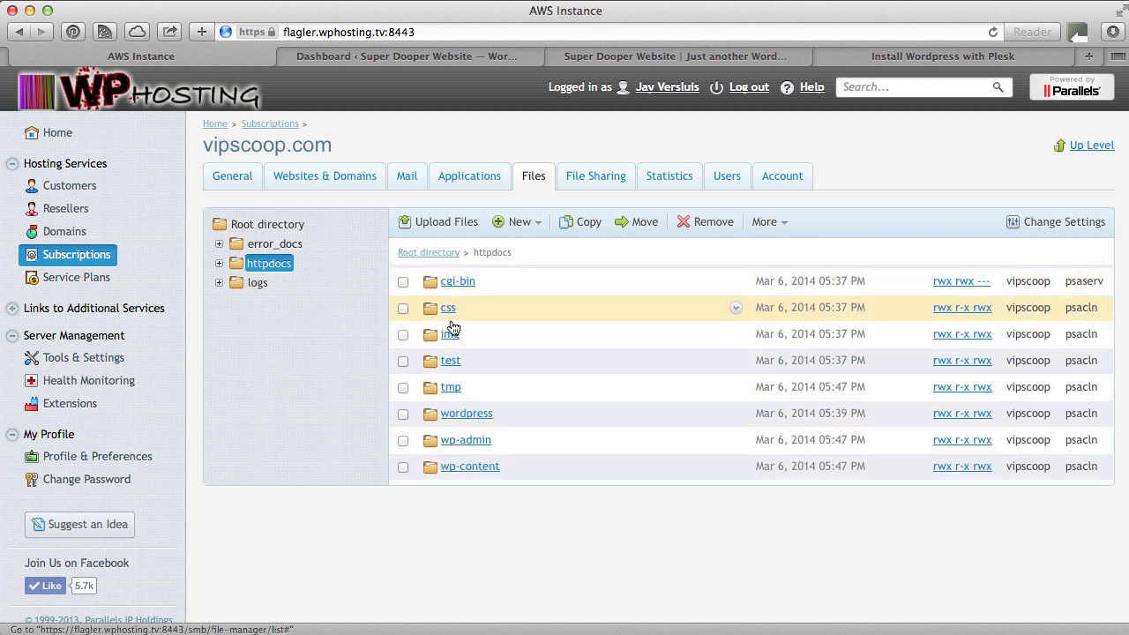
mouse_move(450, 402)
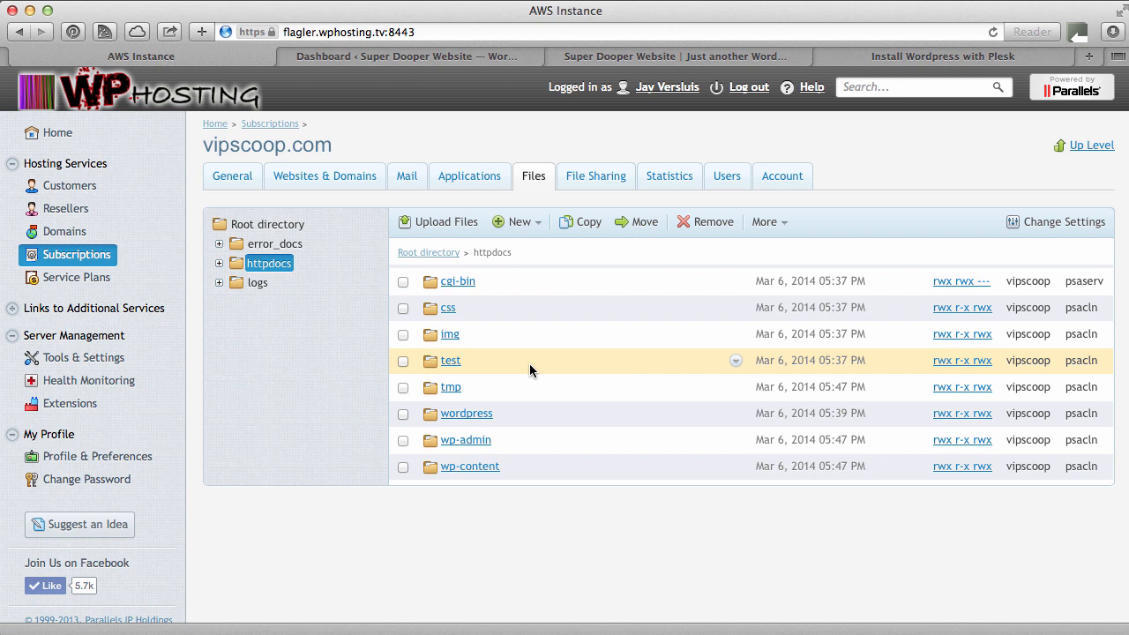
scroll(down, 3)
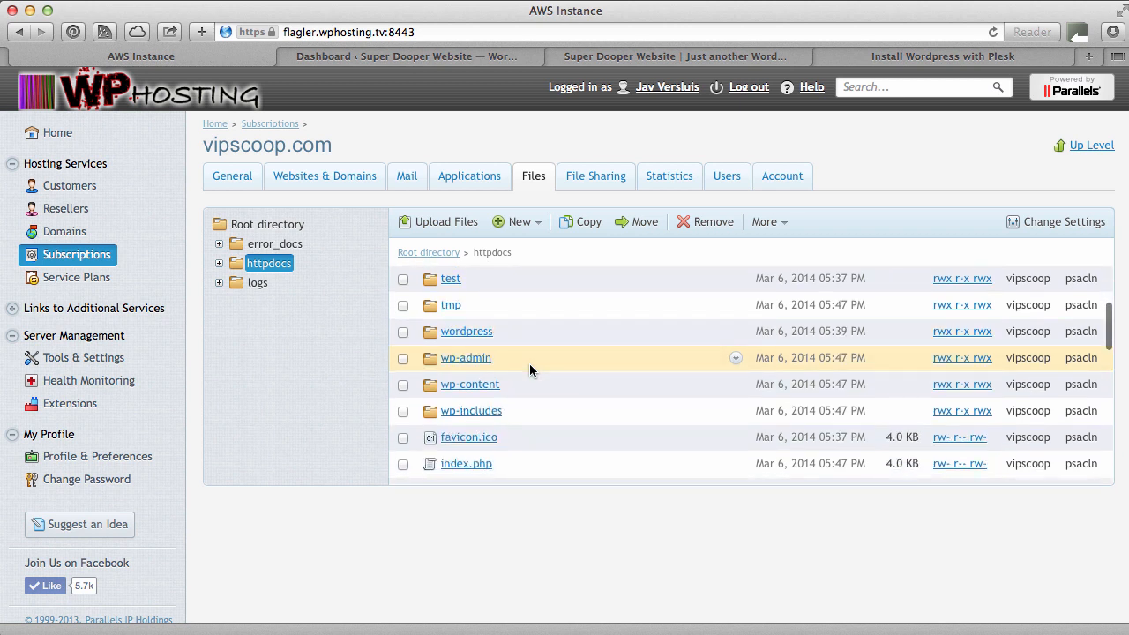
mouse_move(483, 336)
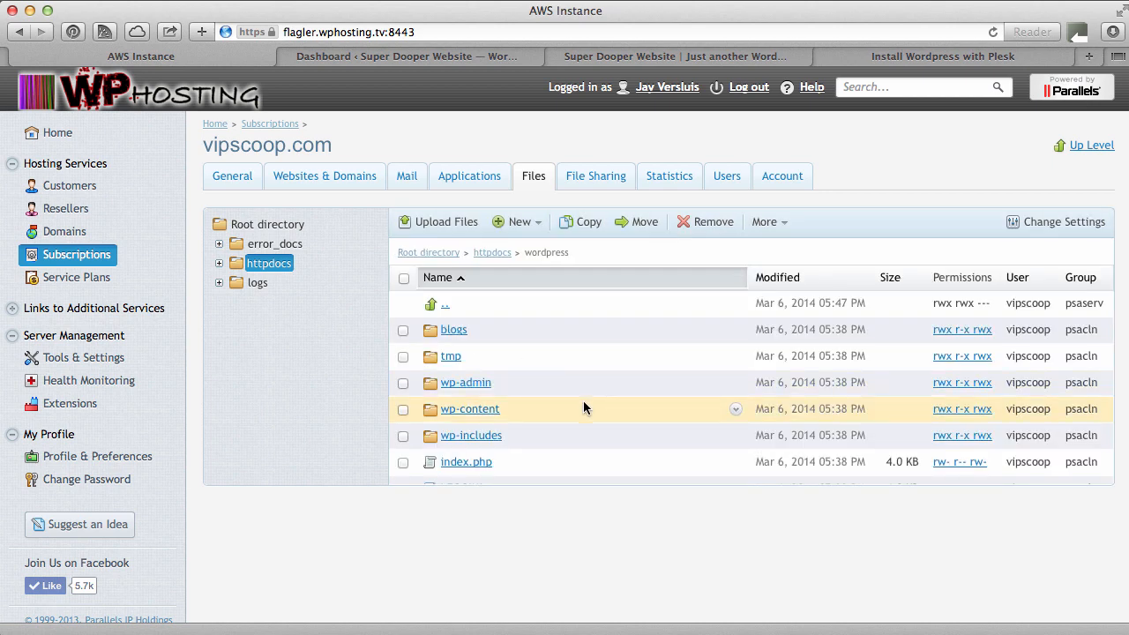
Review the httpdocs/wordpress folder contents, marking the blogs and tmp folders
scroll(down, 3)
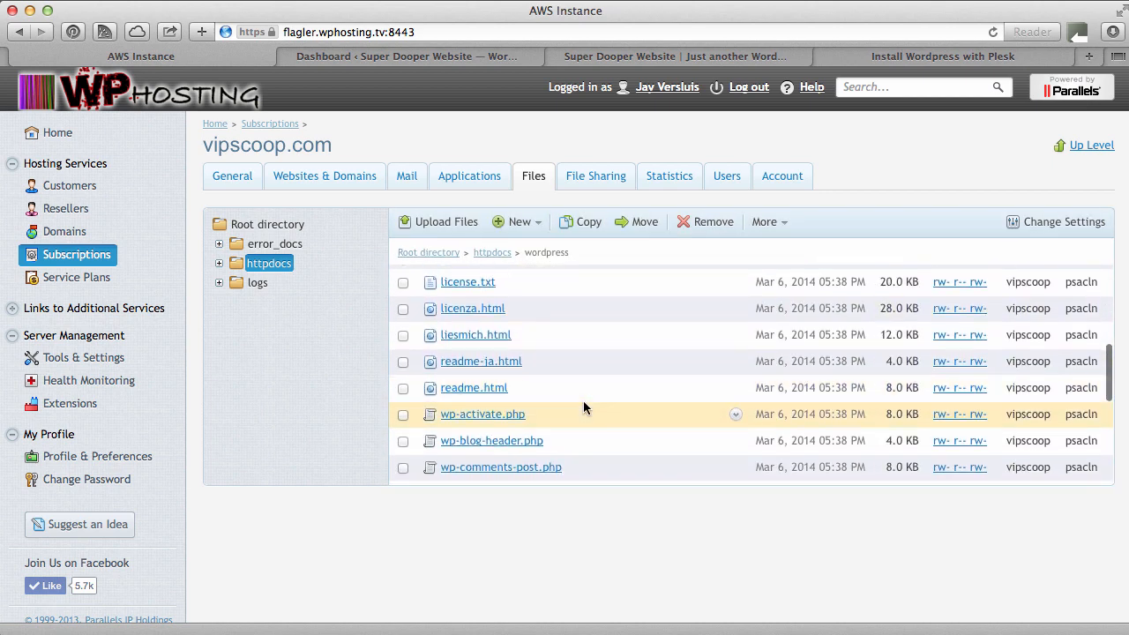
scroll(down, 3)
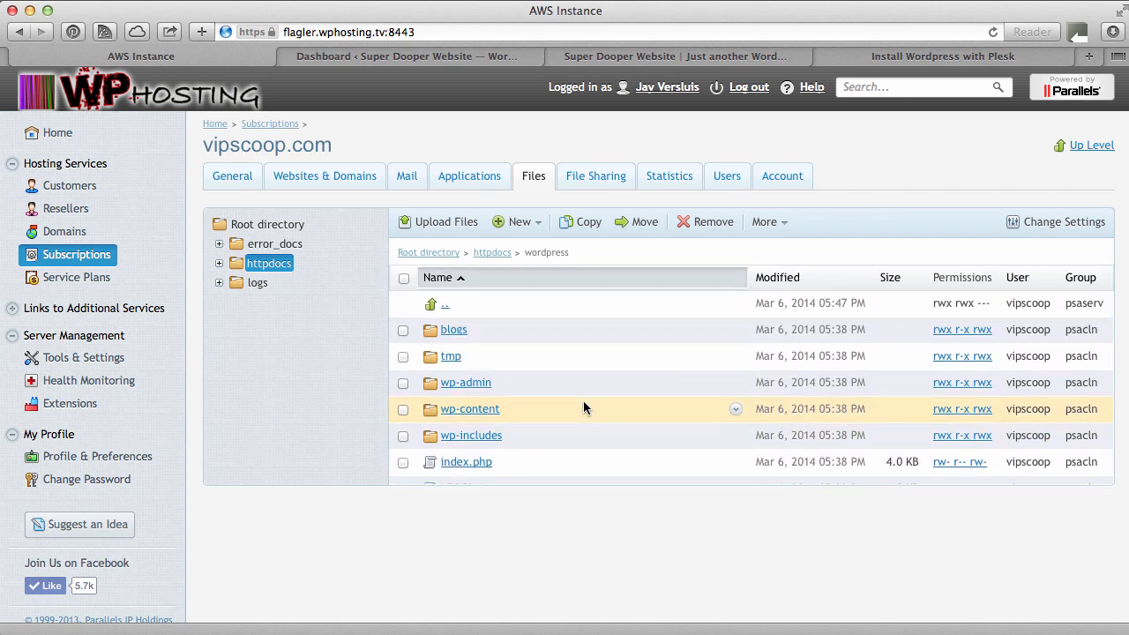
click(403, 329)
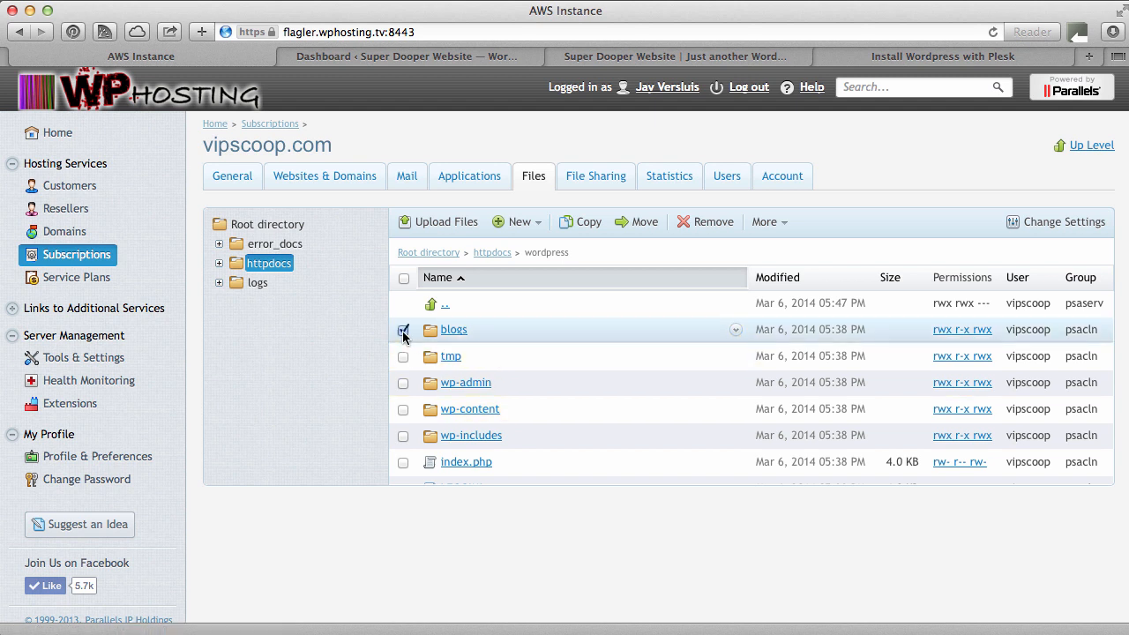
click(403, 355)
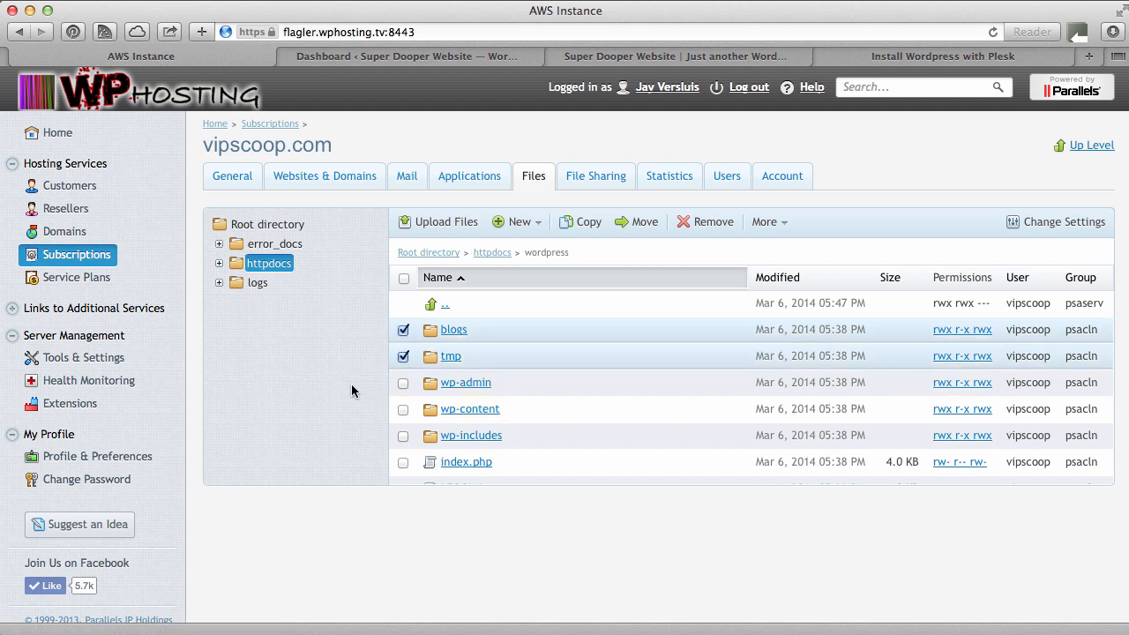
mouse_move(597, 352)
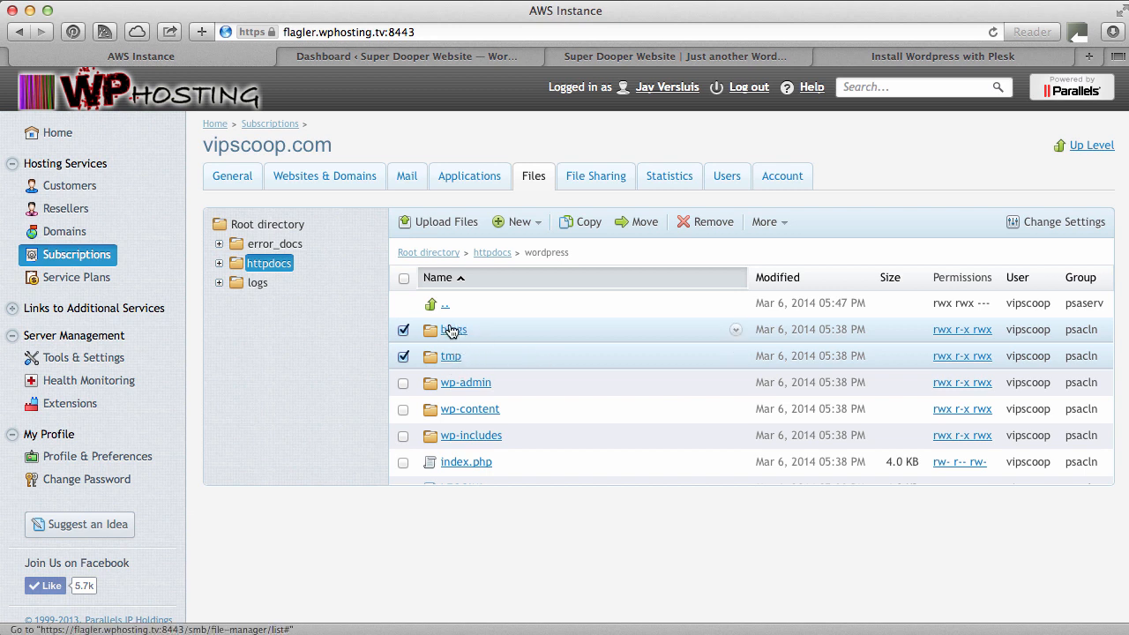
scroll(down, 3)
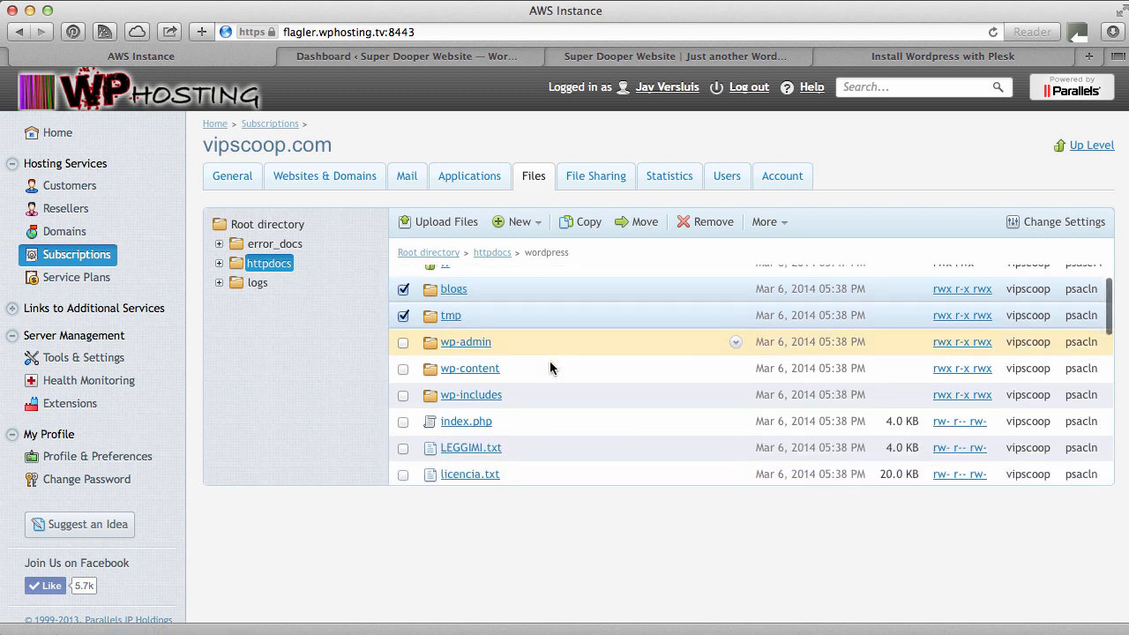
scroll(down, 3)
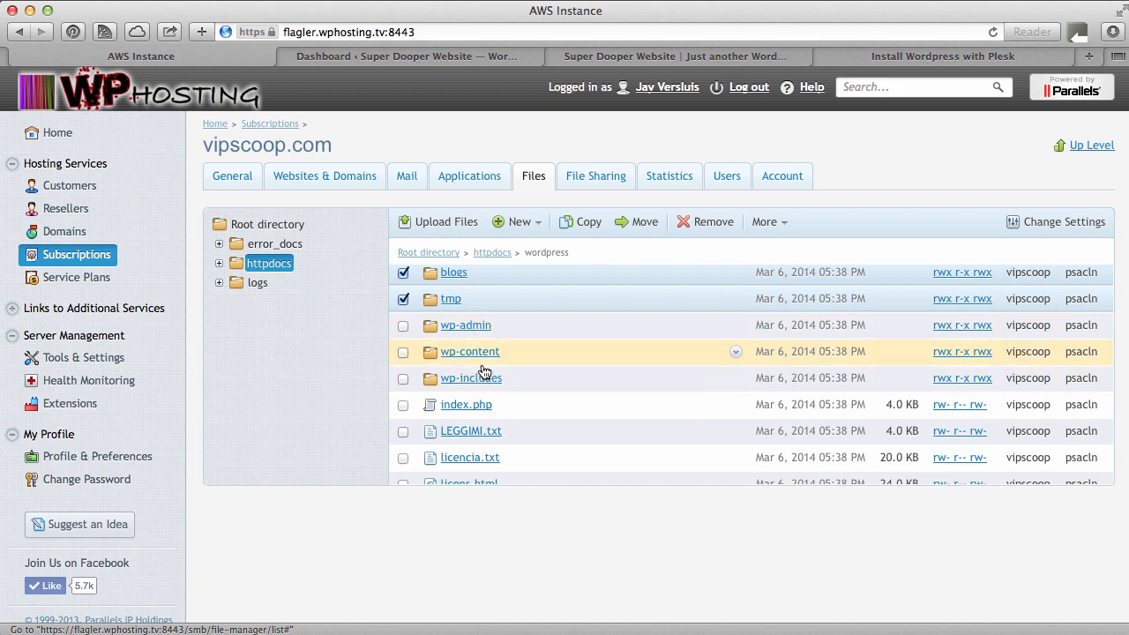
scroll(down, 3)
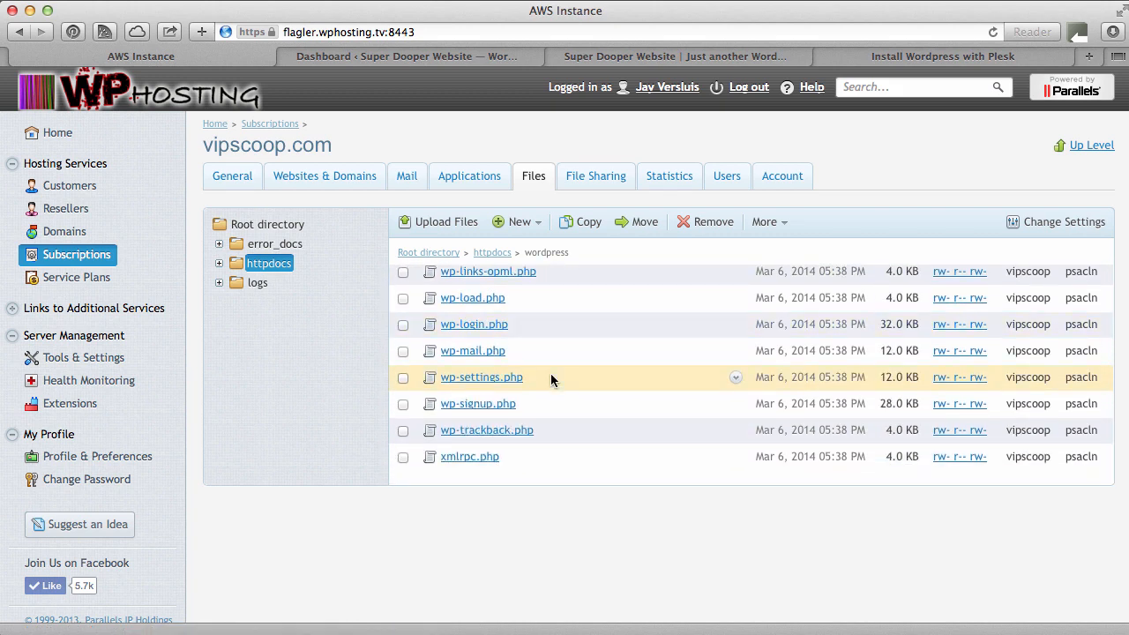
click(492, 252)
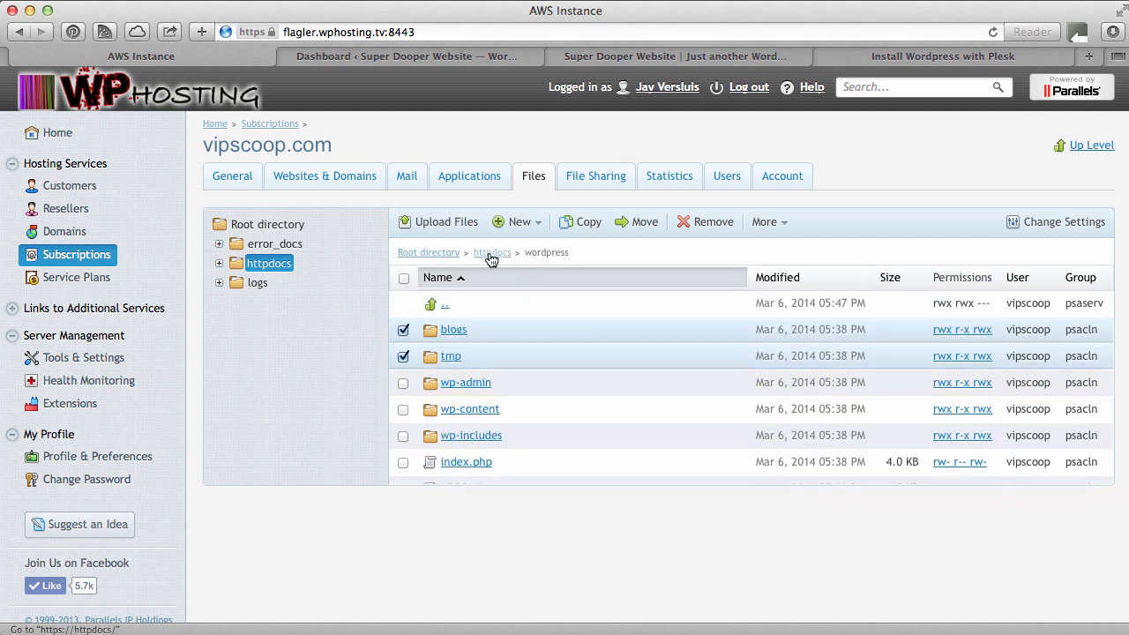
Back in httpdocs, mark the css, img, test and tmp folders as non-WordPress extras
click(491, 252)
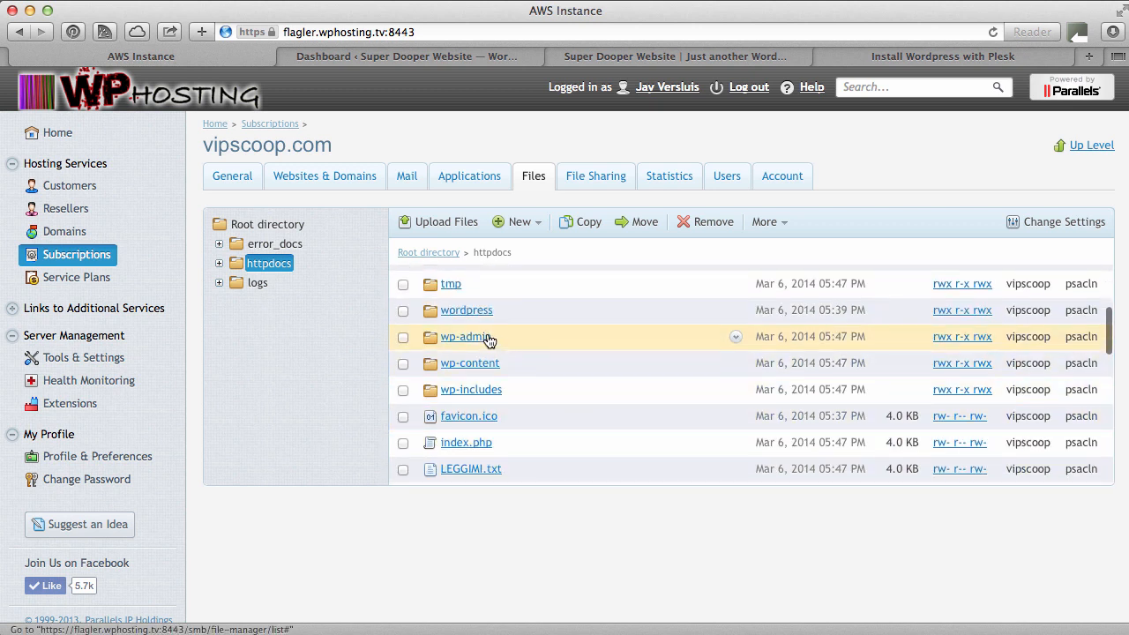
mouse_move(493, 368)
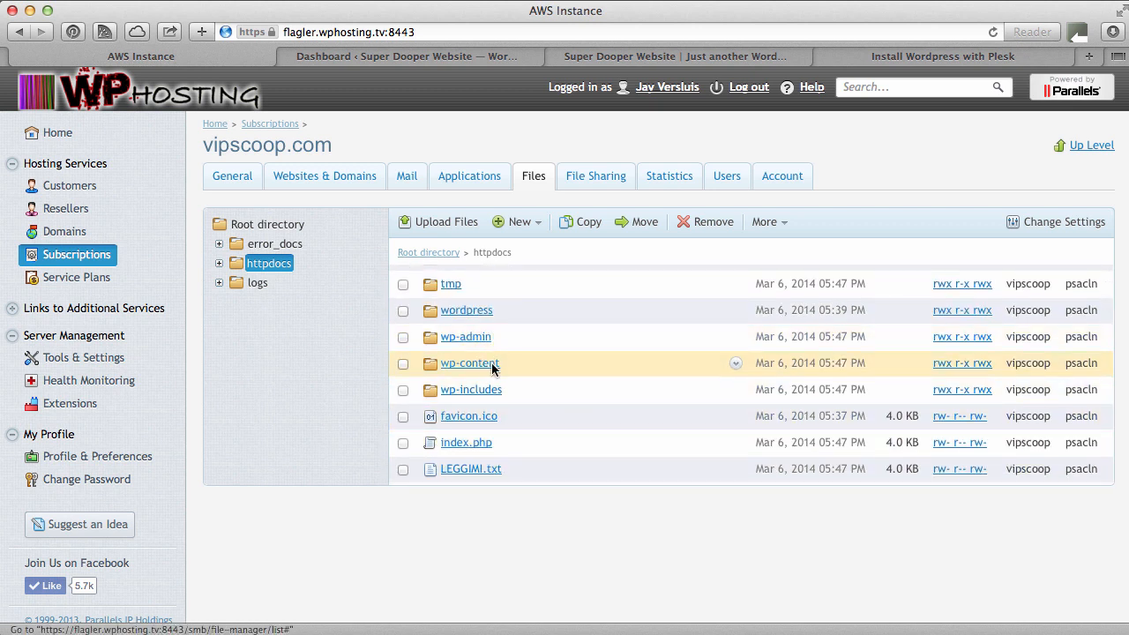
scroll(down, 3)
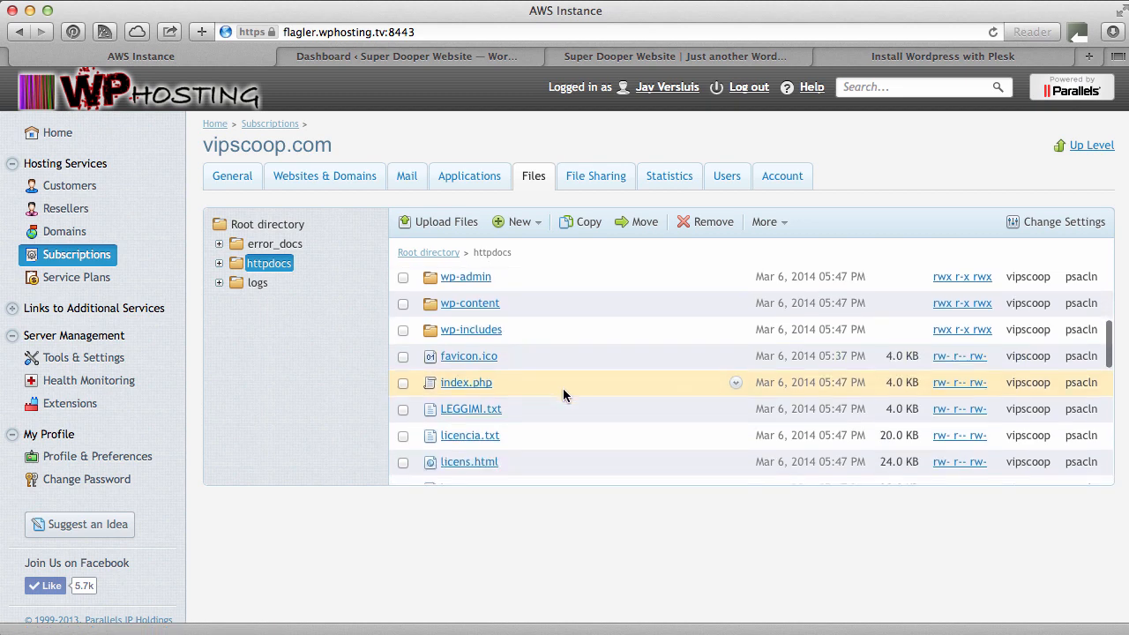
scroll(down, 3)
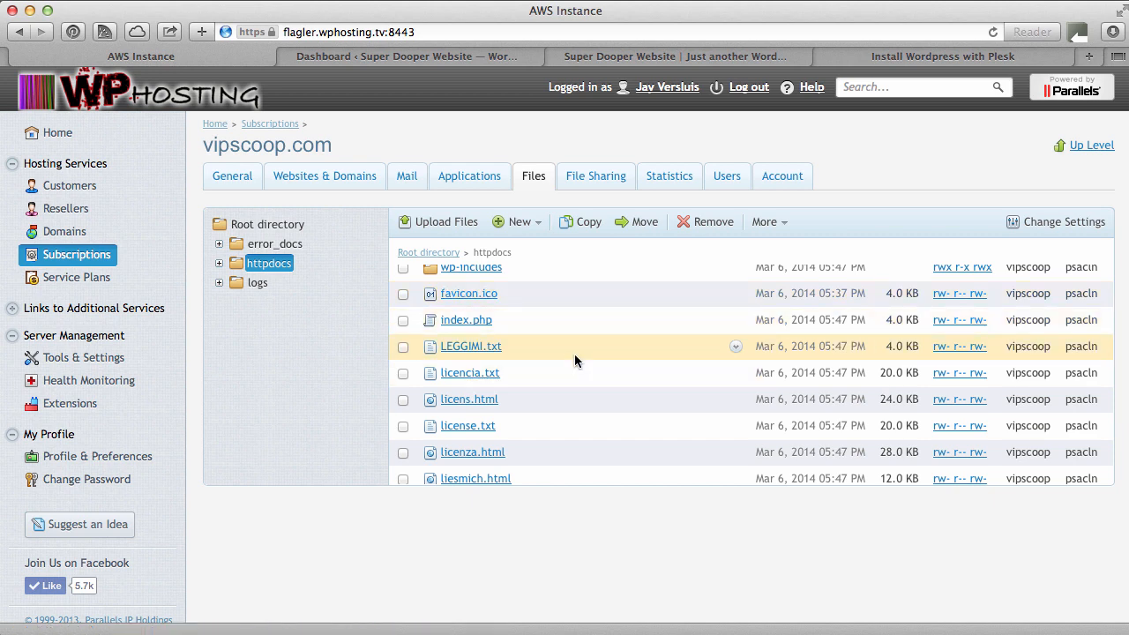
scroll(down, 3)
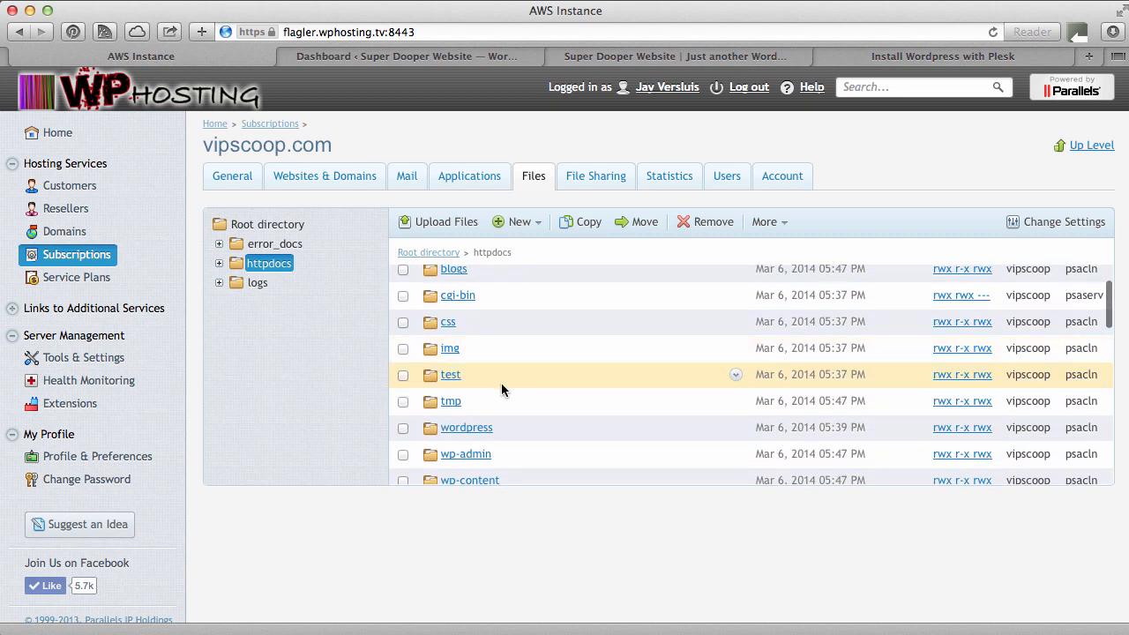
click(403, 401)
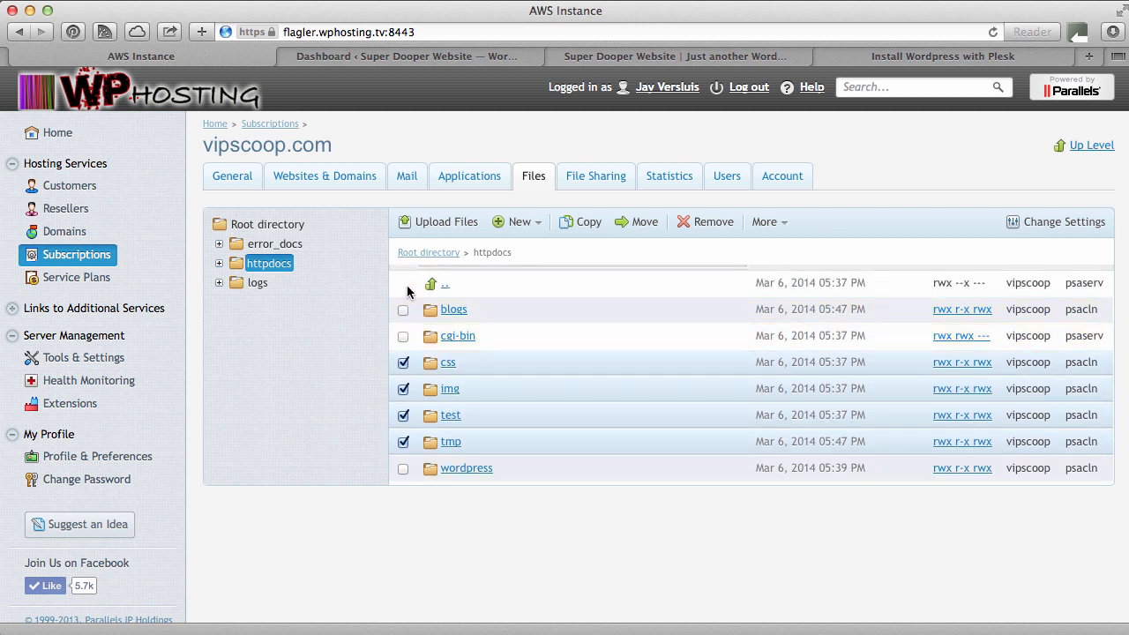
scroll(down, 3)
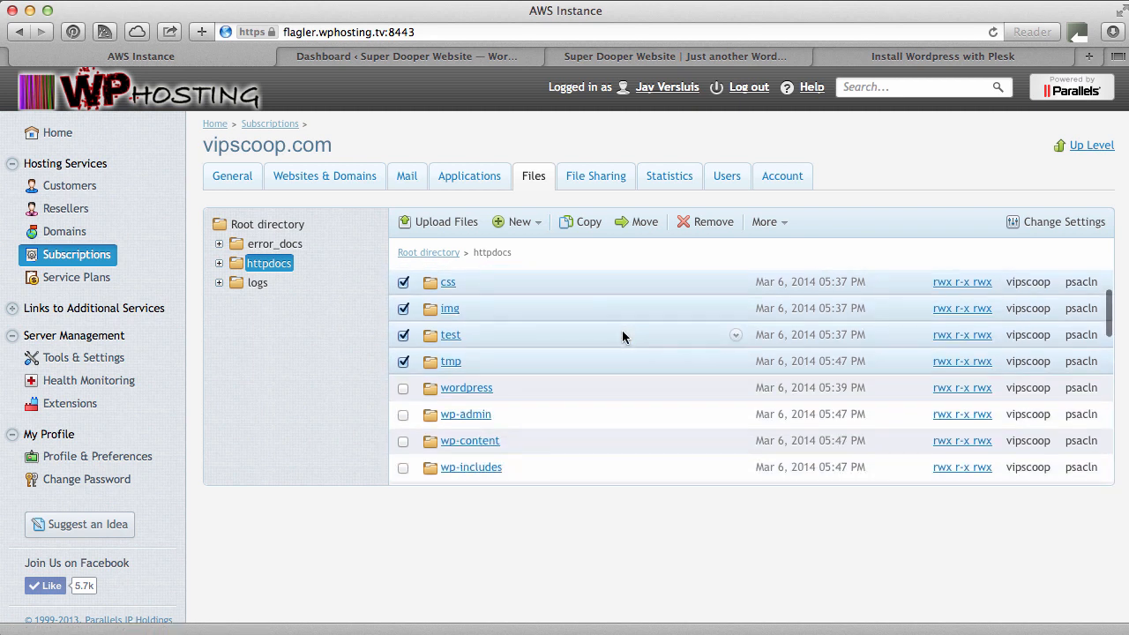
mouse_move(466, 387)
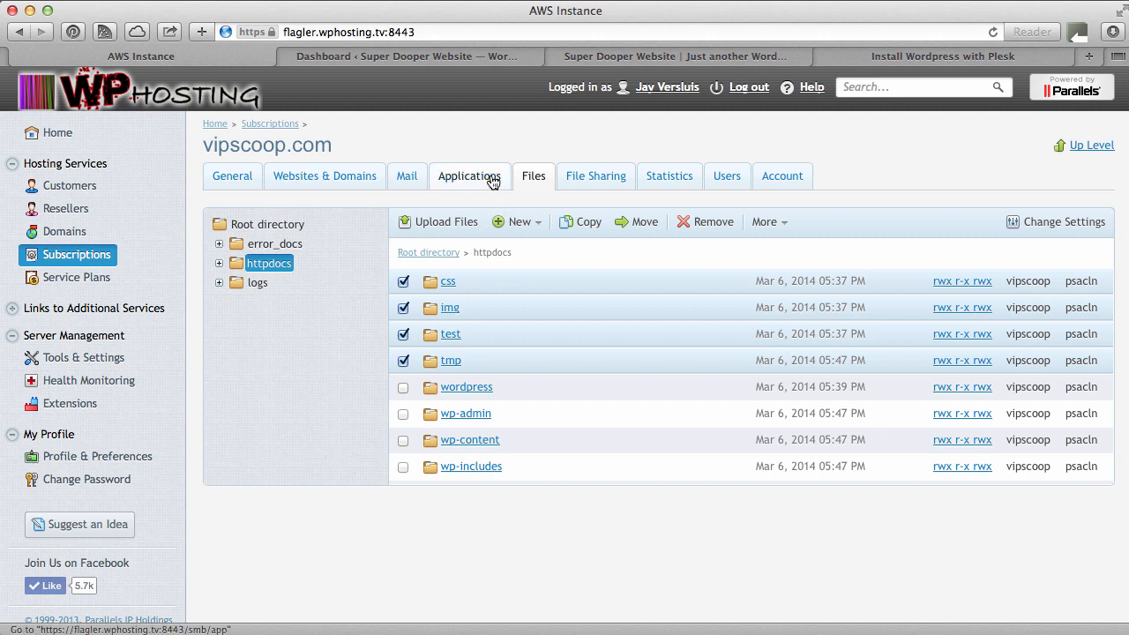
List vipscoop.com's installed apps, showing WordPress 3.8.1 at /wordpress and root
click(469, 175)
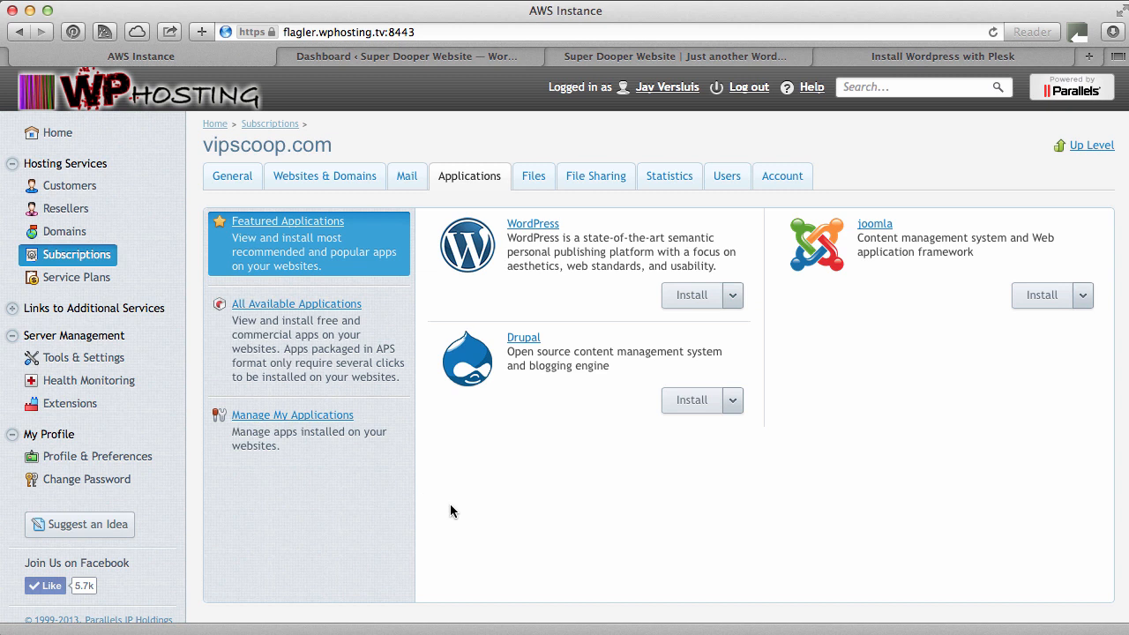
mouse_move(402, 489)
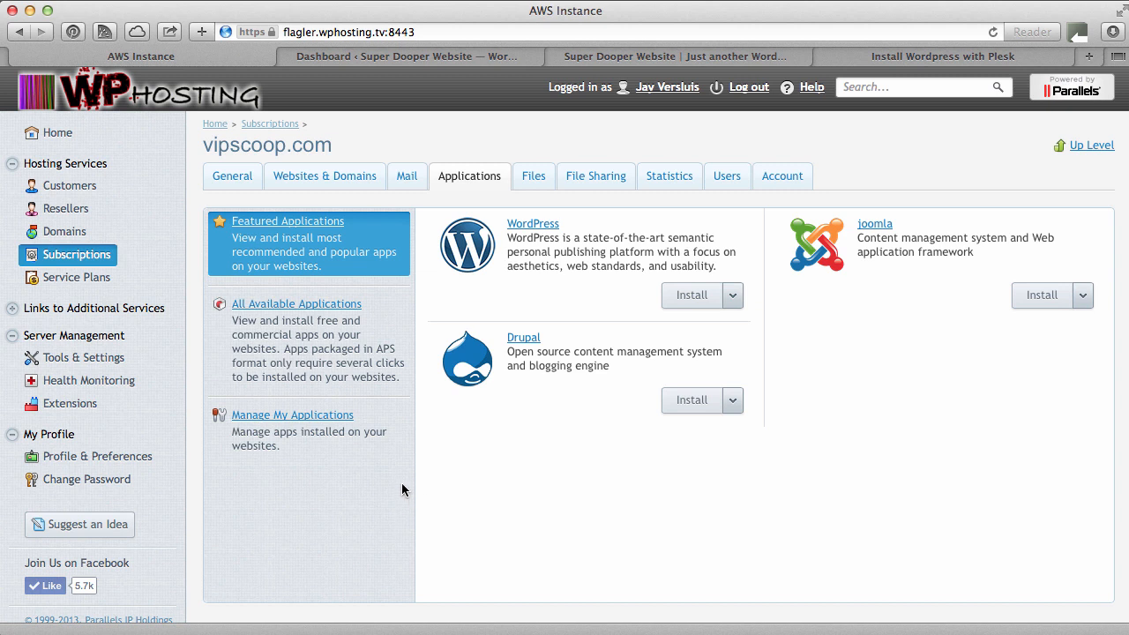
mouse_move(363, 474)
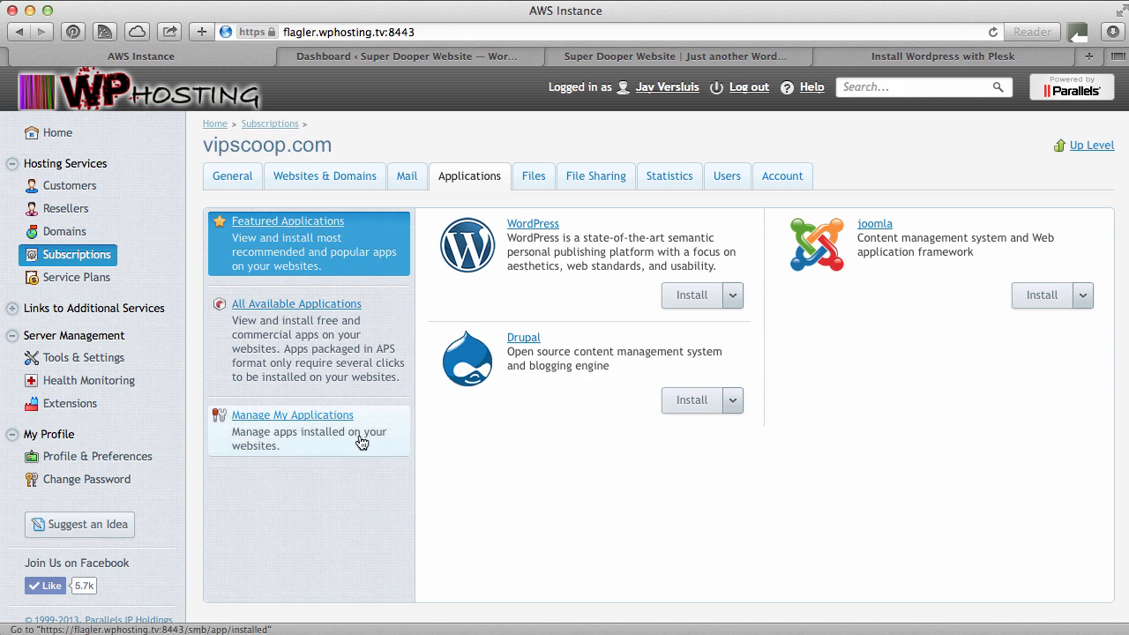
click(292, 415)
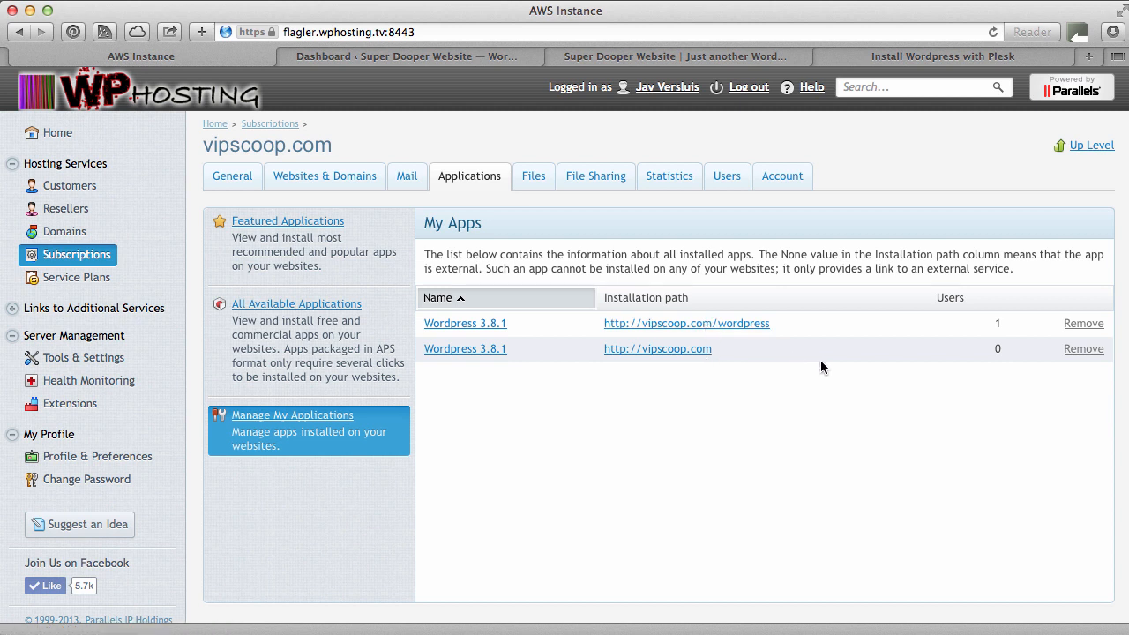
mouse_move(767, 338)
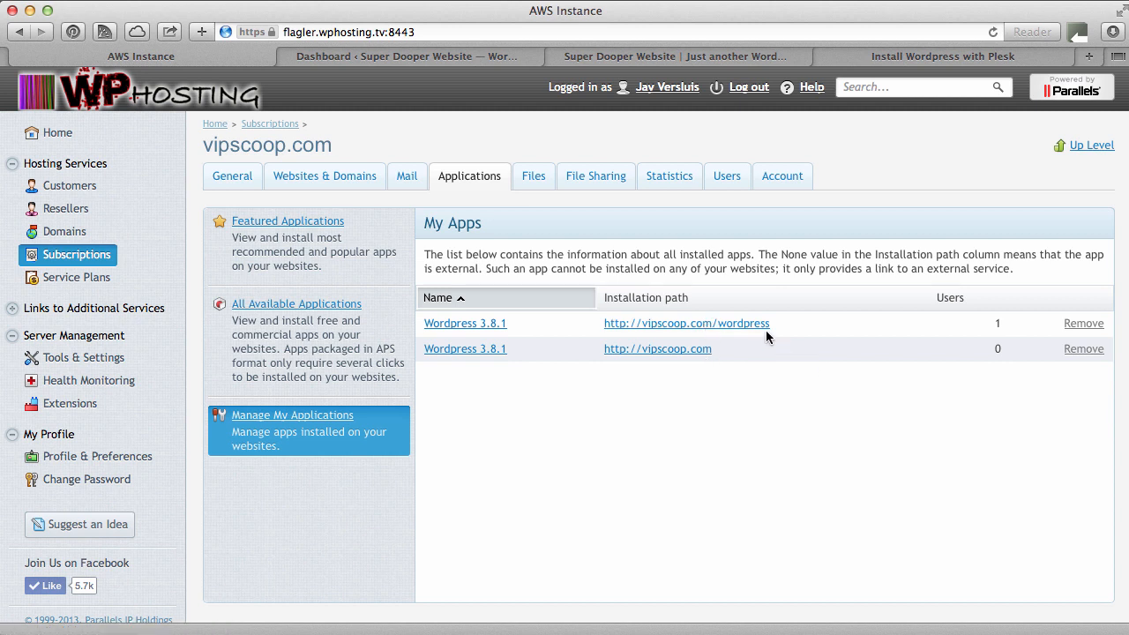
mouse_move(794, 330)
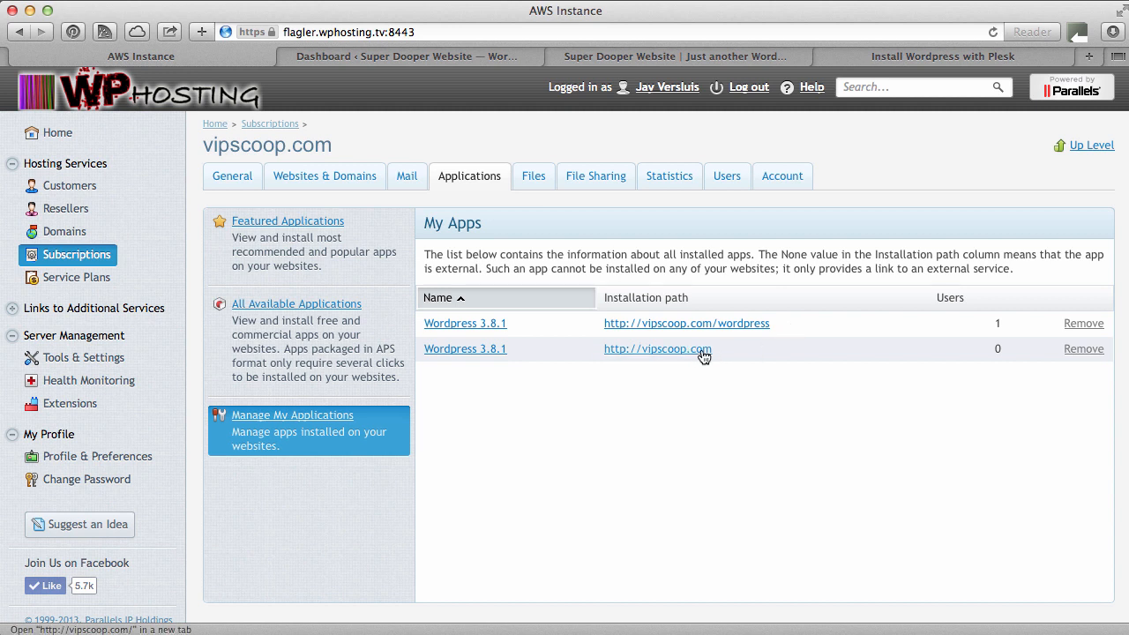
mouse_move(754, 328)
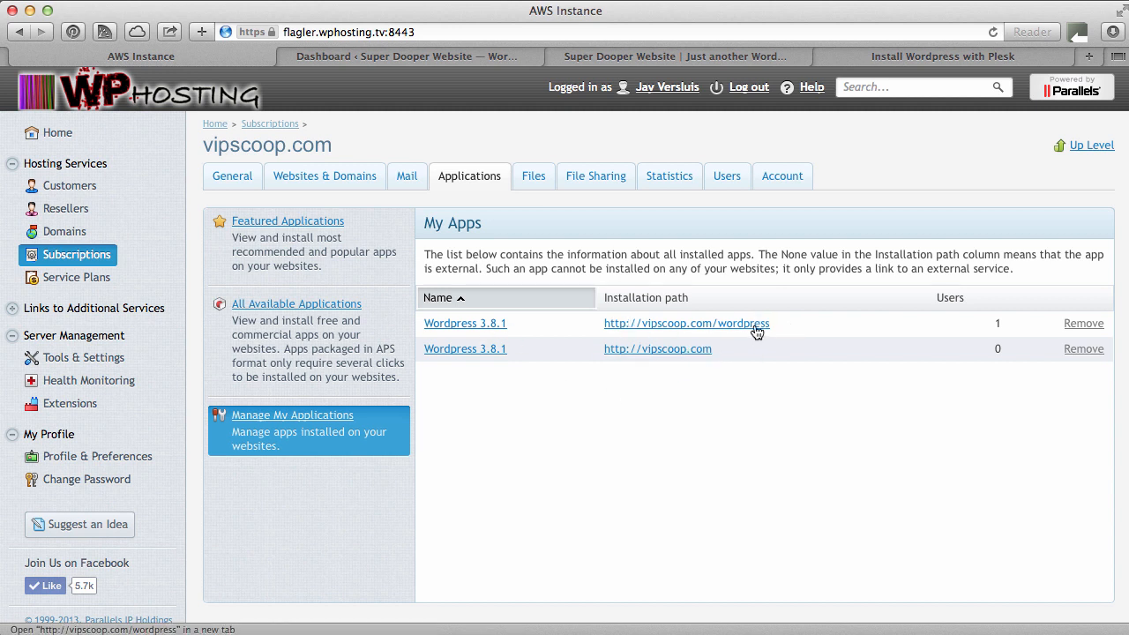
Remove the vipscoop.com/wordpress WordPress install and confirm with Yes
click(1082, 323)
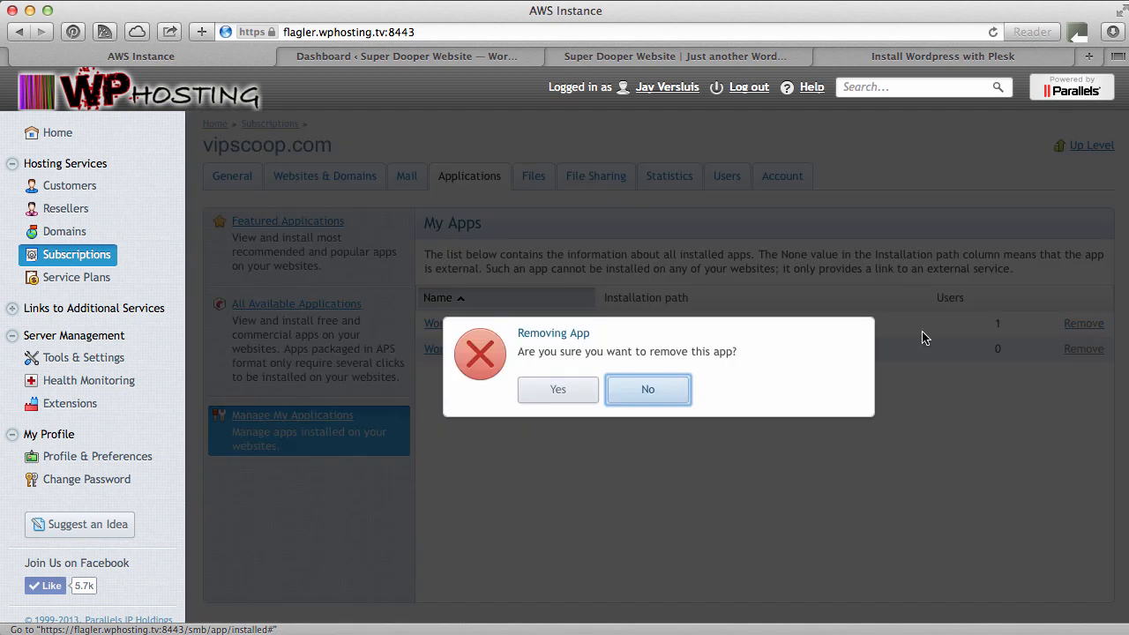
click(647, 389)
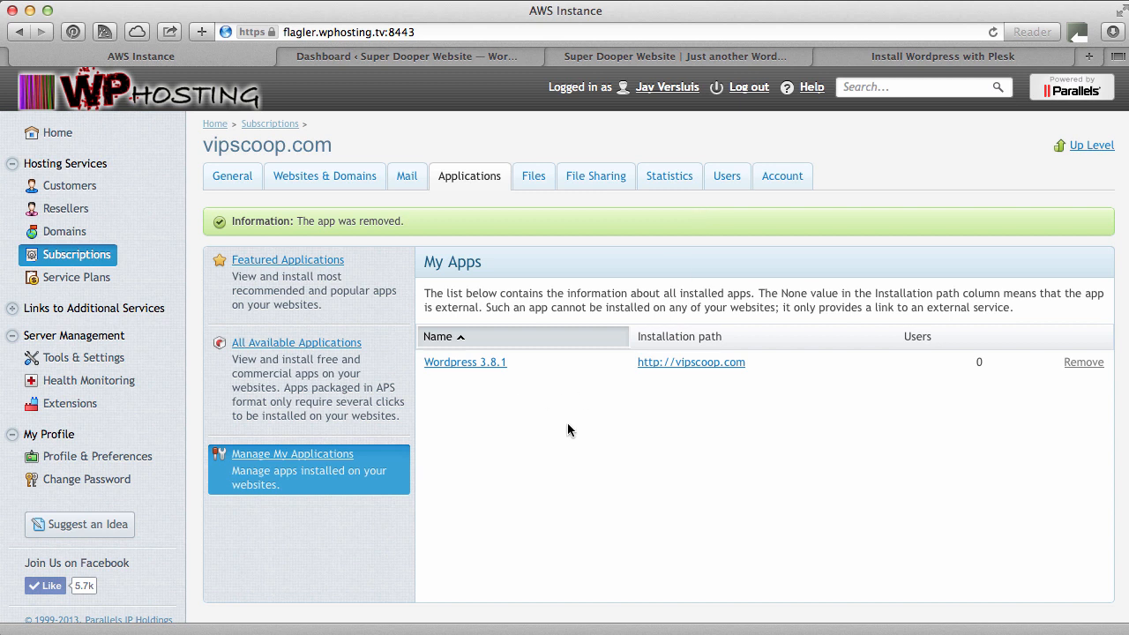
mouse_move(1034, 361)
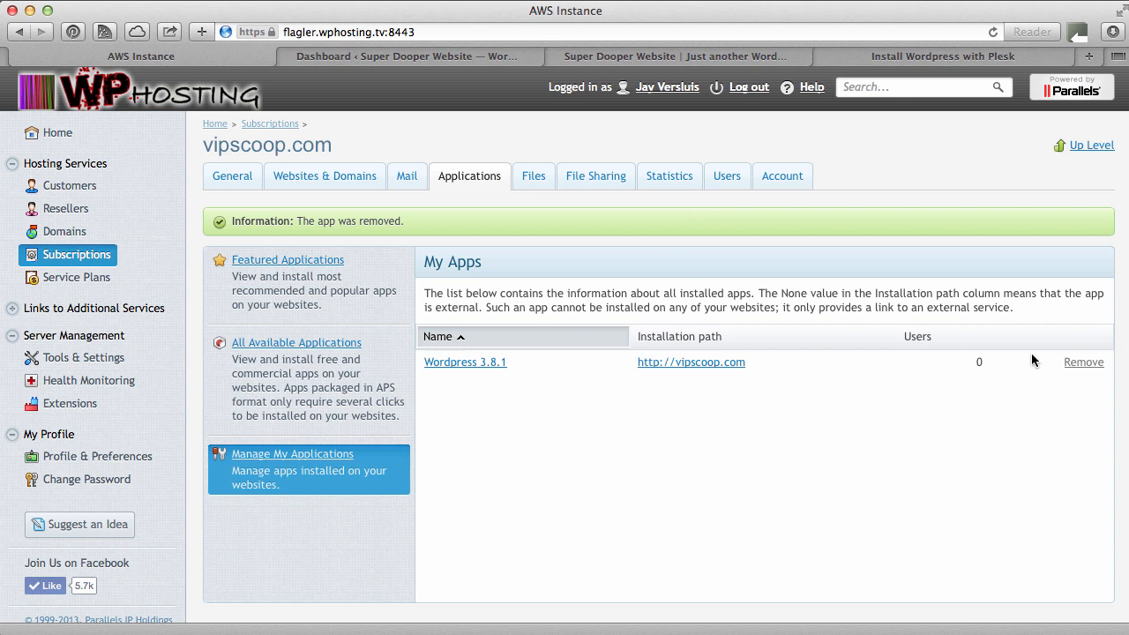
mouse_move(499, 282)
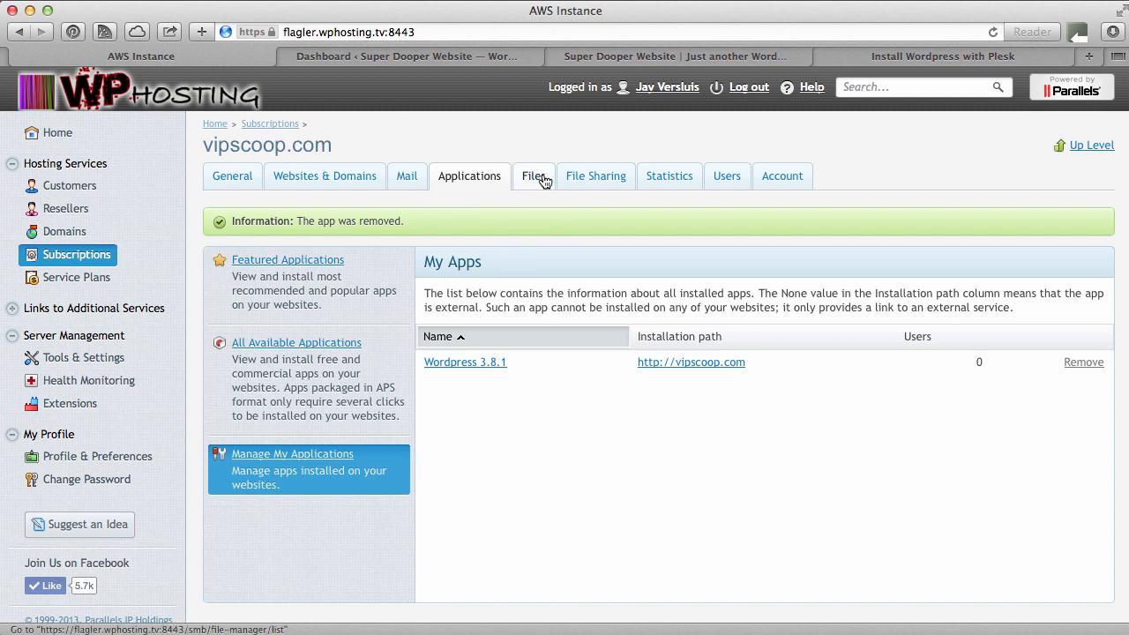
View vipscoop.com's httpdocs files to confirm the wordpress folder is gone
click(534, 175)
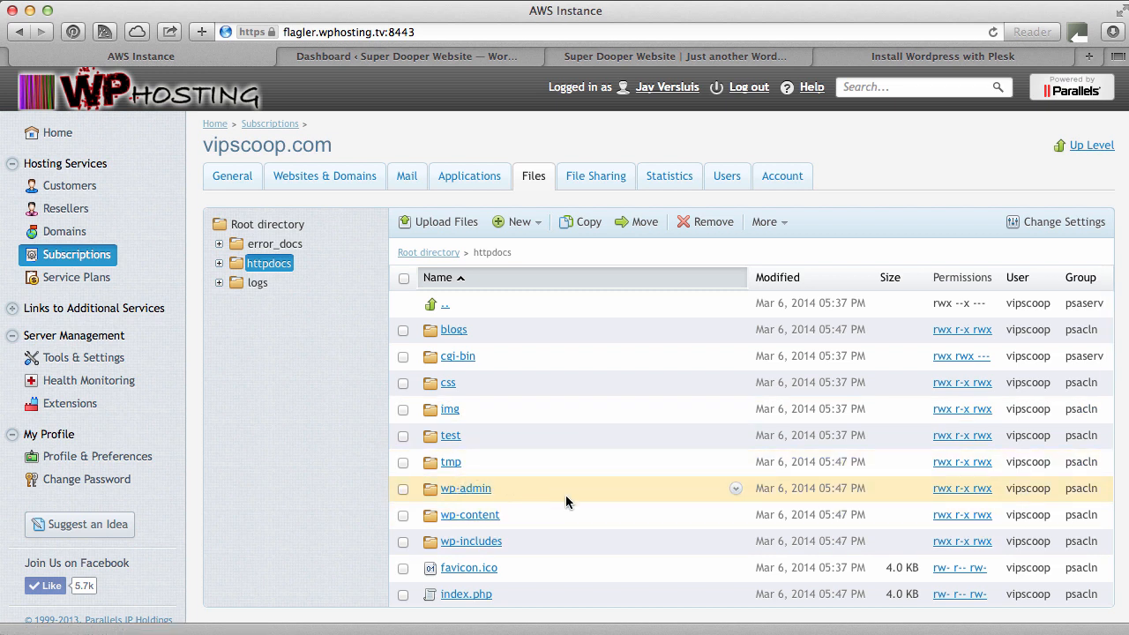
mouse_move(569, 503)
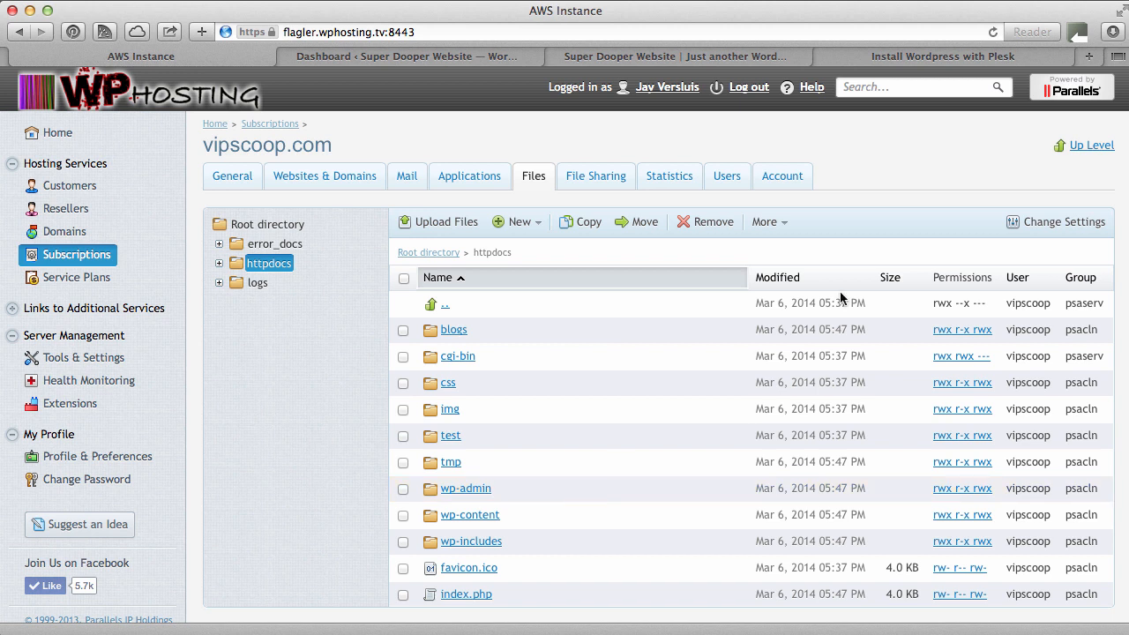
mouse_move(950, 177)
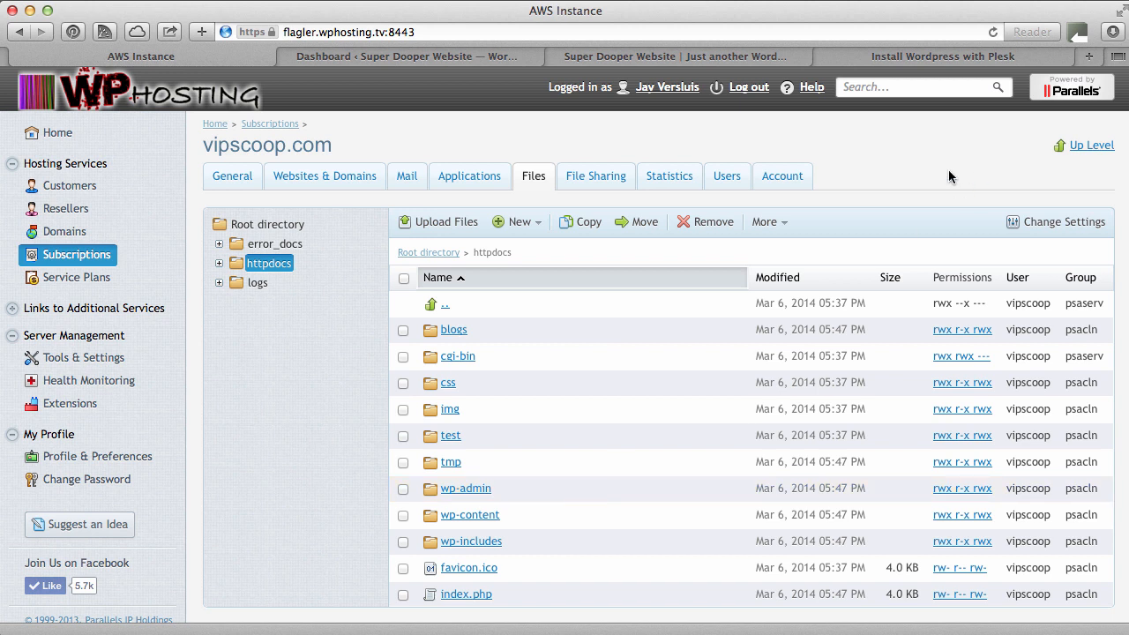